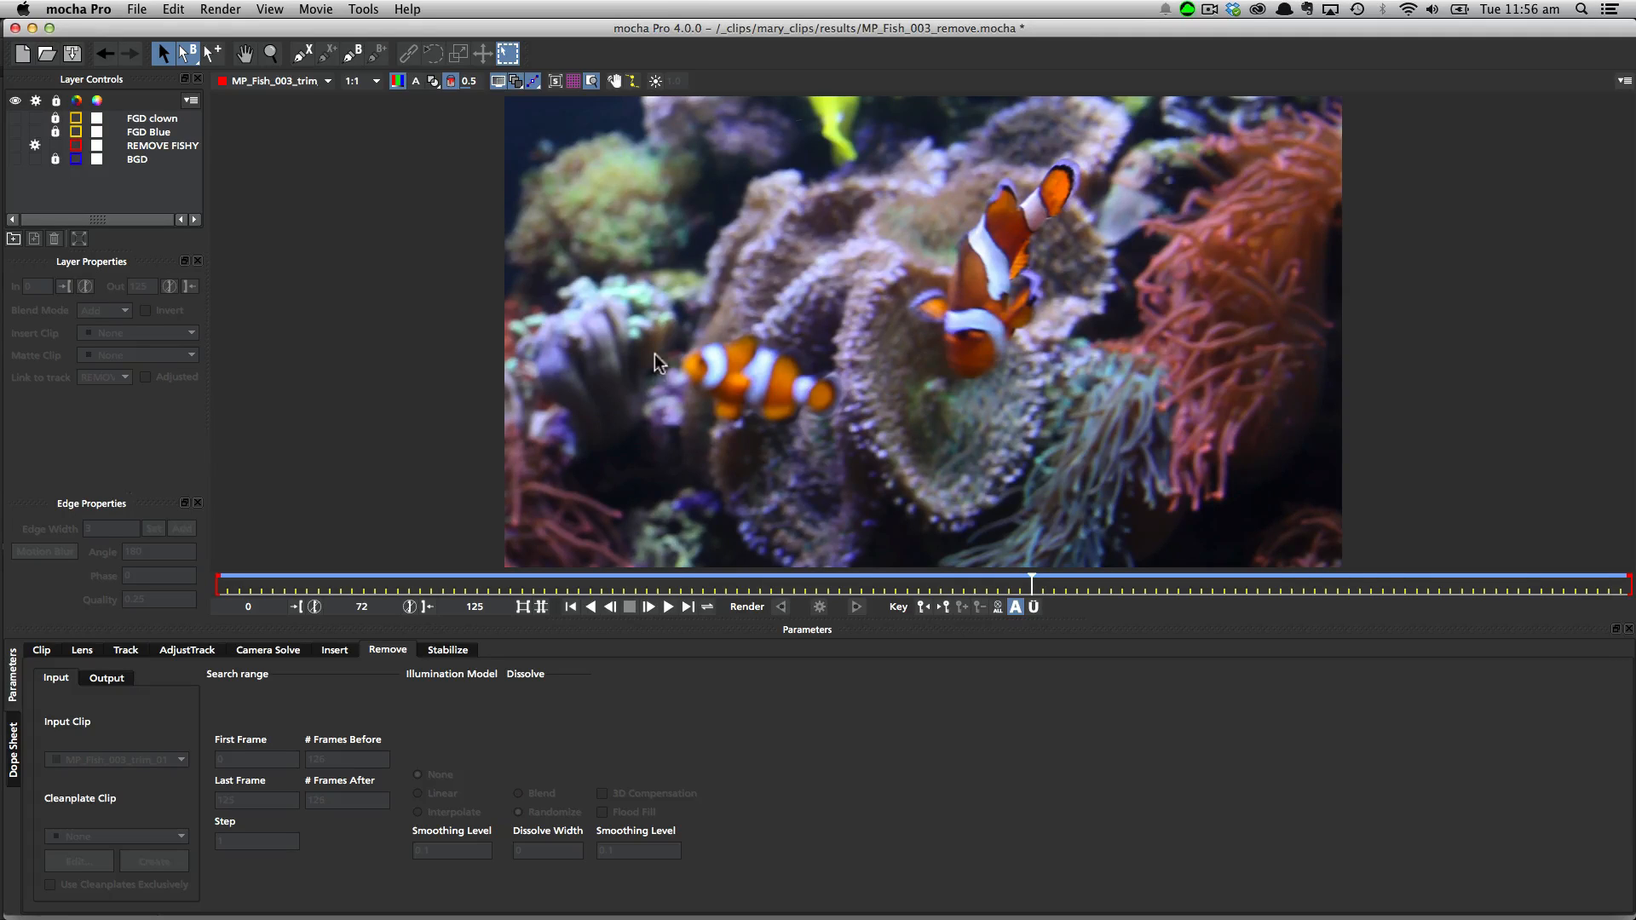
{"action": "mouse_move", "coordinate": [726, 431]}
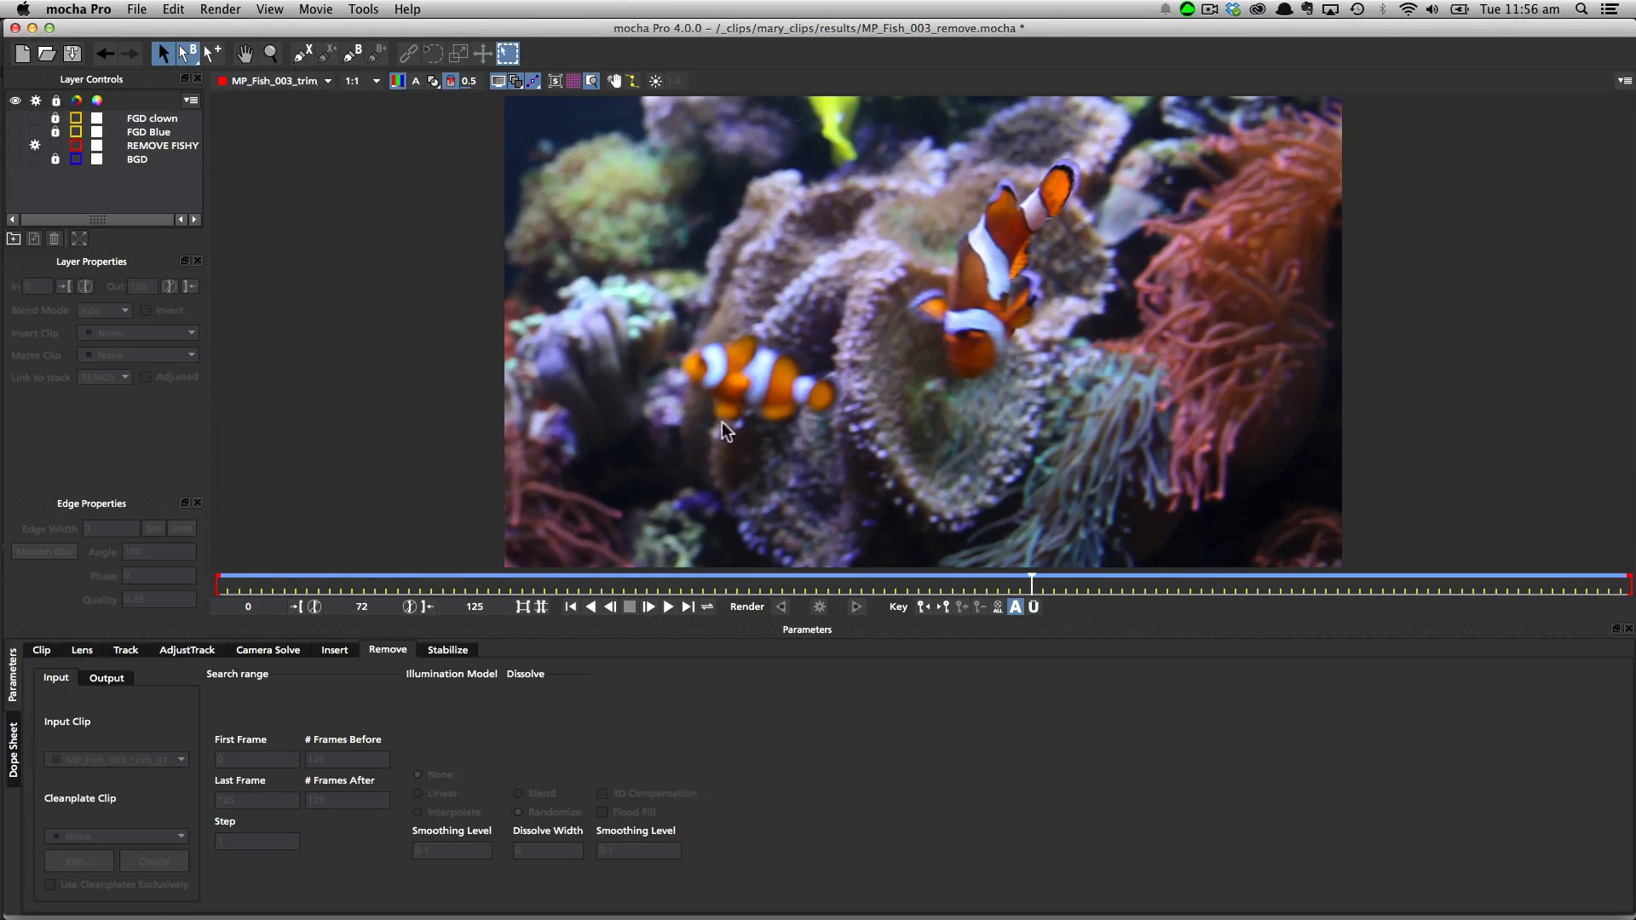
{"action": "mouse_move", "coordinate": [975, 212]}
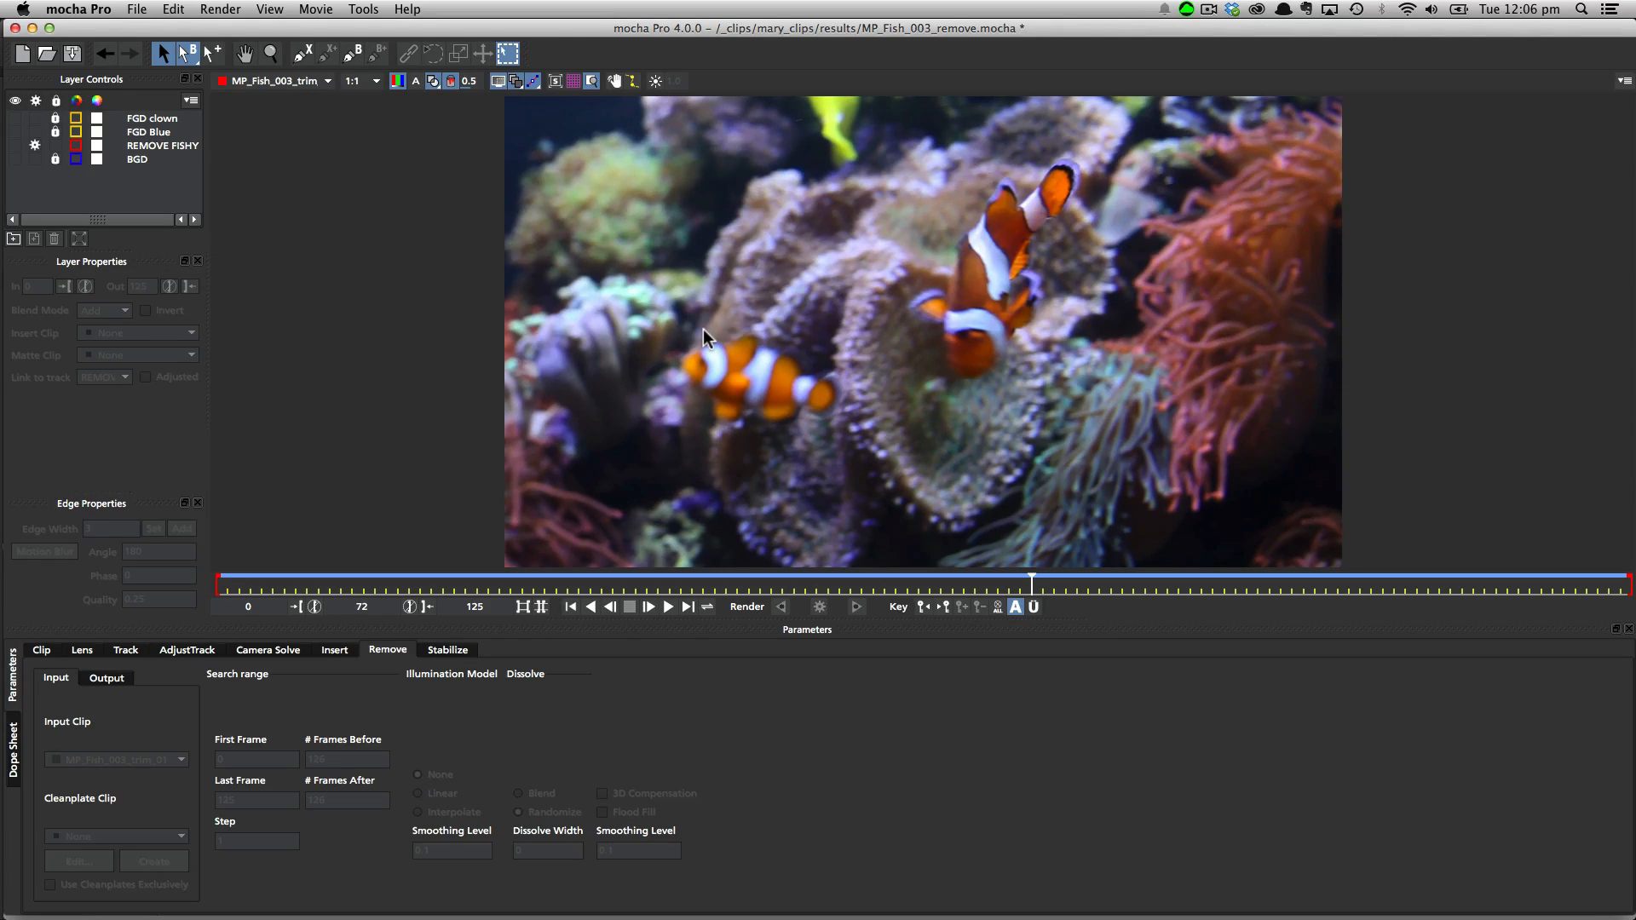
{"action": "mouse_move", "coordinate": [770, 425]}
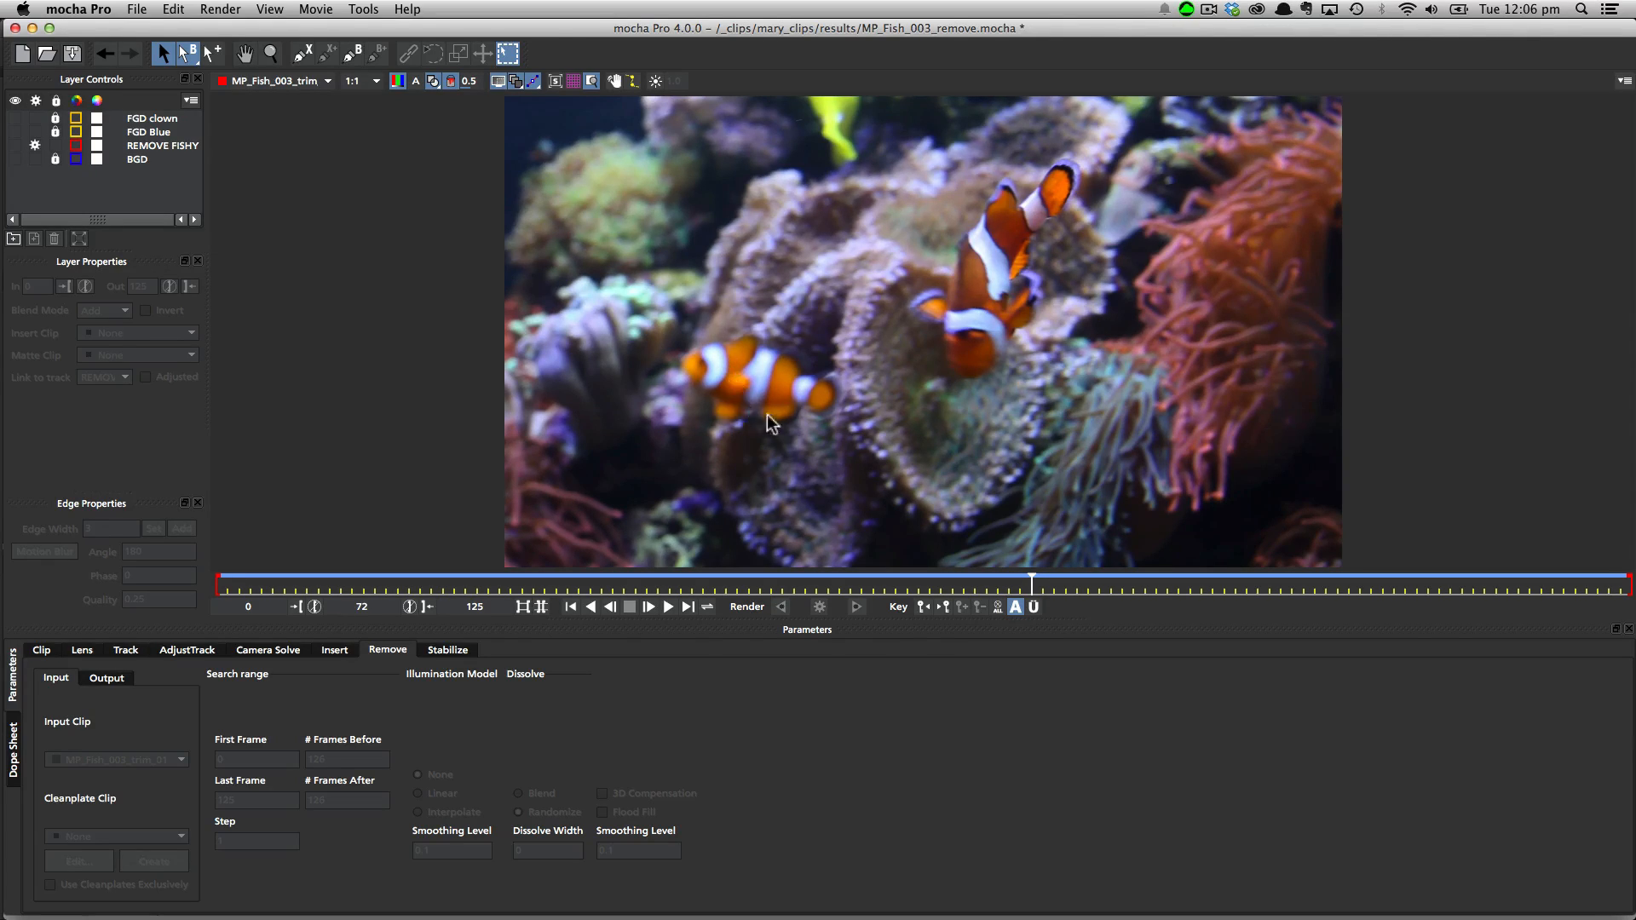
{"action": "mouse_move", "coordinate": [745, 326]}
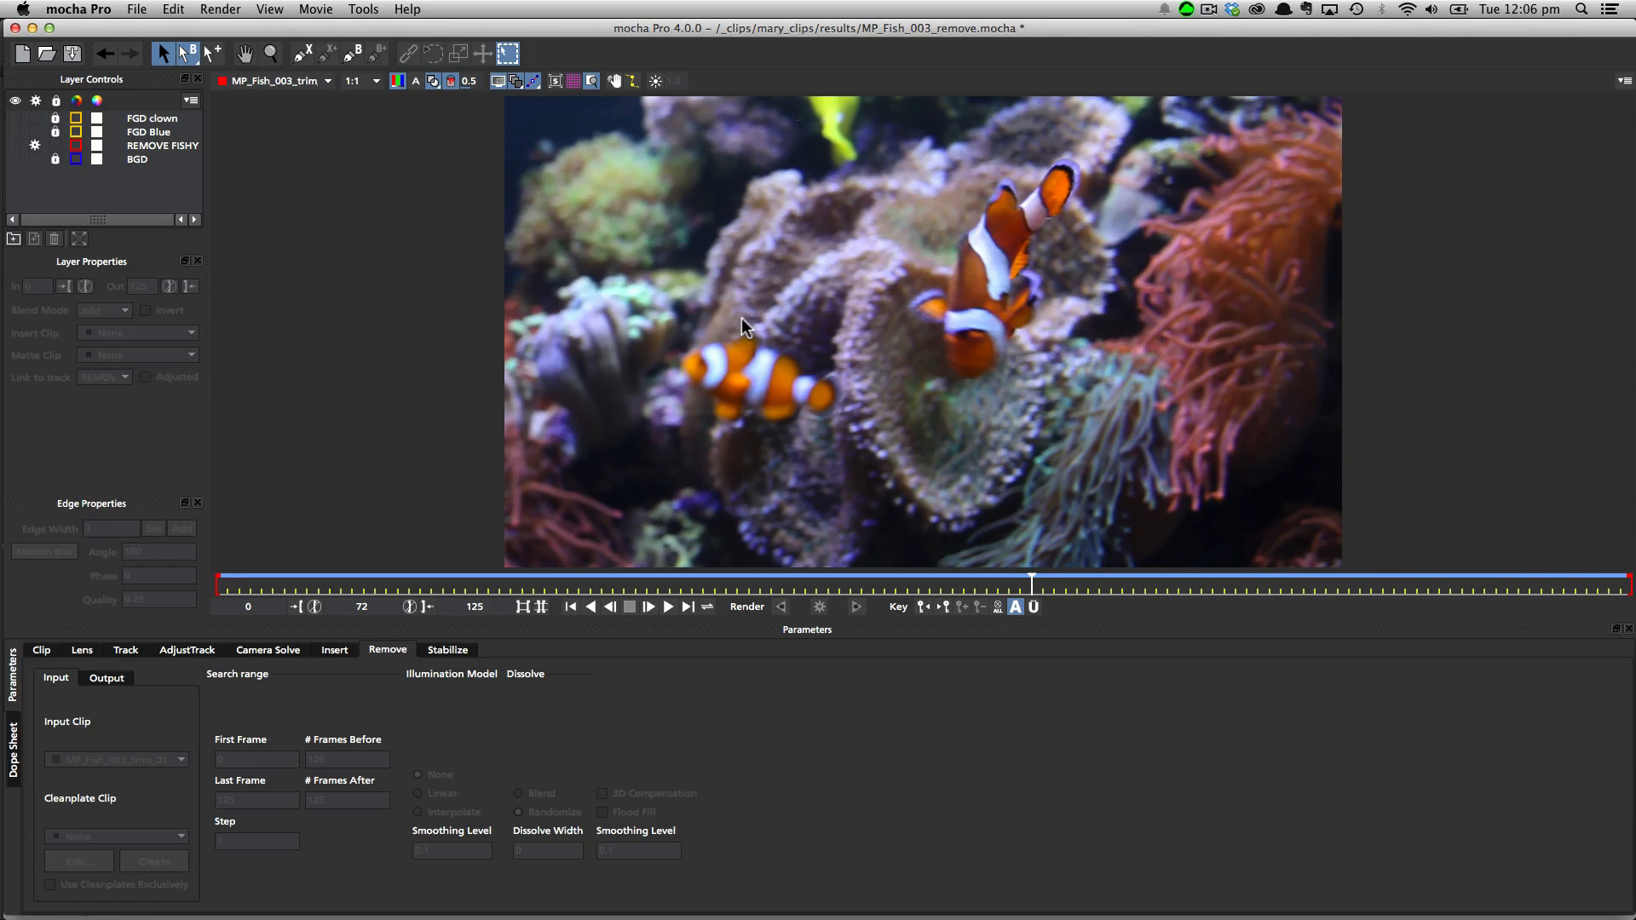
{"action": "mouse_move", "coordinate": [815, 348]}
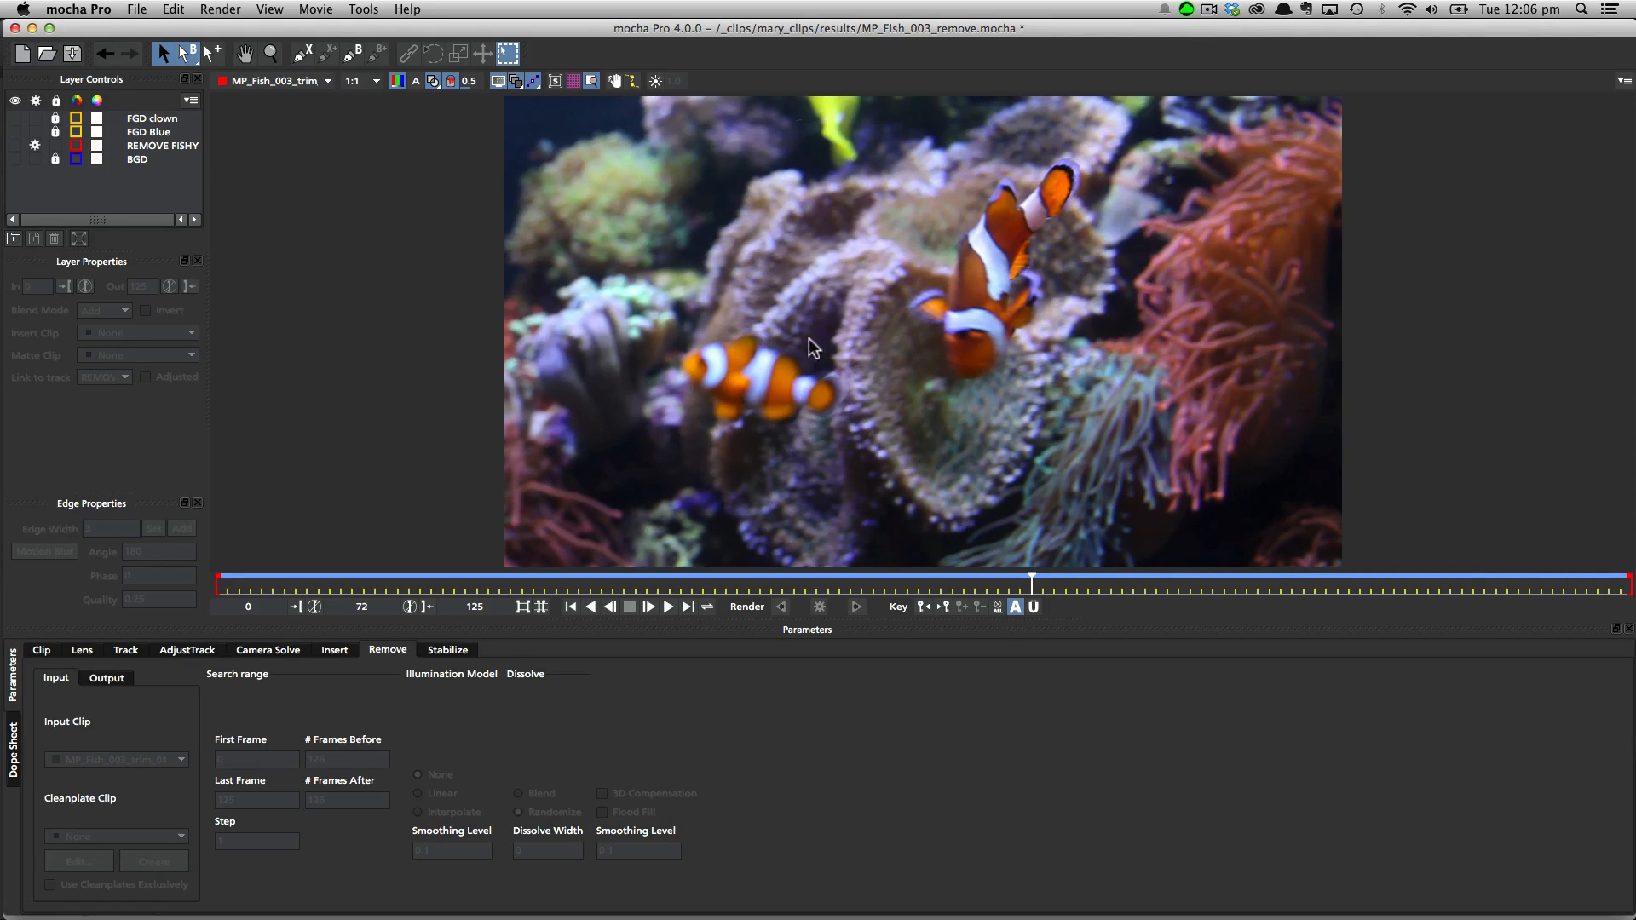
{"action": "mouse_move", "coordinate": [813, 443]}
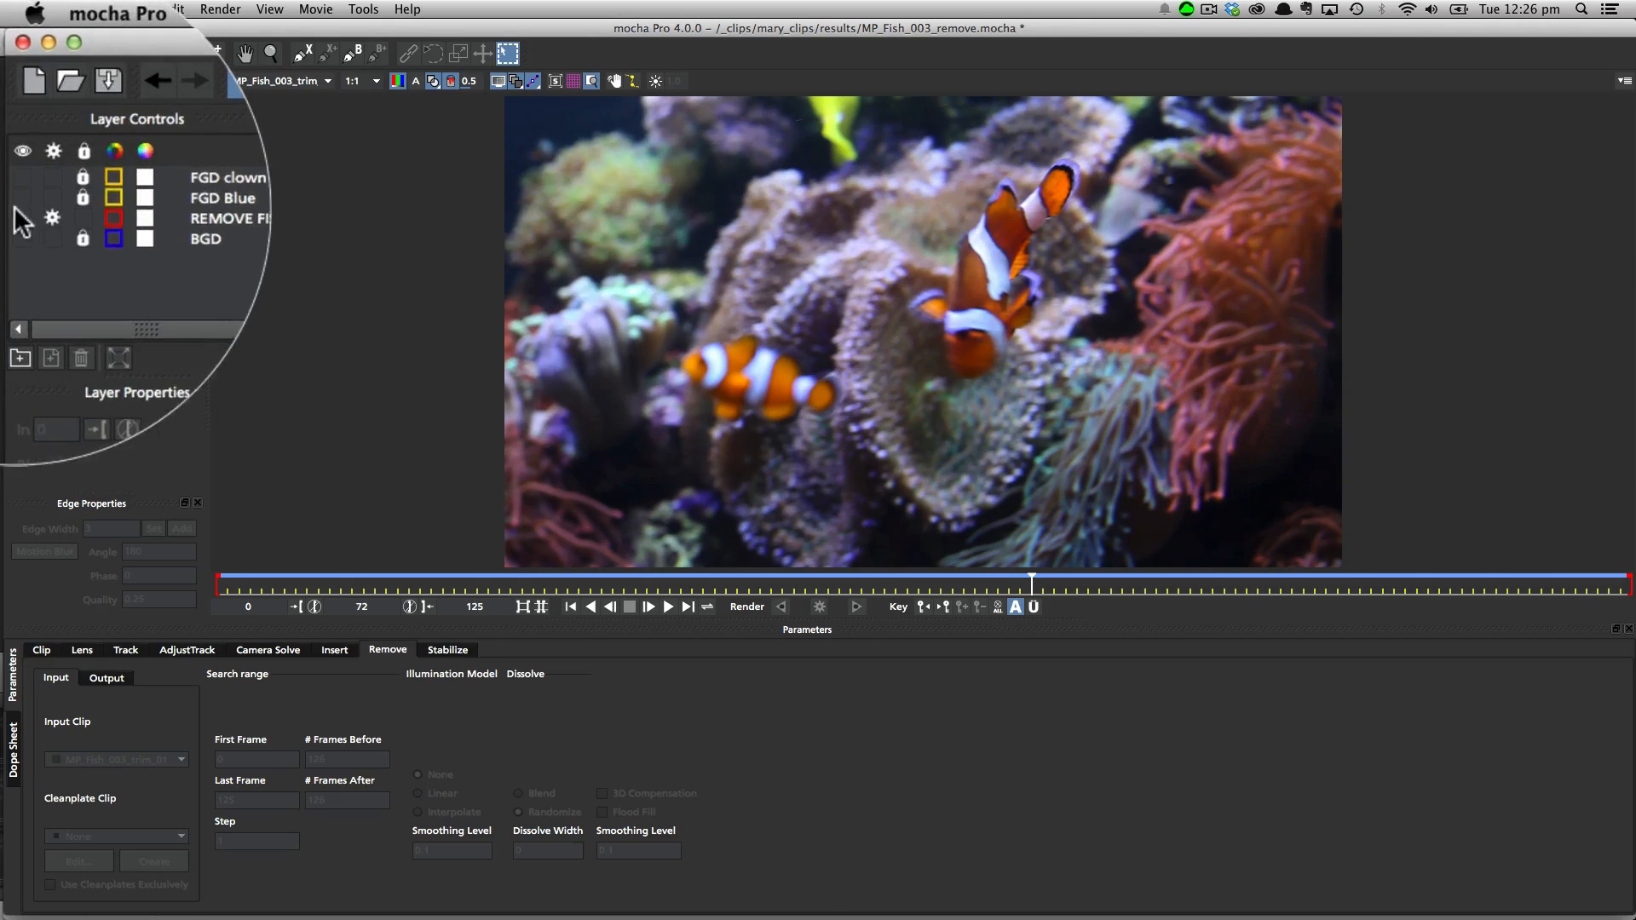
- Show the REMOVE FISHY shape and scrub frames to confirm it follows the front clownfish
{"action": "left_click", "coordinate": [227, 218]}
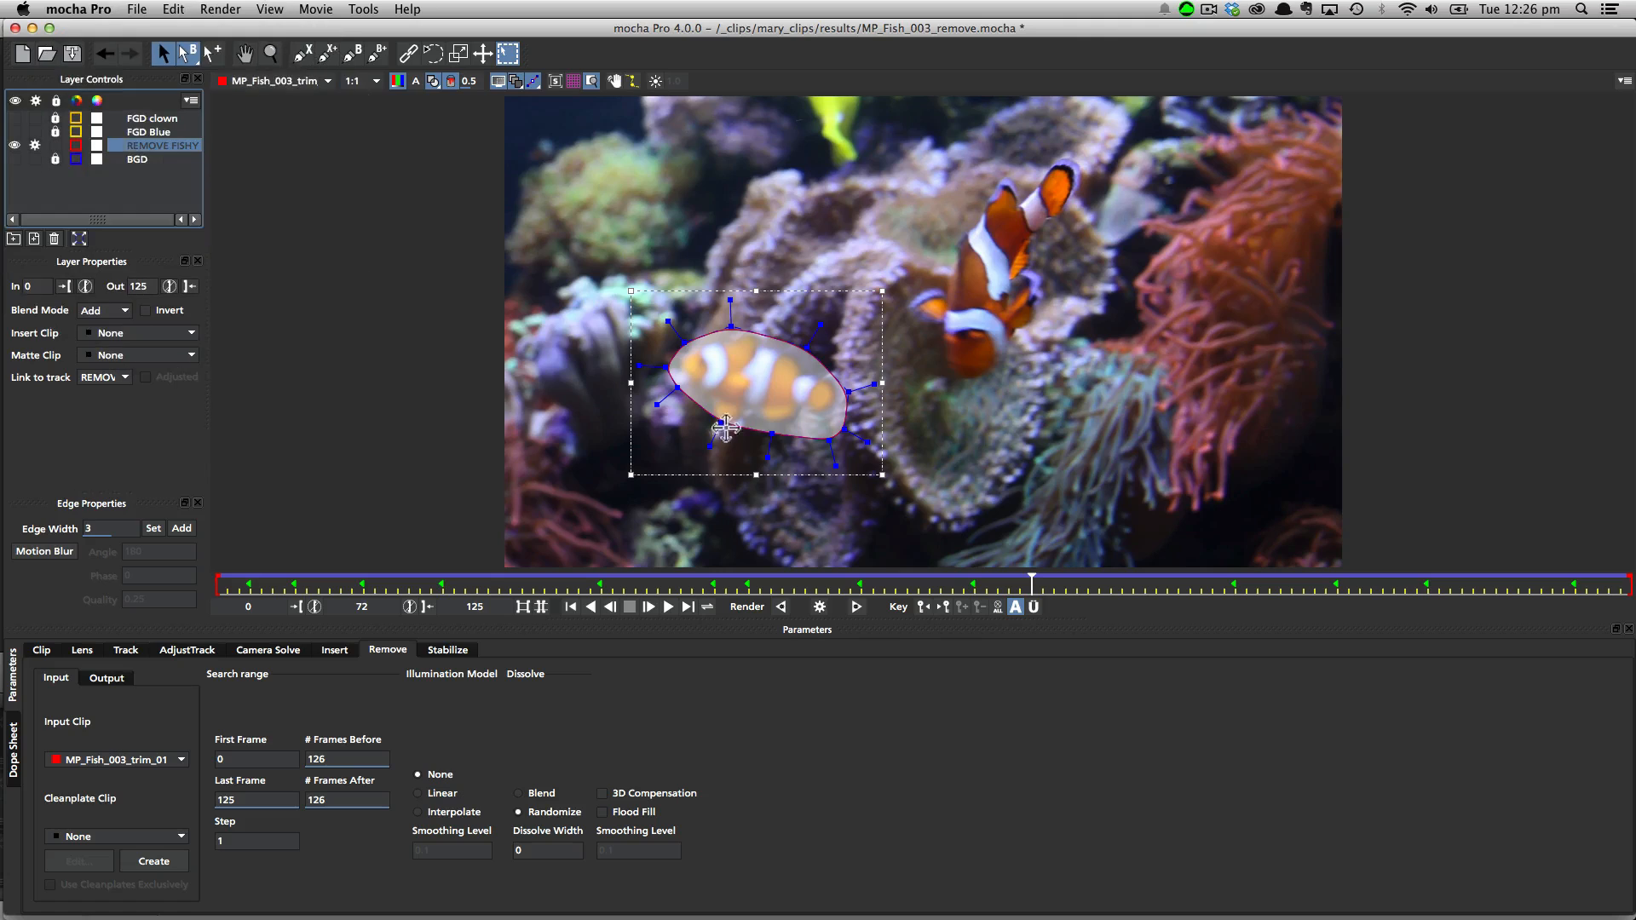
{"action": "mouse_move", "coordinate": [697, 406]}
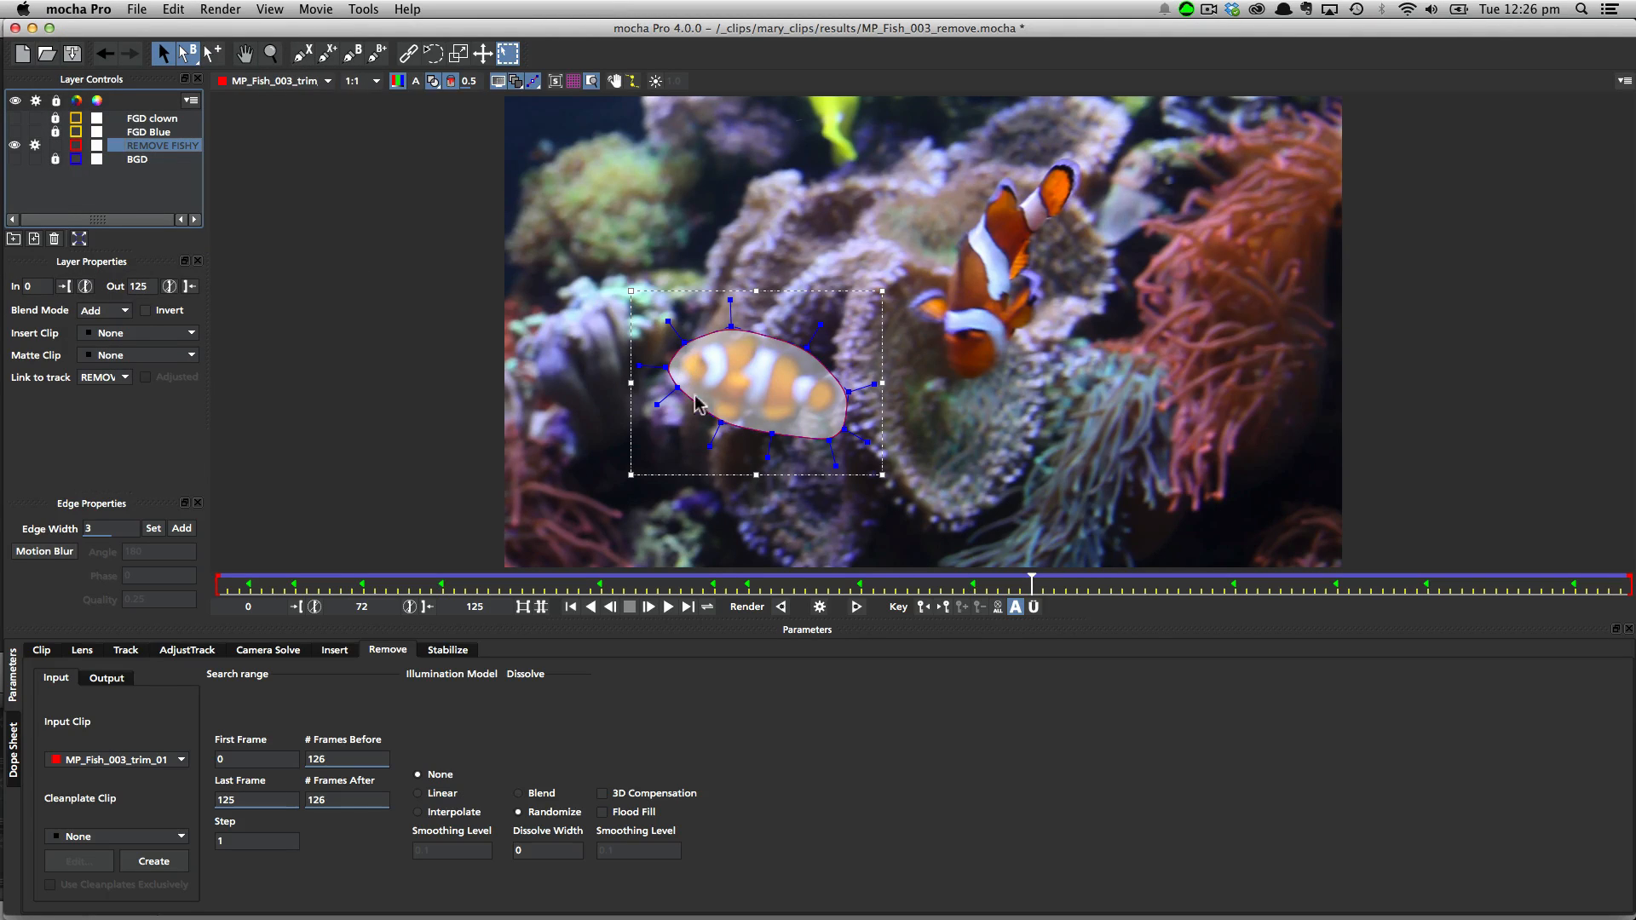
{"action": "mouse_move", "coordinate": [796, 383]}
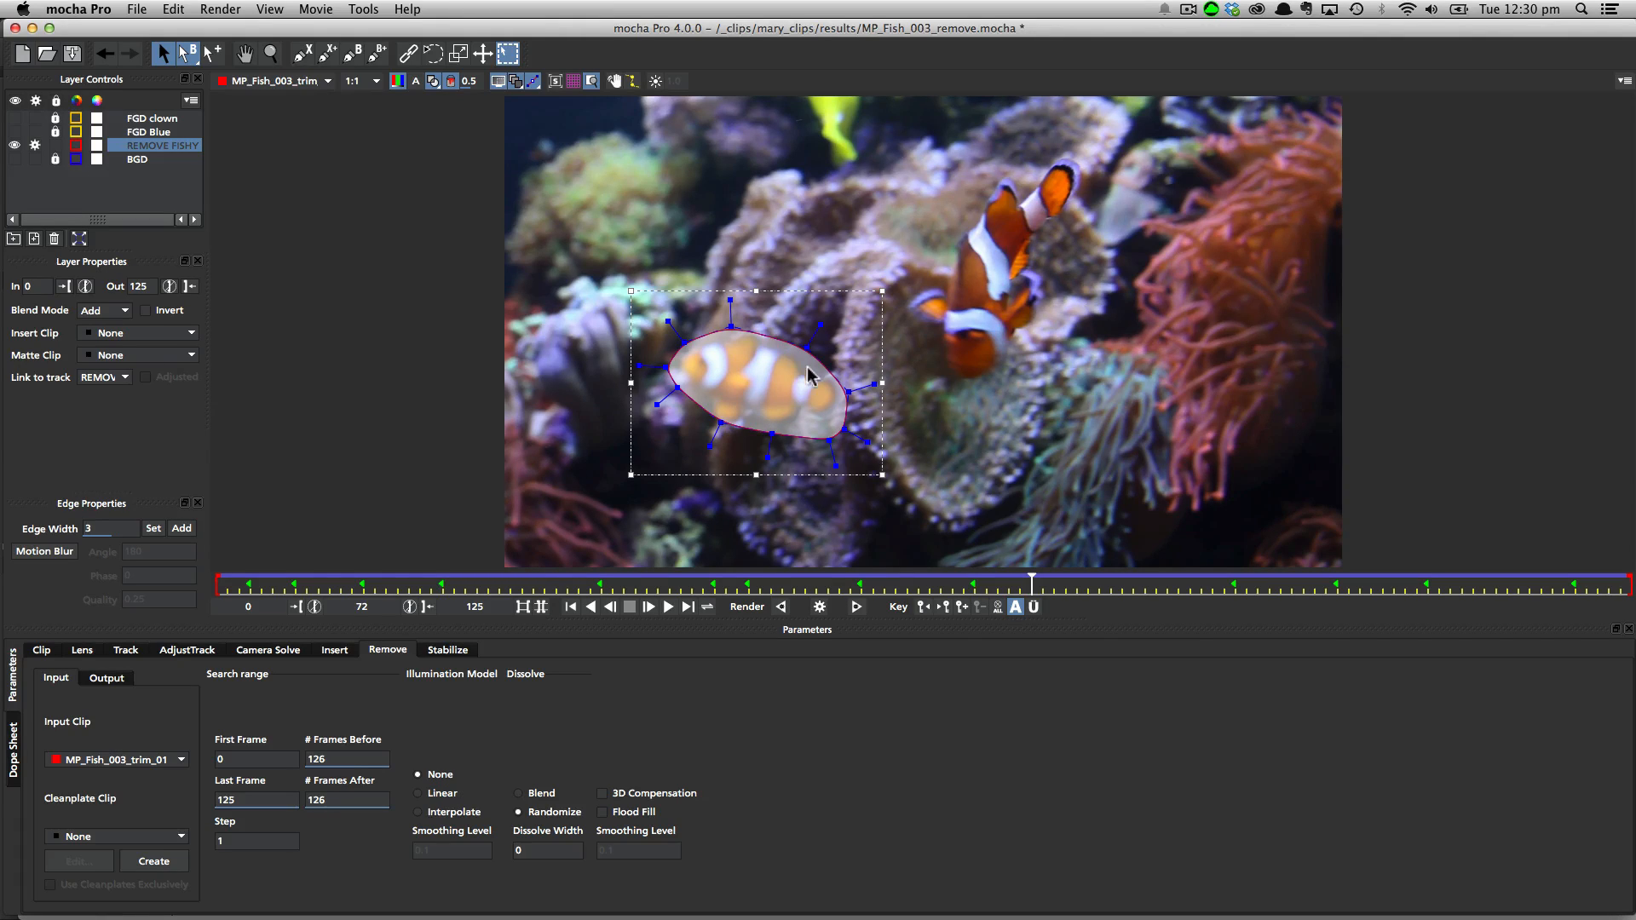
{"action": "mouse_move", "coordinate": [755, 365]}
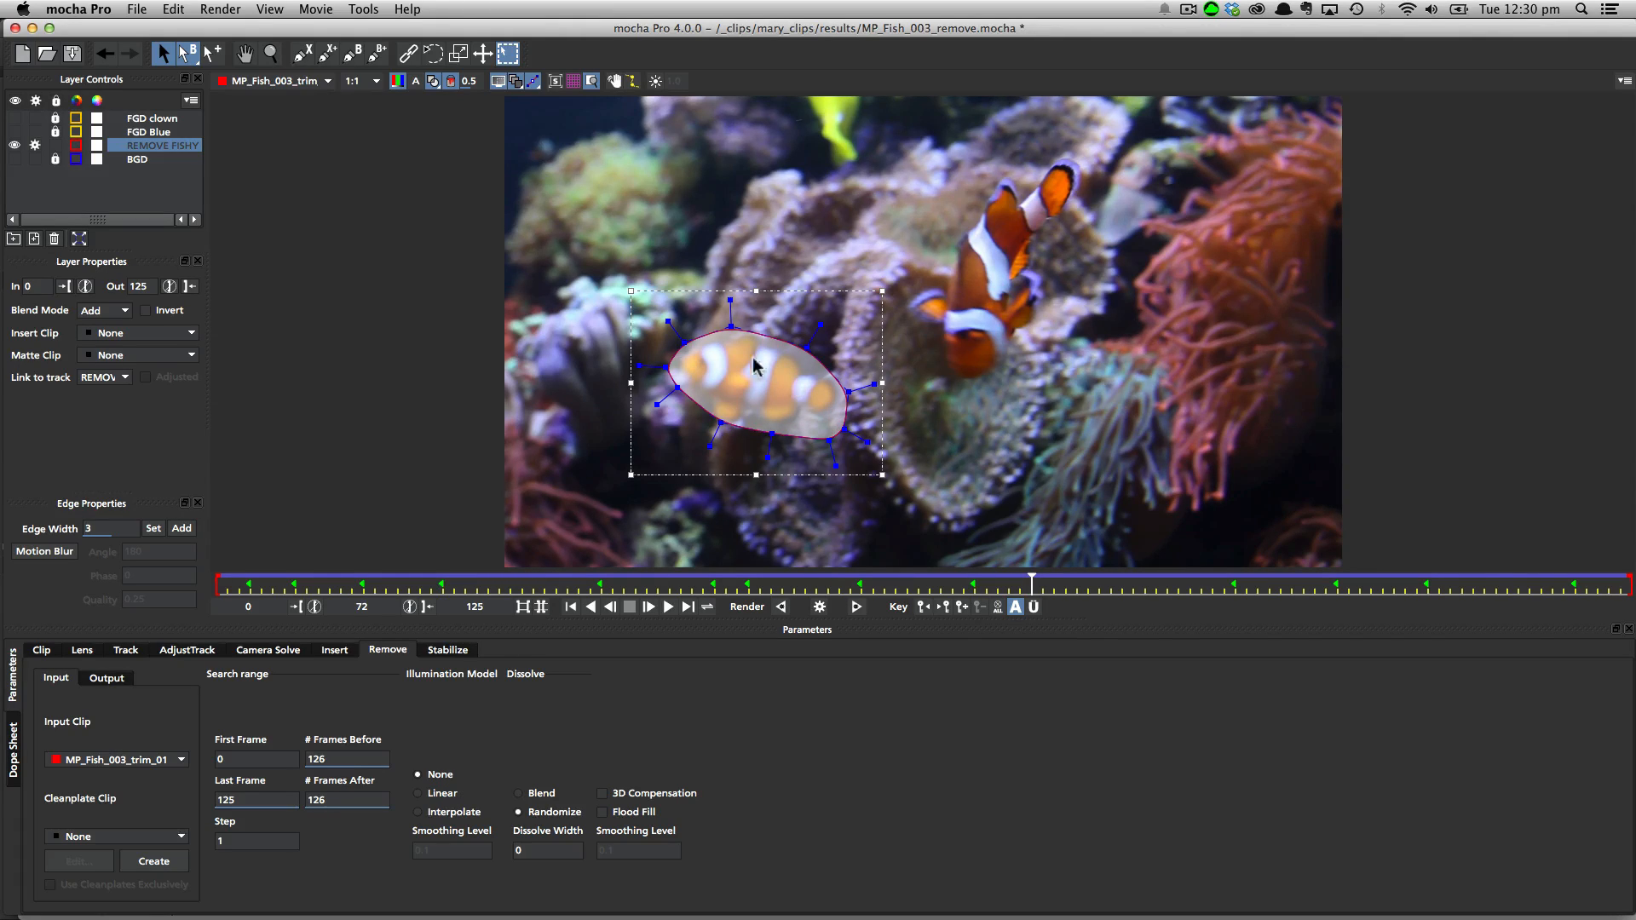
{"action": "mouse_move", "coordinate": [727, 392]}
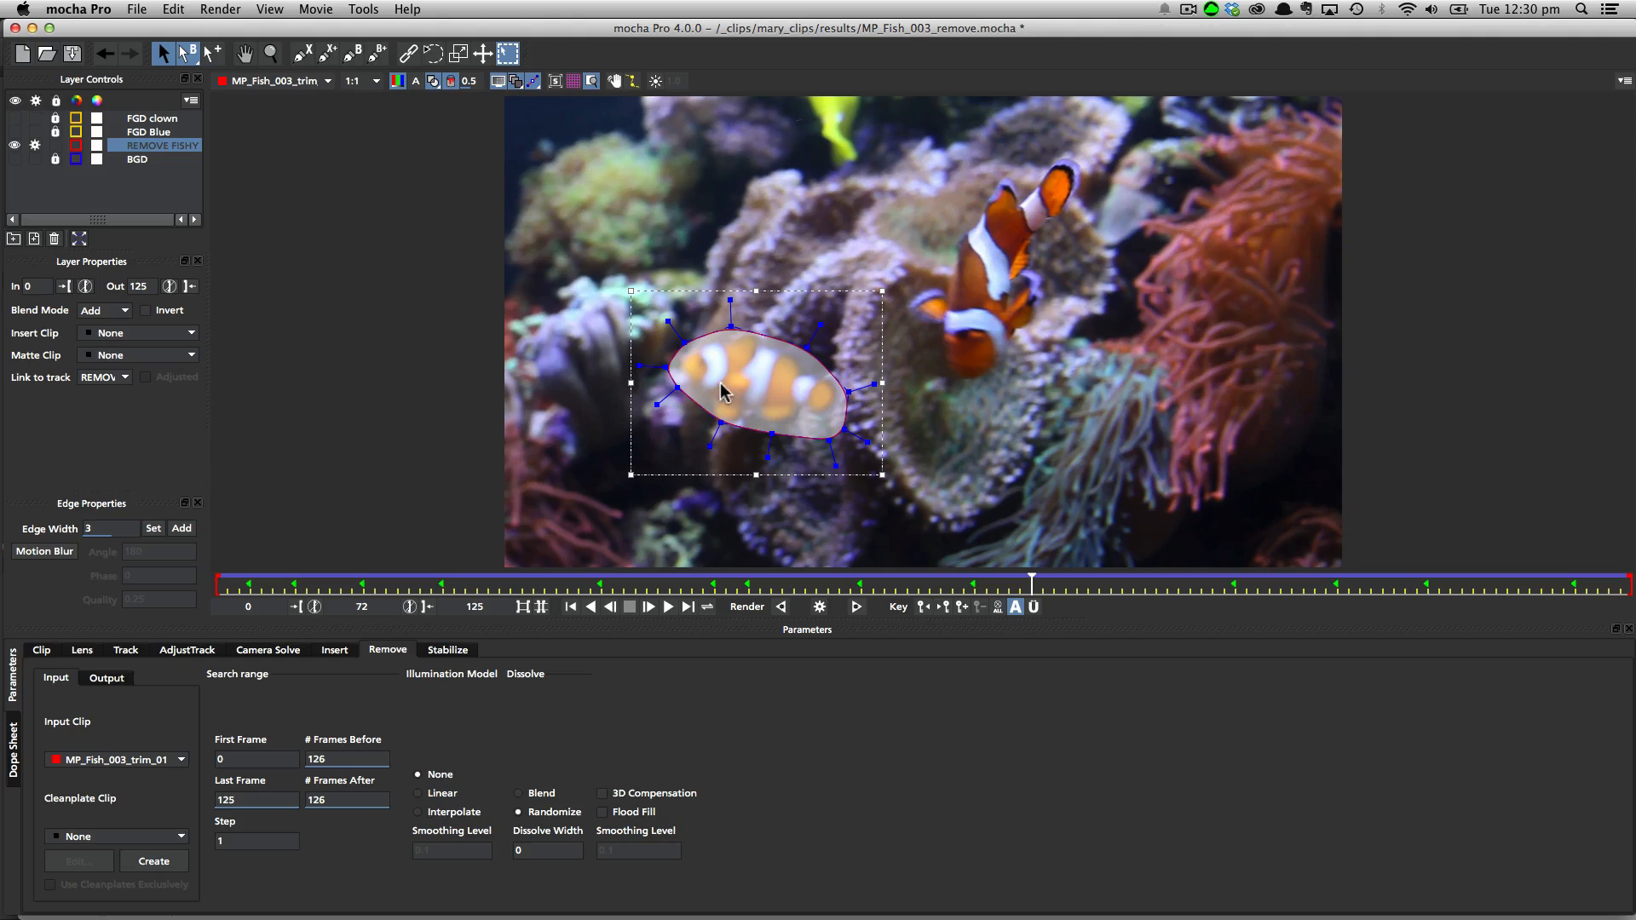
{"action": "mouse_move", "coordinate": [781, 387]}
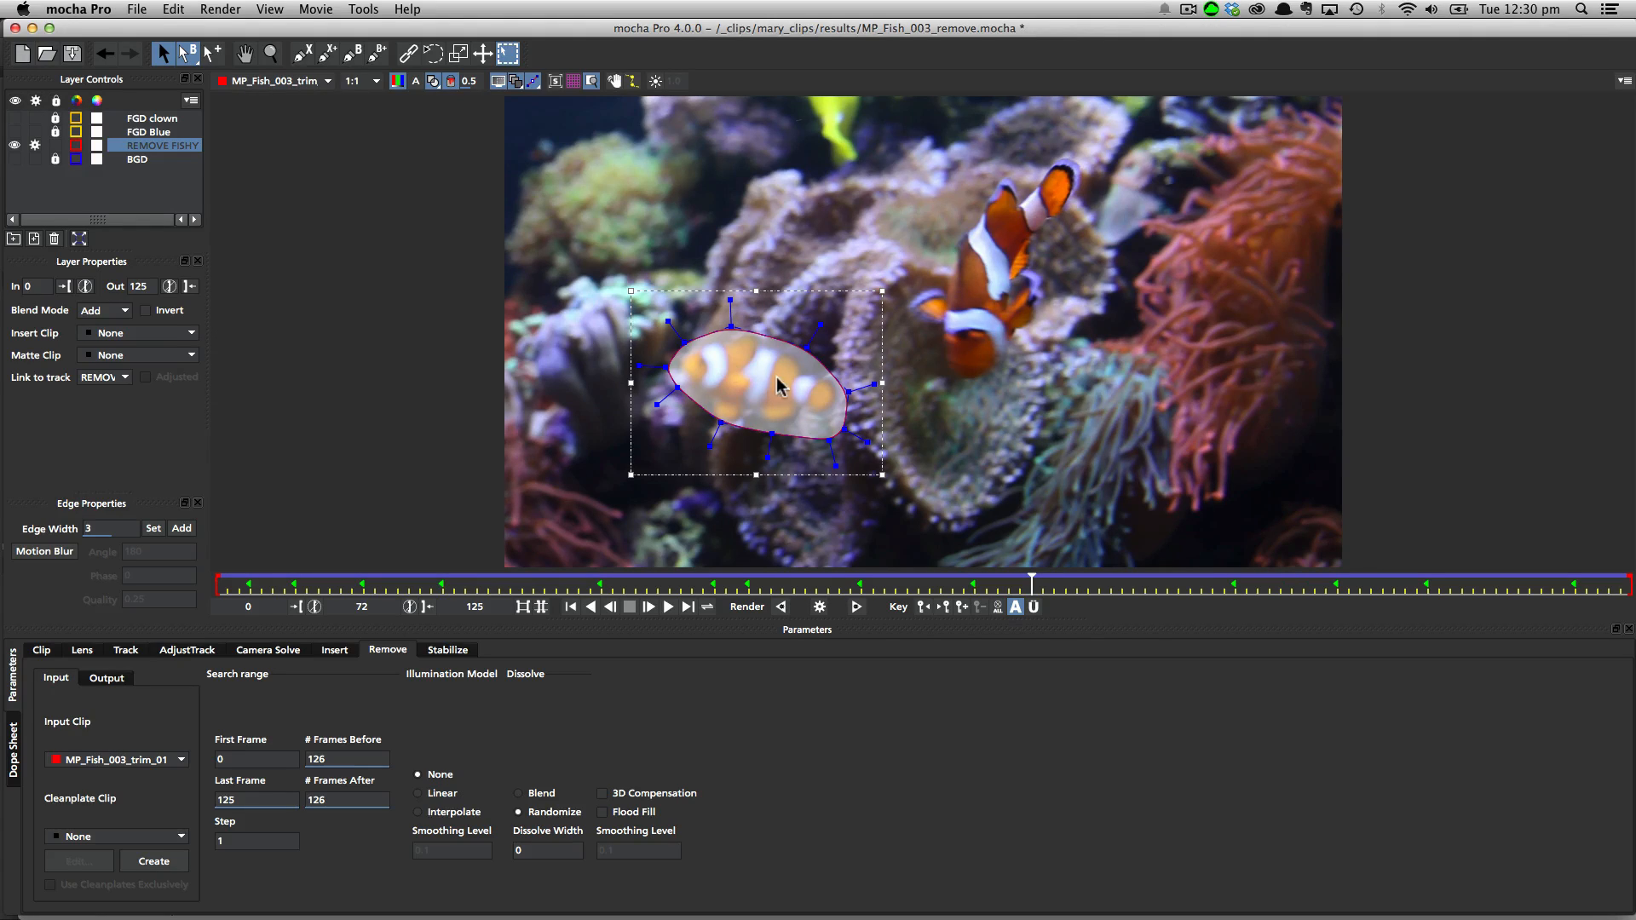
{"action": "mouse_move", "coordinate": [834, 394]}
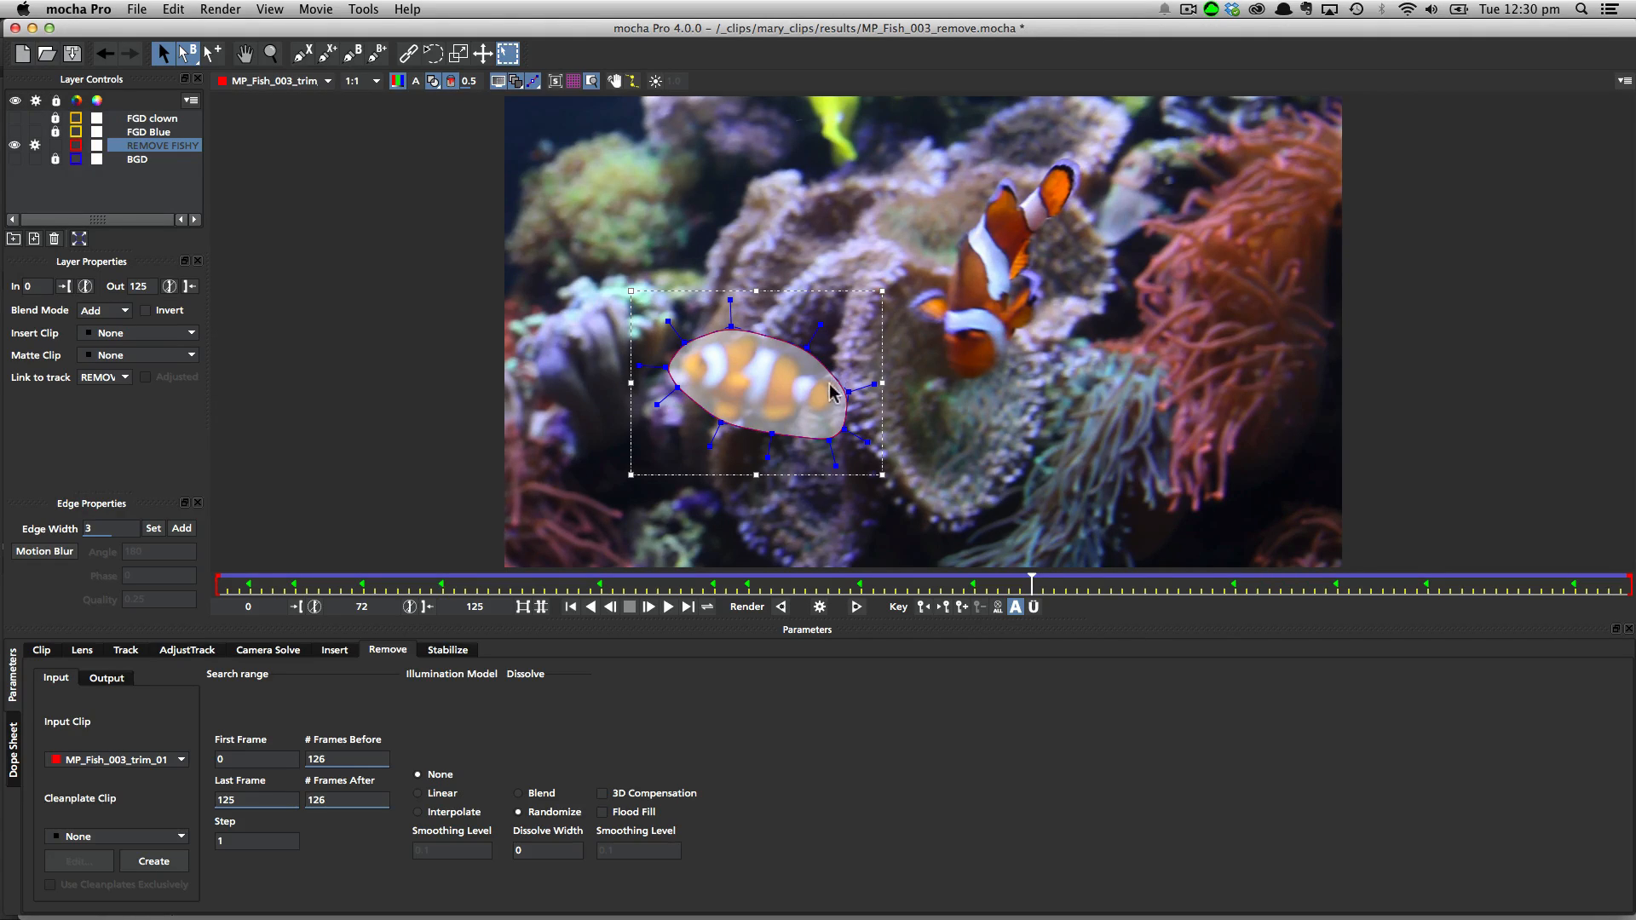
{"action": "mouse_move", "coordinate": [709, 360]}
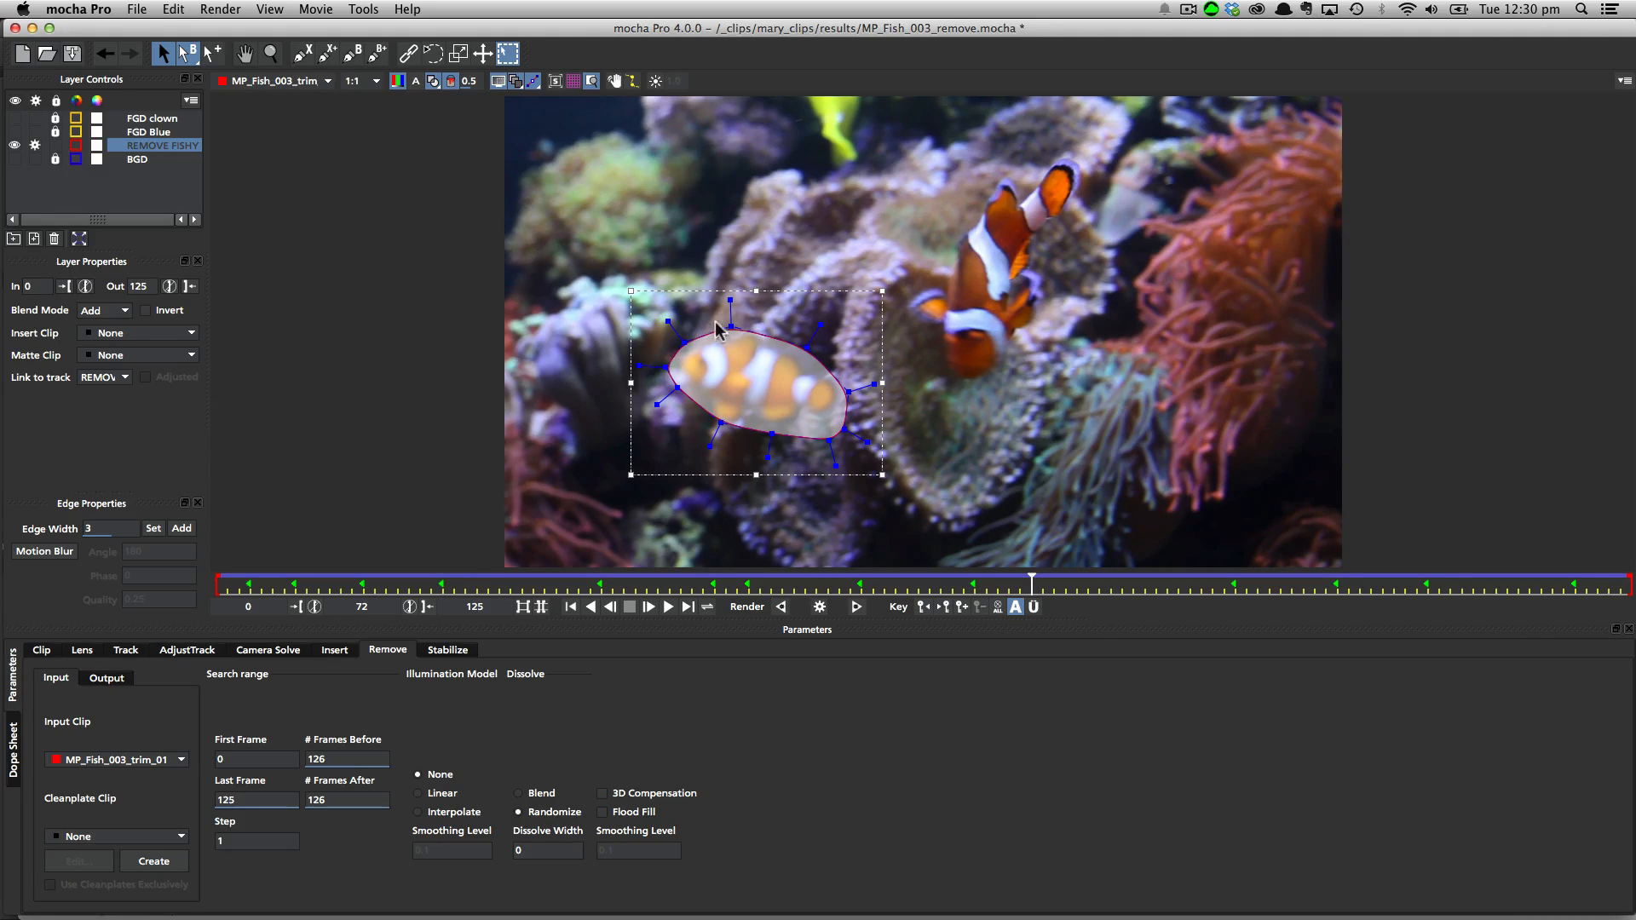
{"action": "mouse_move", "coordinate": [604, 405]}
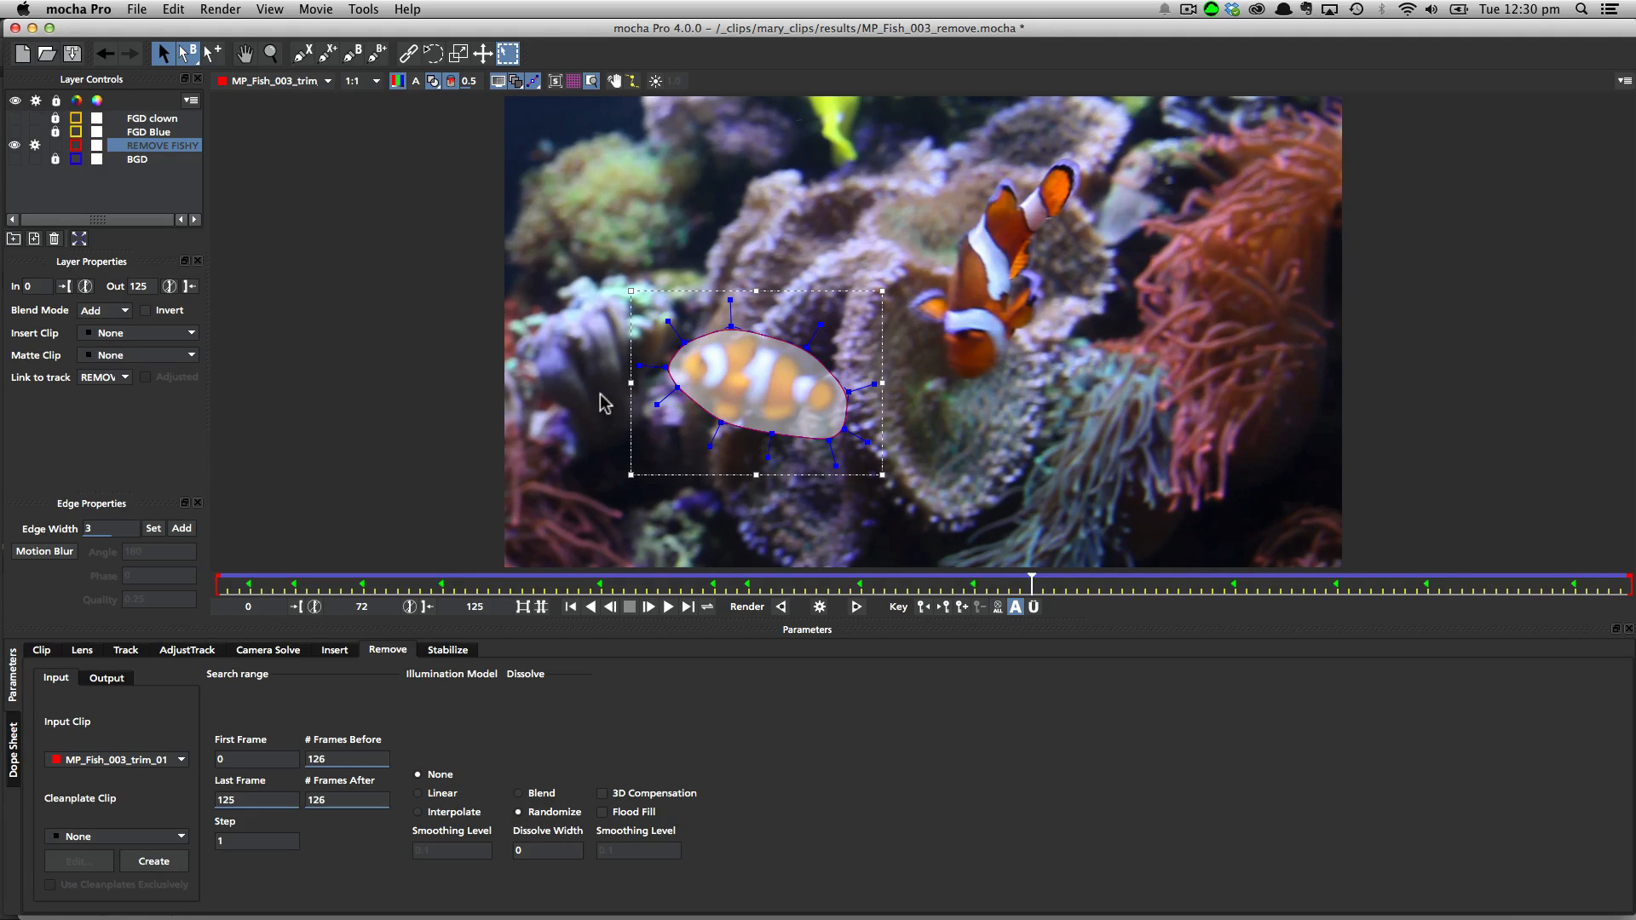
{"action": "mouse_move", "coordinate": [808, 380]}
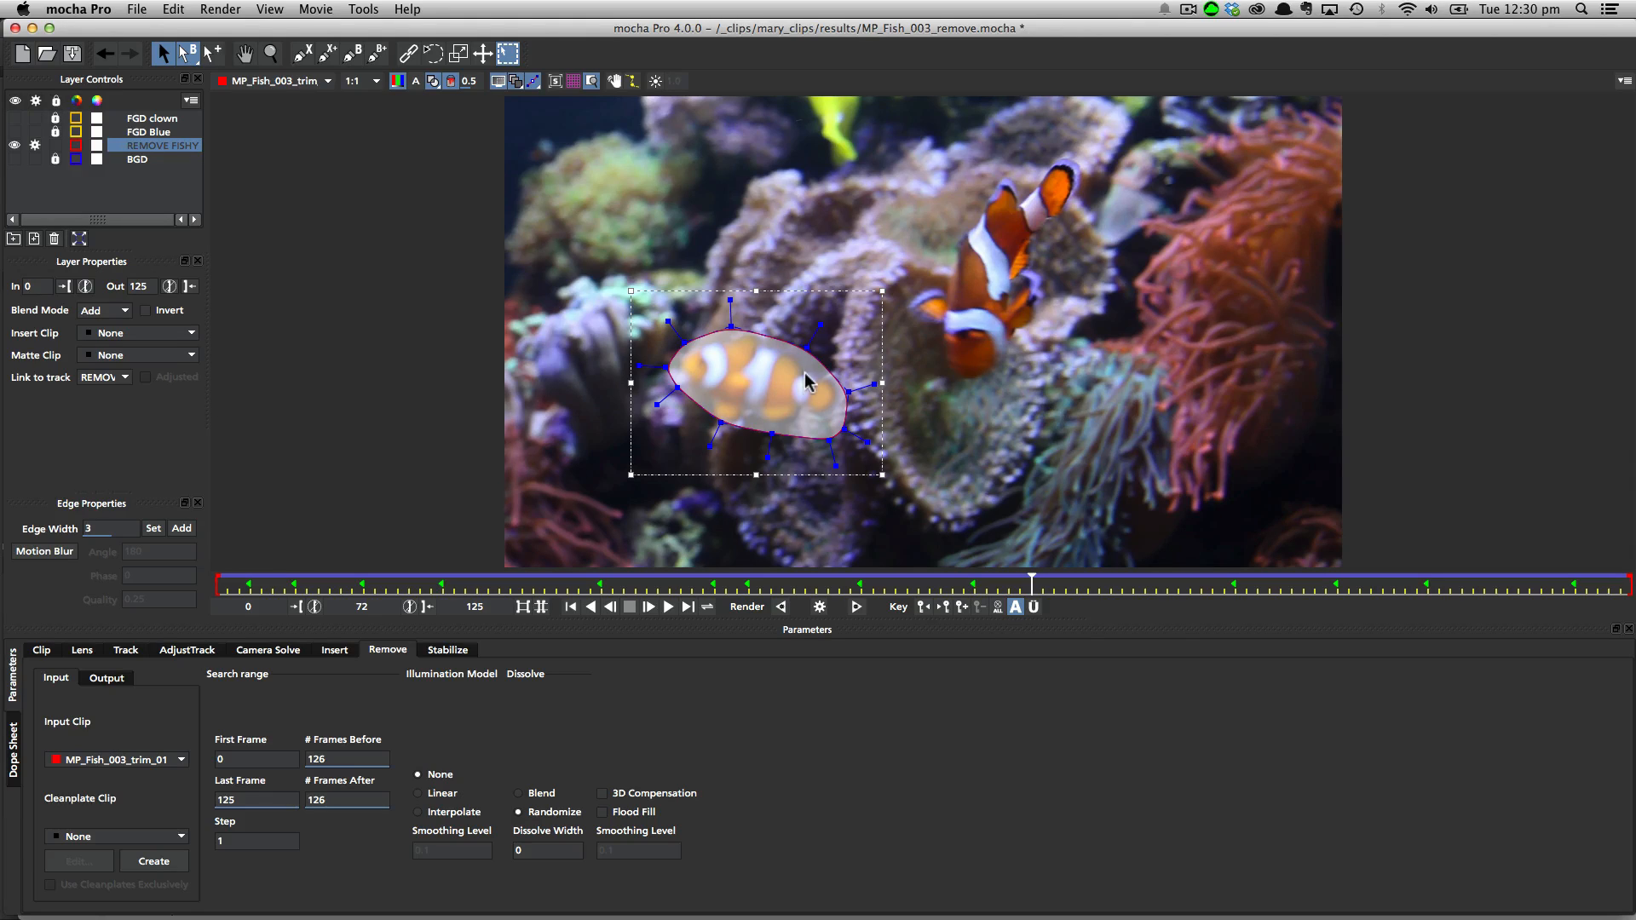
{"action": "mouse_move", "coordinate": [808, 378]}
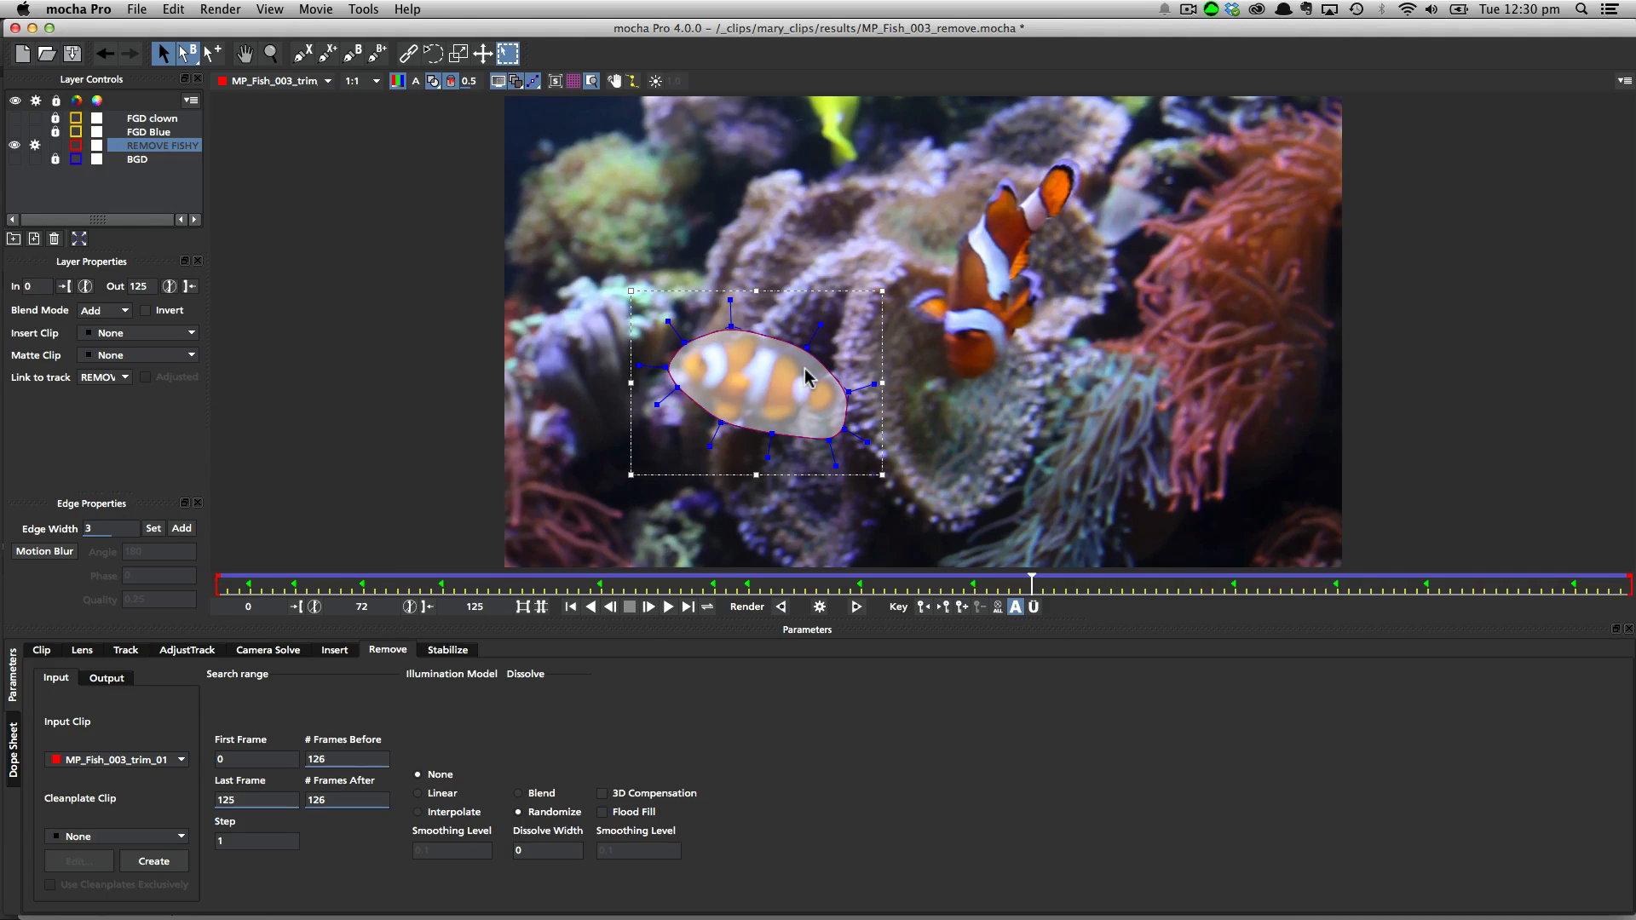
{"action": "mouse_move", "coordinate": [801, 380]}
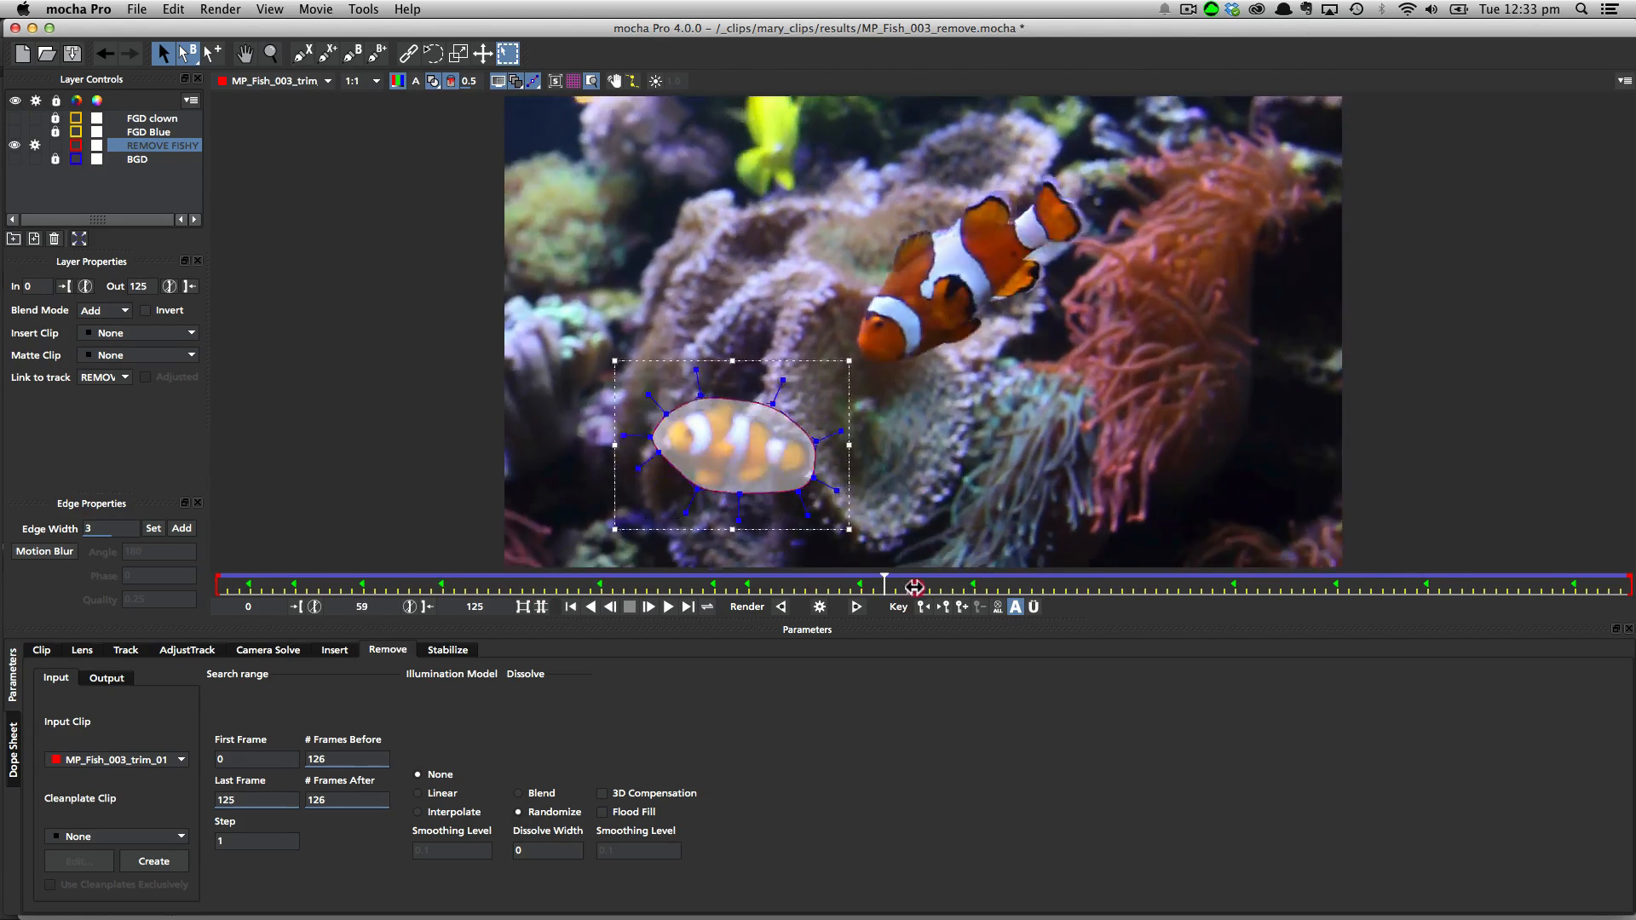
{"action": "left_click_drag", "start_coordinate": [884, 585], "coordinate": [269, 584]}
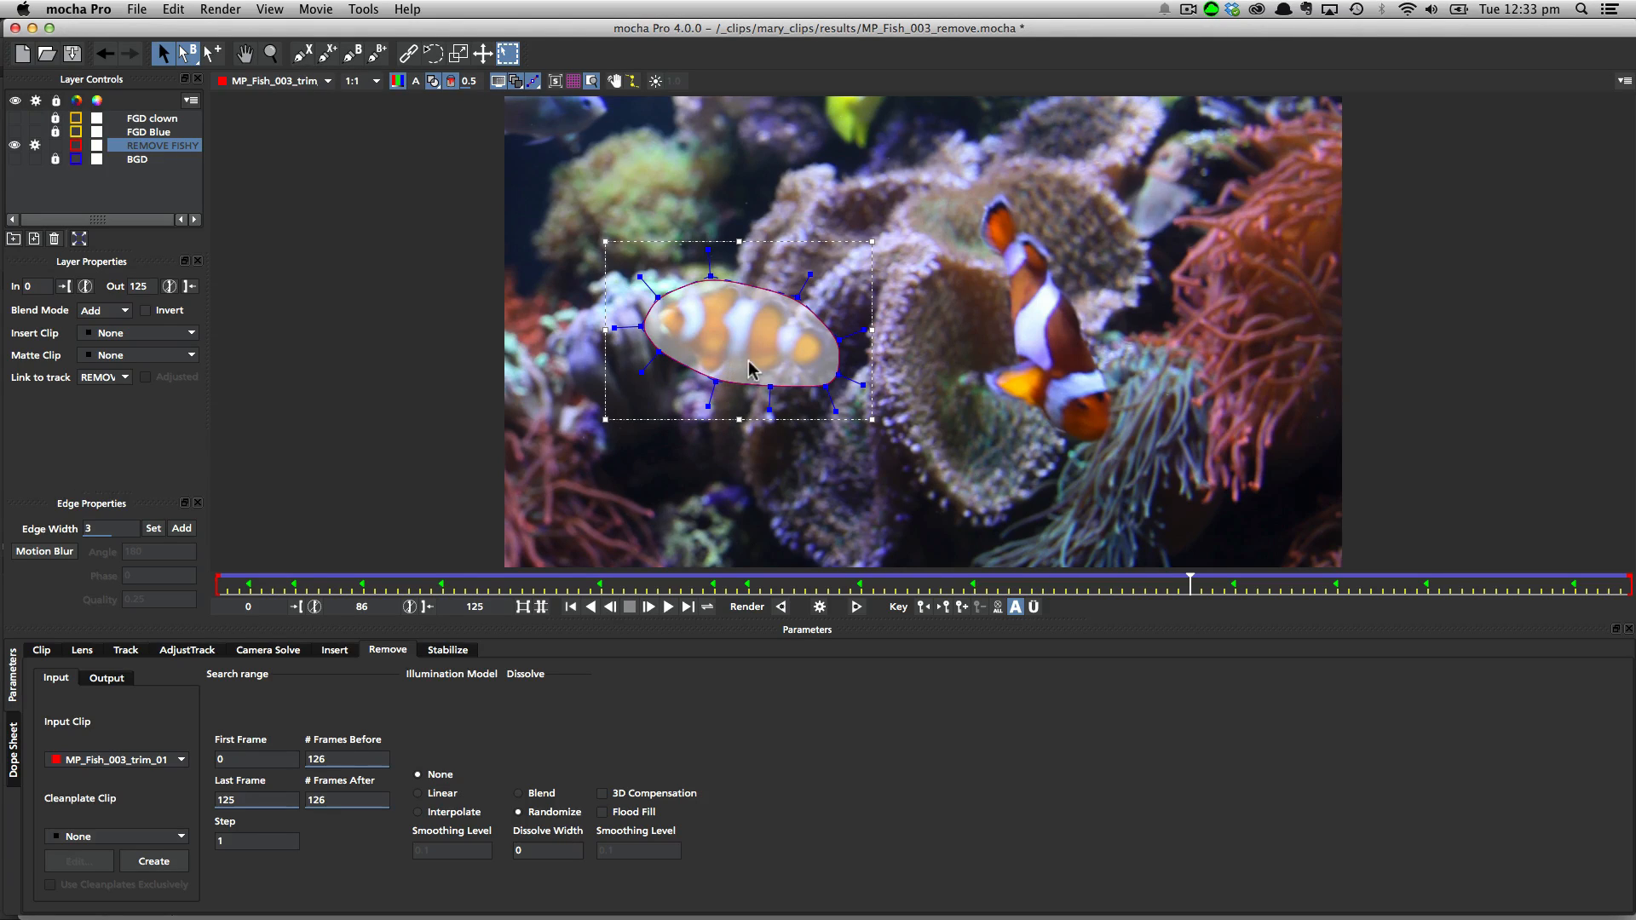
{"action": "mouse_move", "coordinate": [745, 294]}
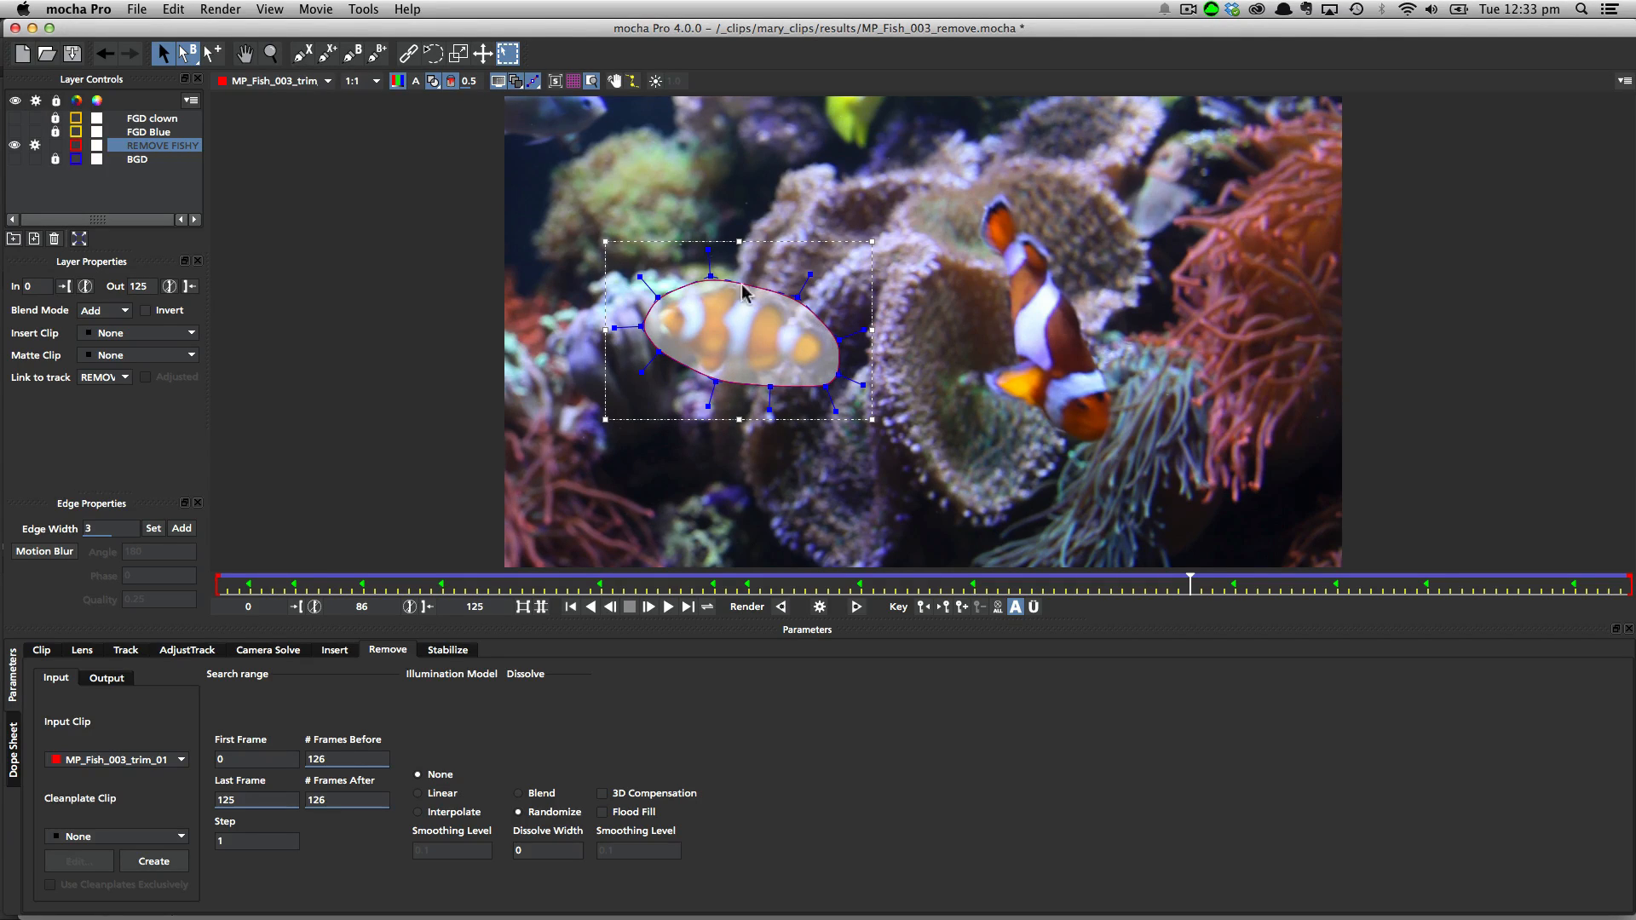
{"action": "mouse_move", "coordinate": [682, 334]}
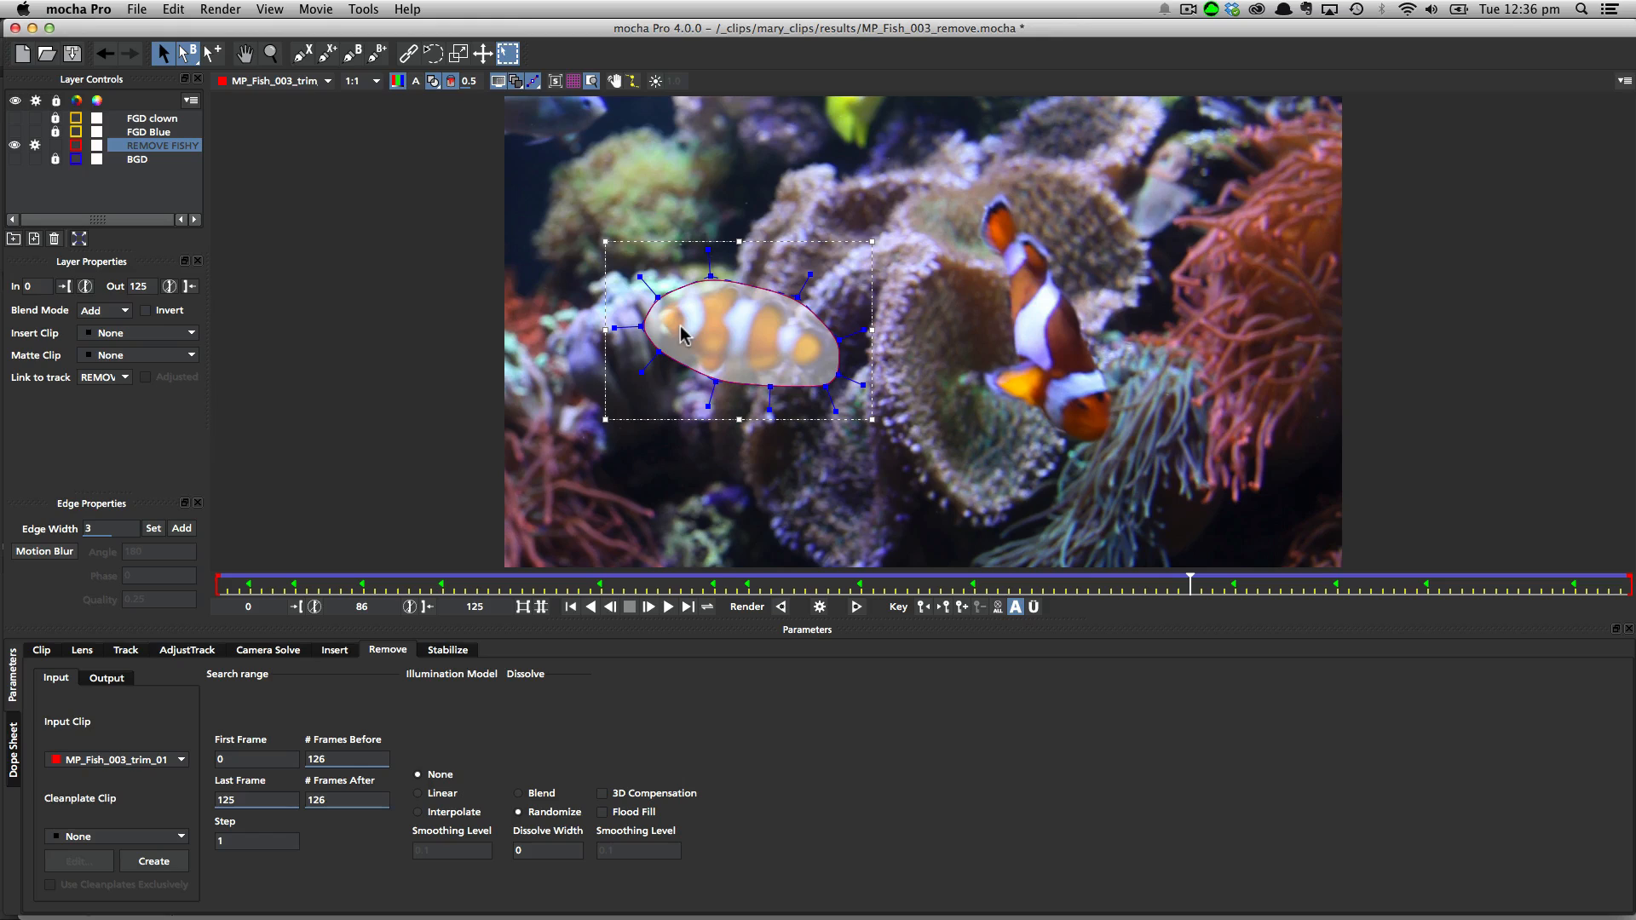
{"action": "mouse_move", "coordinate": [953, 496]}
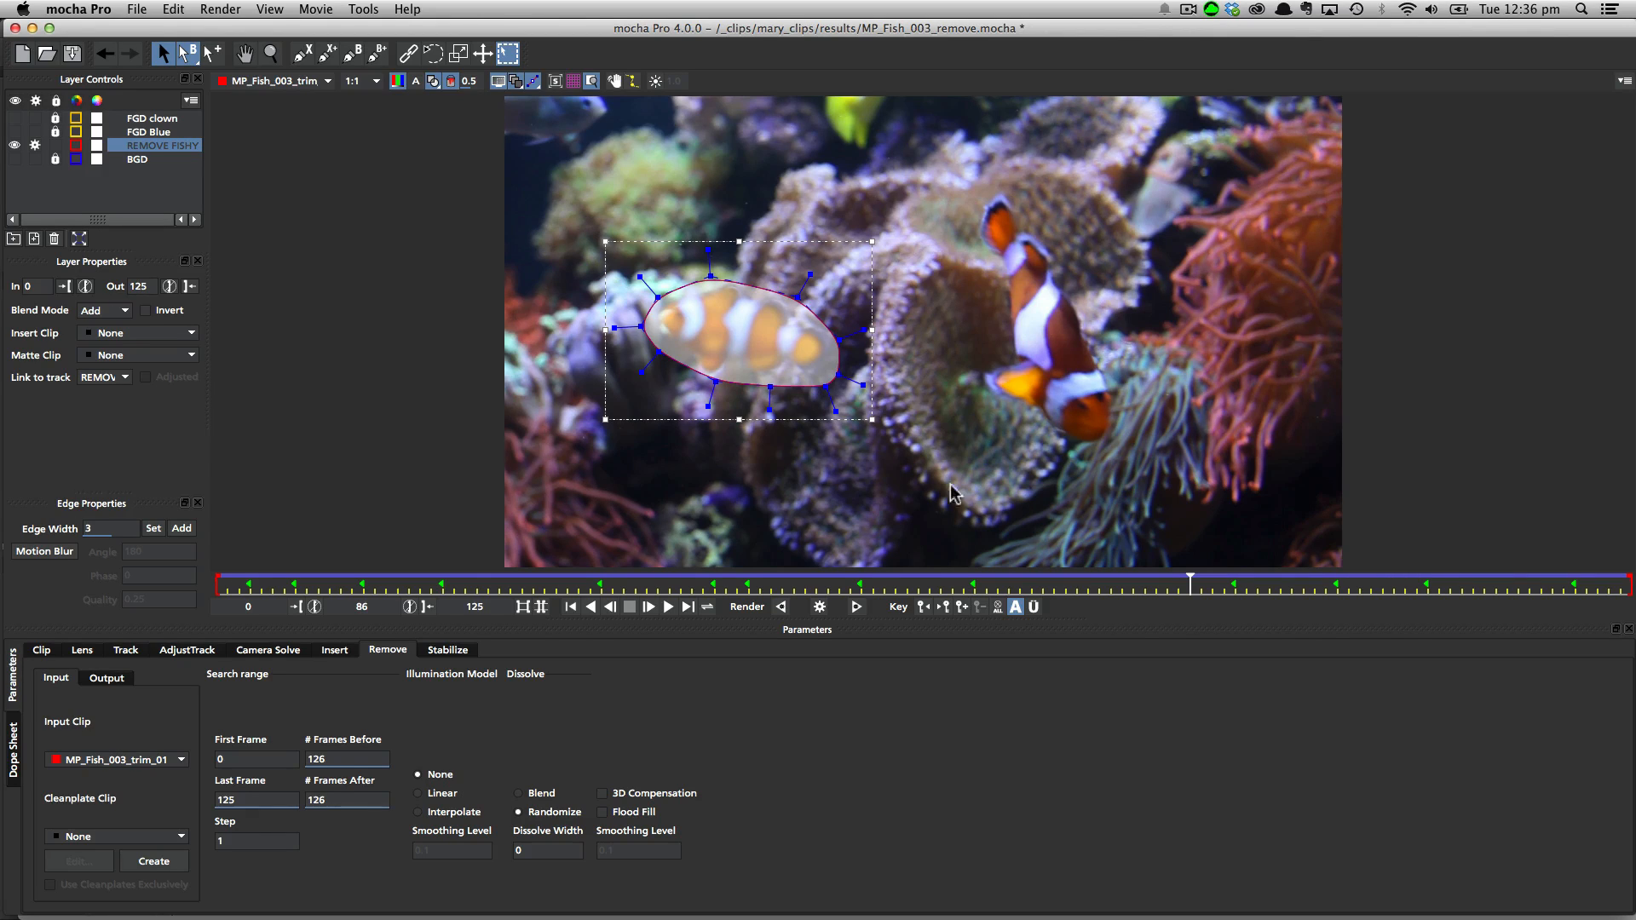
{"action": "mouse_move", "coordinate": [783, 208]}
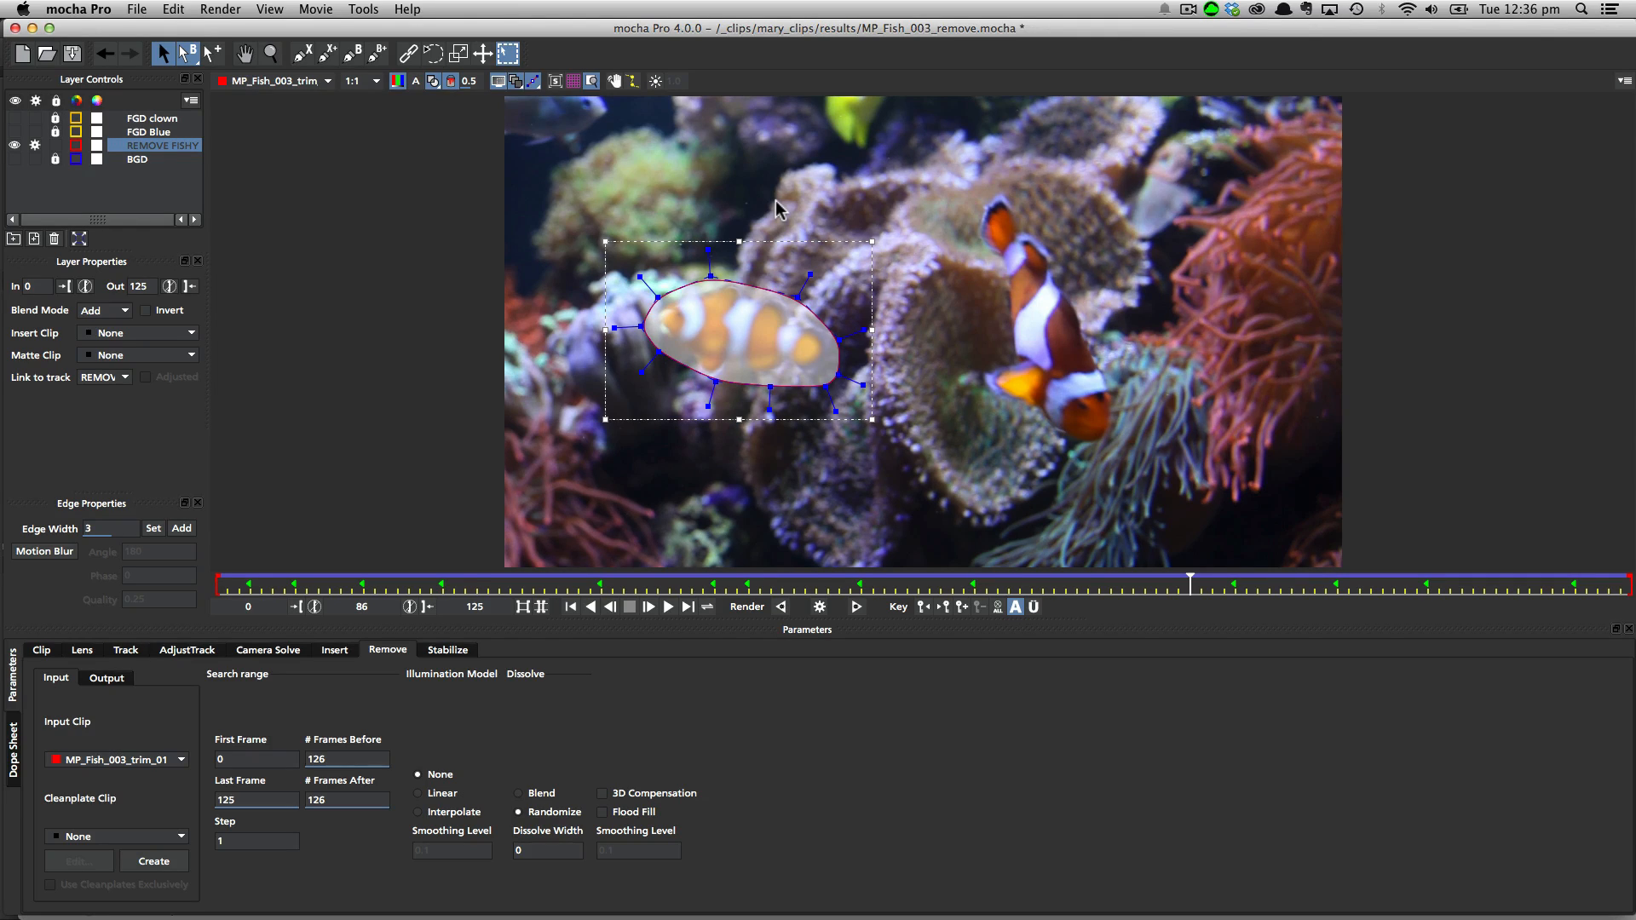
{"action": "mouse_move", "coordinate": [769, 208]}
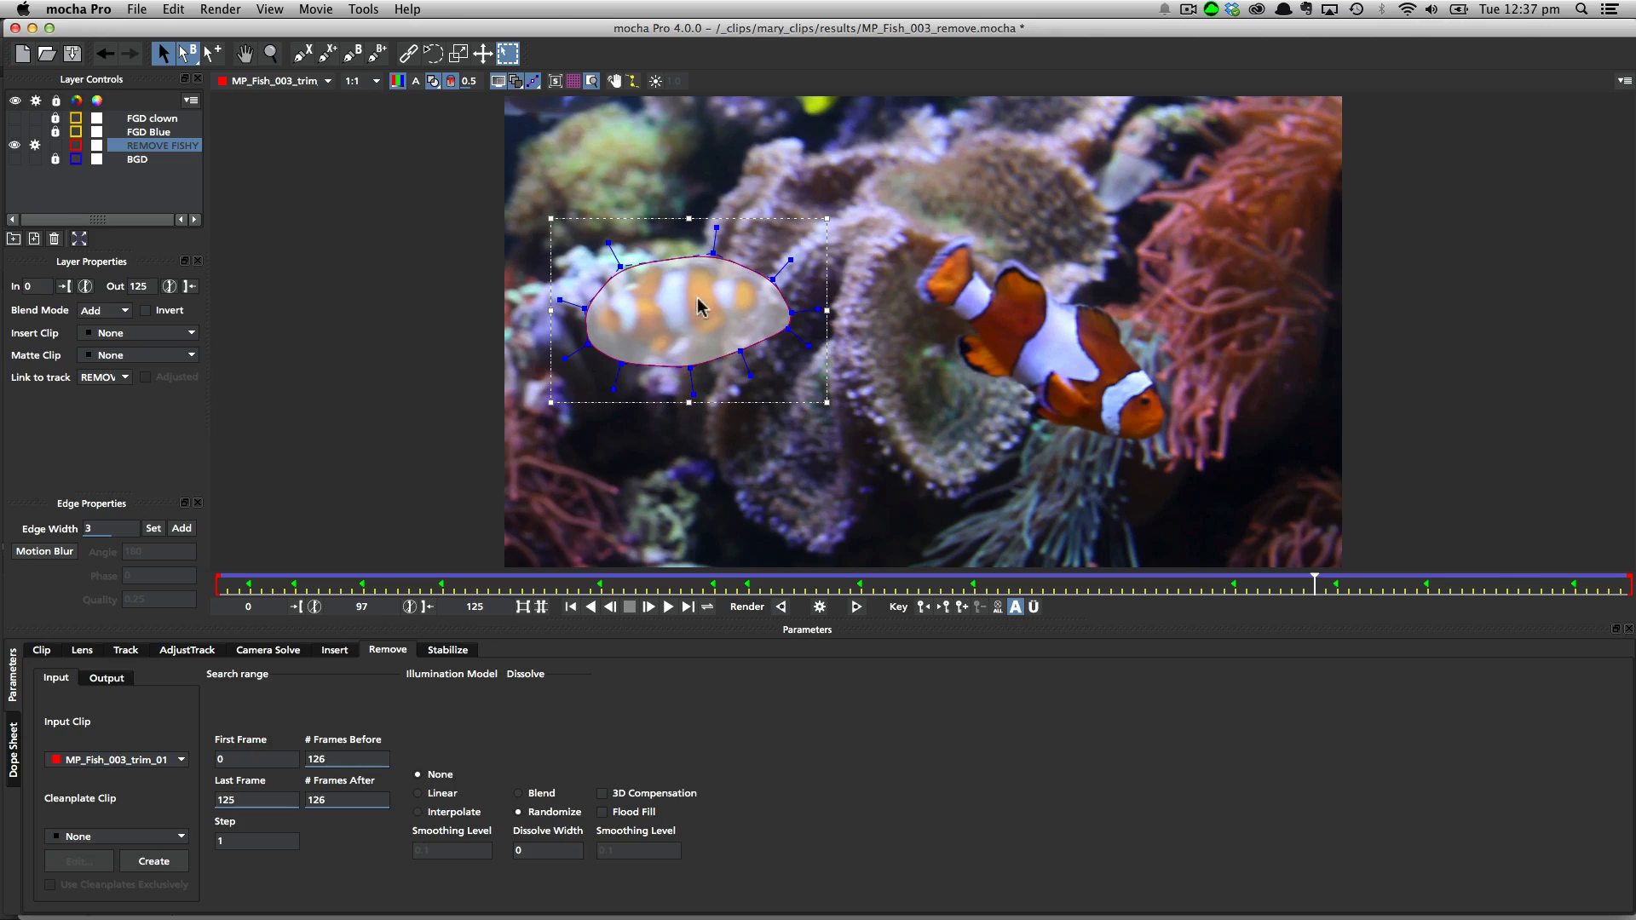
{"action": "mouse_move", "coordinate": [755, 305]}
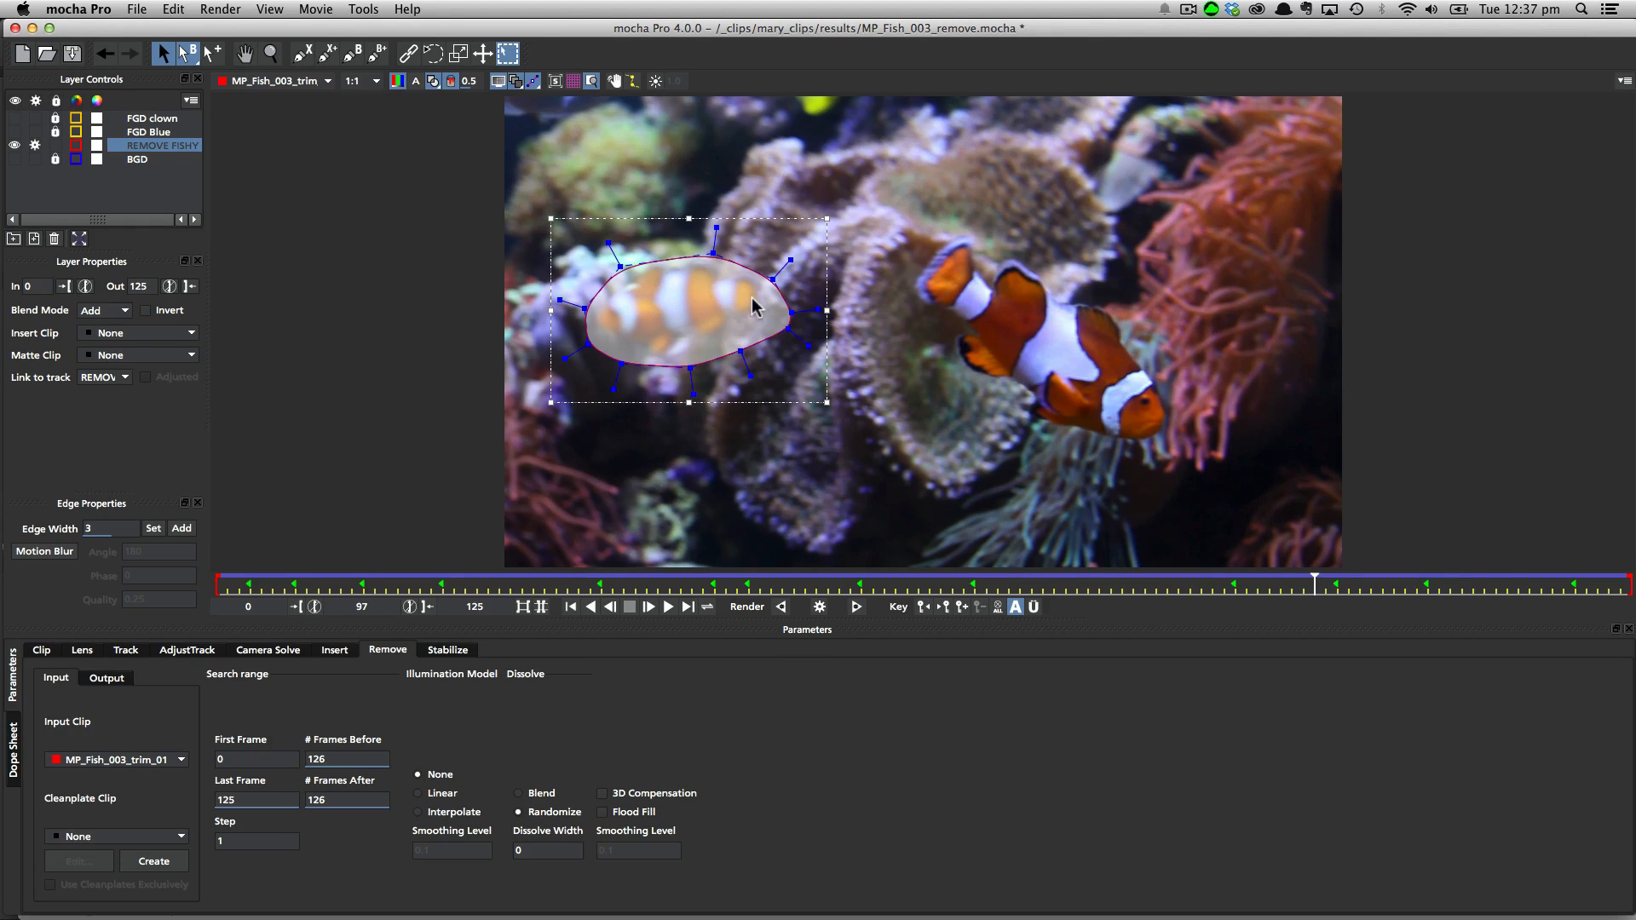
{"action": "mouse_move", "coordinate": [629, 332]}
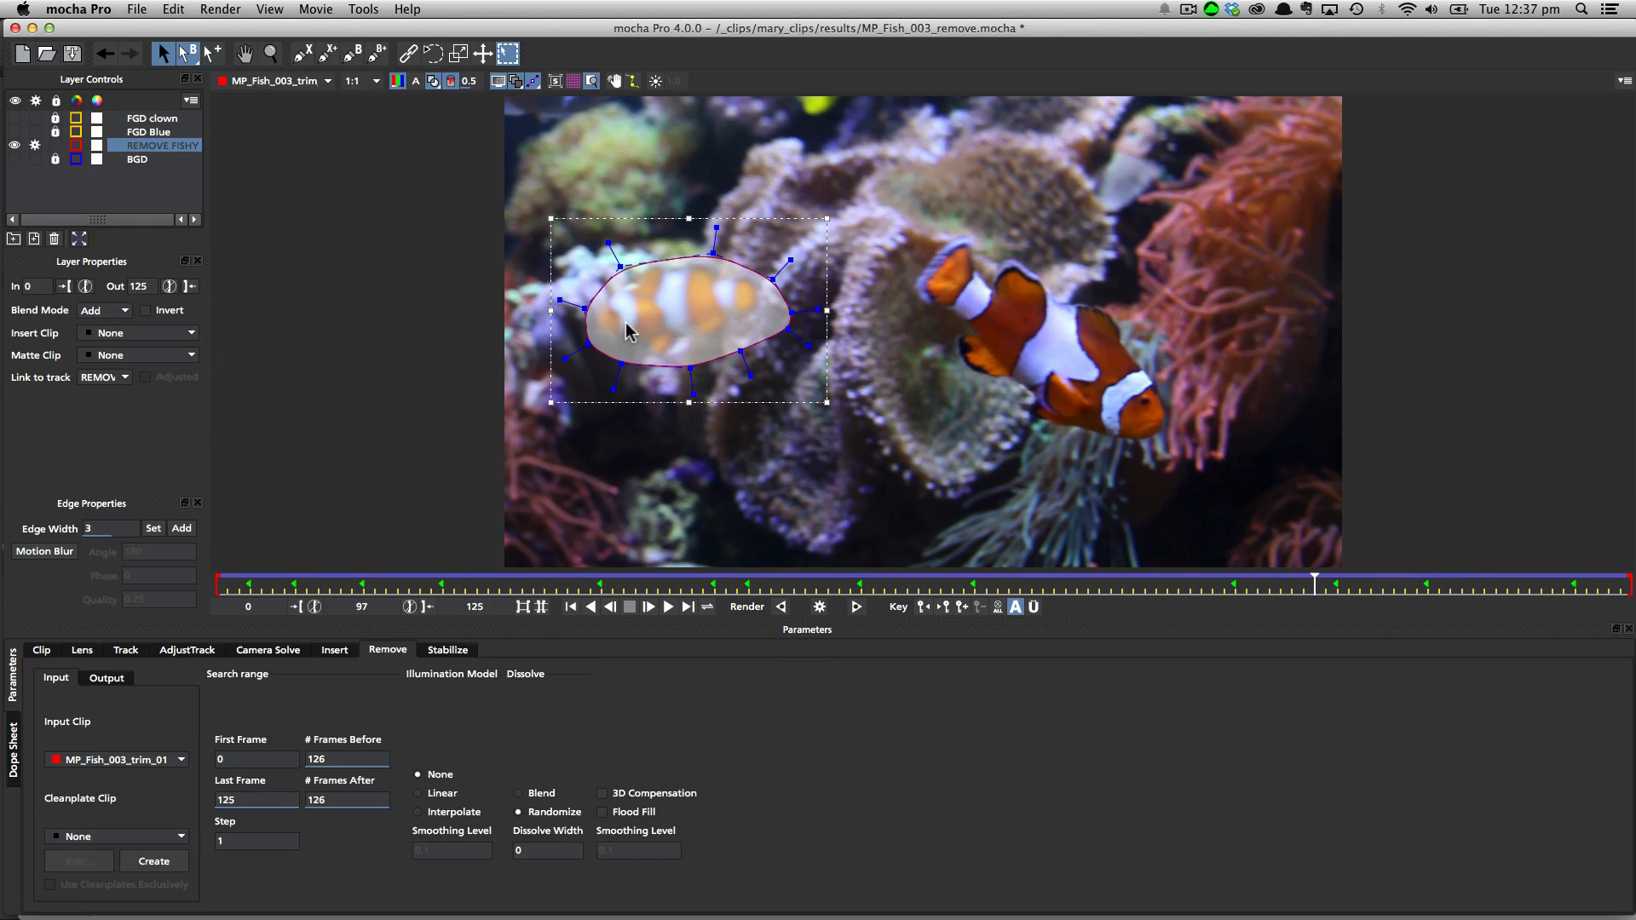
{"action": "mouse_move", "coordinate": [943, 580]}
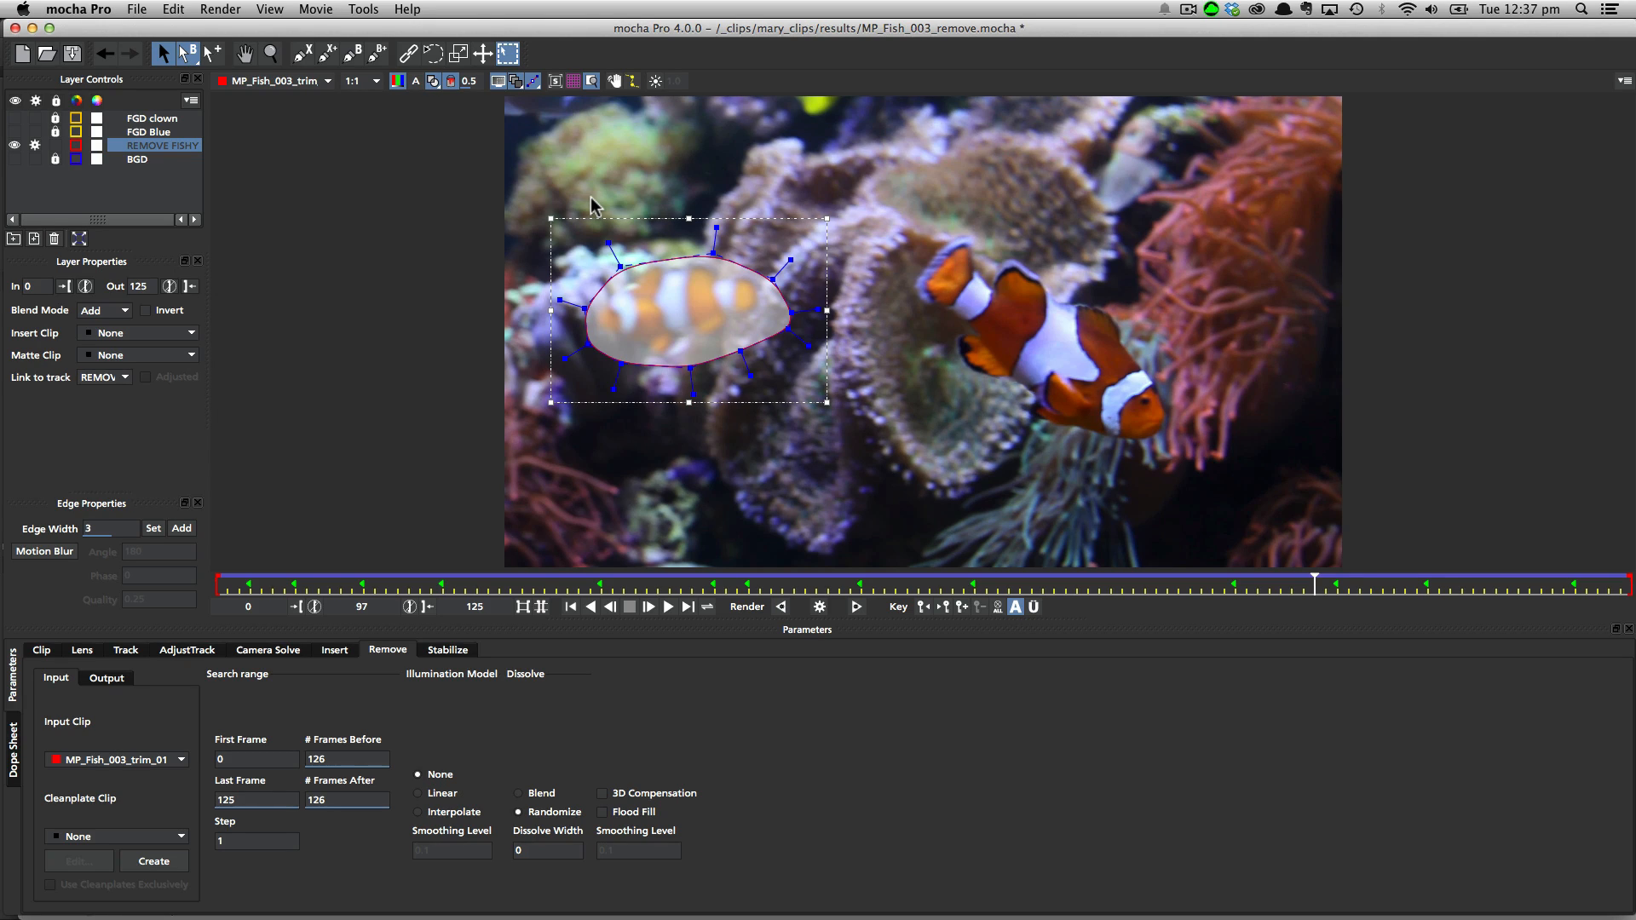
{"action": "mouse_move", "coordinate": [1319, 584]}
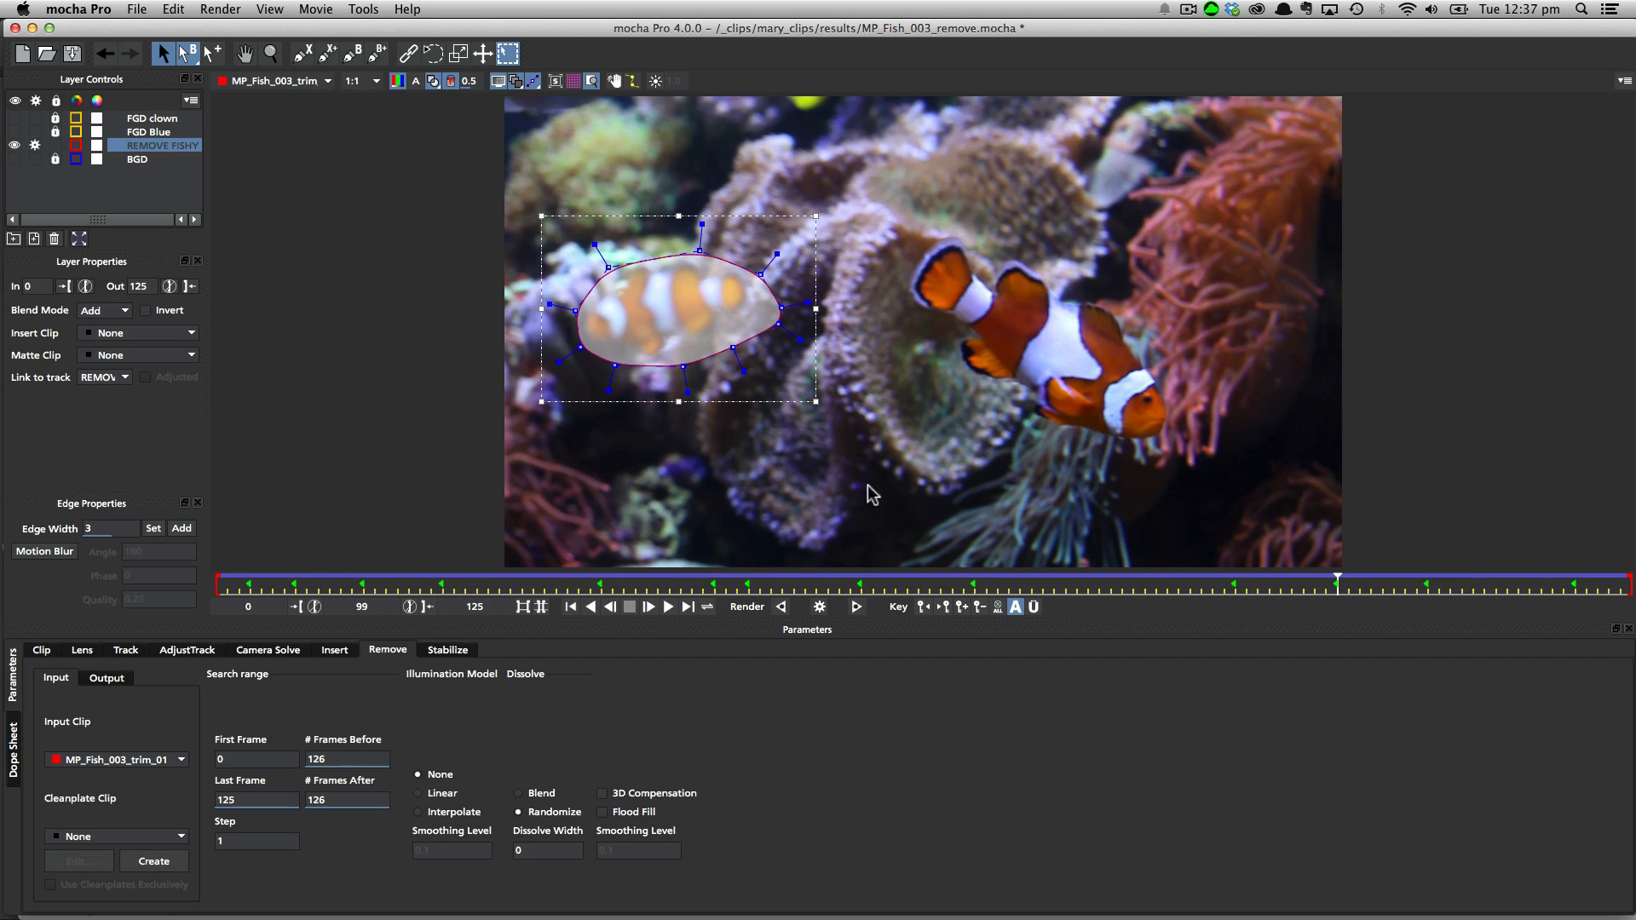
{"action": "mouse_move", "coordinate": [645, 314]}
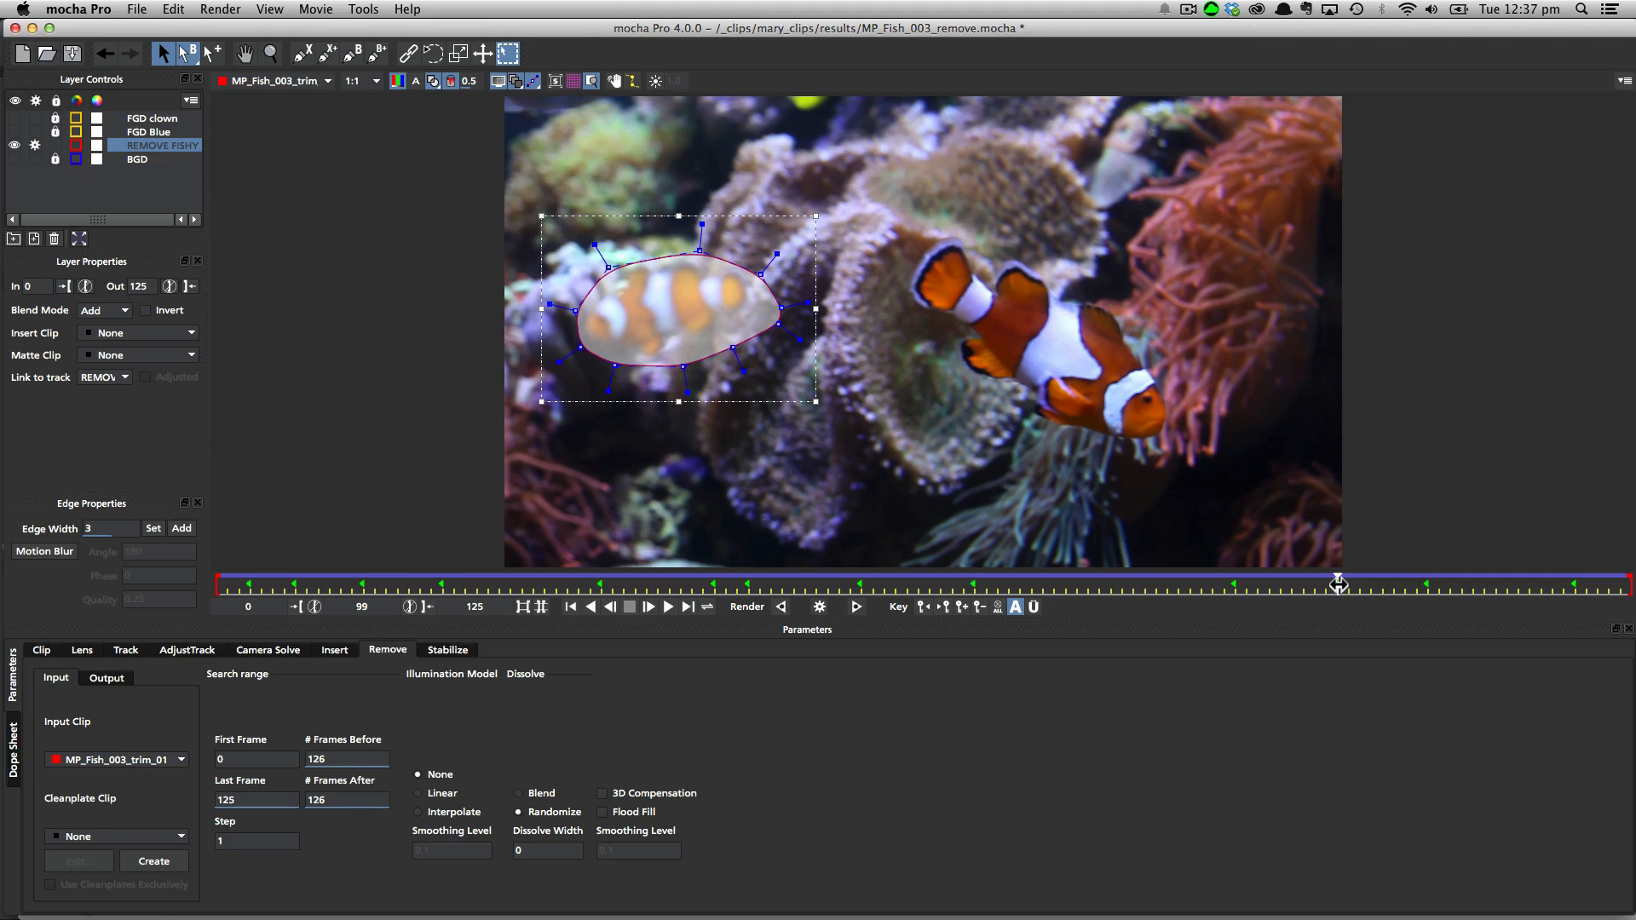
{"action": "left_click_drag", "start_coordinate": [1339, 583], "coordinate": [1241, 574]}
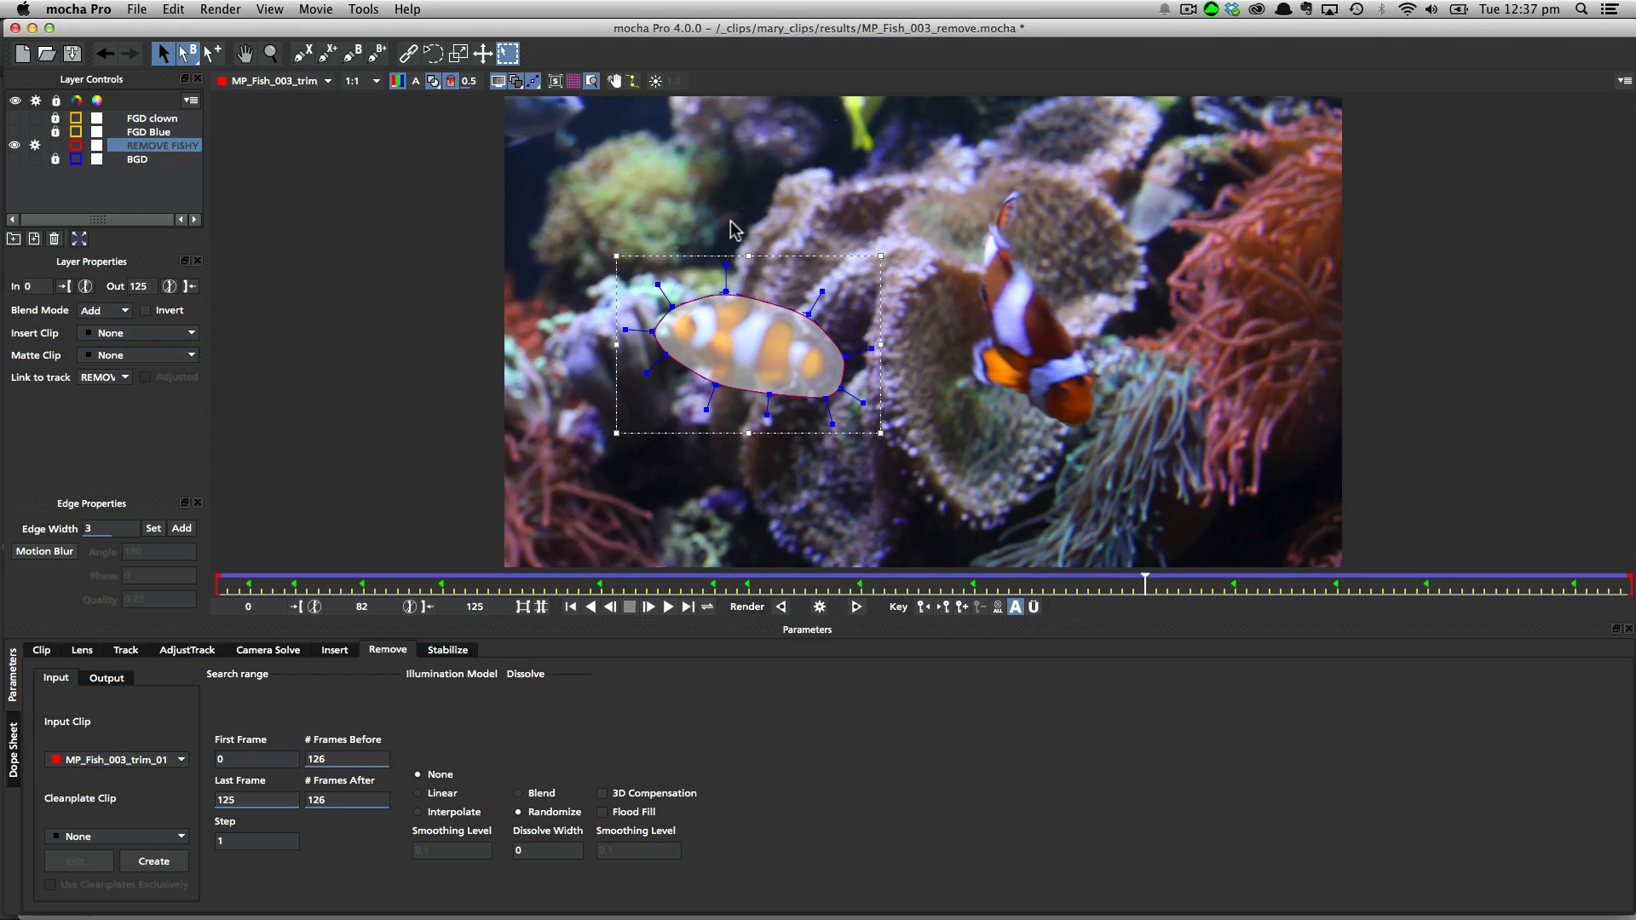
{"action": "left_click_drag", "start_coordinate": [1144, 582], "coordinate": [1392, 581]}
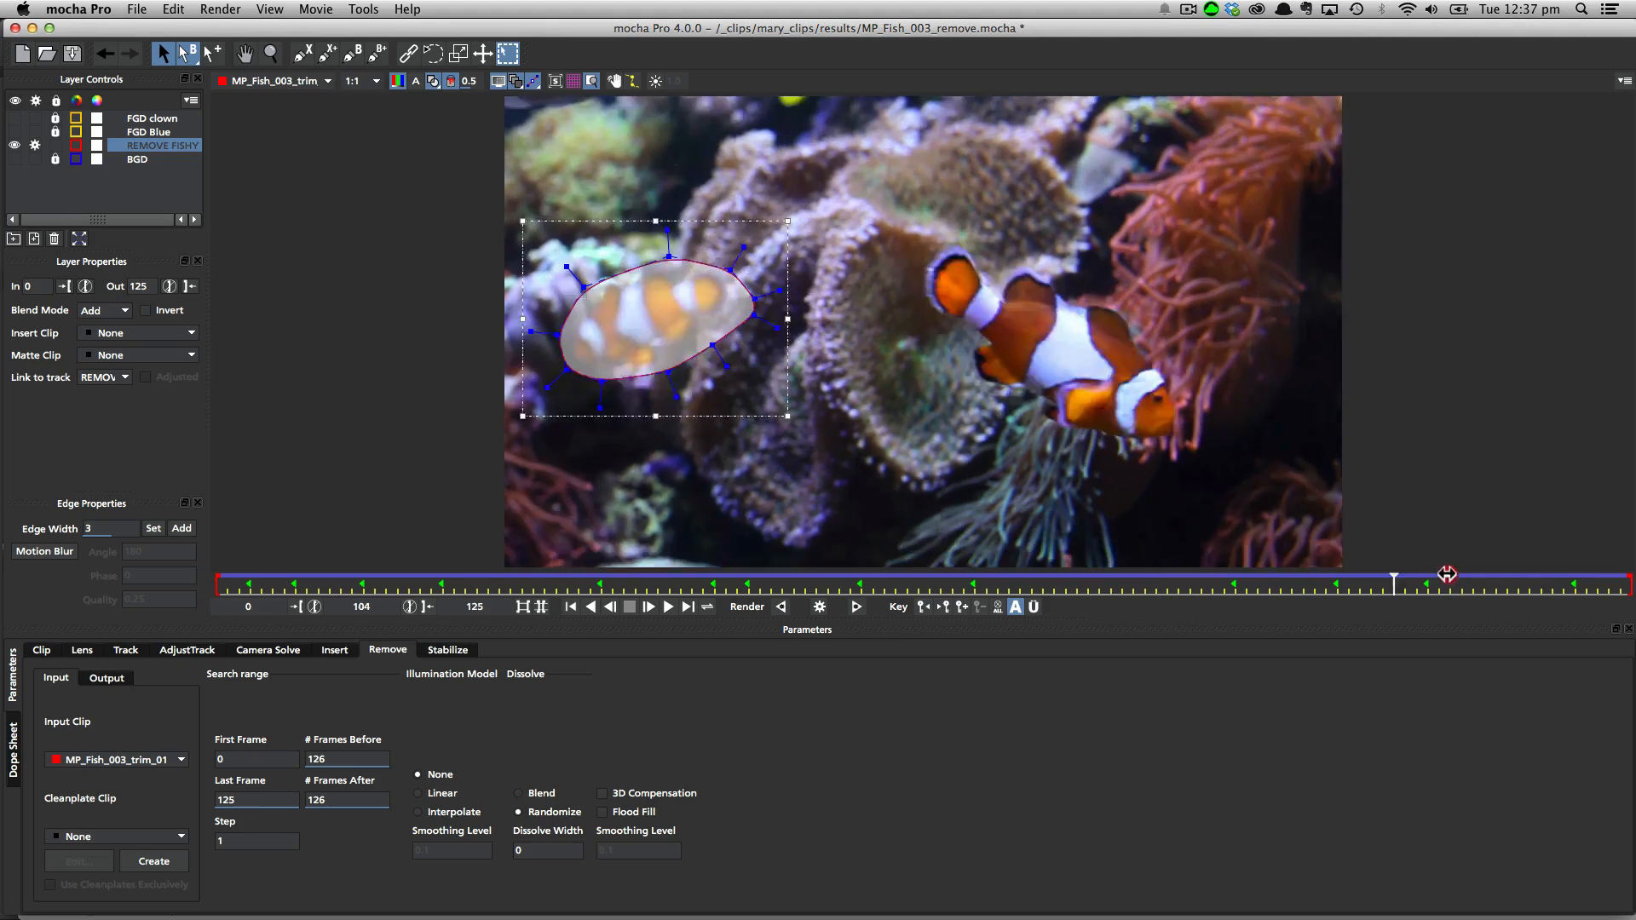
{"action": "left_click_drag", "start_coordinate": [1393, 580], "coordinate": [1098, 580]}
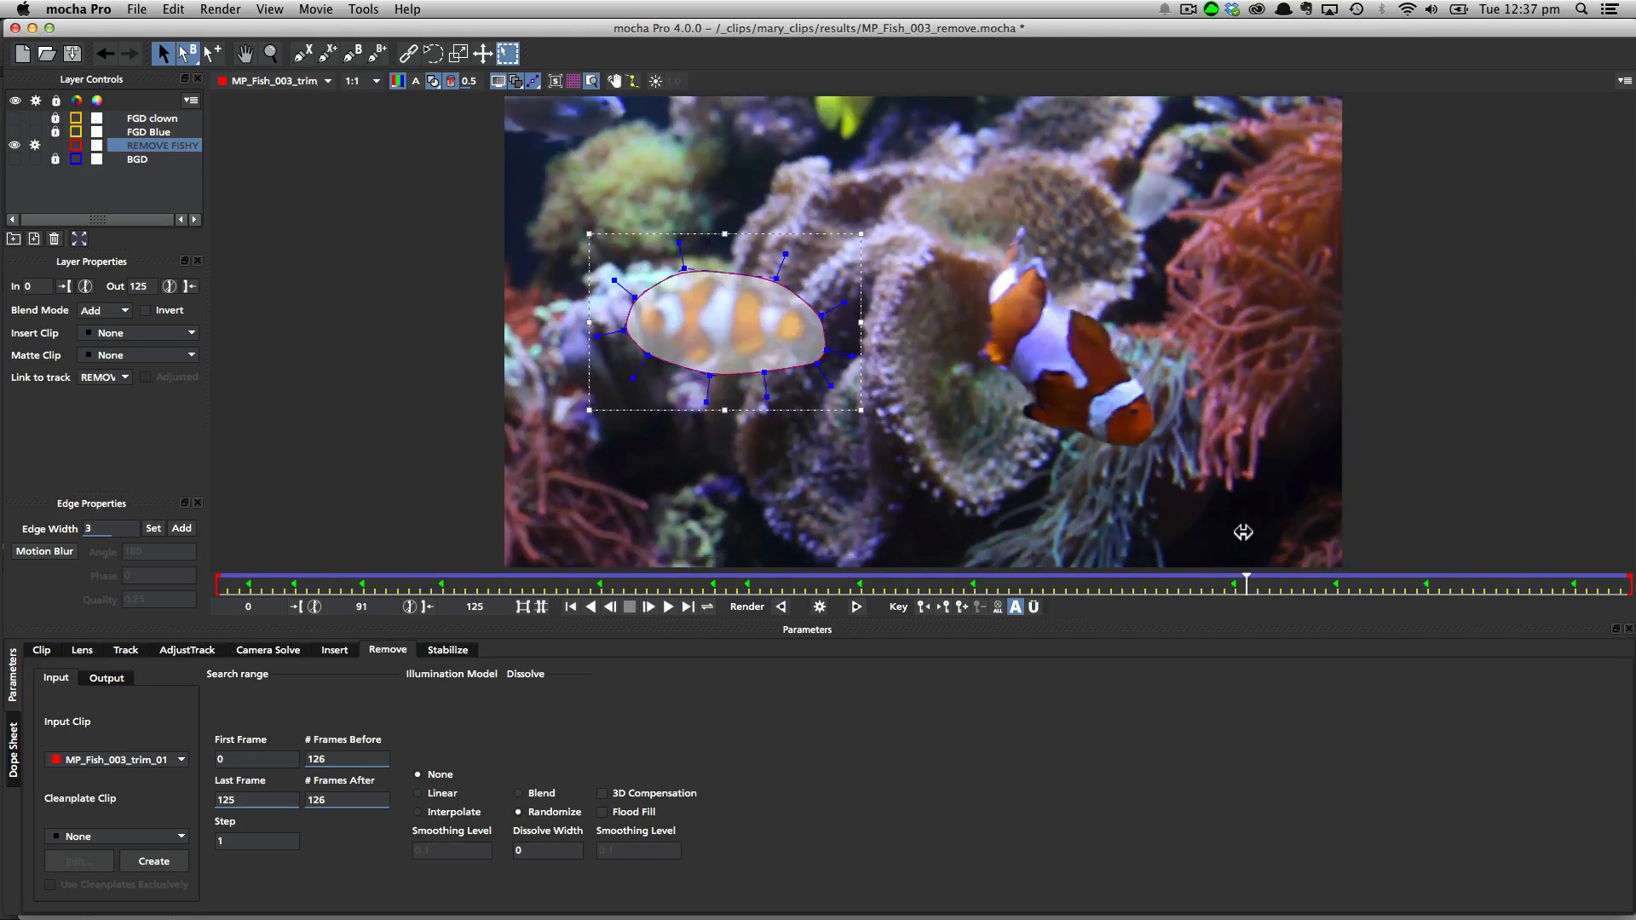
{"action": "left_click_drag", "start_coordinate": [1245, 583], "coordinate": [984, 583]}
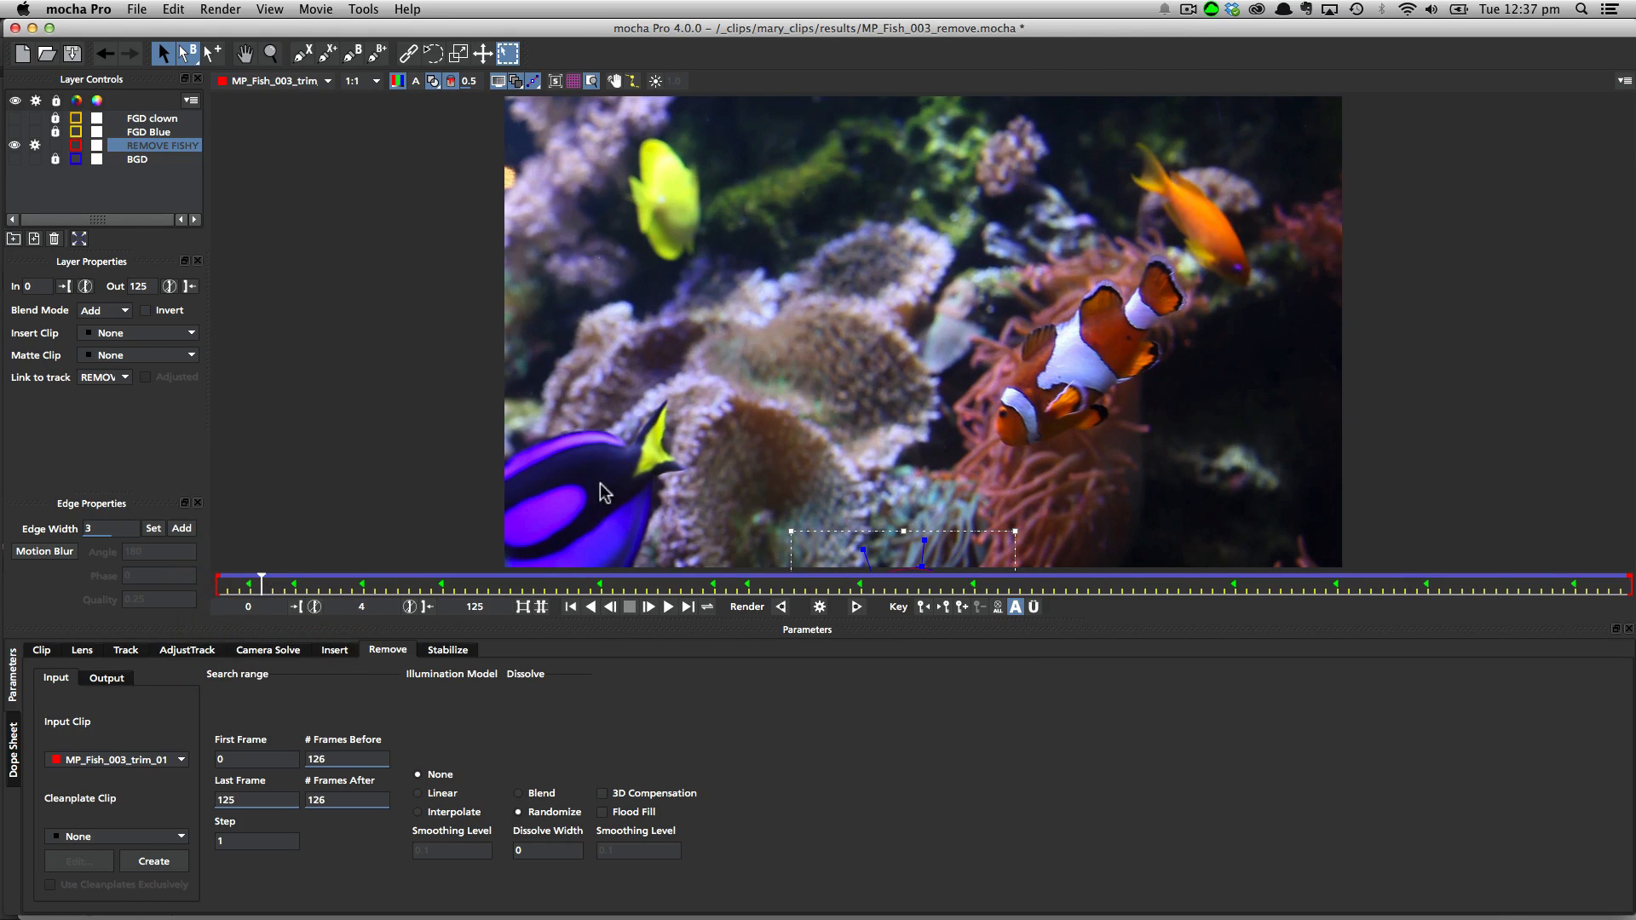
{"action": "mouse_move", "coordinate": [530, 447]}
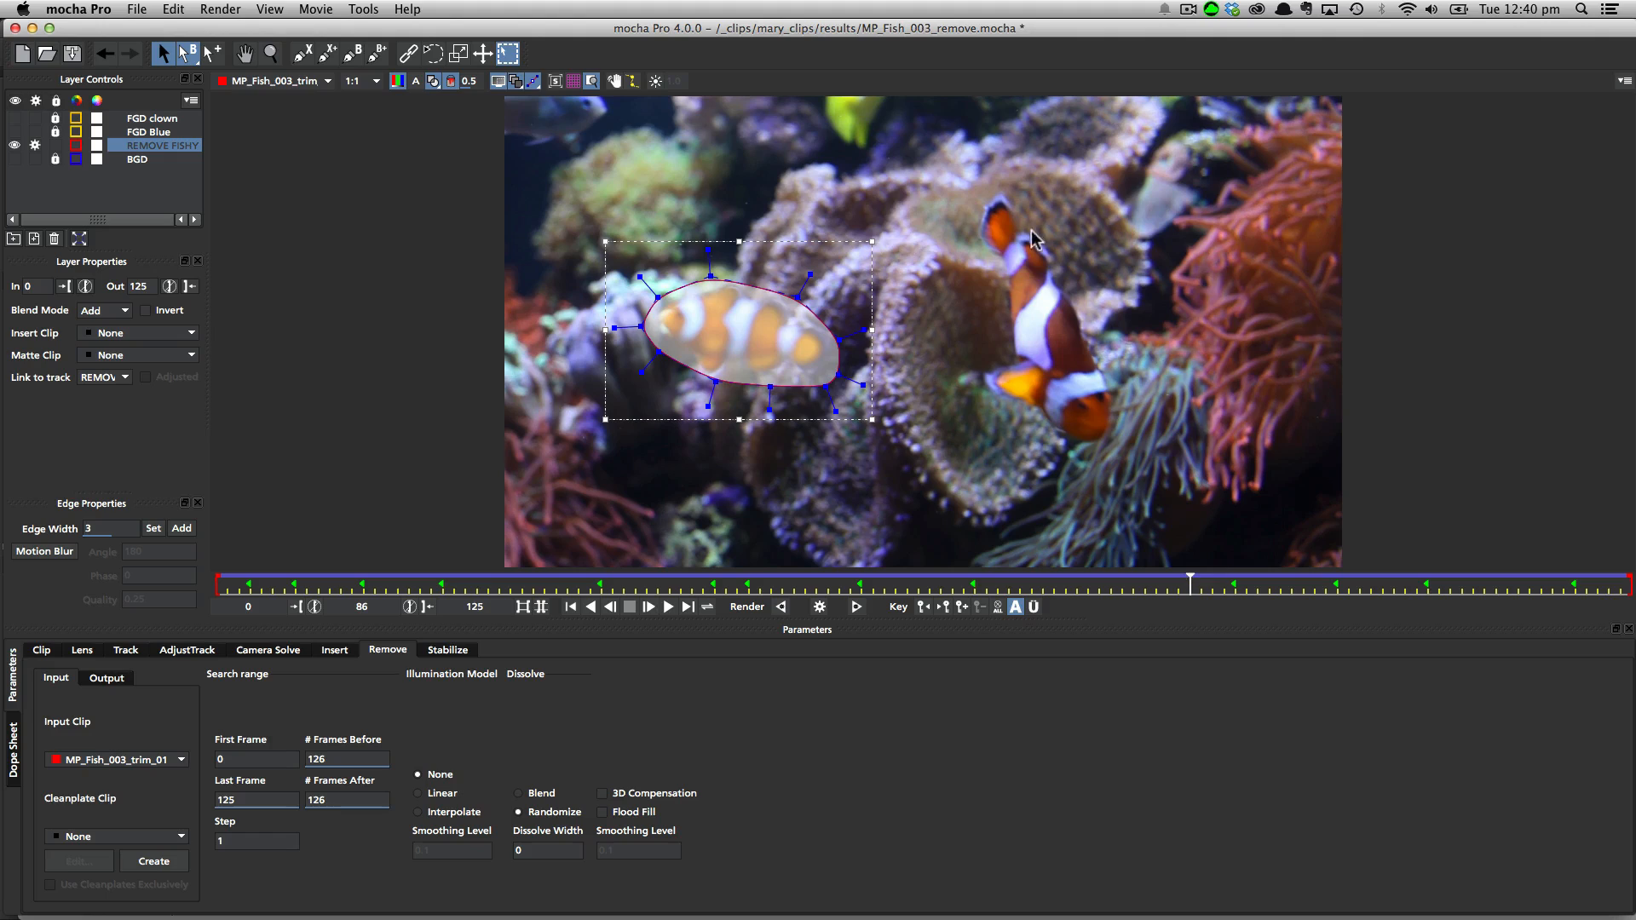
{"action": "mouse_move", "coordinate": [1105, 426]}
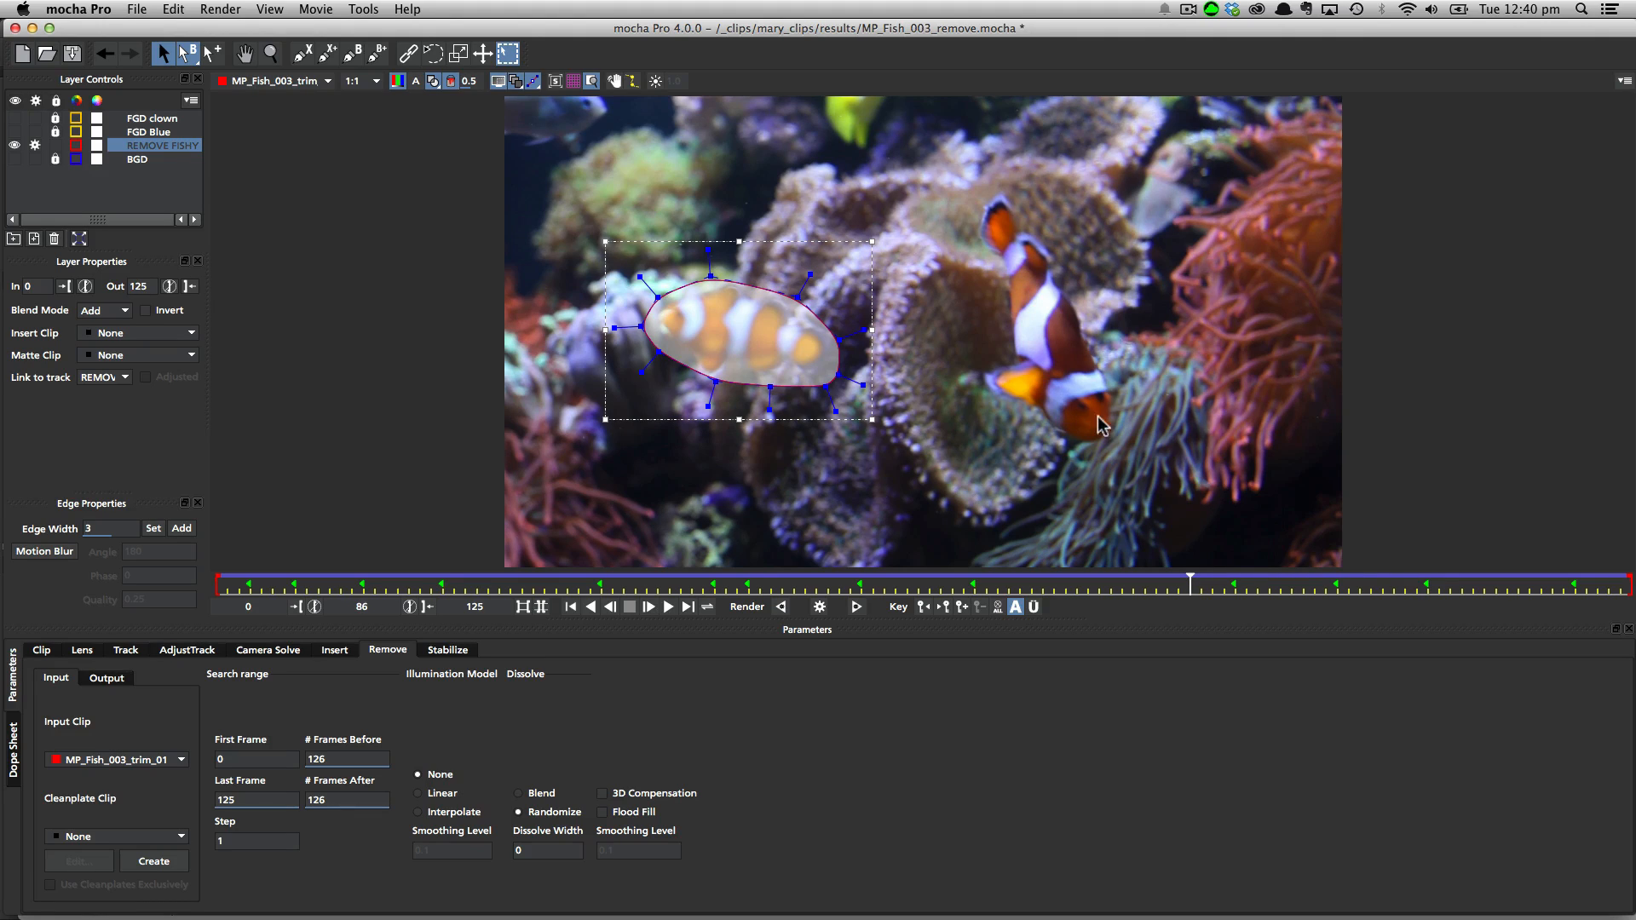
{"action": "mouse_move", "coordinate": [360, 223]}
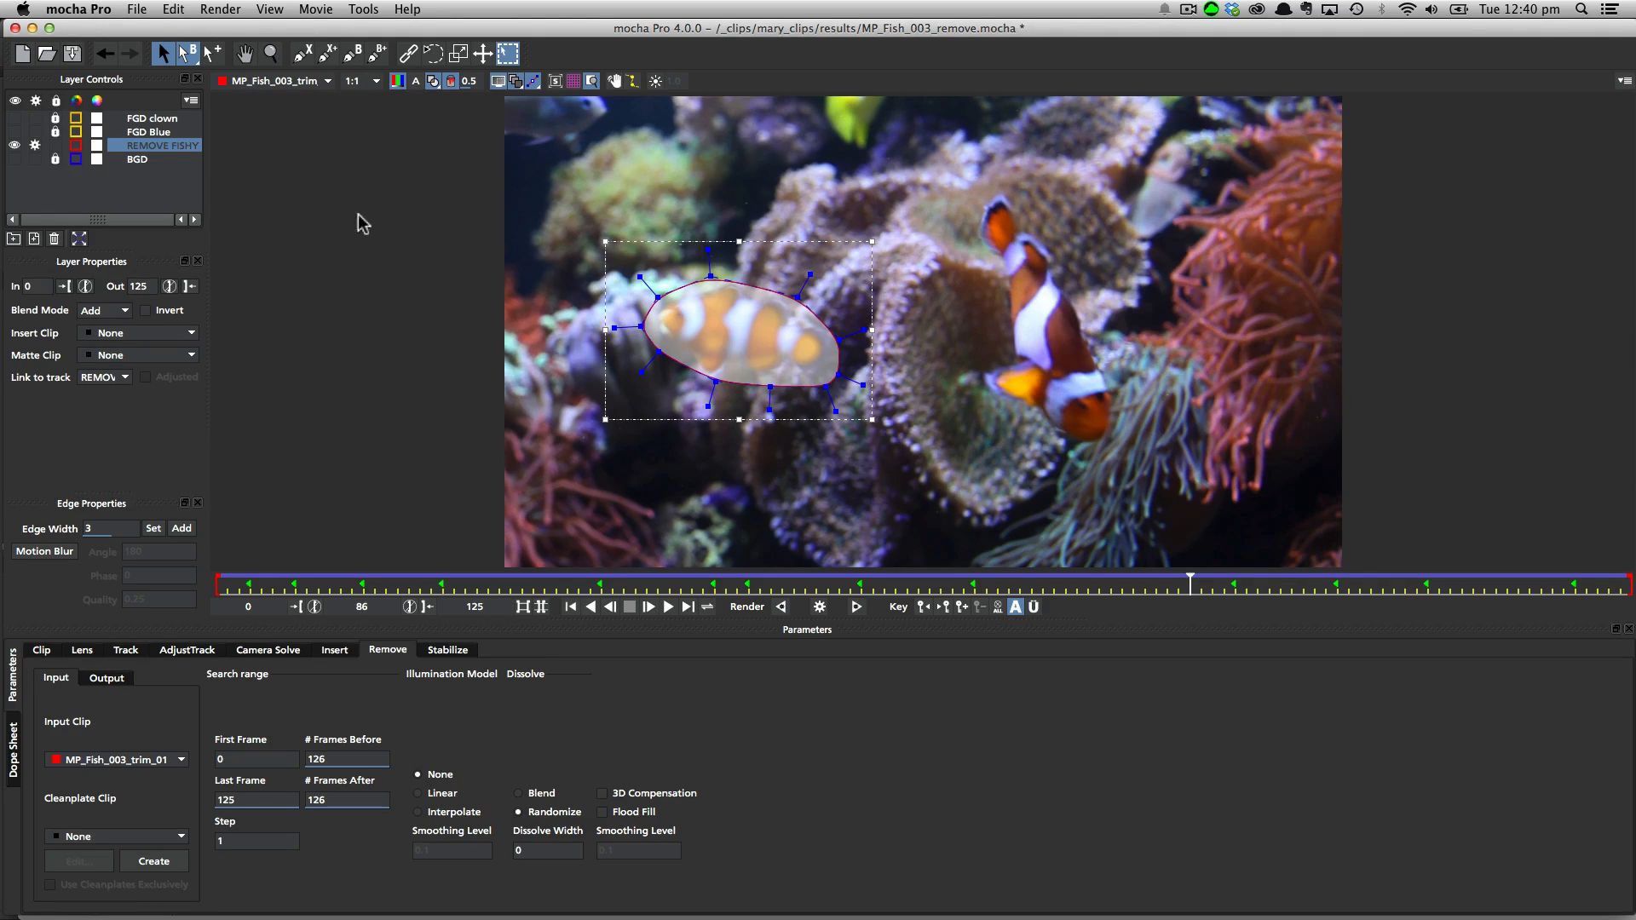
{"action": "left_click", "coordinate": [152, 118]}
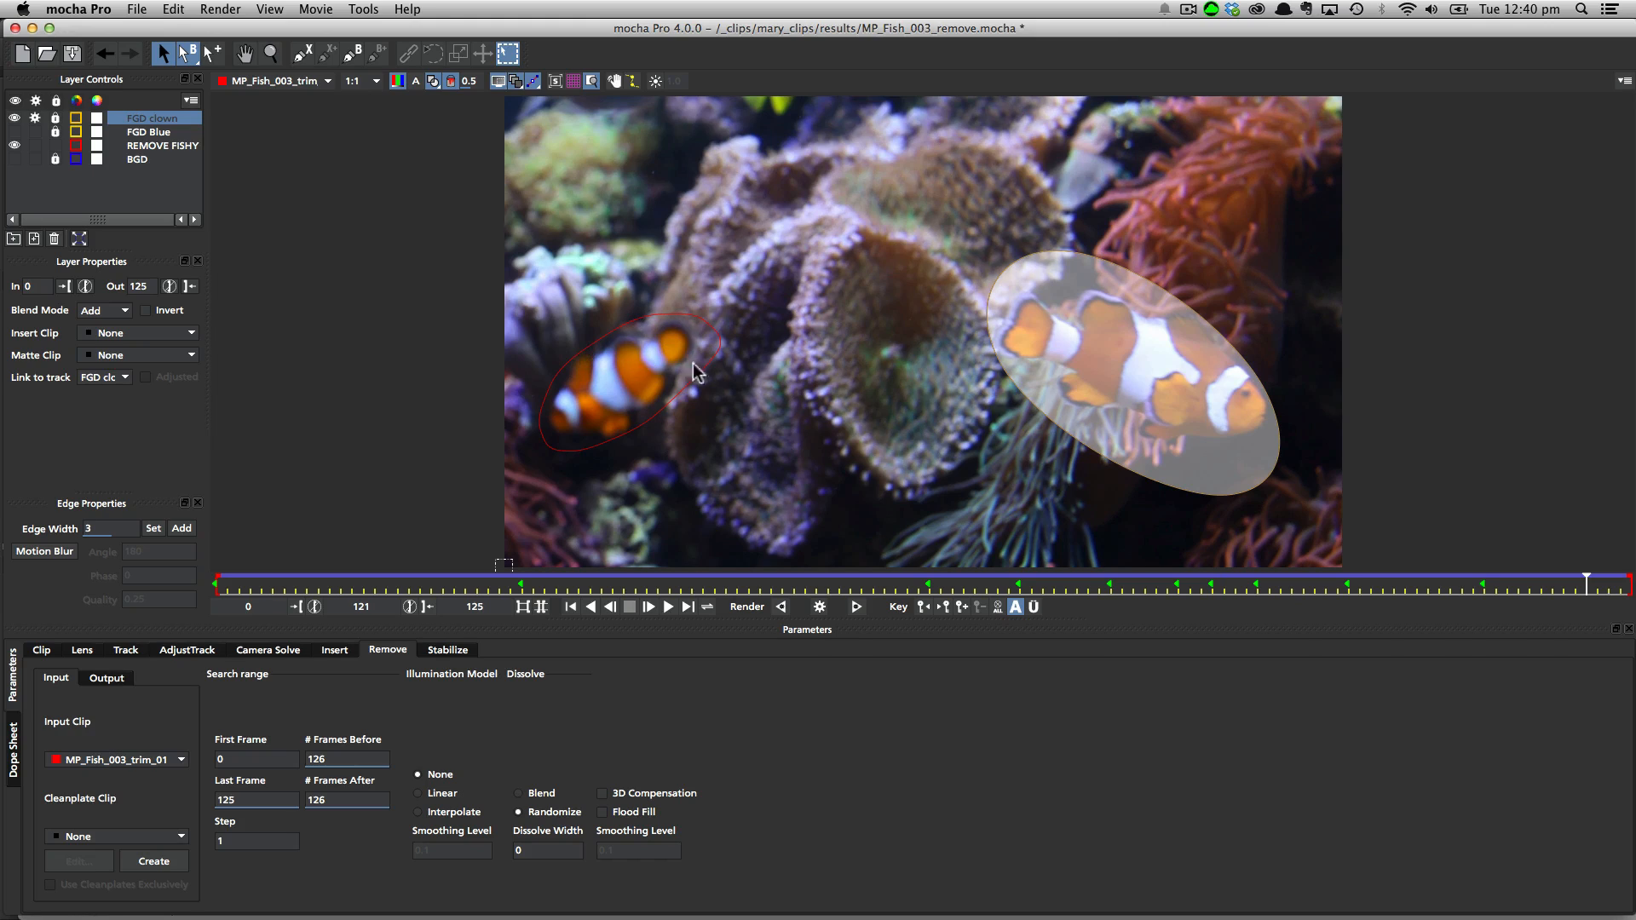
{"action": "mouse_move", "coordinate": [1214, 501]}
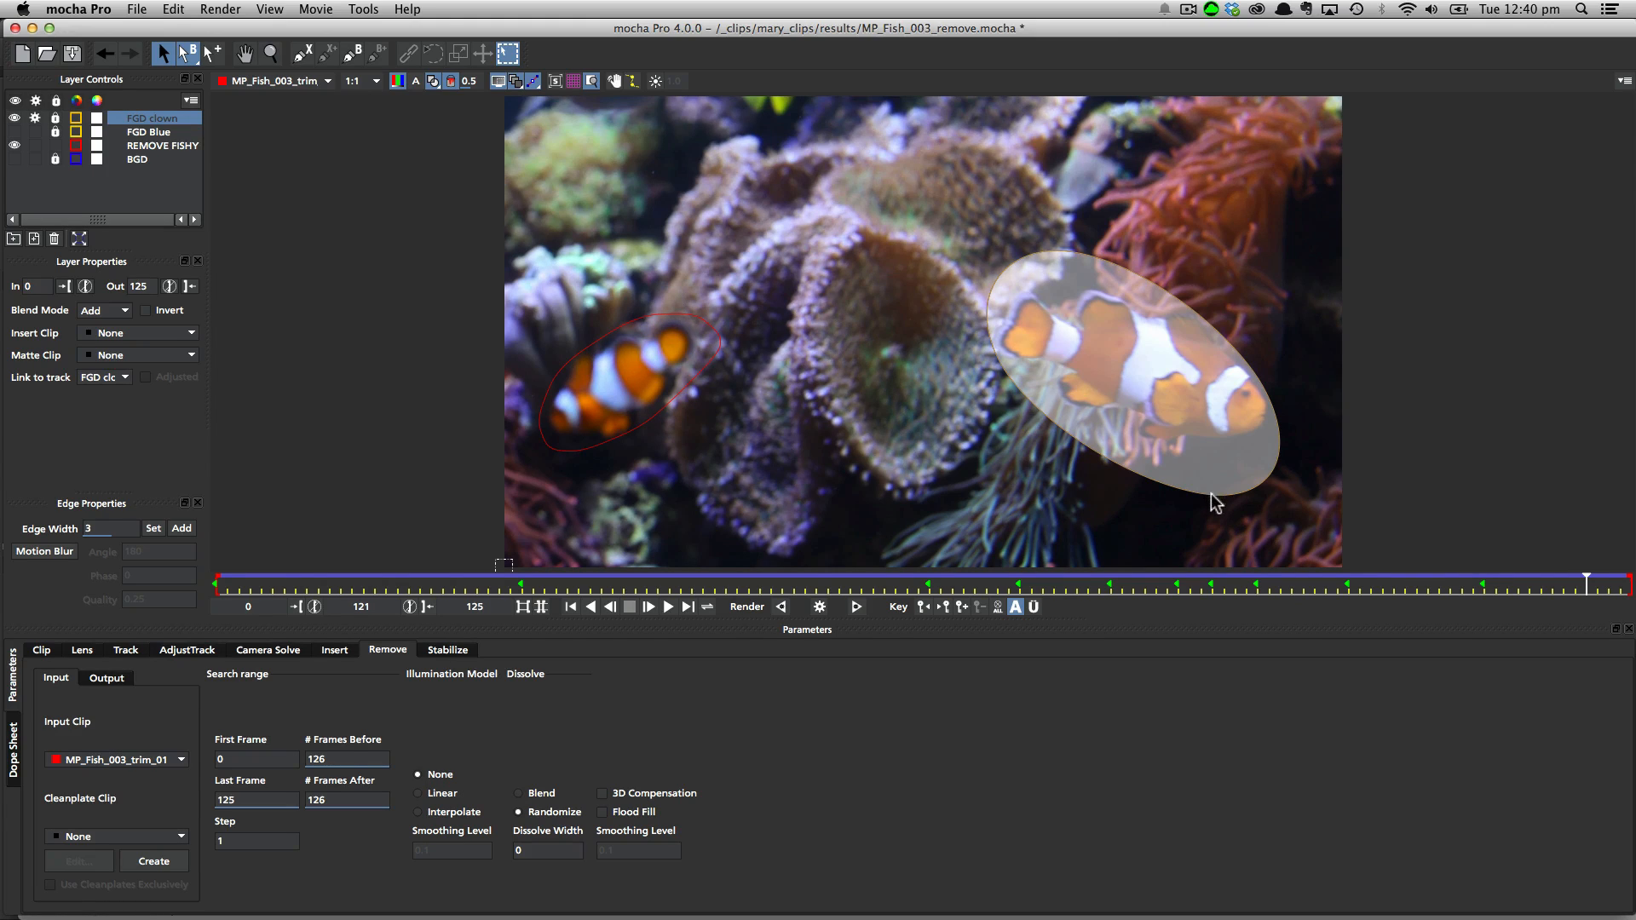
{"action": "mouse_move", "coordinate": [1604, 612]}
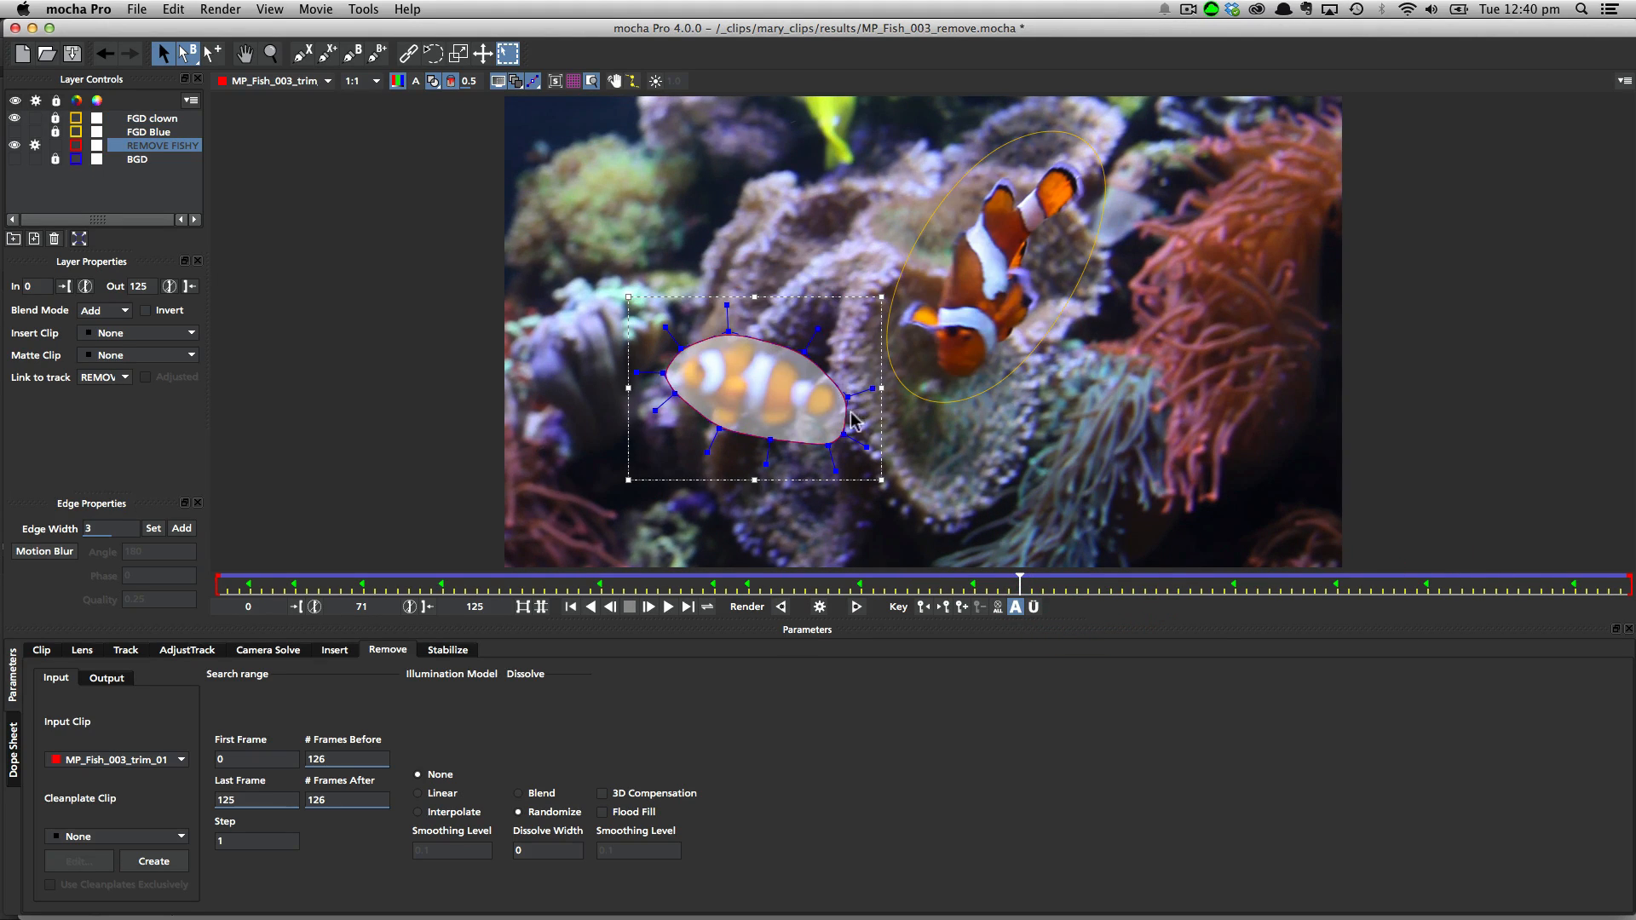
{"action": "mouse_move", "coordinate": [1077, 189]}
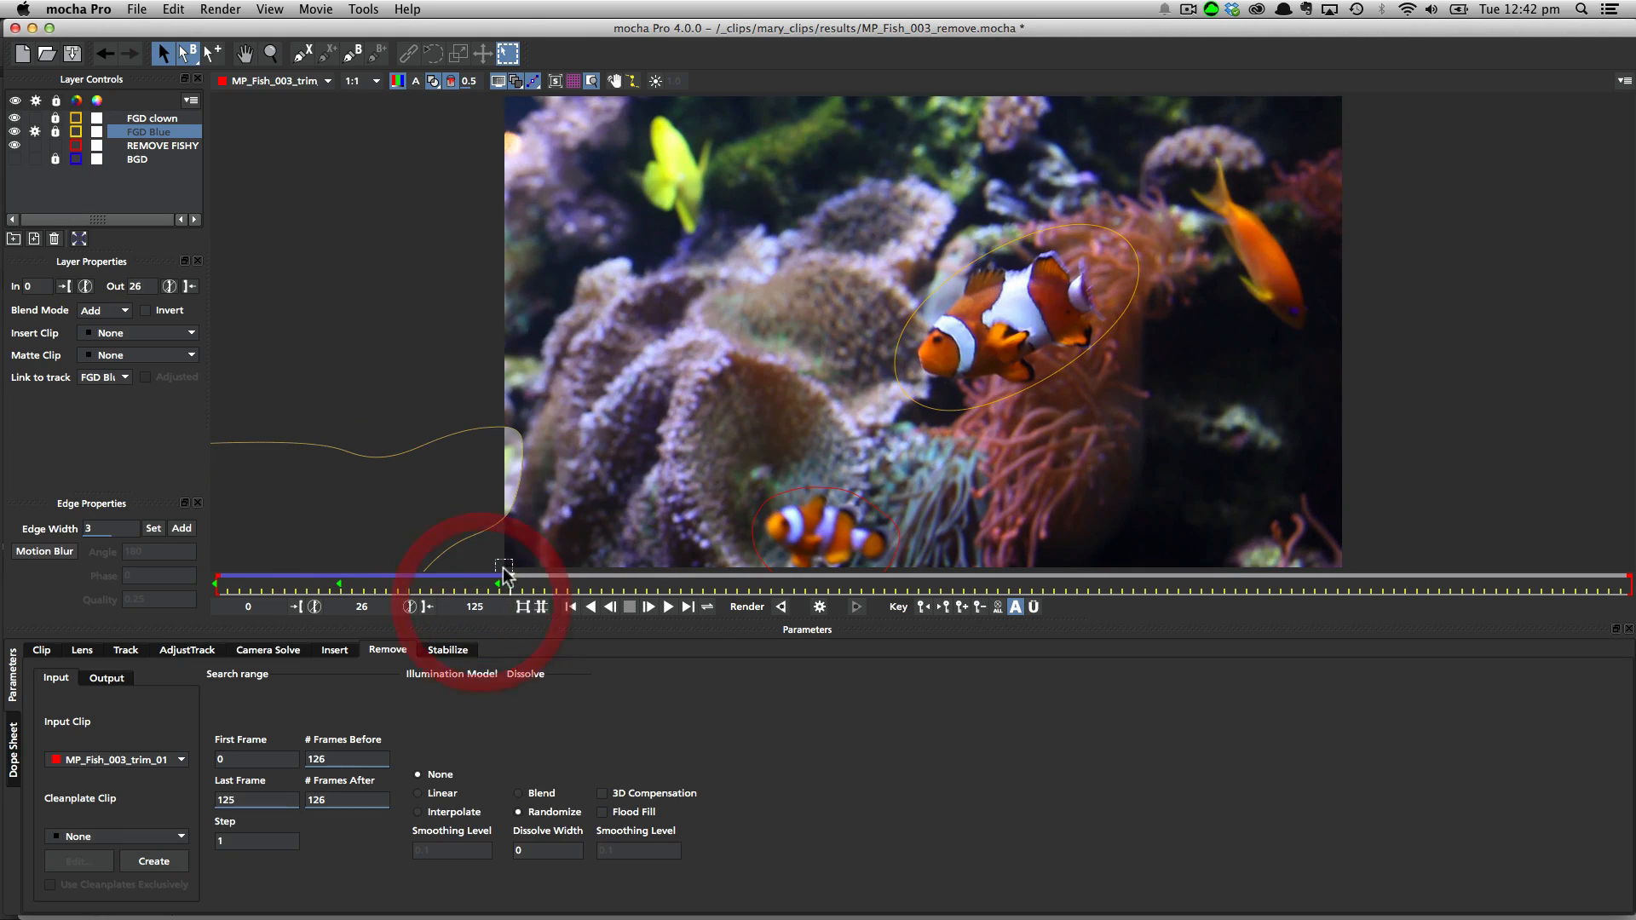
{"action": "left_click_drag", "start_coordinate": [507, 575], "coordinate": [305, 580]}
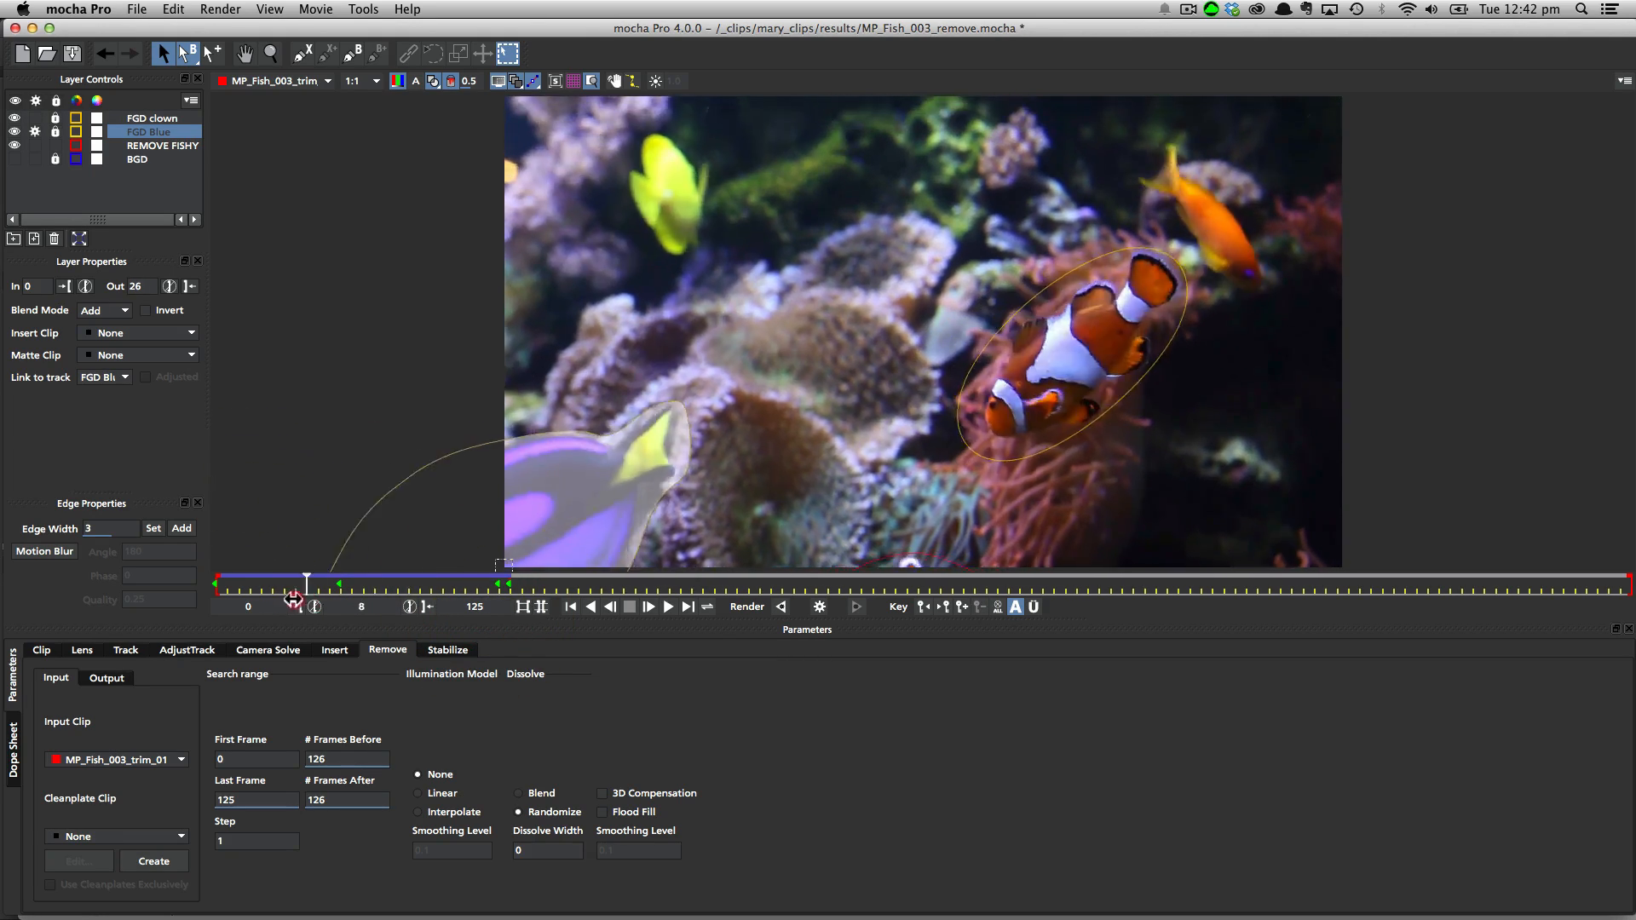
{"action": "left_click_drag", "start_coordinate": [305, 582], "coordinate": [445, 581]}
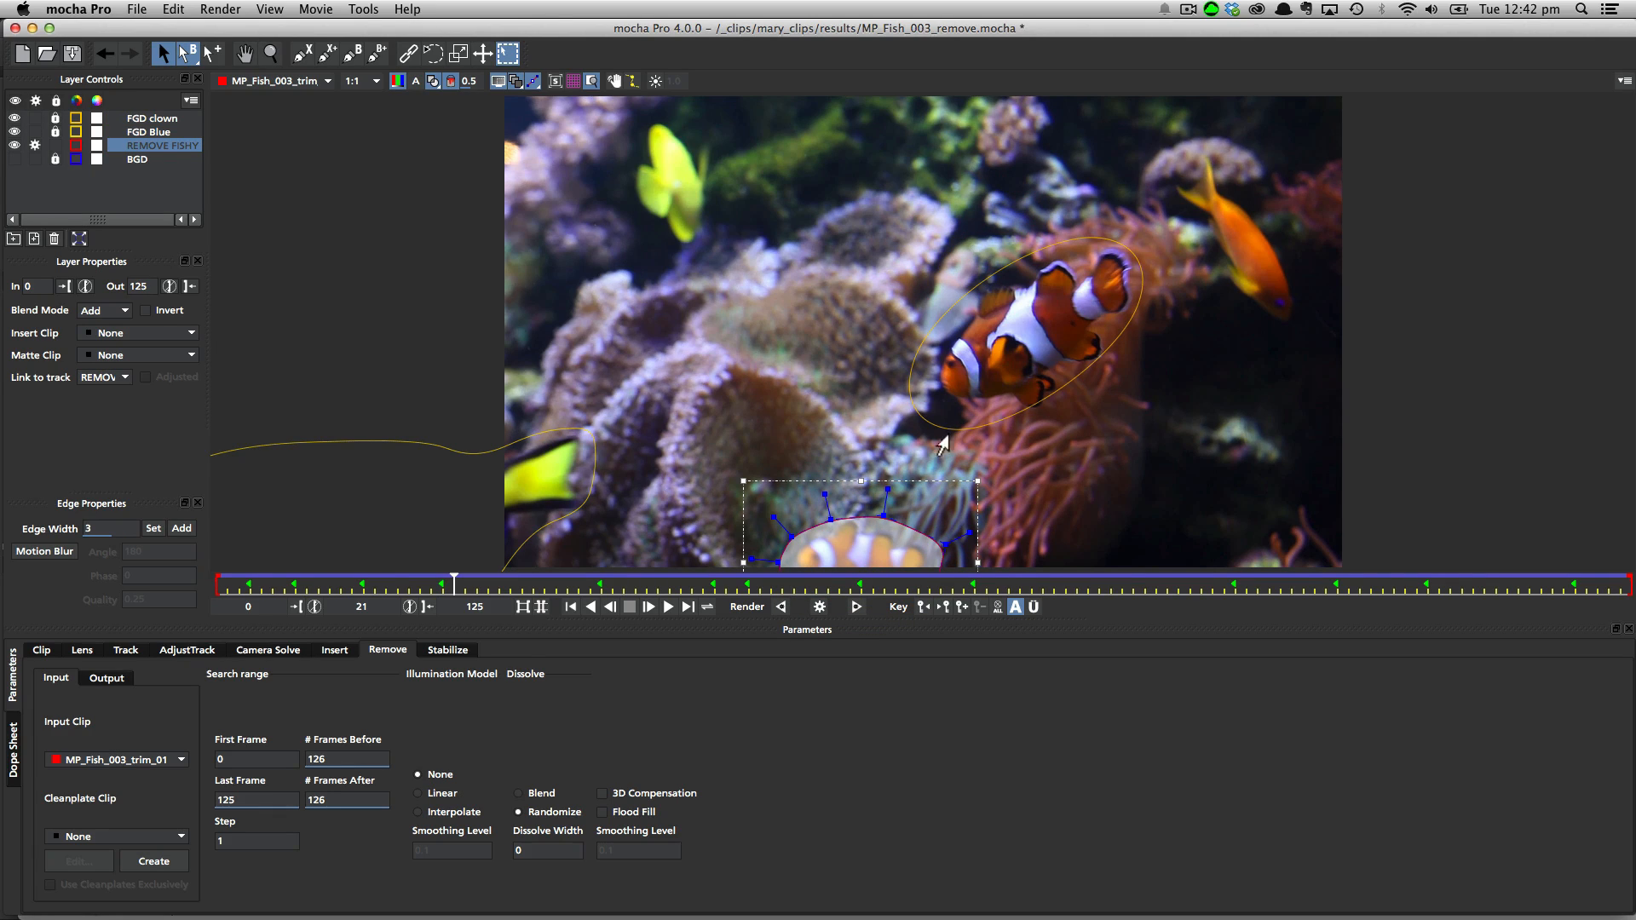
{"action": "mouse_move", "coordinate": [733, 383]}
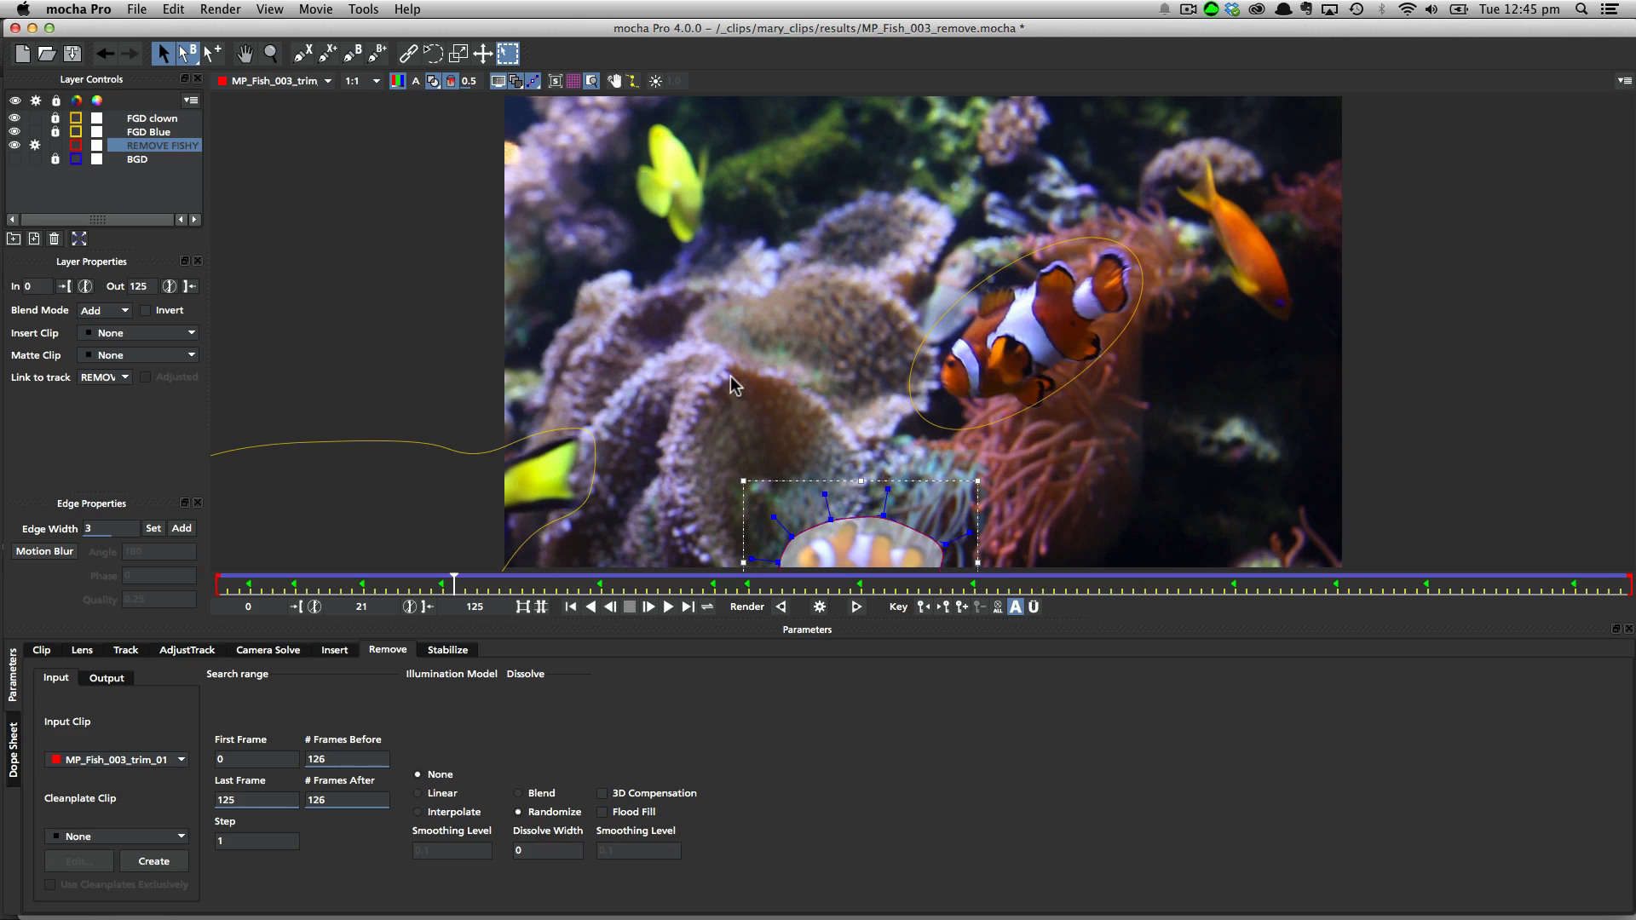
{"action": "mouse_move", "coordinate": [825, 288]}
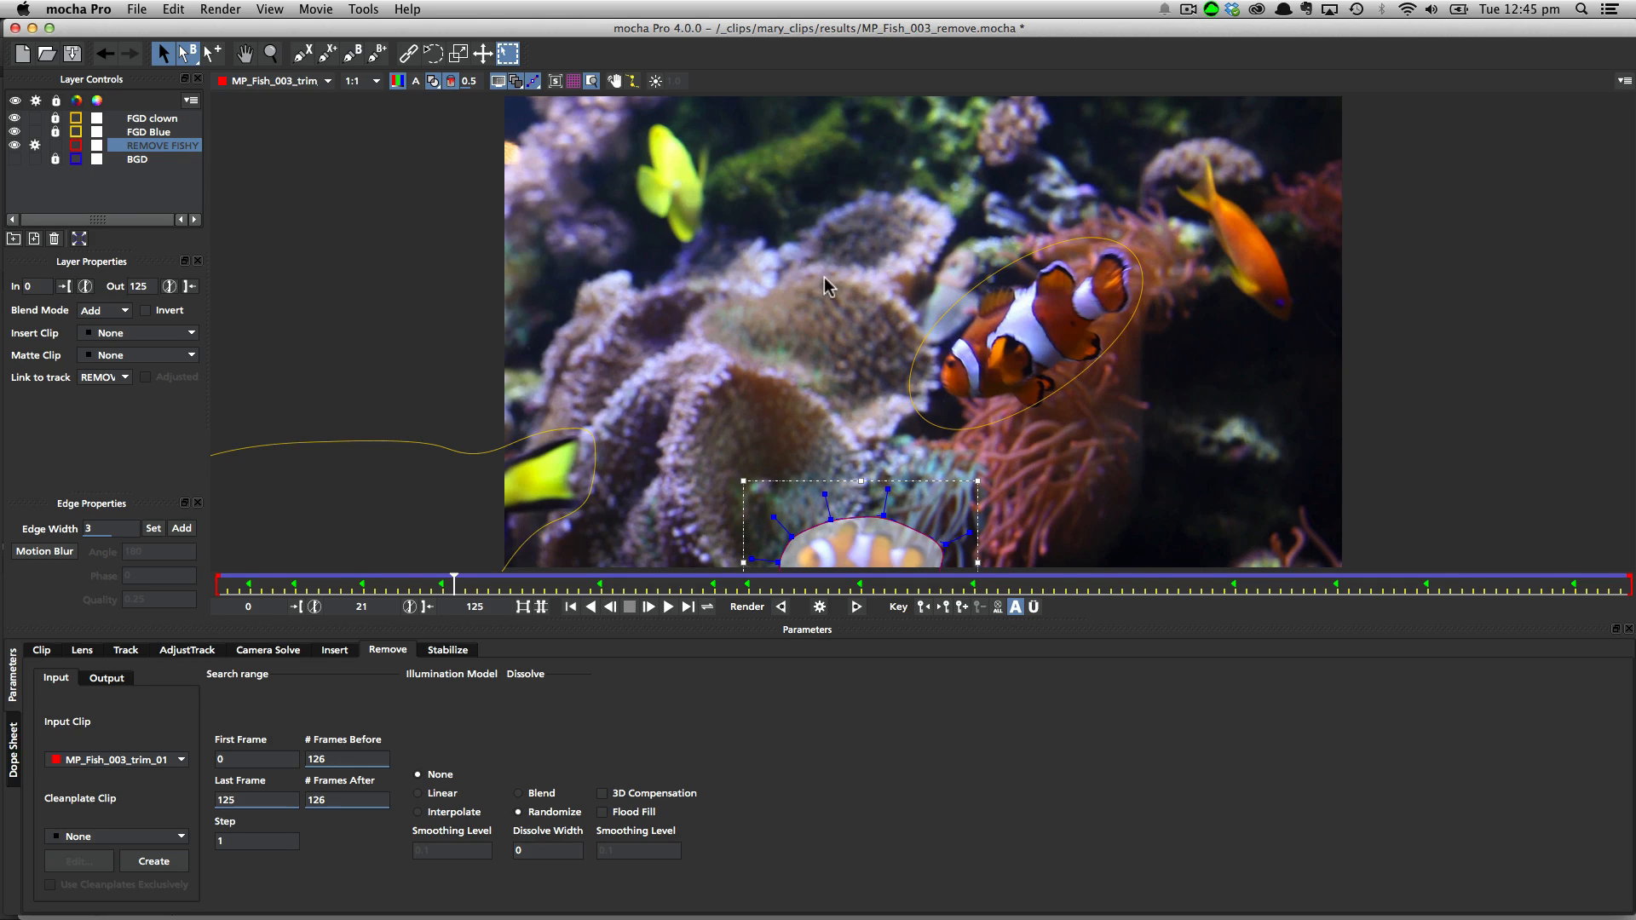
{"action": "mouse_move", "coordinate": [949, 506]}
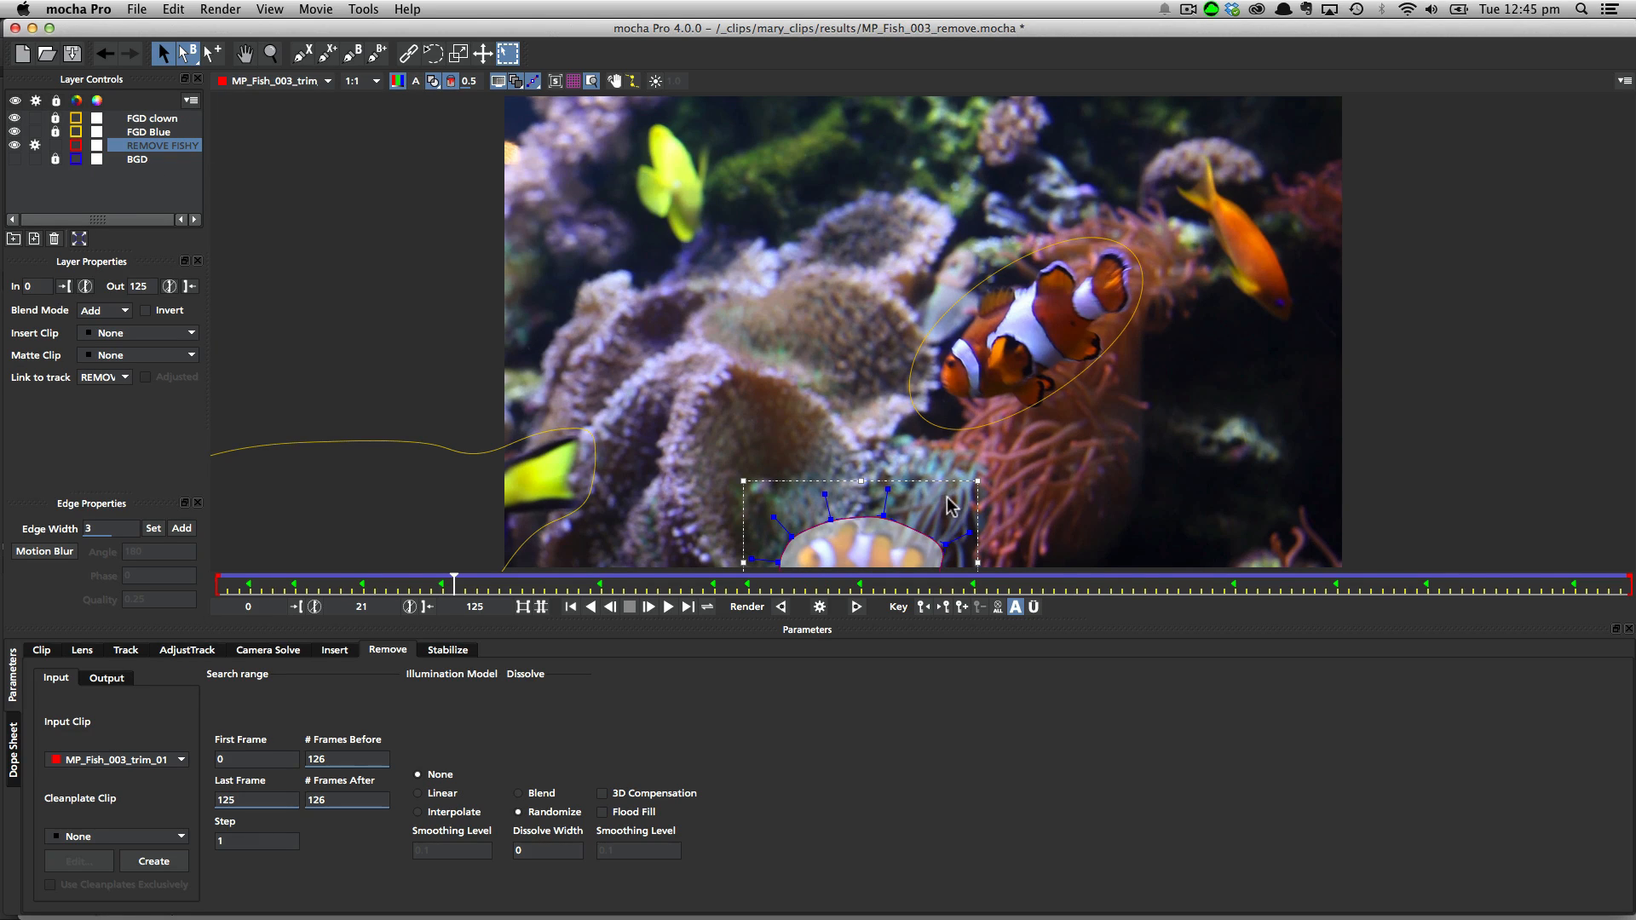
- Draw a rounded-rectangle X-Spline over the anemone as new Layer 6, checking it against FGD Blue
{"action": "left_click", "coordinate": [125, 649]}
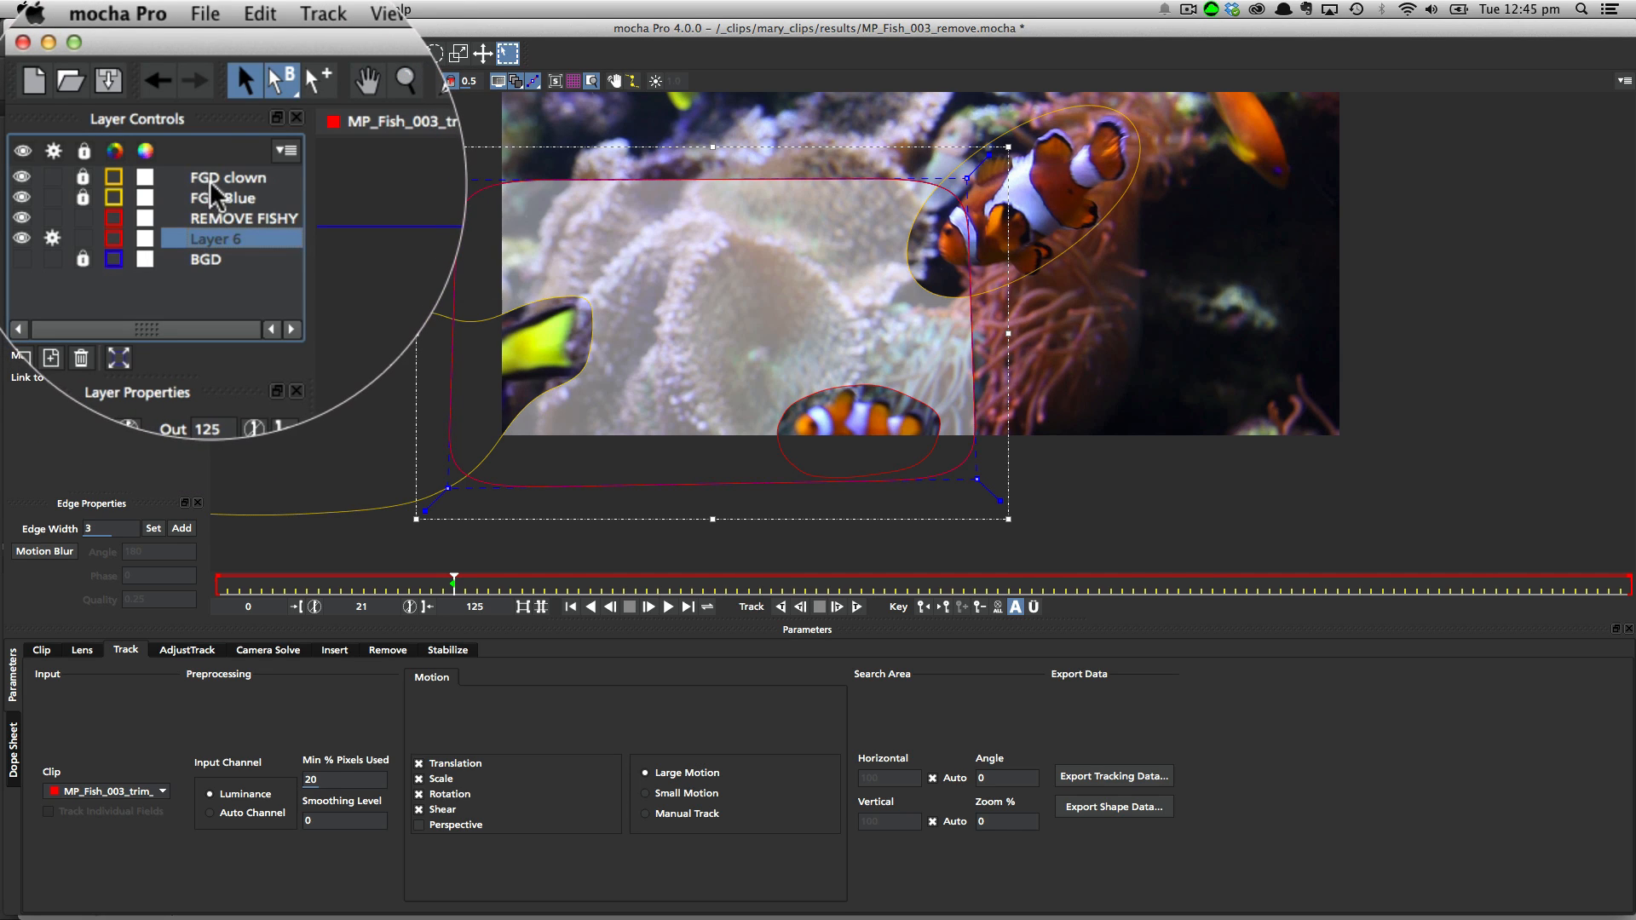
{"action": "left_click", "coordinate": [221, 198]}
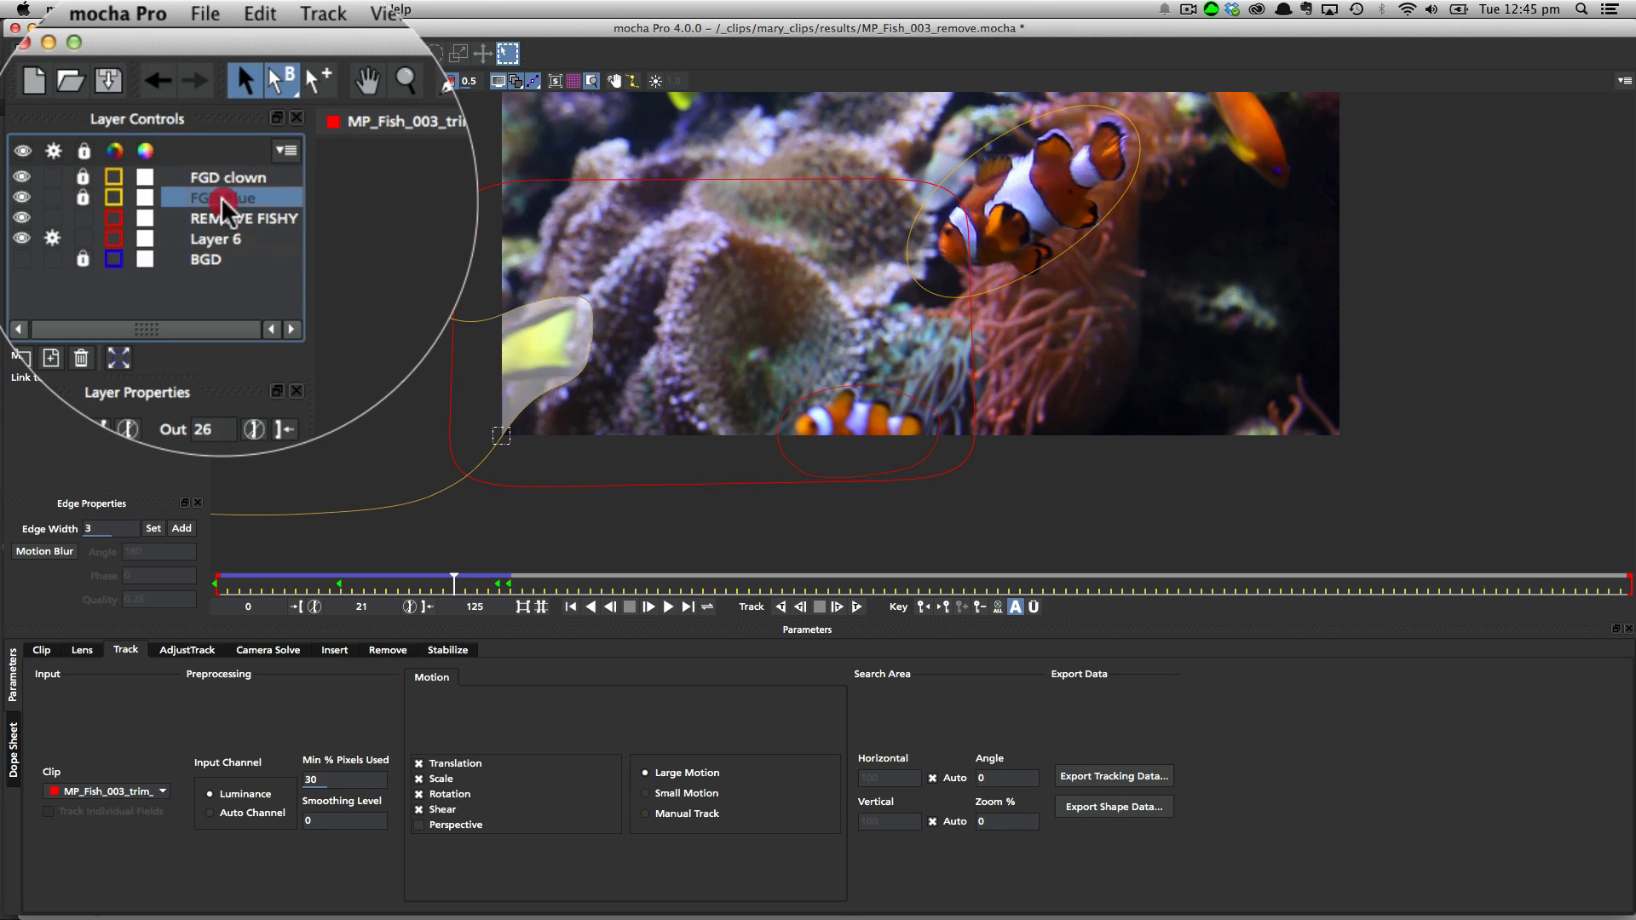
{"action": "left_click", "coordinate": [226, 198]}
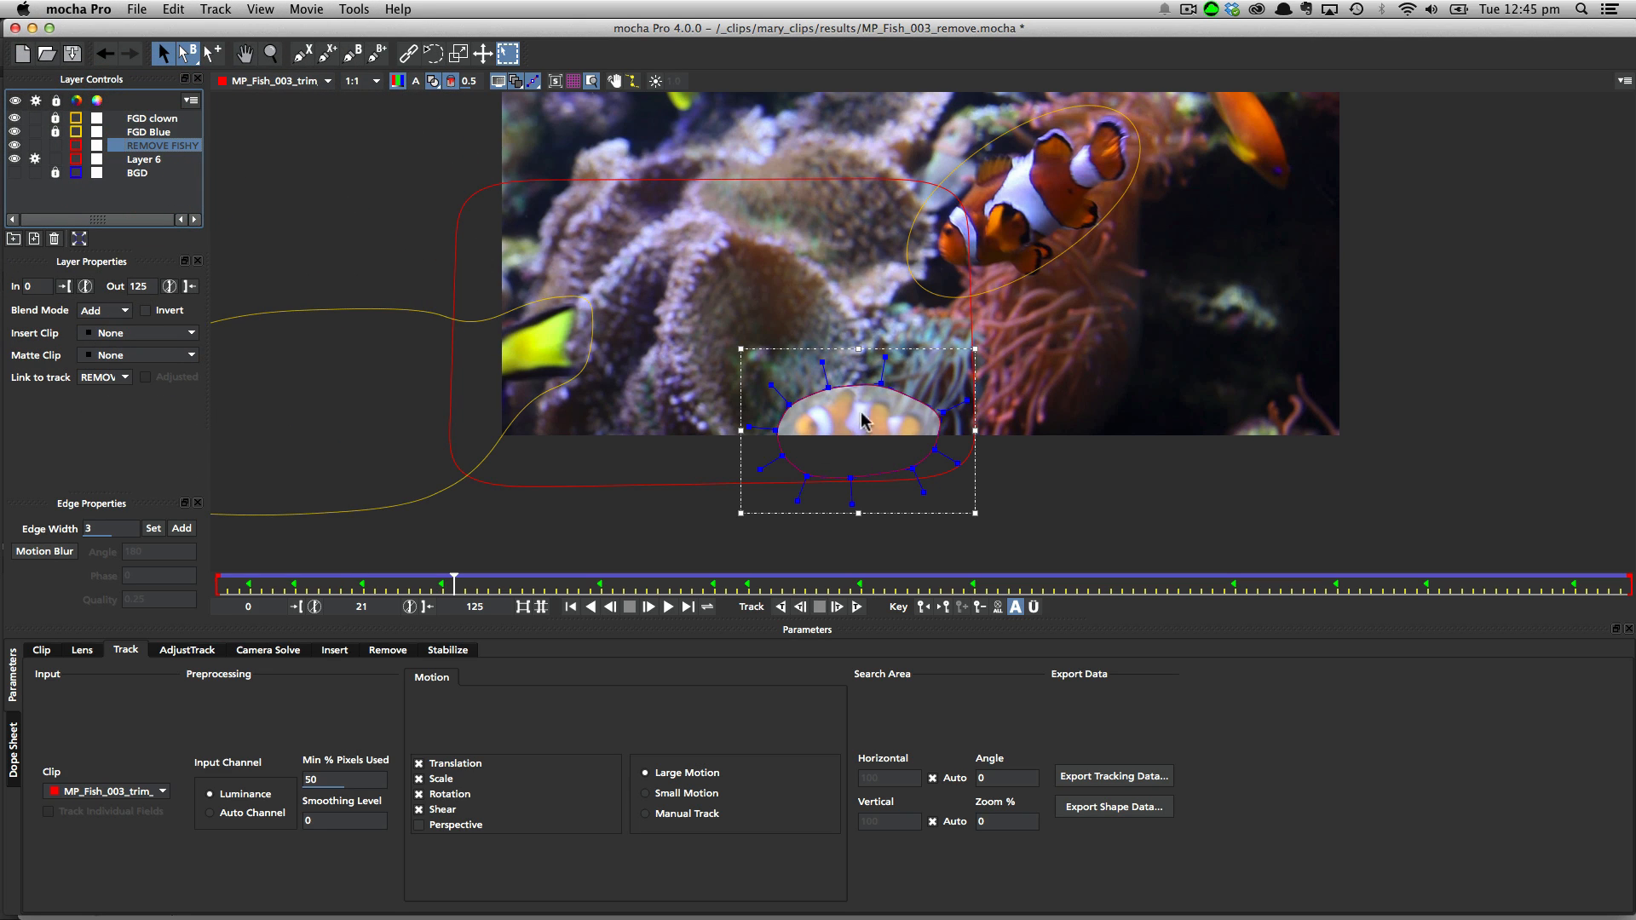
- Rename Layer 6 to 'BGD example' and recolour its shape blue
{"action": "left_click", "coordinate": [142, 160]}
{"action": "type", "text": "BGD example"}
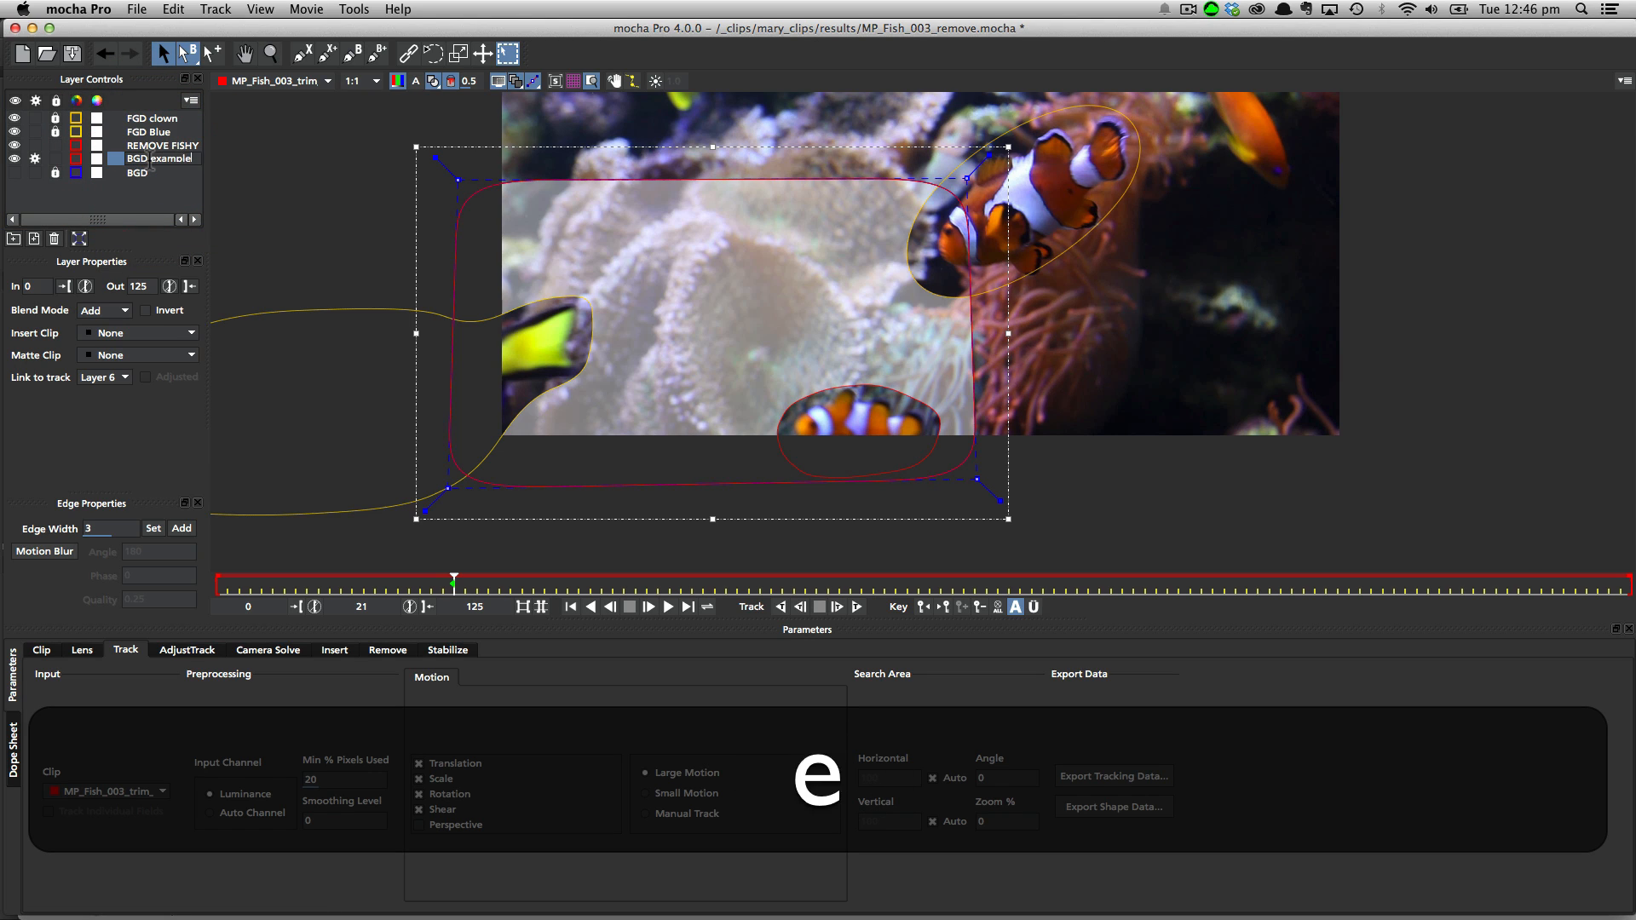
{"action": "left_click", "coordinate": [77, 158]}
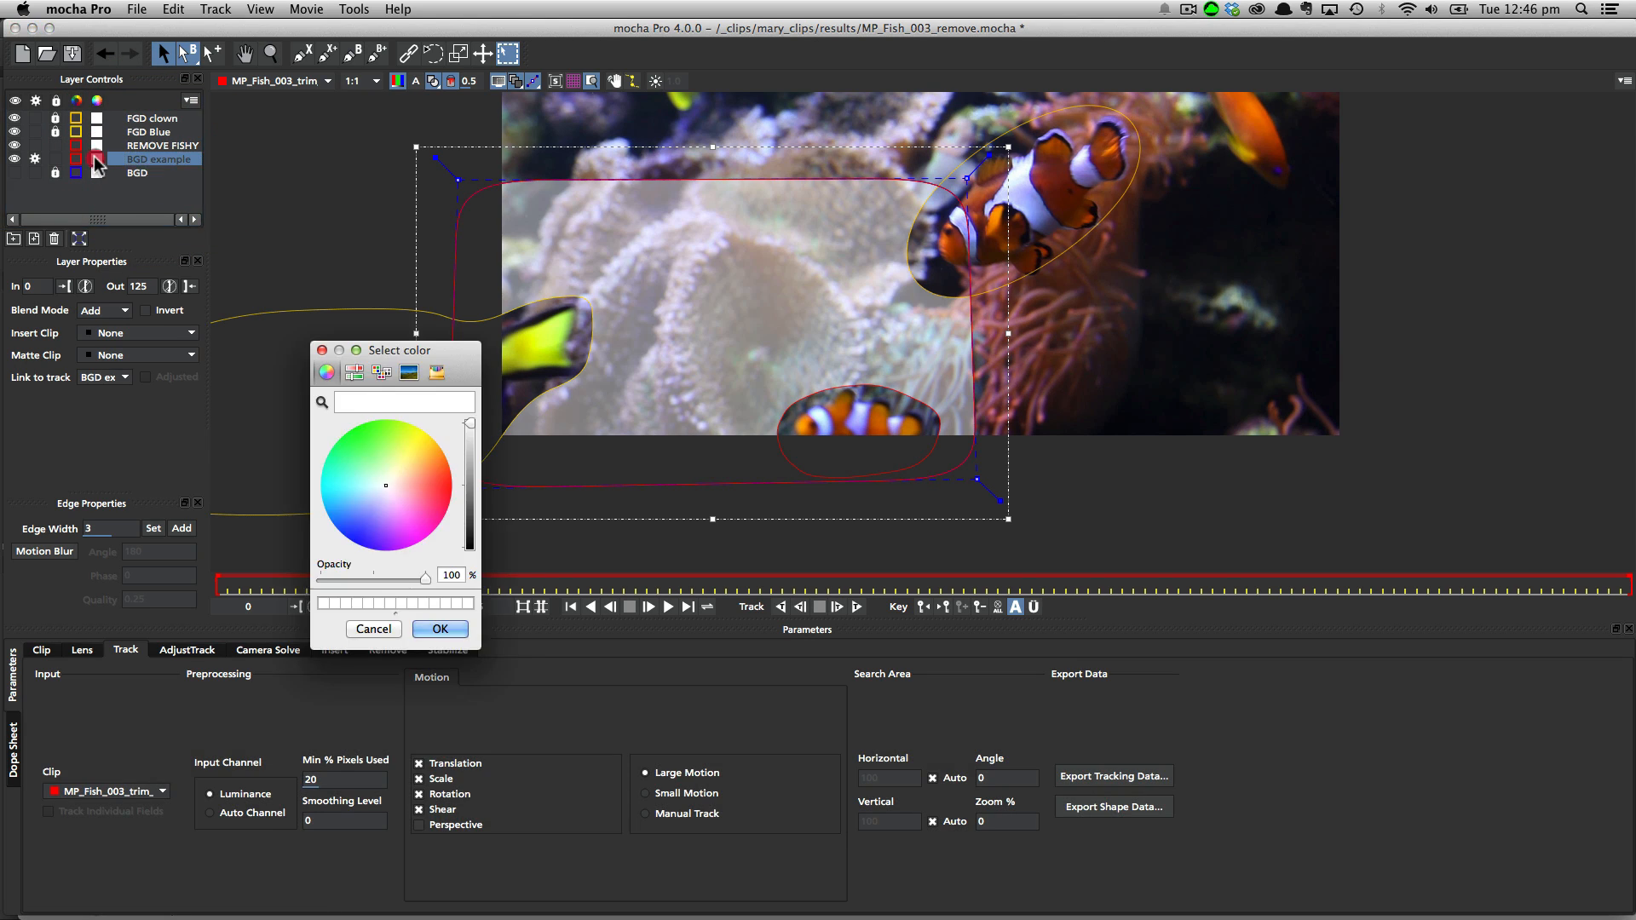
{"action": "left_click", "coordinate": [440, 629]}
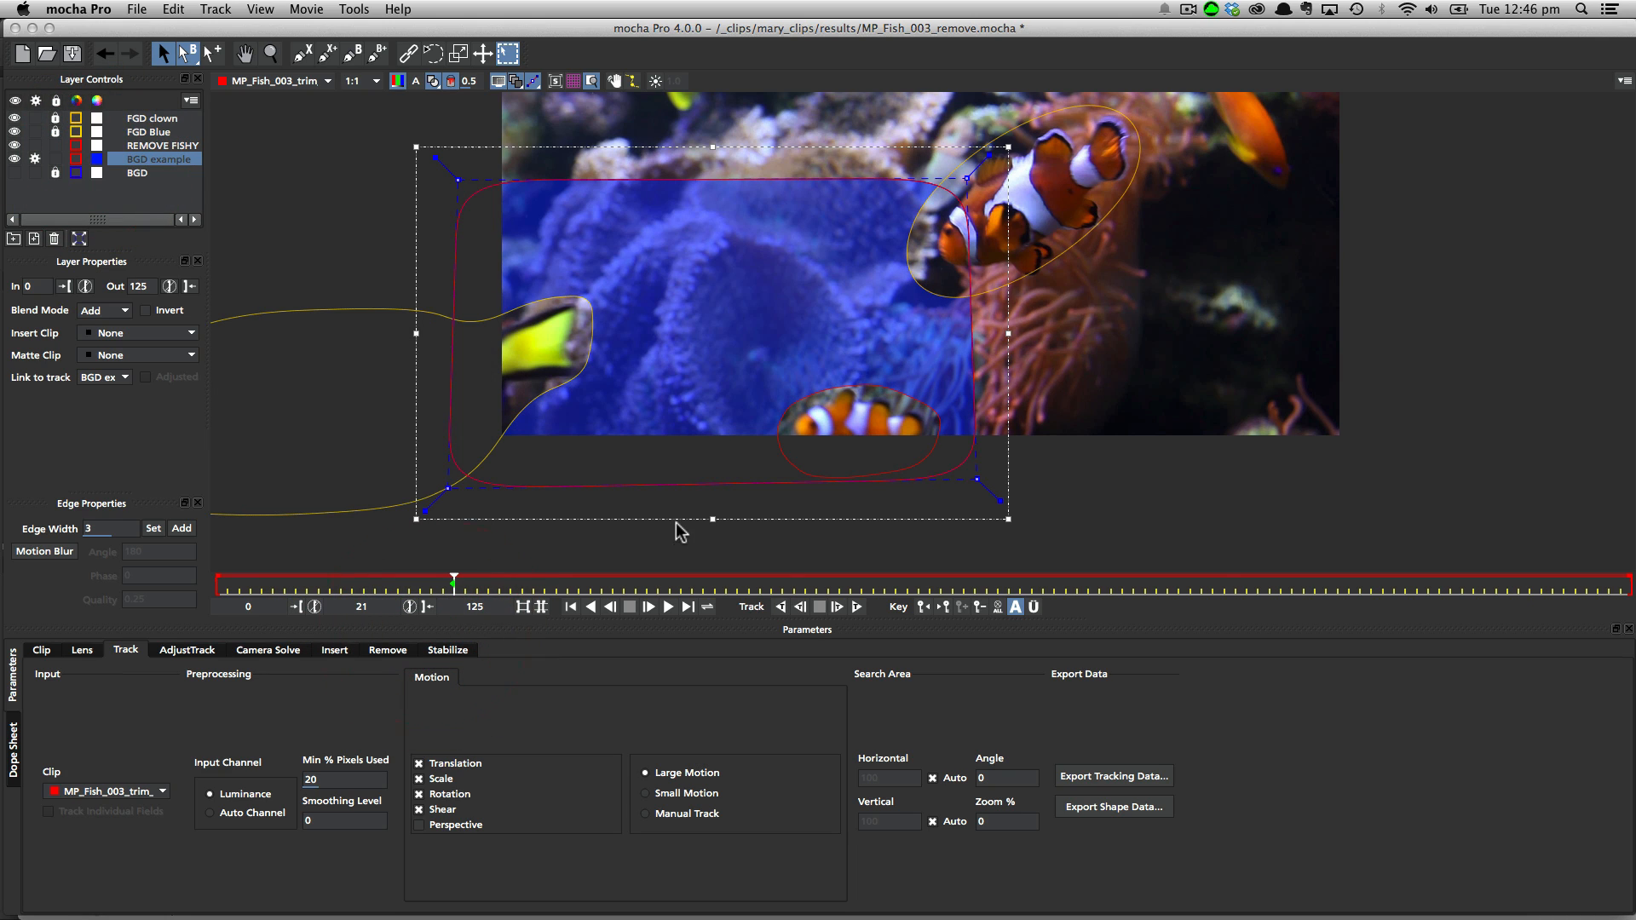
{"action": "mouse_move", "coordinate": [581, 581]}
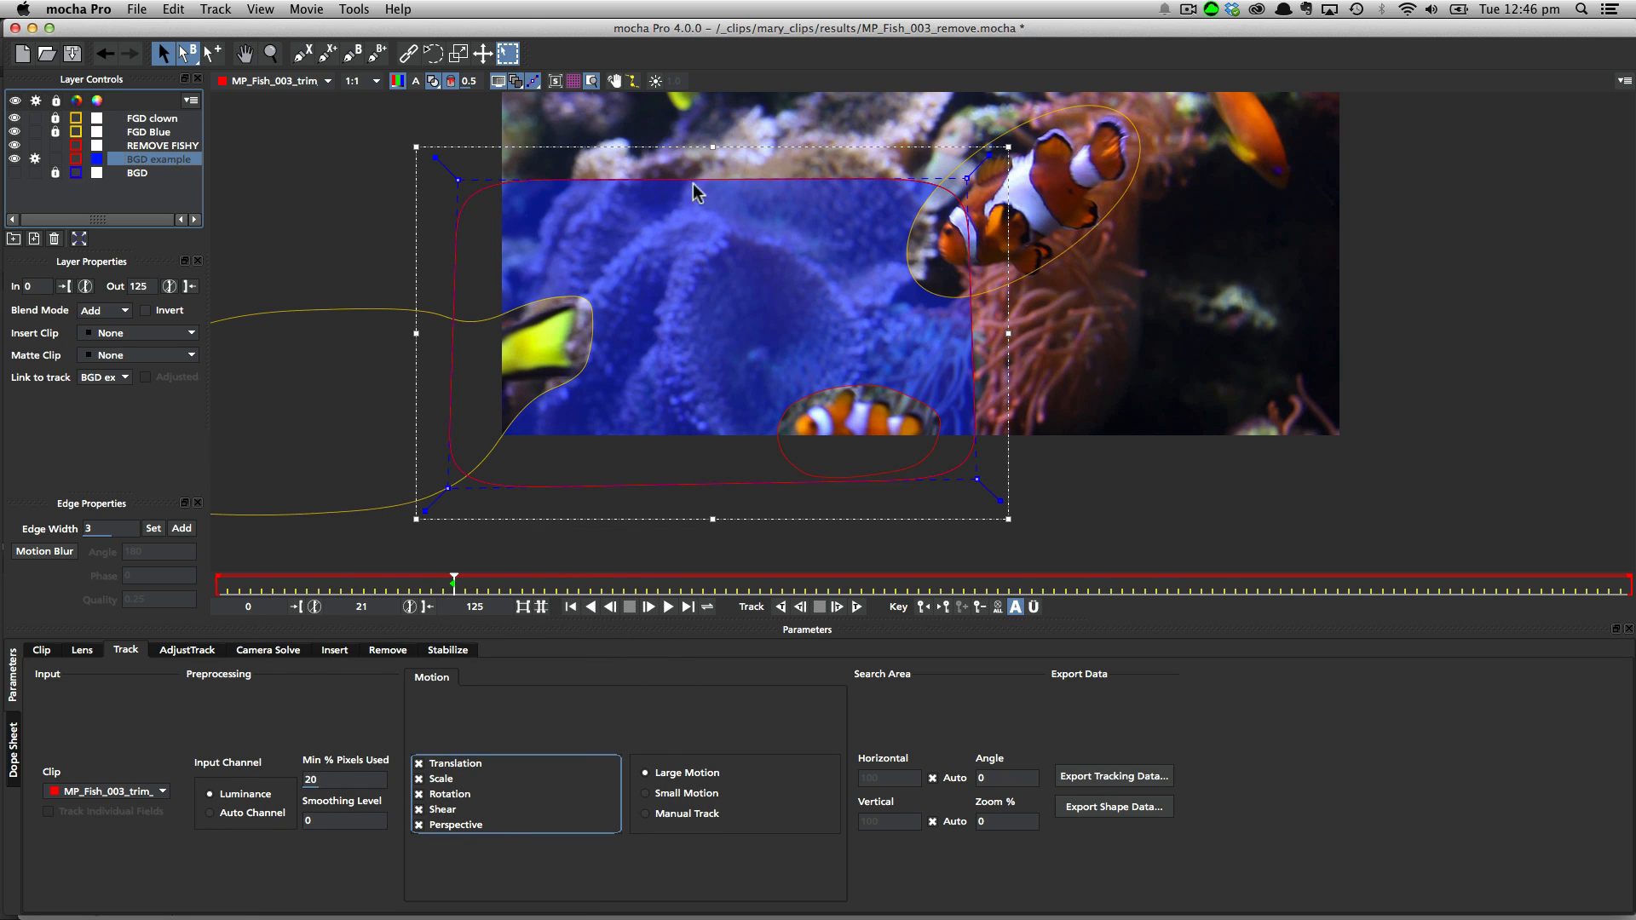
{"action": "mouse_move", "coordinate": [806, 393]}
{"action": "type", "text": "90"}
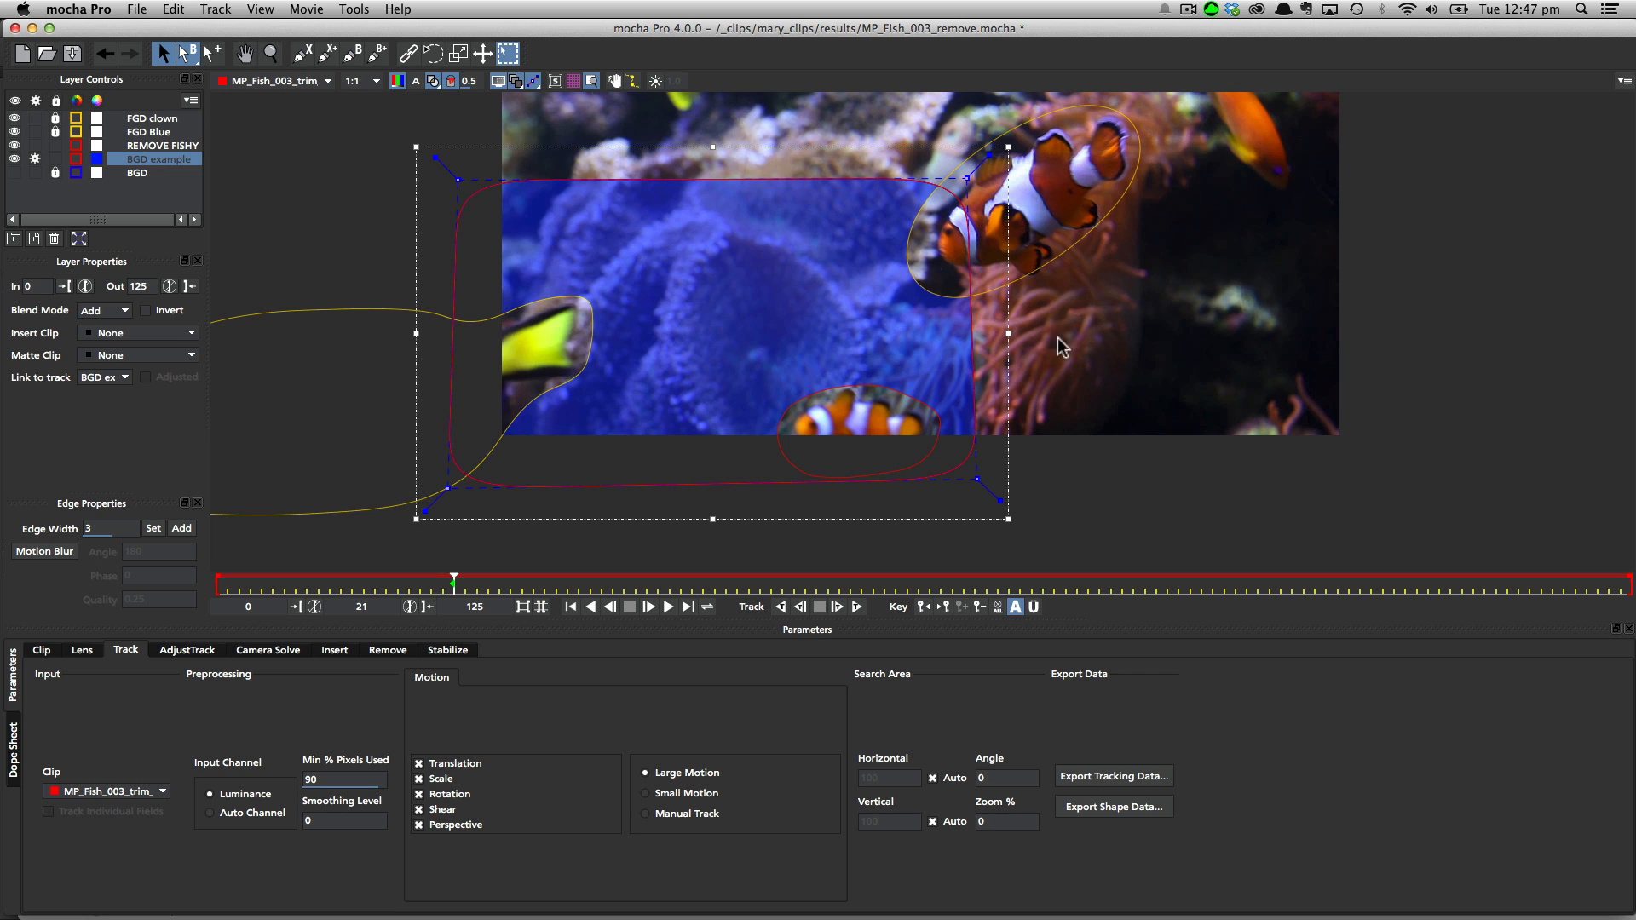
{"action": "mouse_move", "coordinate": [895, 427]}
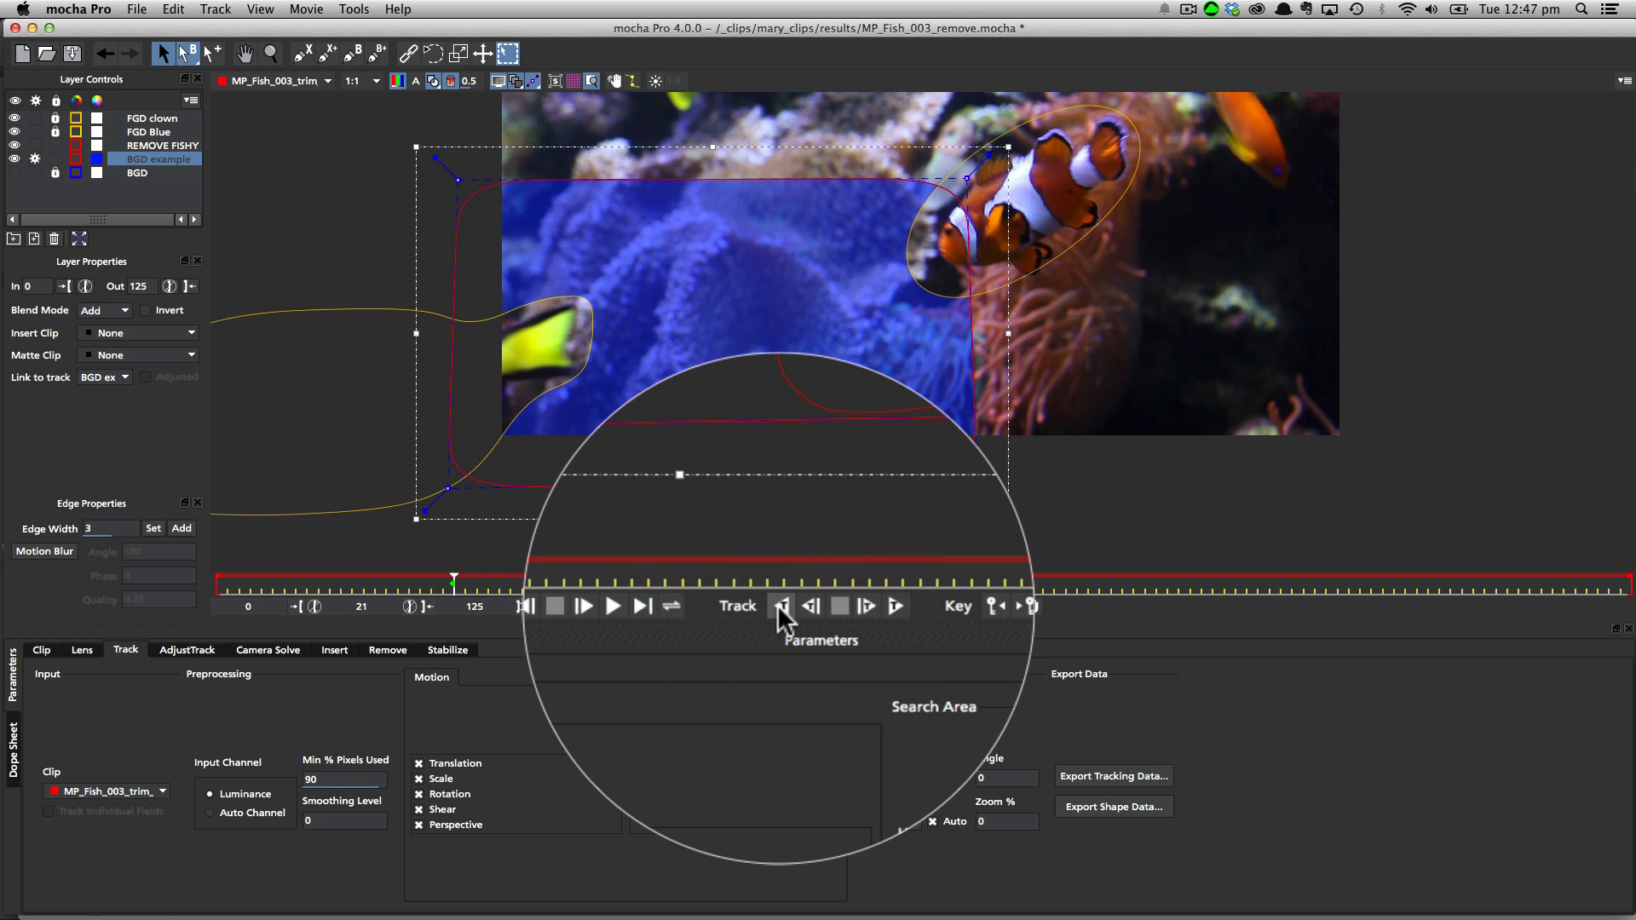
- Track BGD example backward to frame 0, then forward to frame 125
{"action": "left_click", "coordinate": [784, 606]}
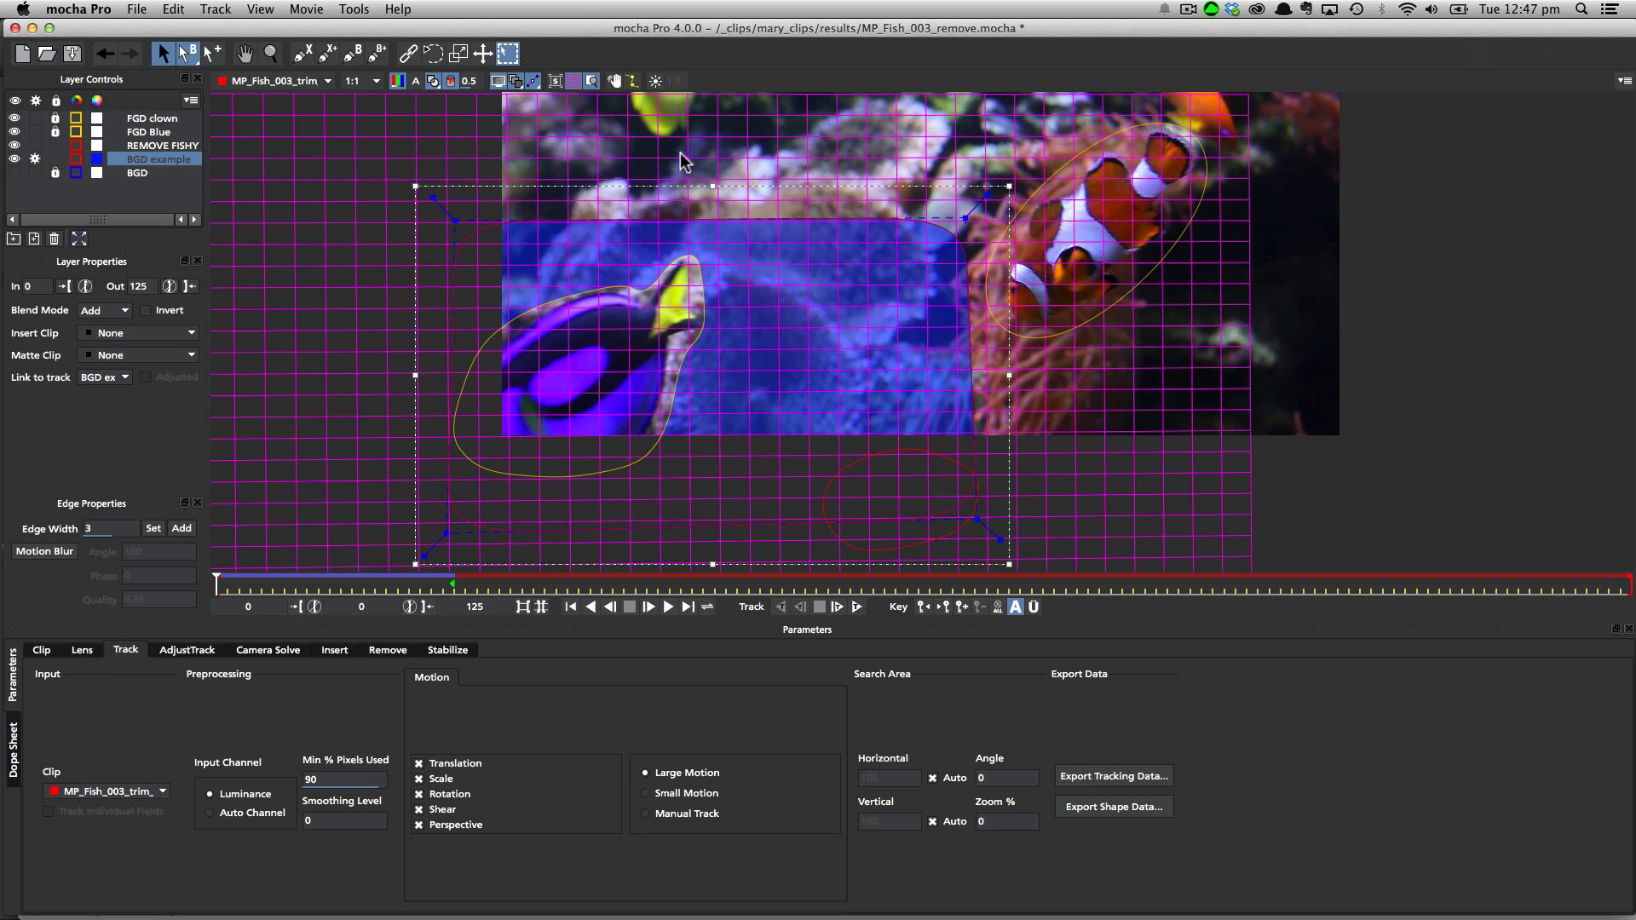
{"action": "mouse_move", "coordinate": [440, 492]}
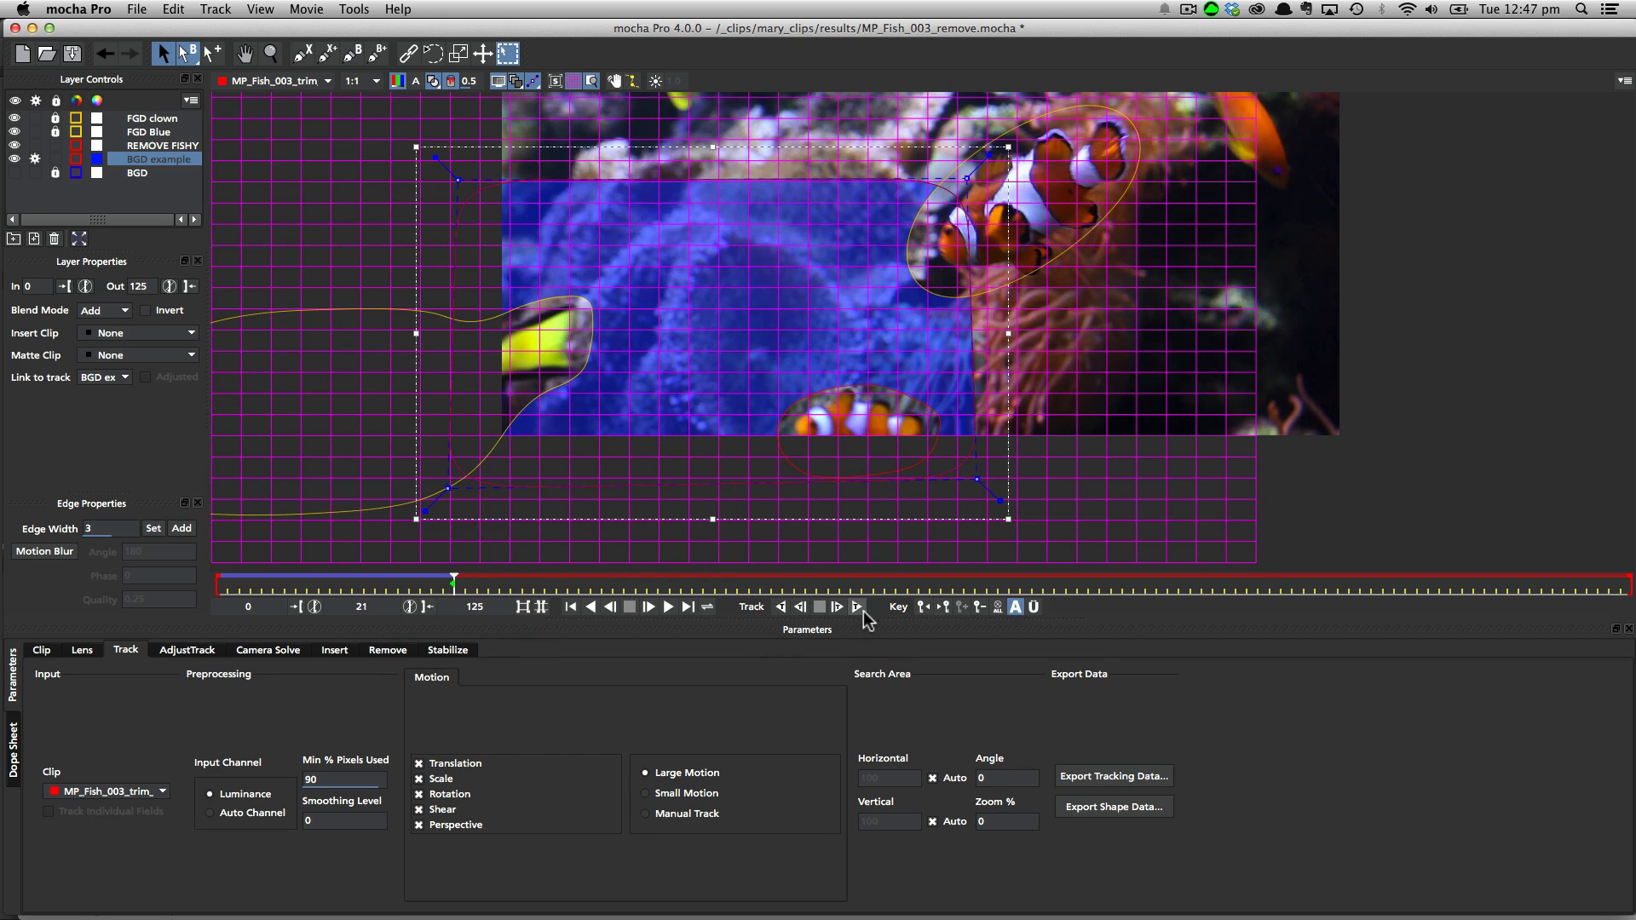
{"action": "left_click", "coordinate": [858, 607]}
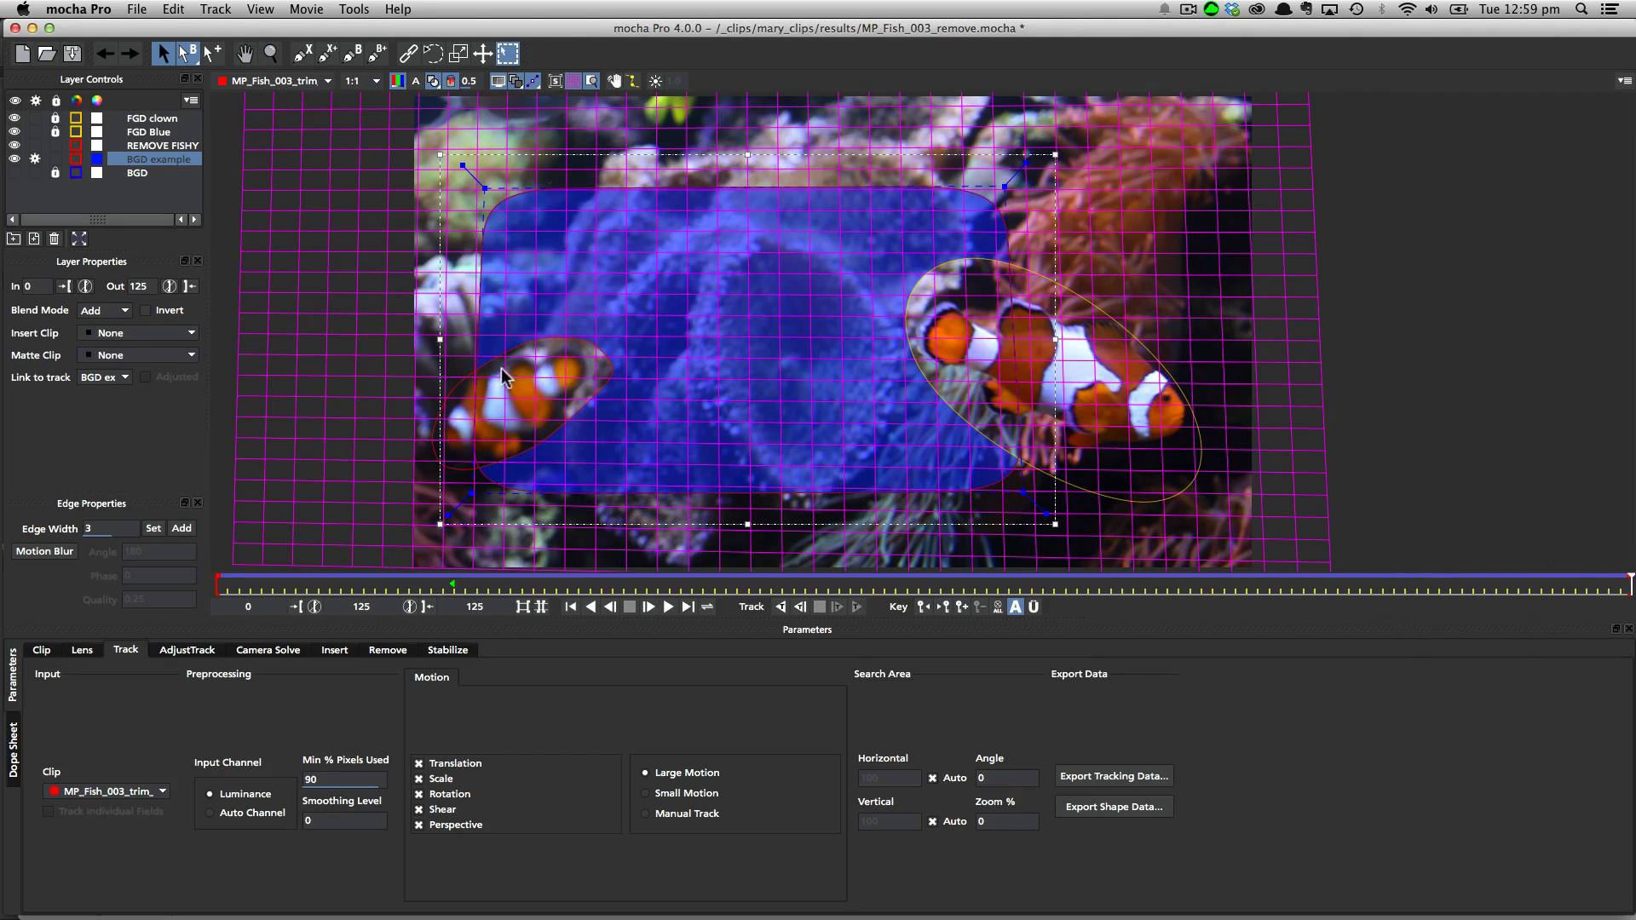
{"action": "mouse_move", "coordinate": [463, 242]}
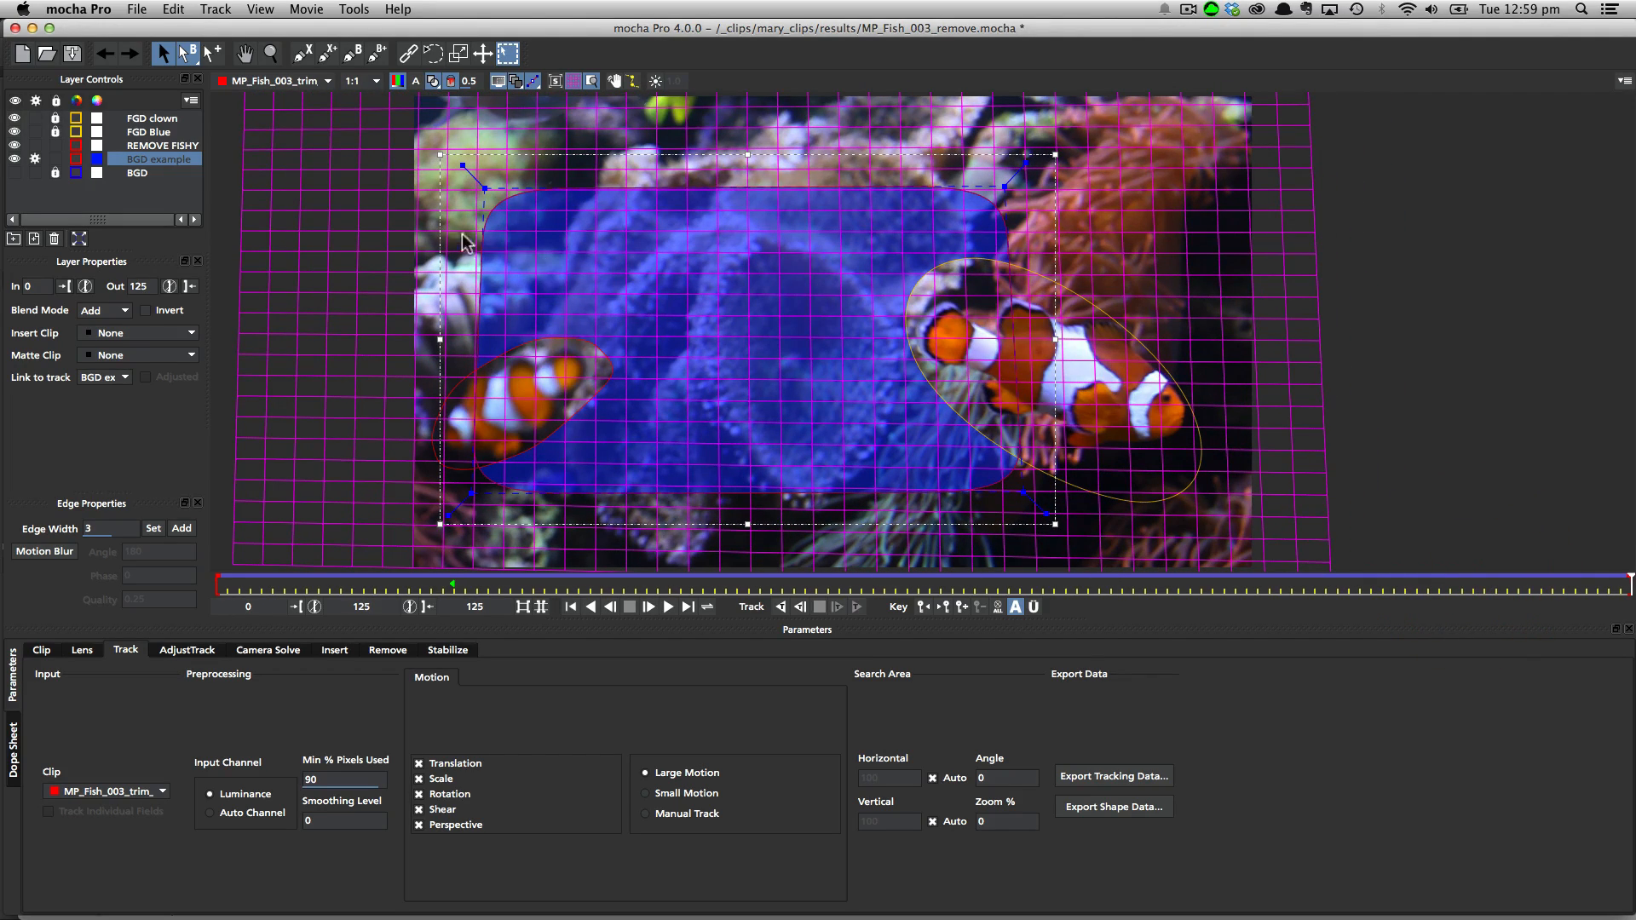
{"action": "mouse_move", "coordinate": [501, 255]}
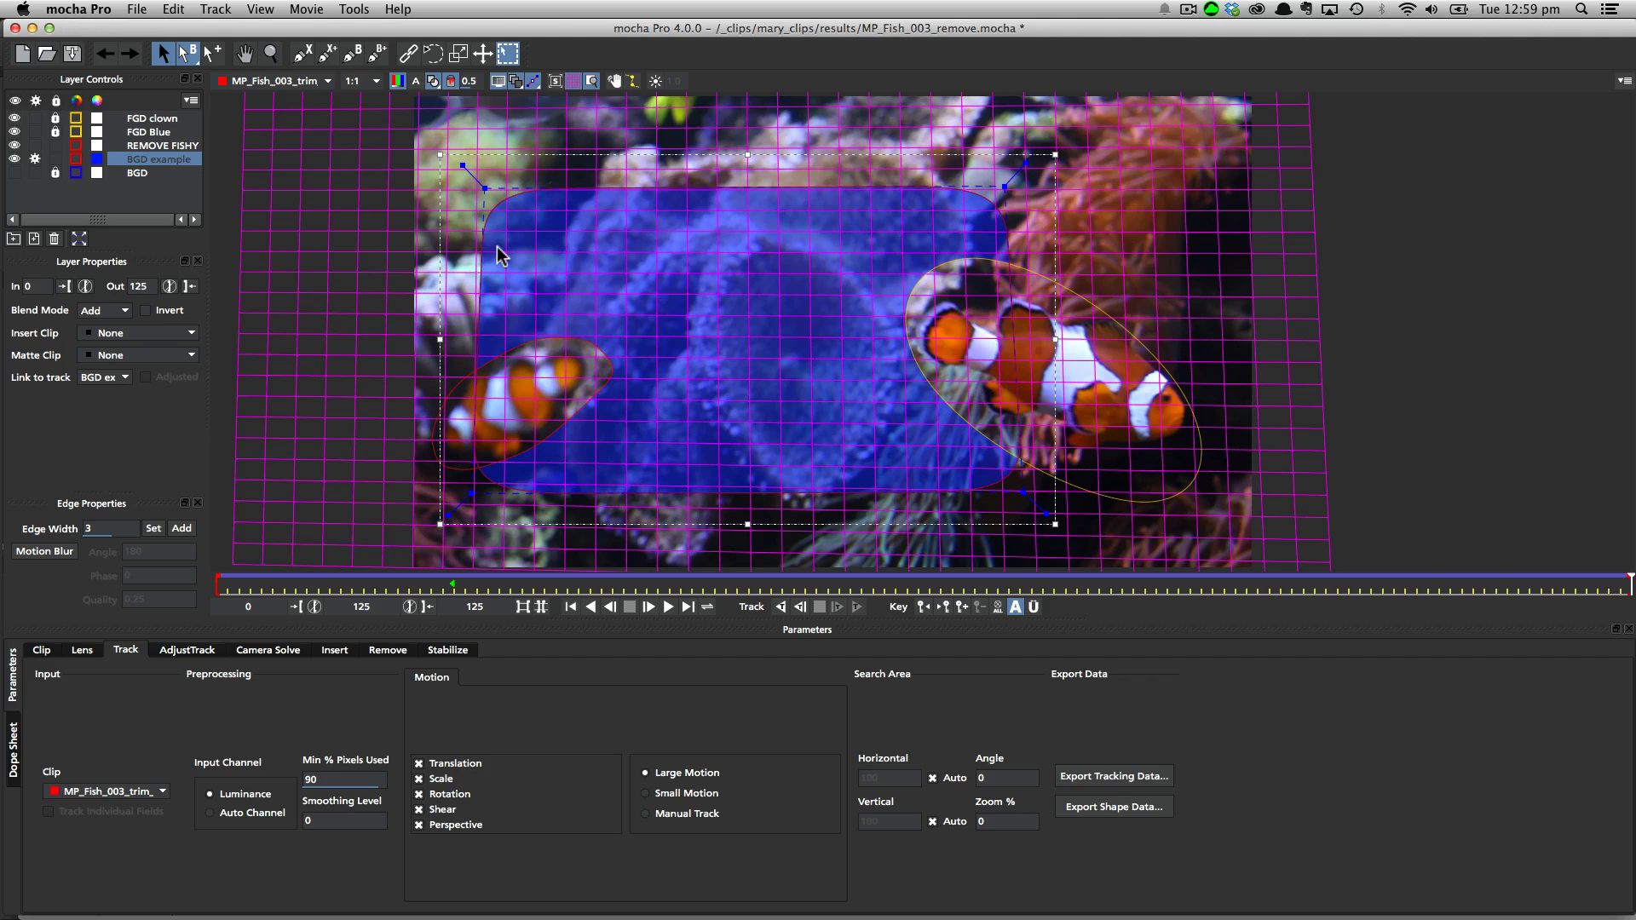
{"action": "mouse_move", "coordinate": [473, 364]}
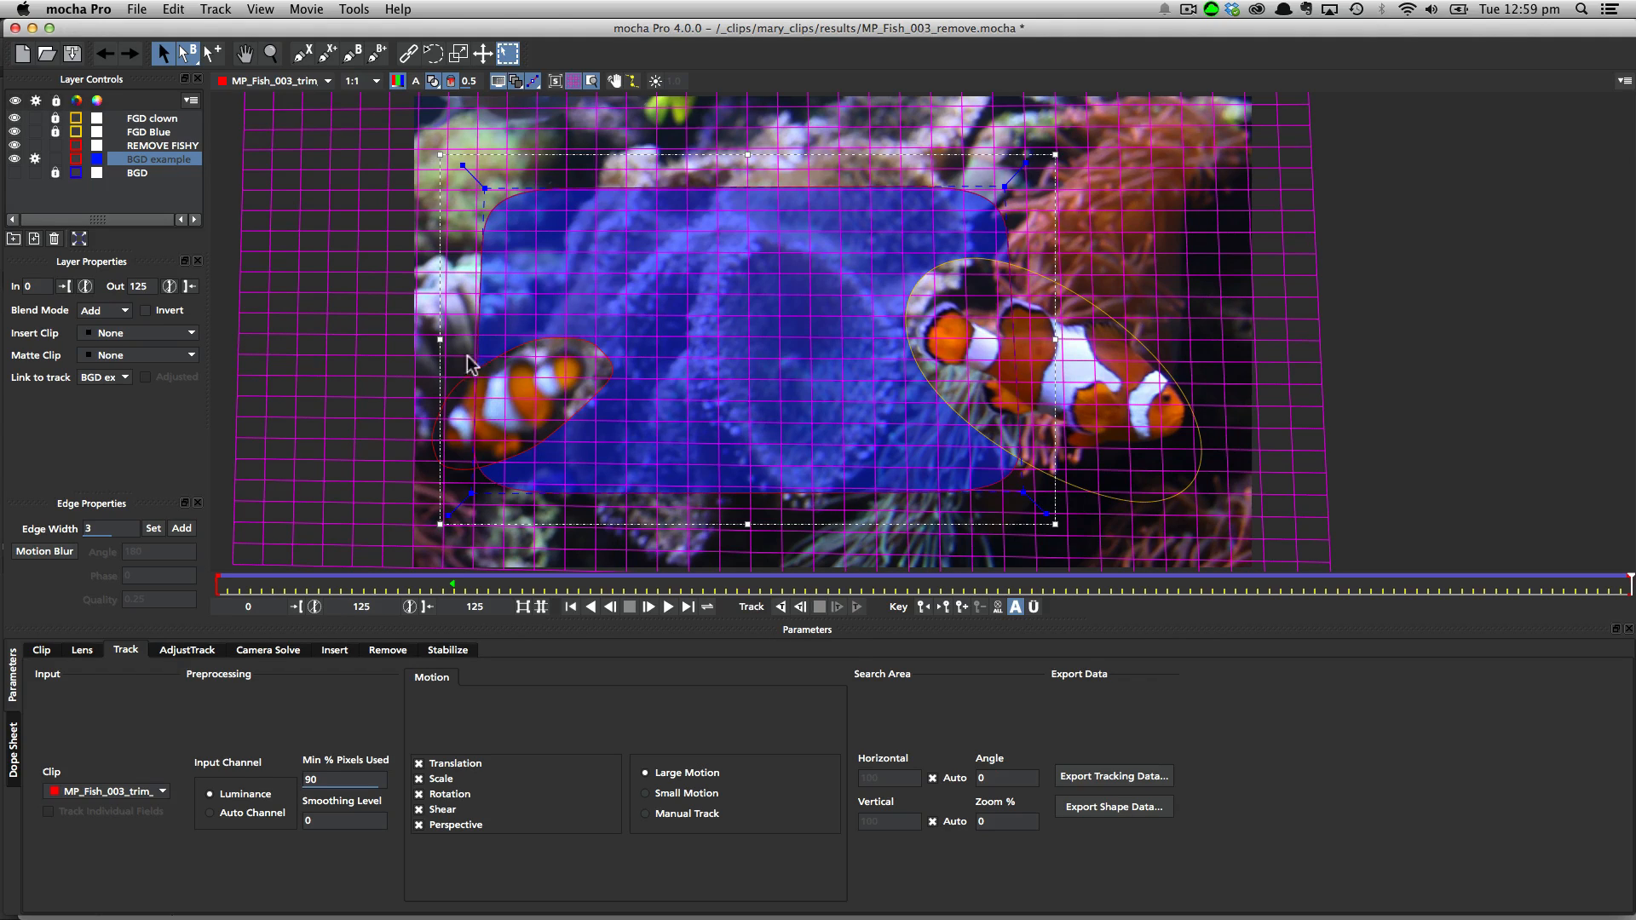
{"action": "mouse_move", "coordinate": [545, 322]}
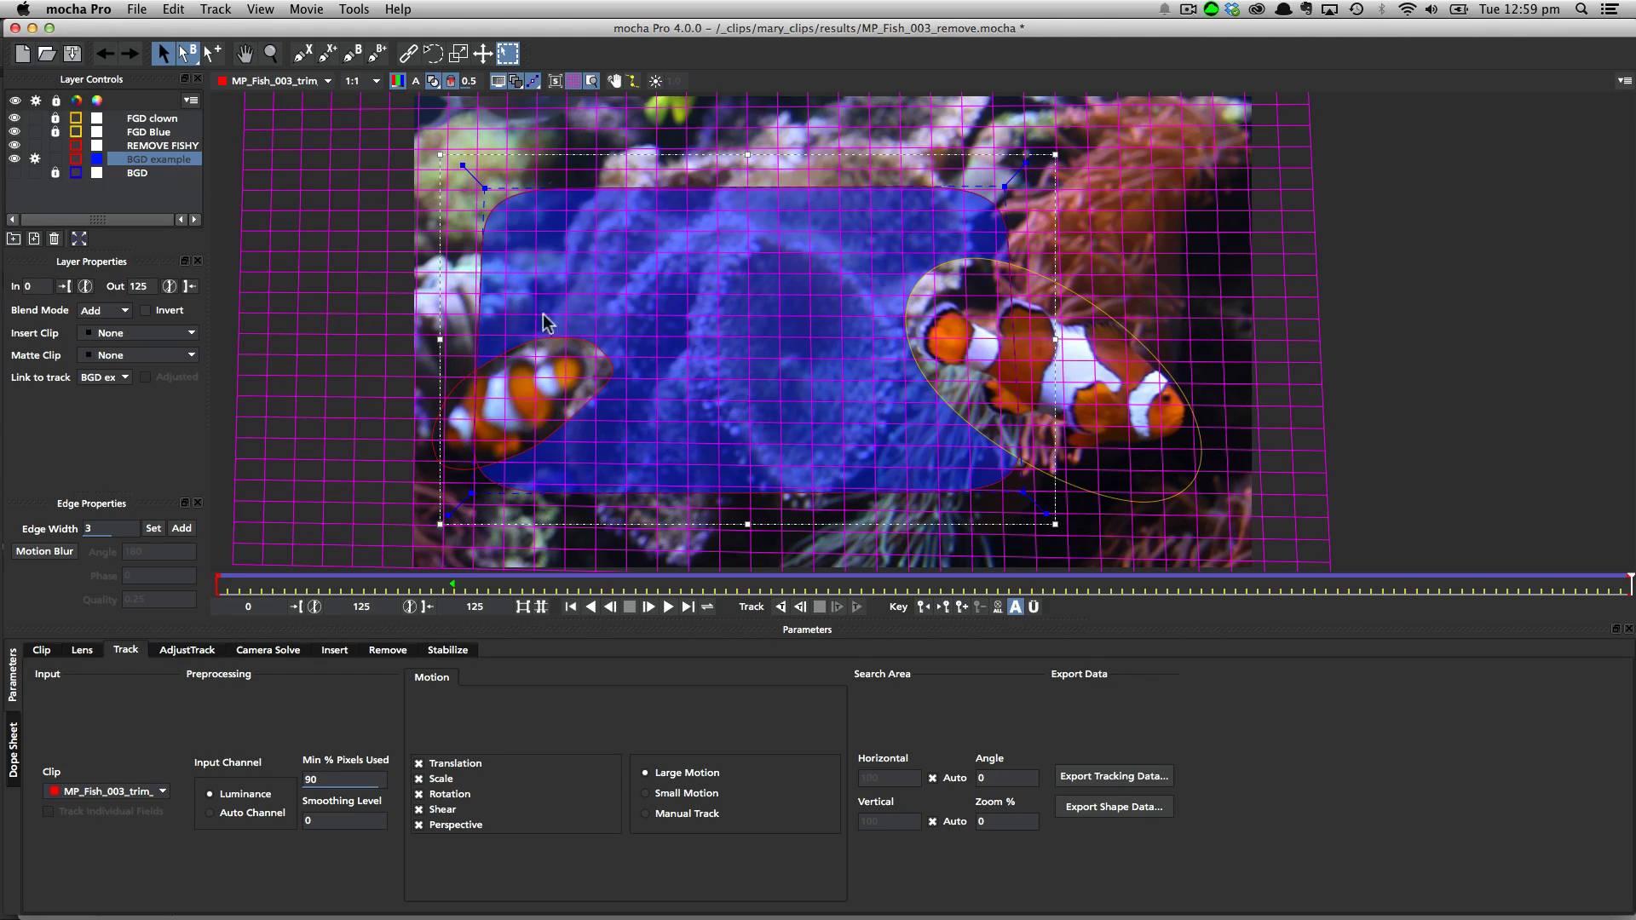
{"action": "mouse_move", "coordinate": [548, 433]}
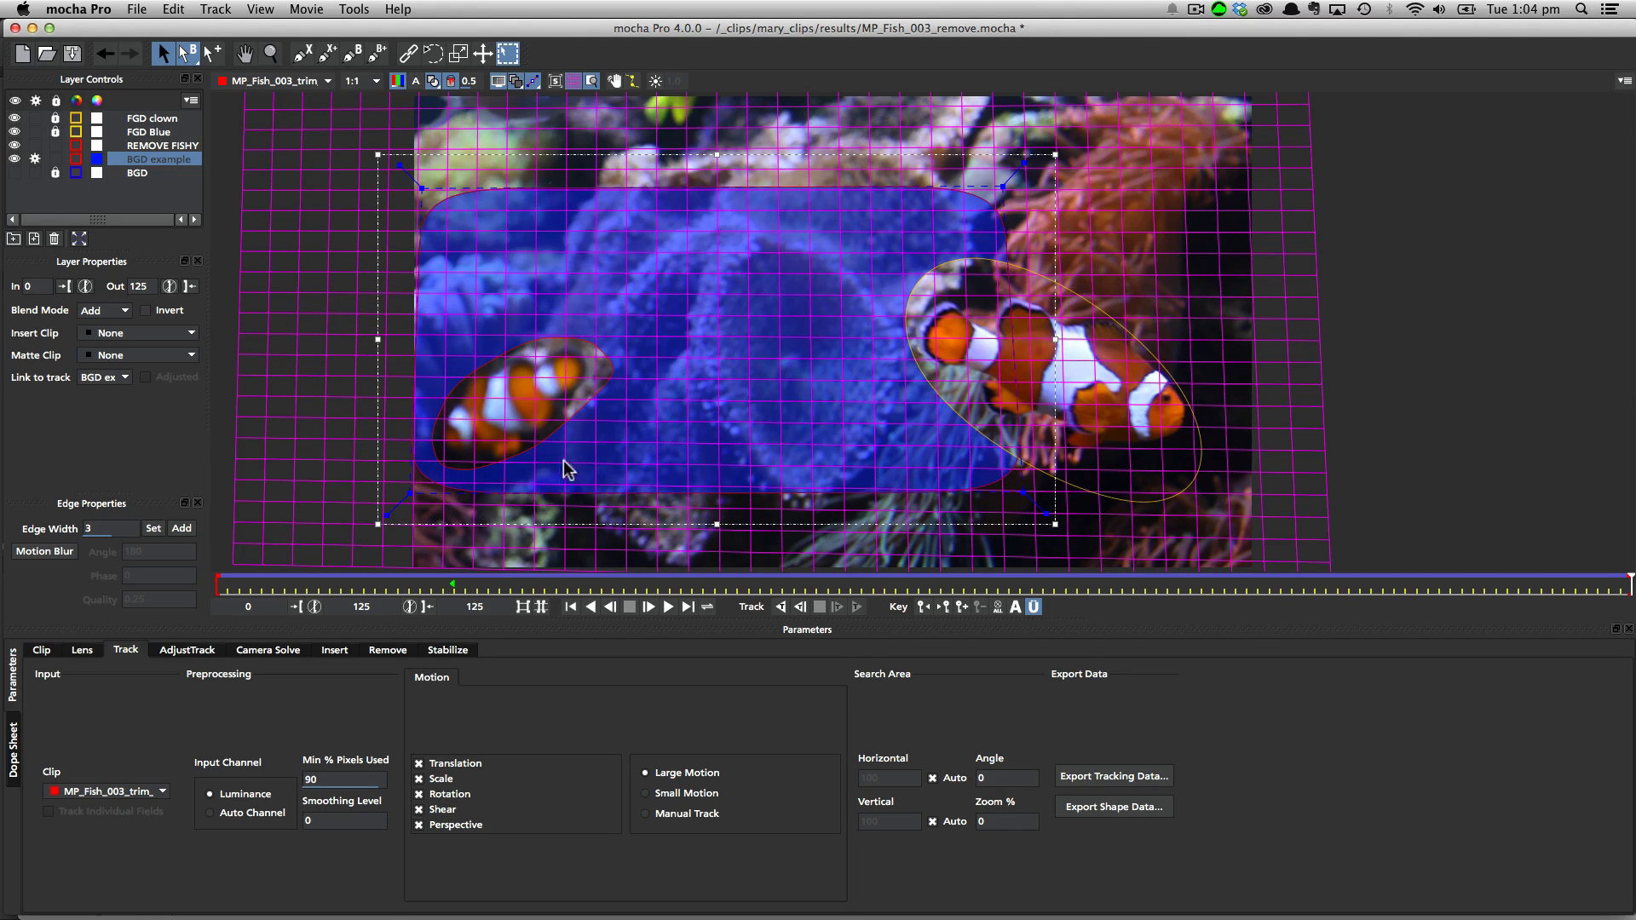
{"action": "mouse_move", "coordinate": [1459, 612]}
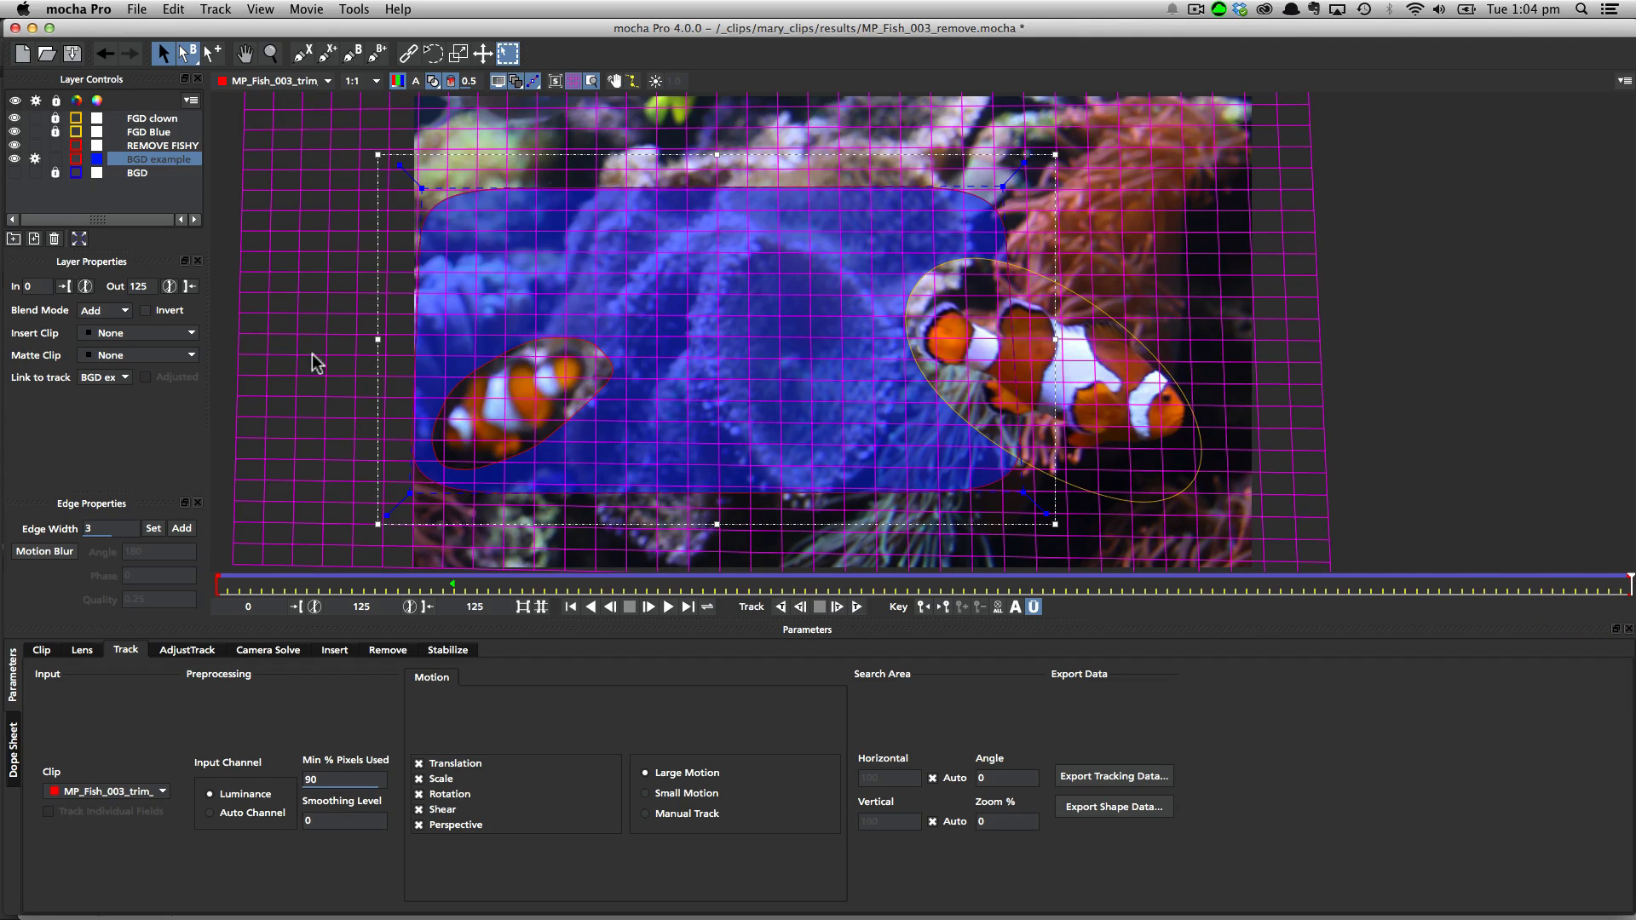
{"action": "mouse_move", "coordinate": [624, 463]}
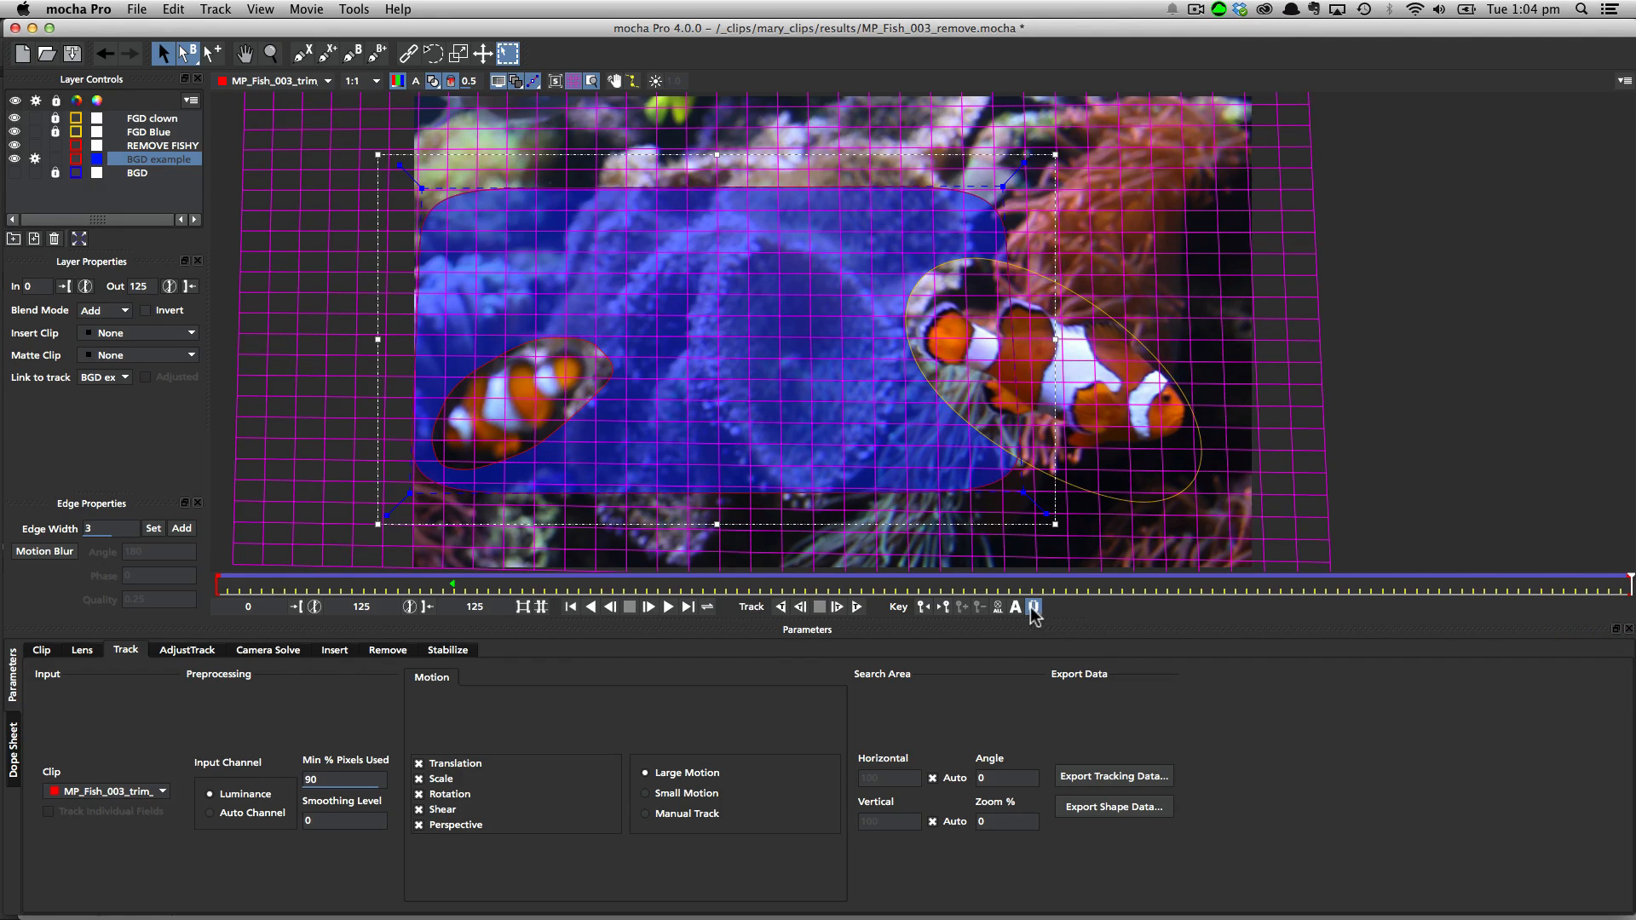
- Widen the BGD example shape left over the coral and toggle its keyframe
{"action": "left_click", "coordinate": [1031, 607]}
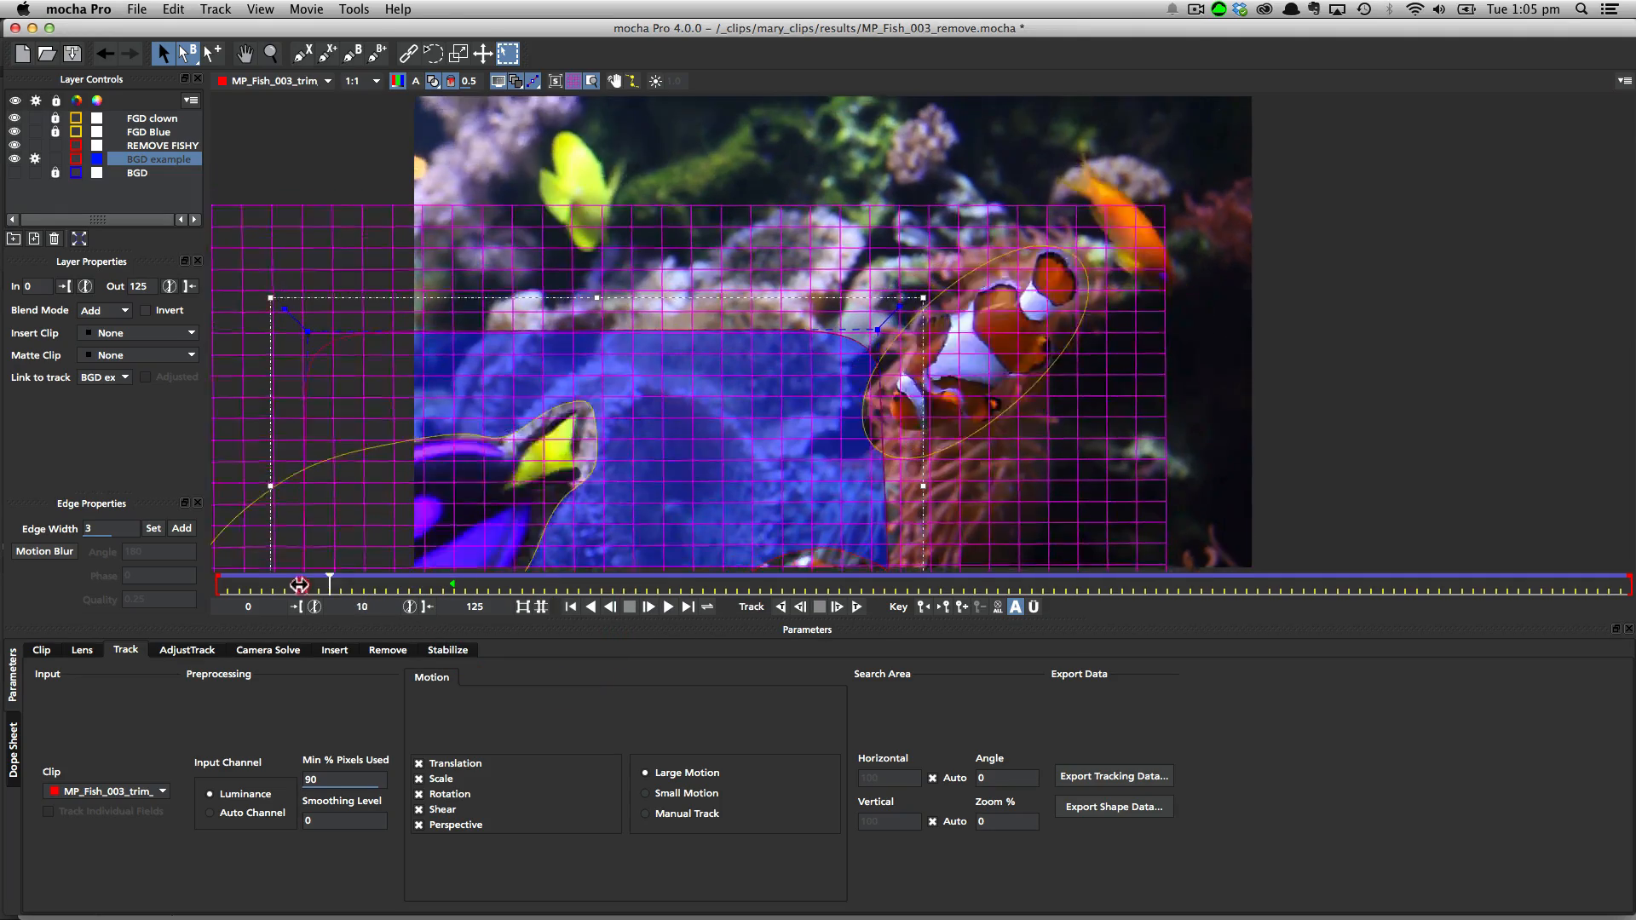
{"action": "left_click_drag", "start_coordinate": [300, 583], "coordinate": [414, 583]}
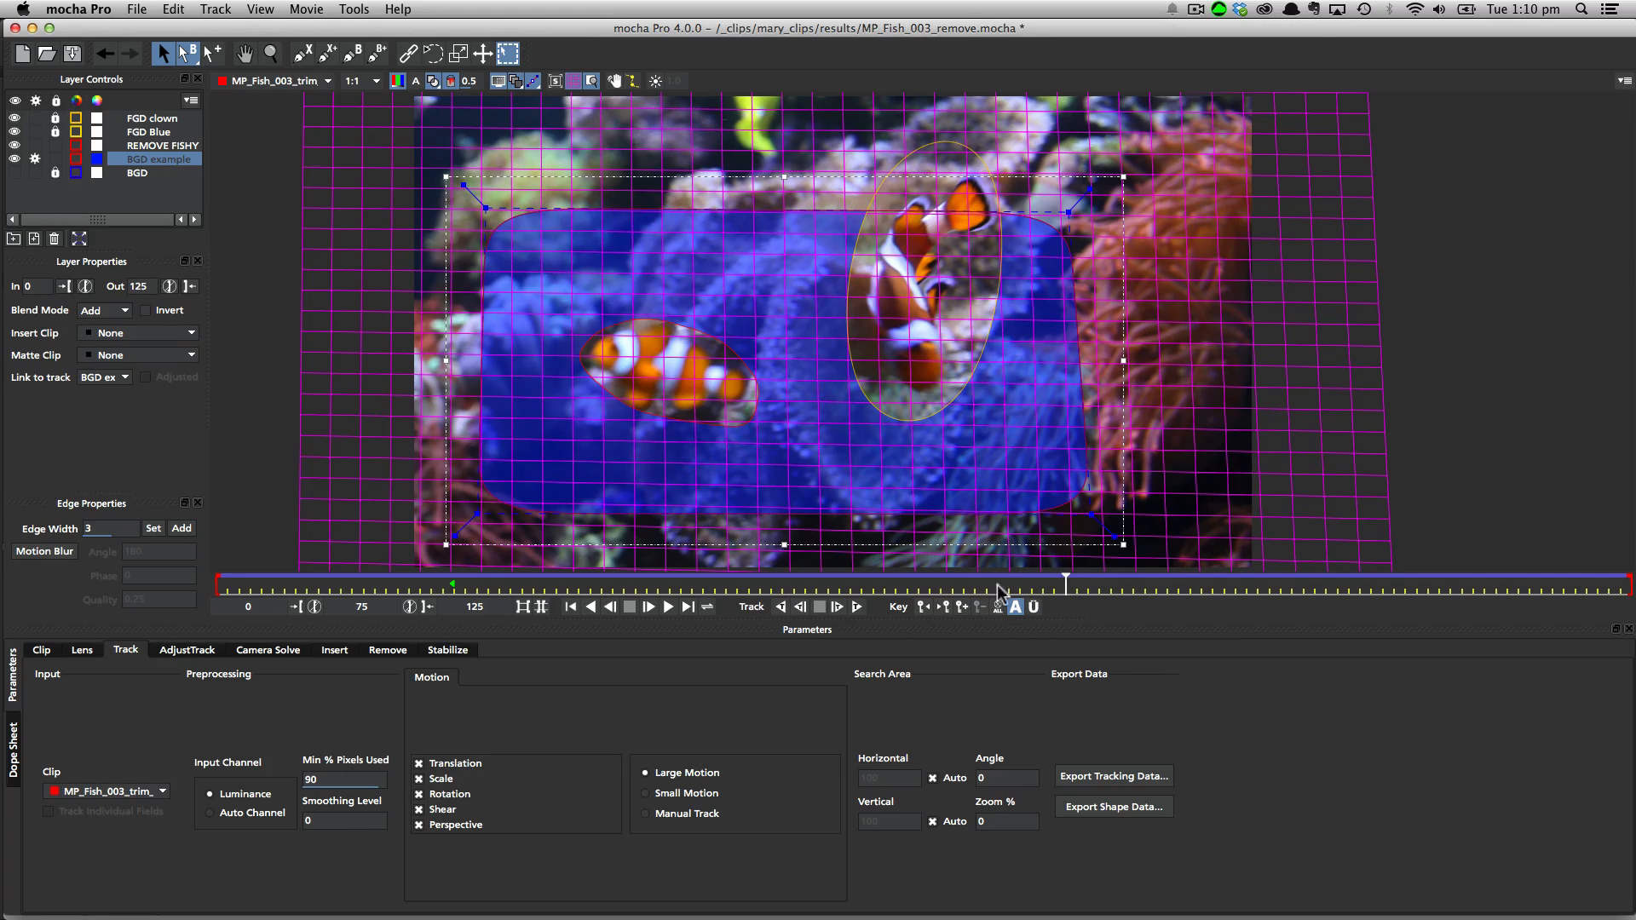
{"action": "left_click", "coordinate": [571, 81]}
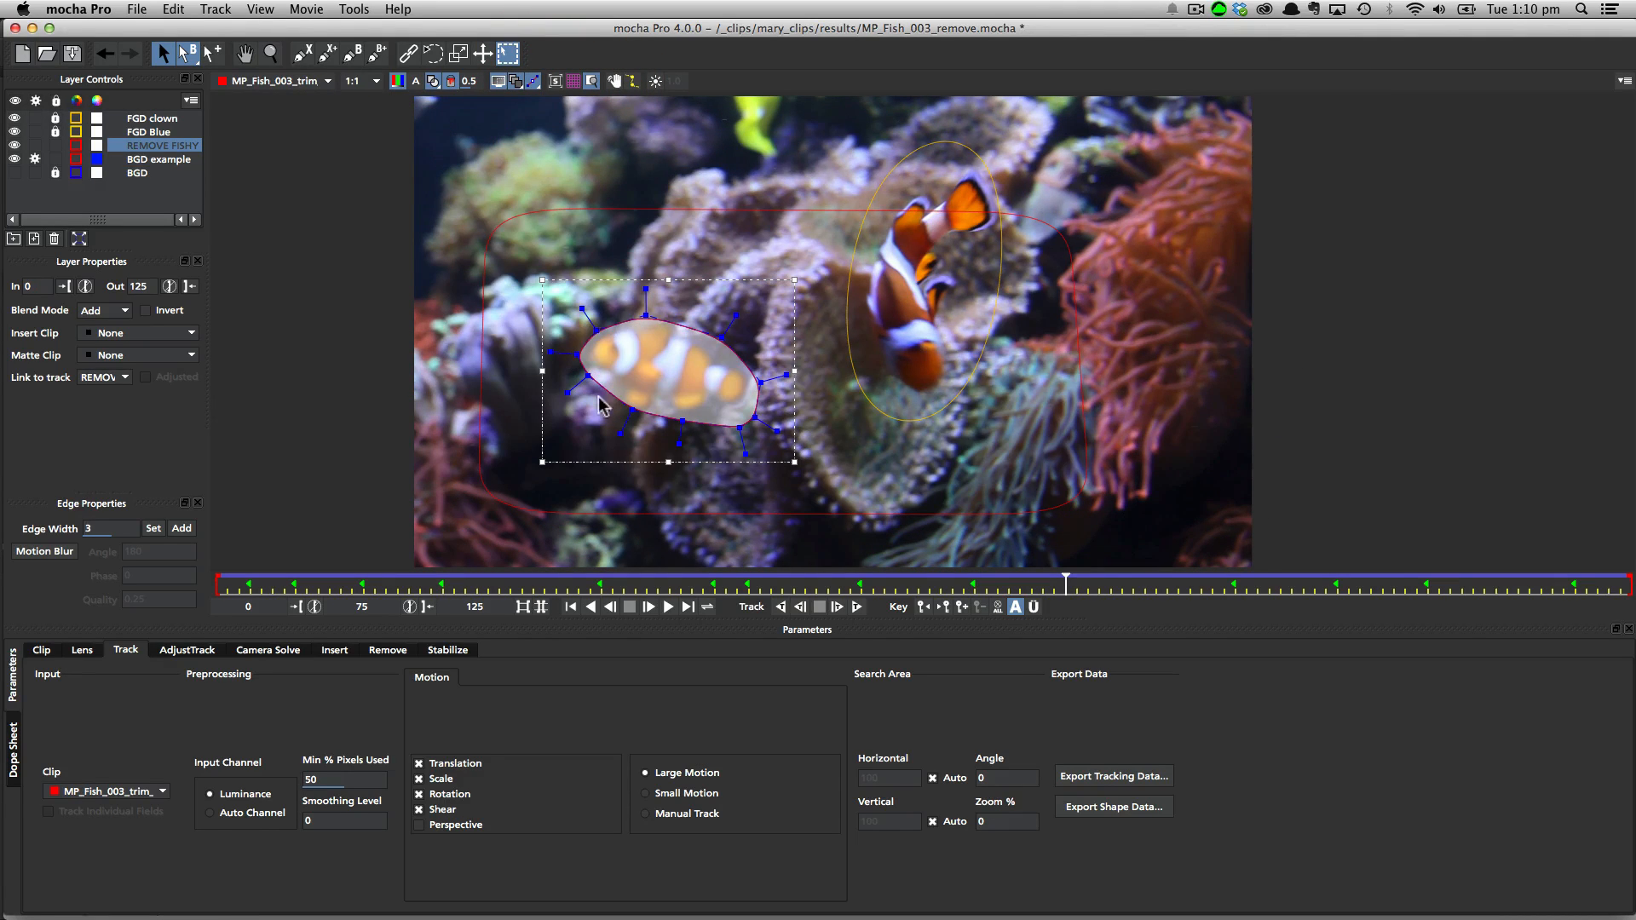
{"action": "mouse_move", "coordinate": [635, 450]}
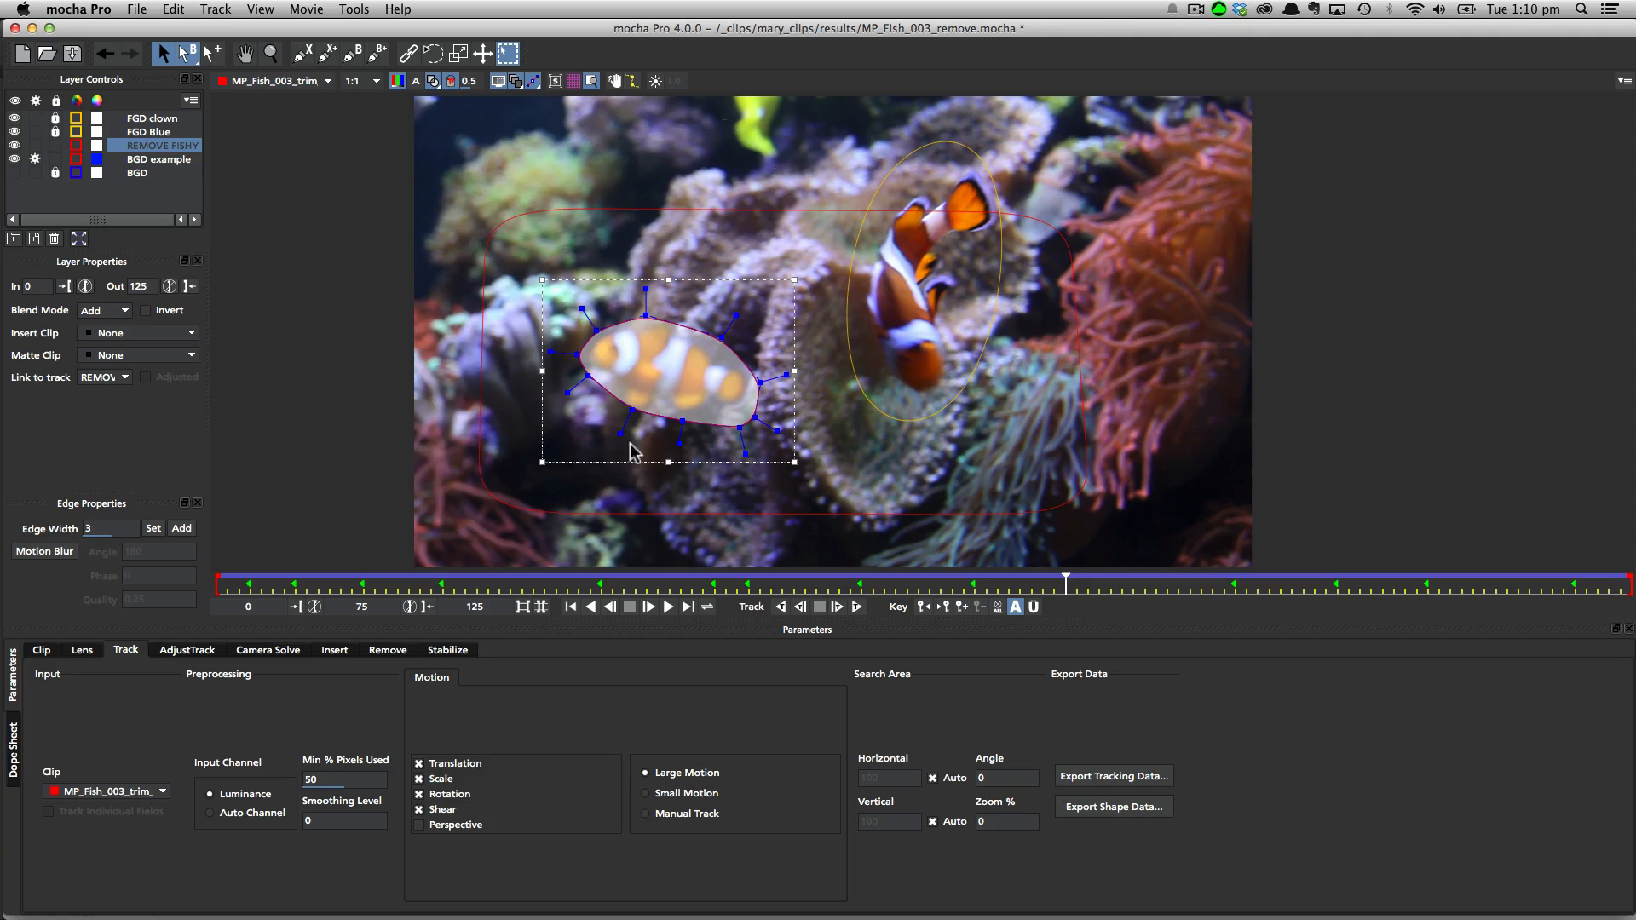
{"action": "mouse_move", "coordinate": [635, 332]}
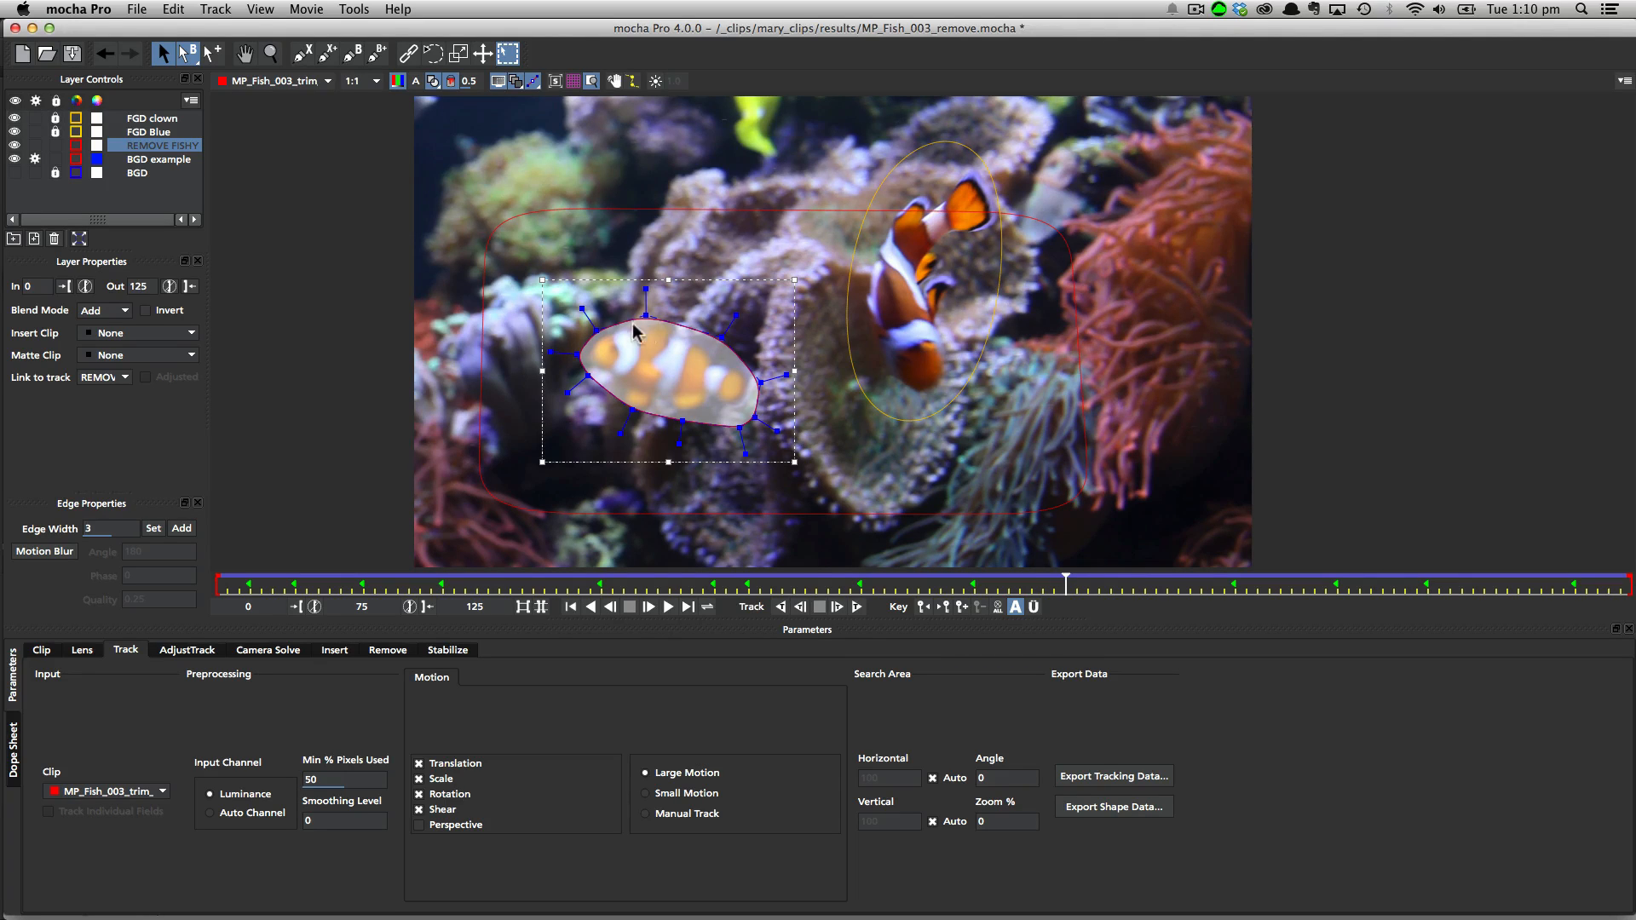
{"action": "left_click_drag", "start_coordinate": [1068, 583], "coordinate": [1224, 583]}
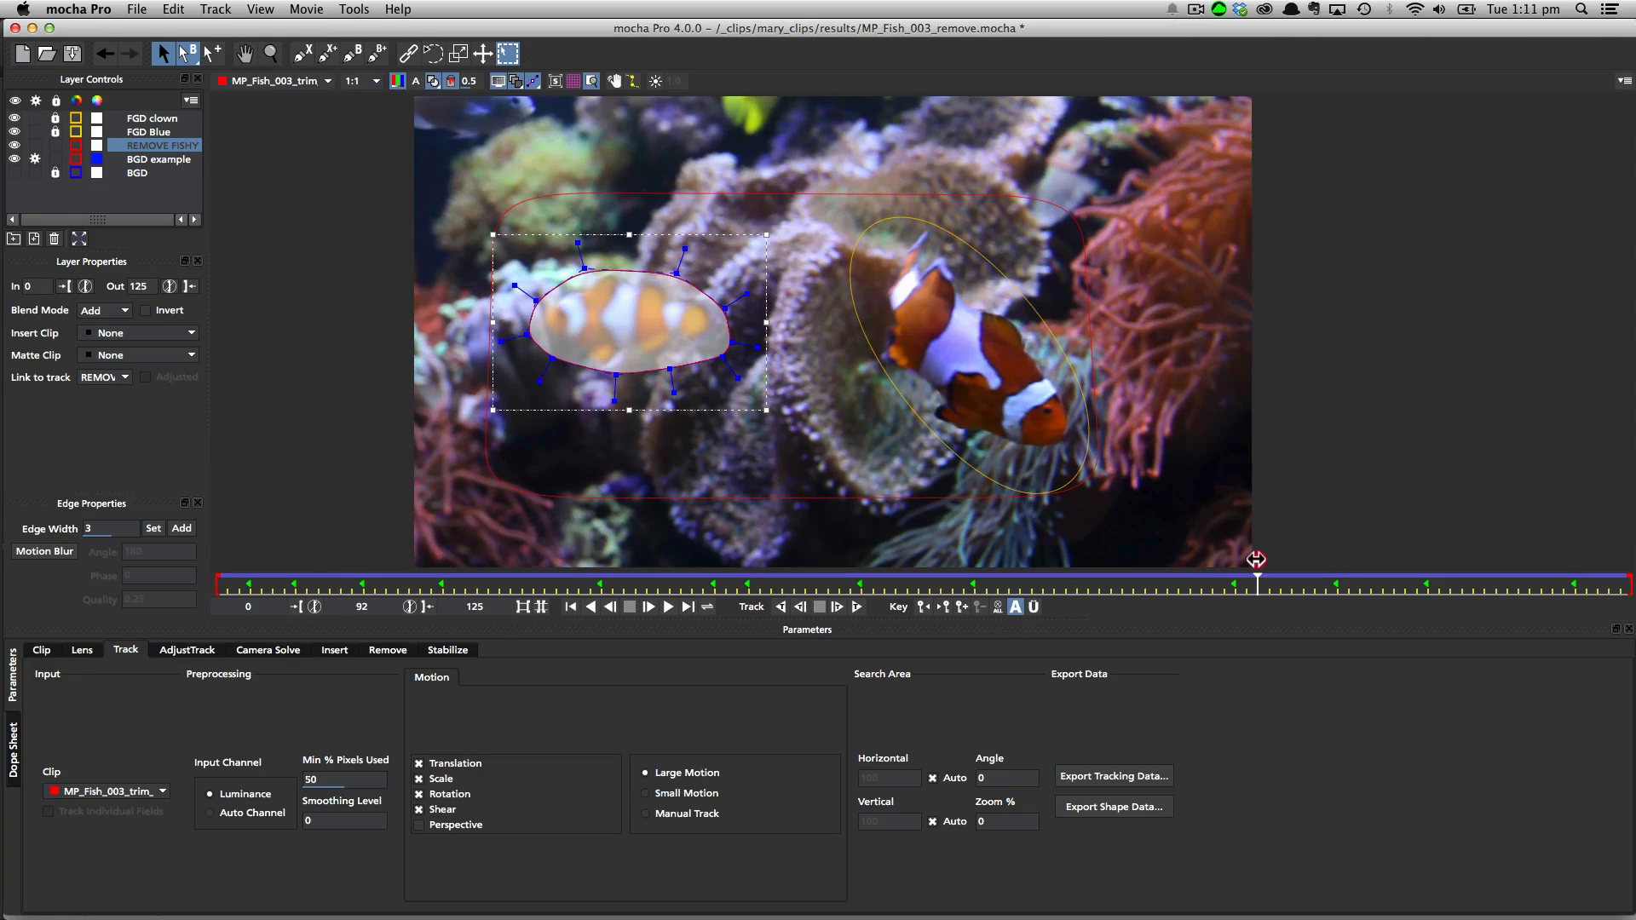
{"action": "left_click_drag", "start_coordinate": [1258, 581], "coordinate": [1201, 581]}
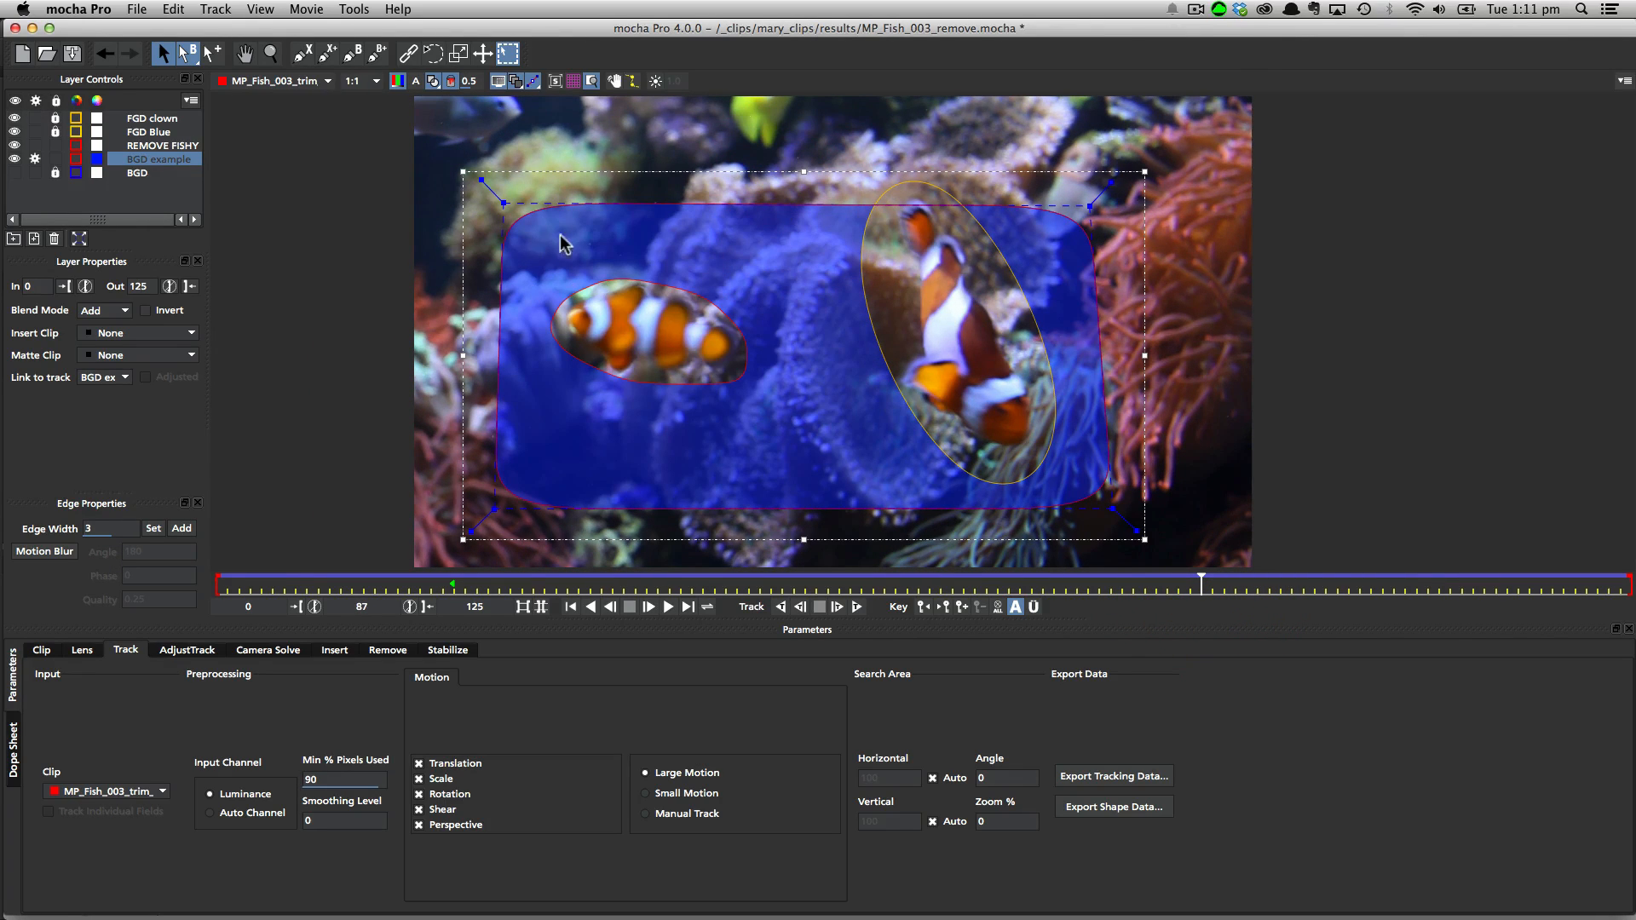
{"action": "mouse_move", "coordinate": [1028, 358]}
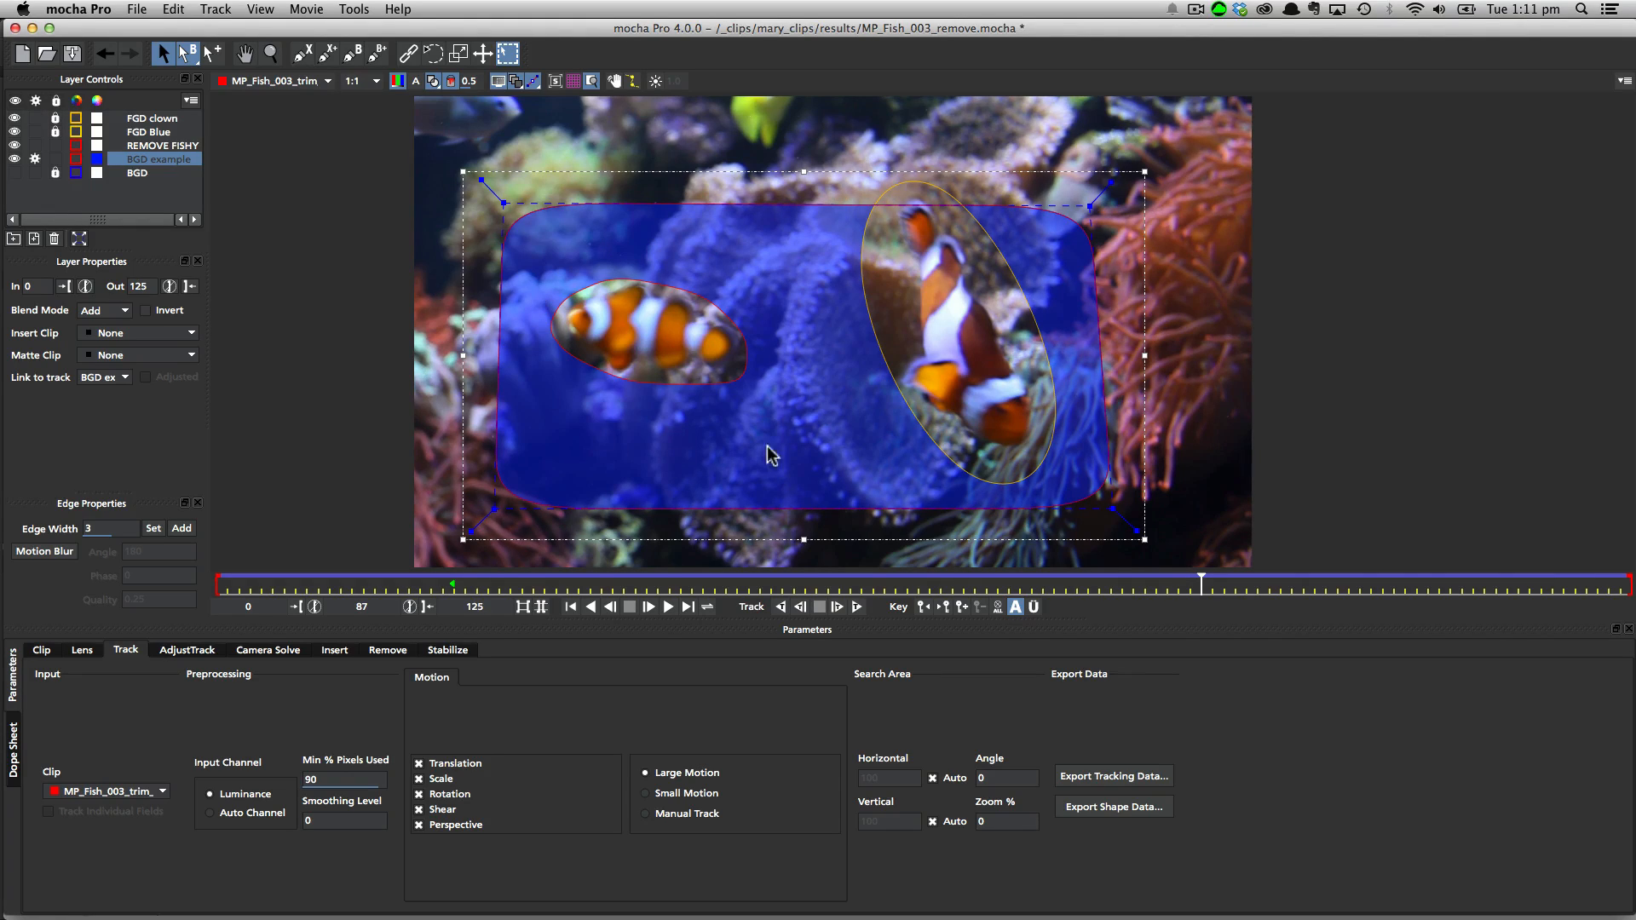
{"action": "mouse_move", "coordinate": [905, 194]}
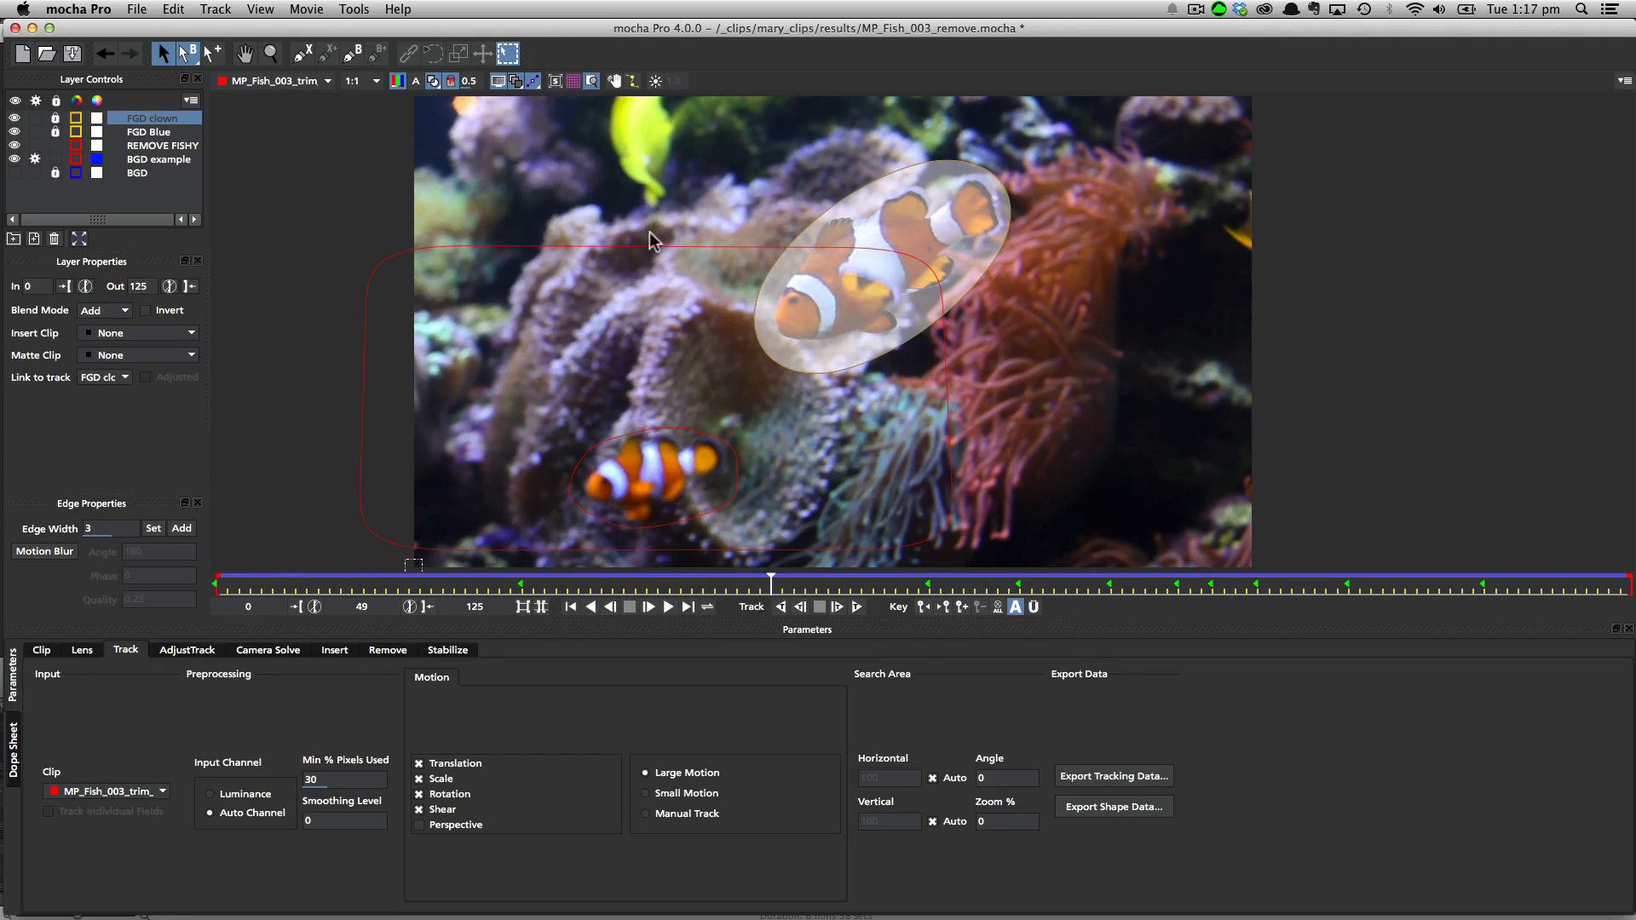
{"action": "left_click", "coordinate": [162, 145]}
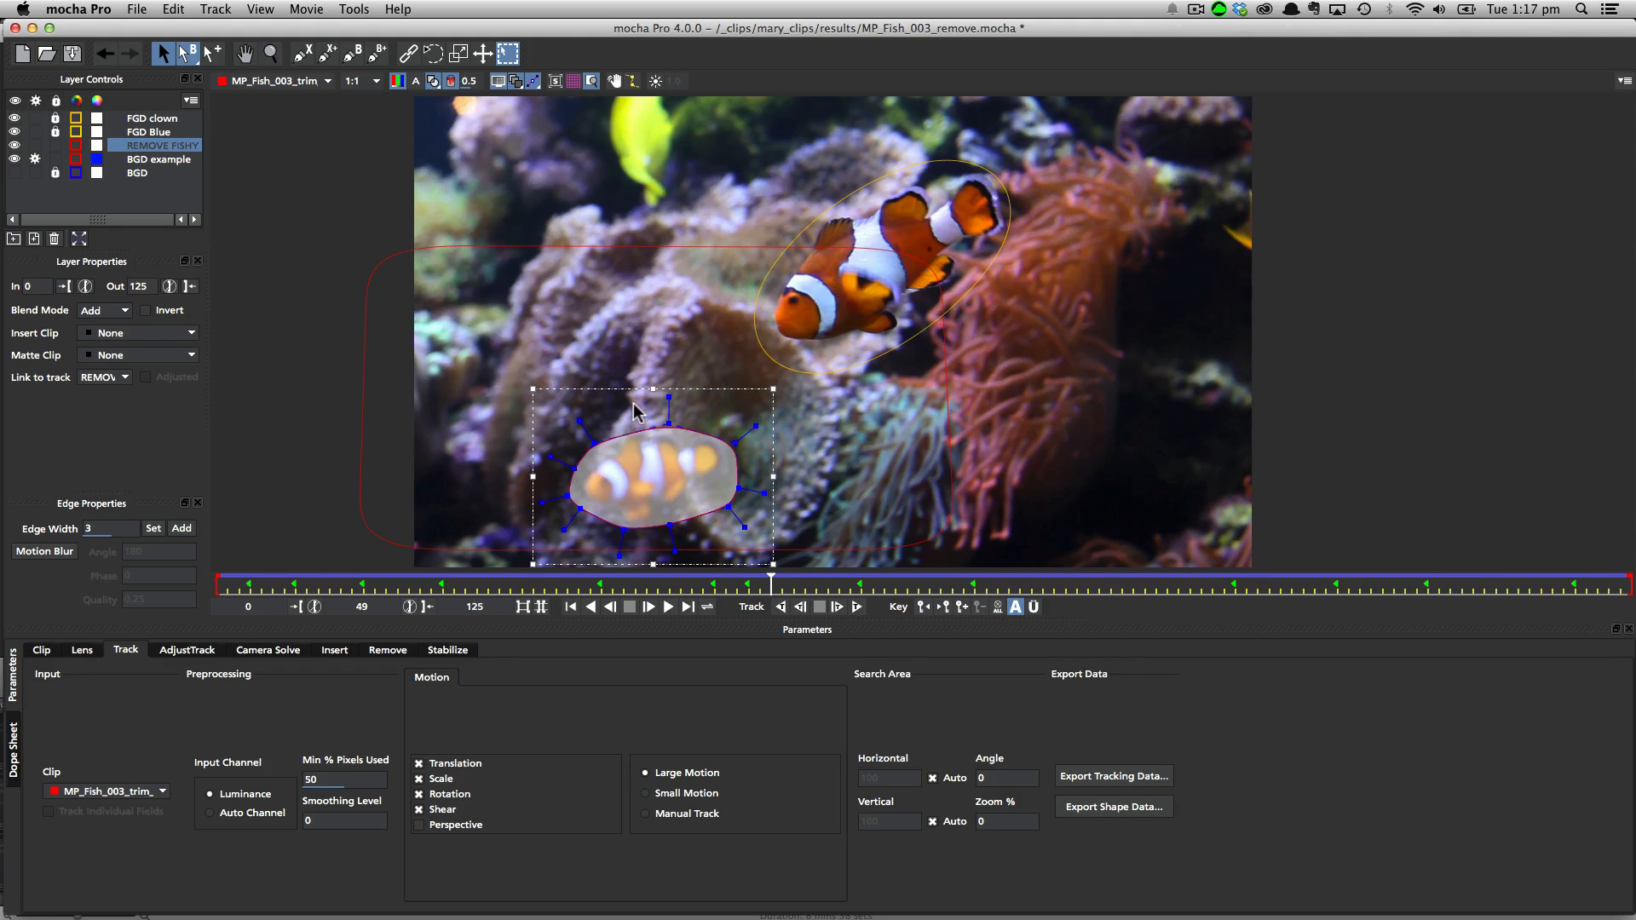
{"action": "mouse_move", "coordinate": [687, 438]}
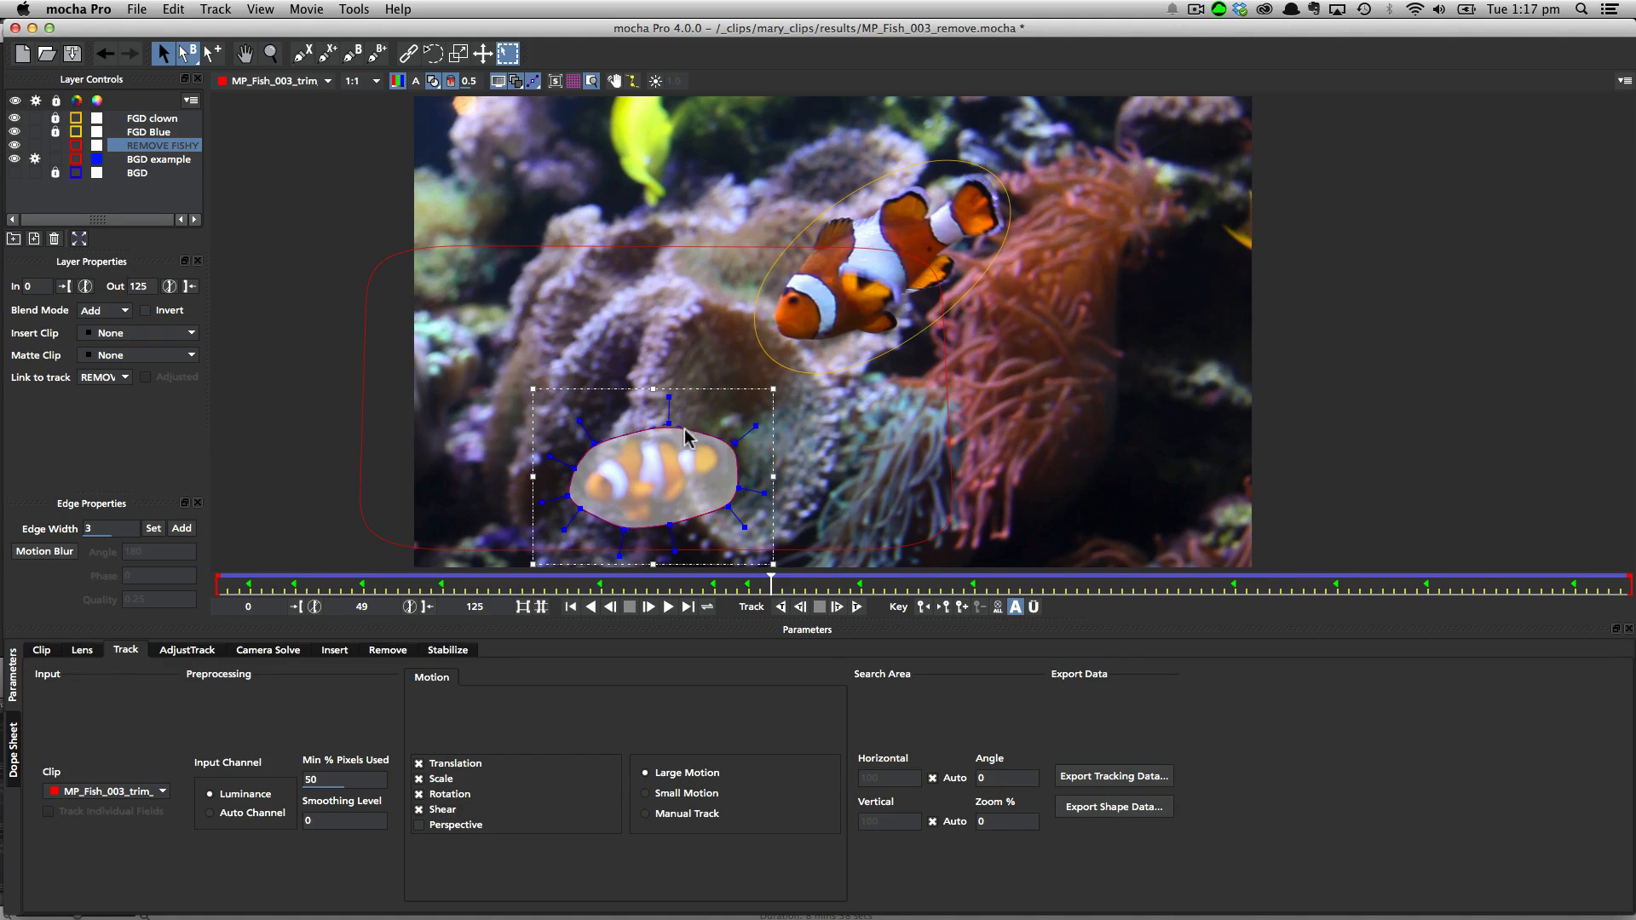
{"action": "mouse_move", "coordinate": [629, 448]}
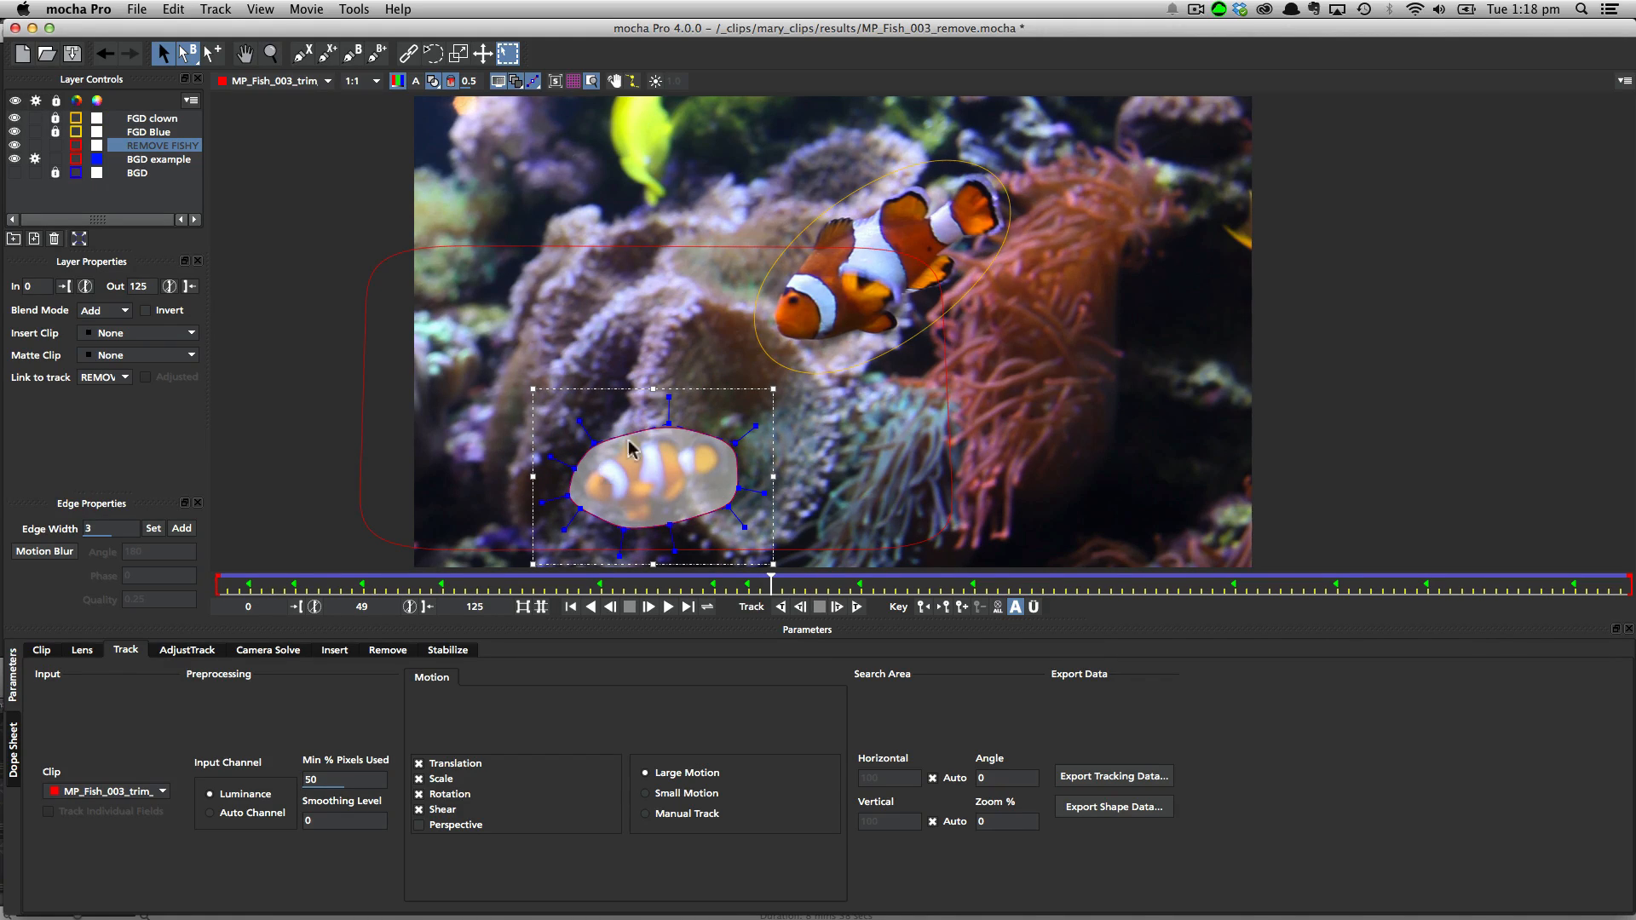
{"action": "mouse_move", "coordinate": [722, 438]}
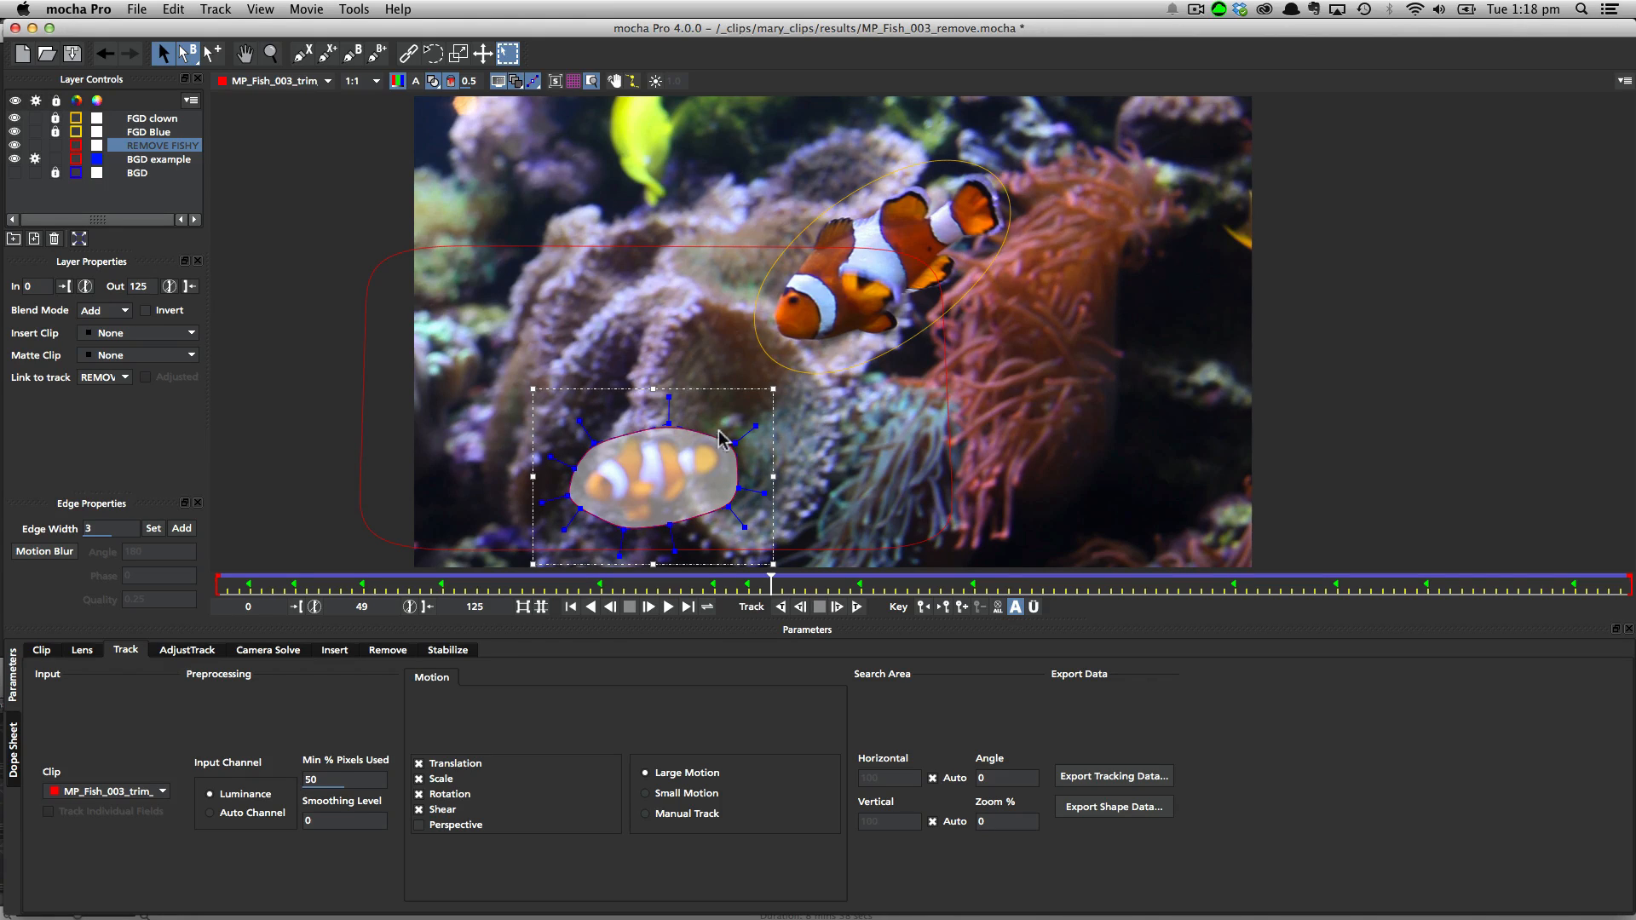
{"action": "mouse_move", "coordinate": [595, 496]}
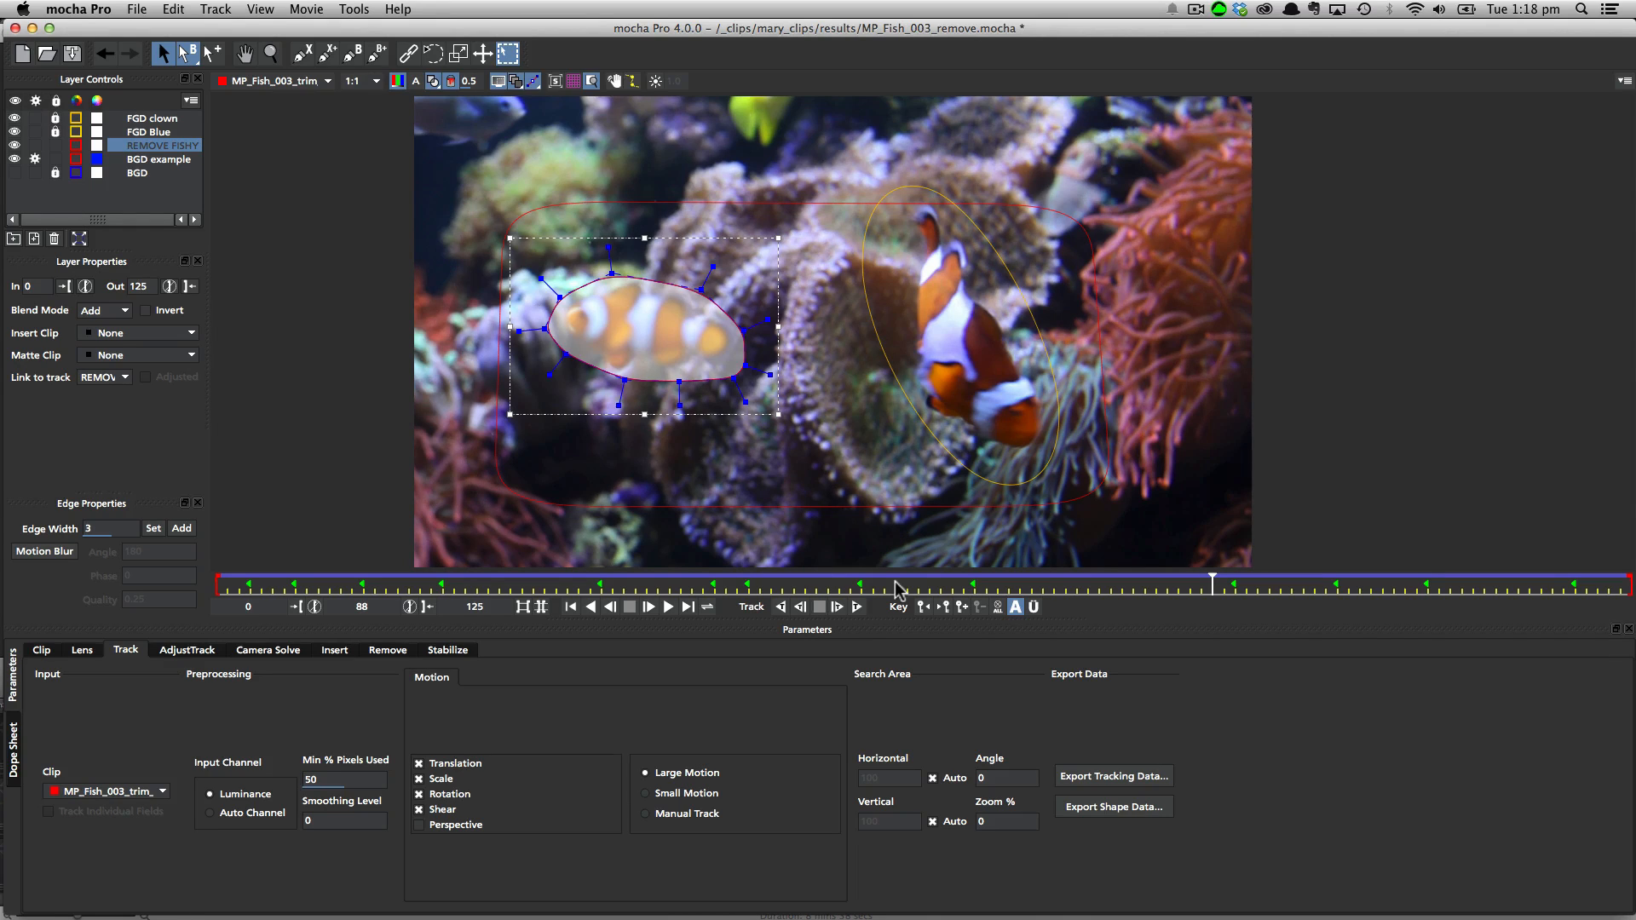
{"action": "mouse_move", "coordinate": [1210, 585]}
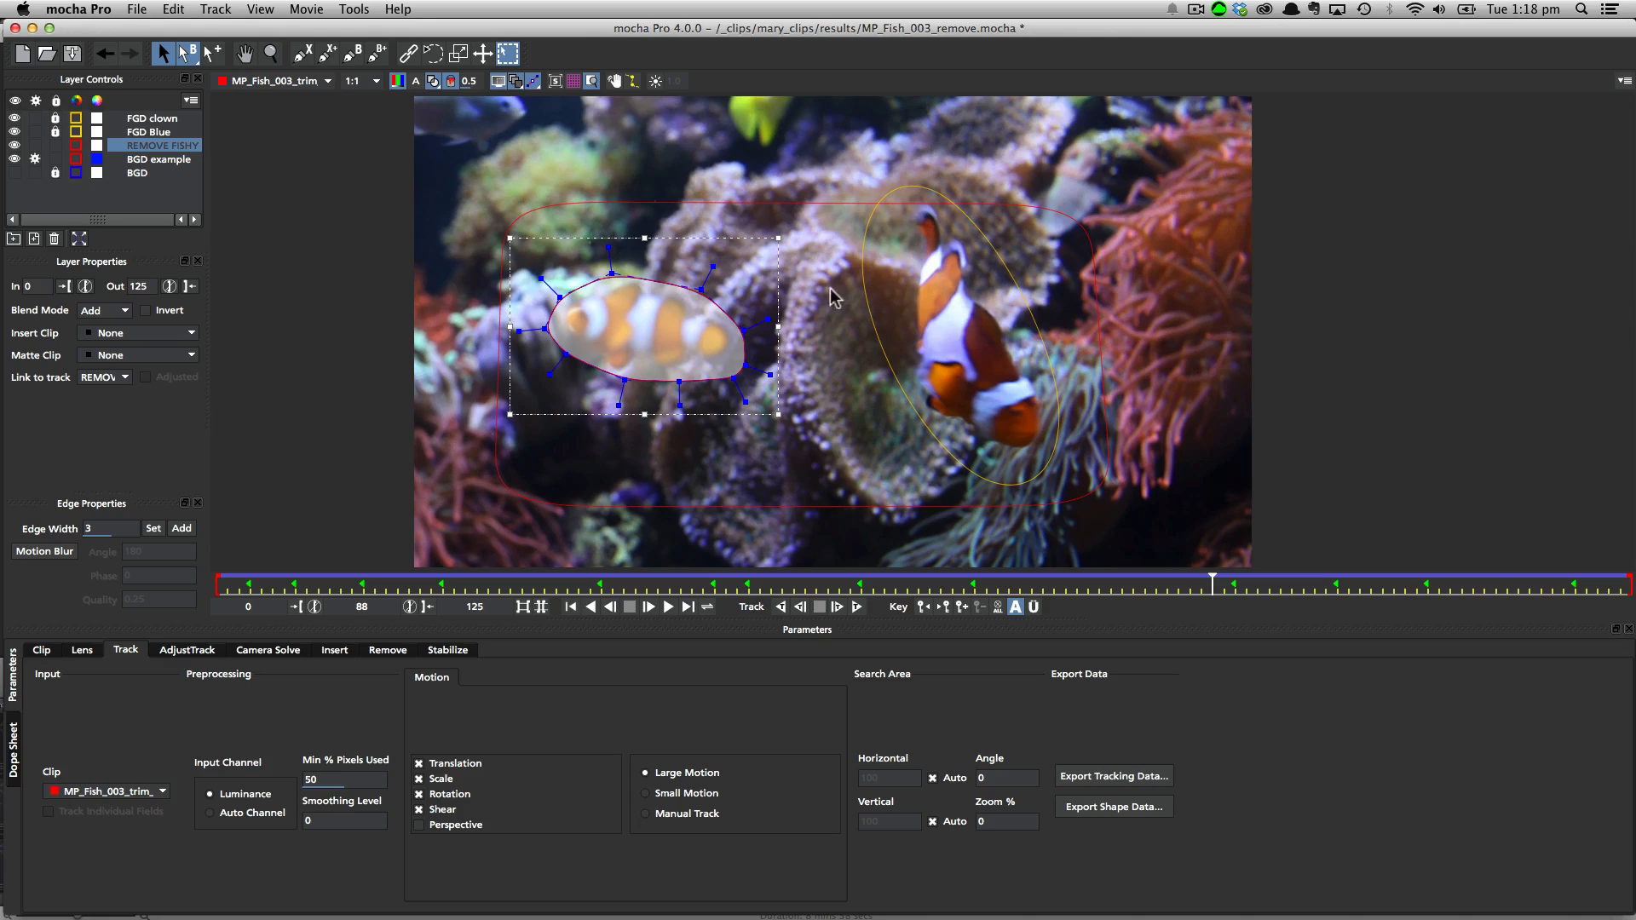
{"action": "mouse_move", "coordinate": [1011, 383]}
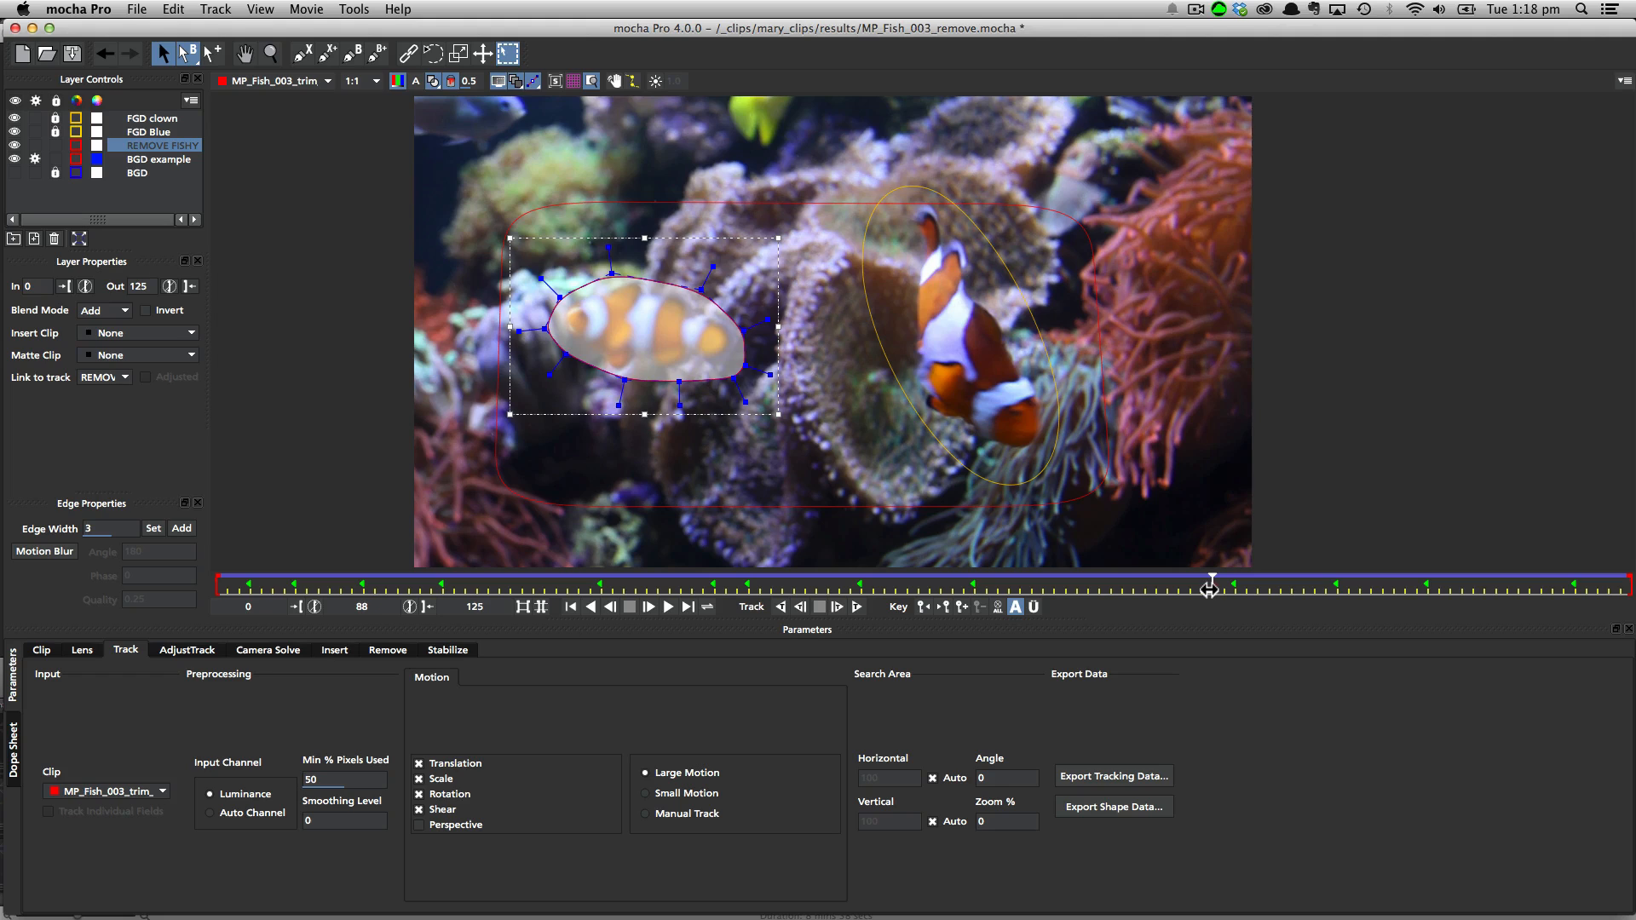
{"action": "left_click_drag", "start_coordinate": [1209, 585], "coordinate": [796, 585]}
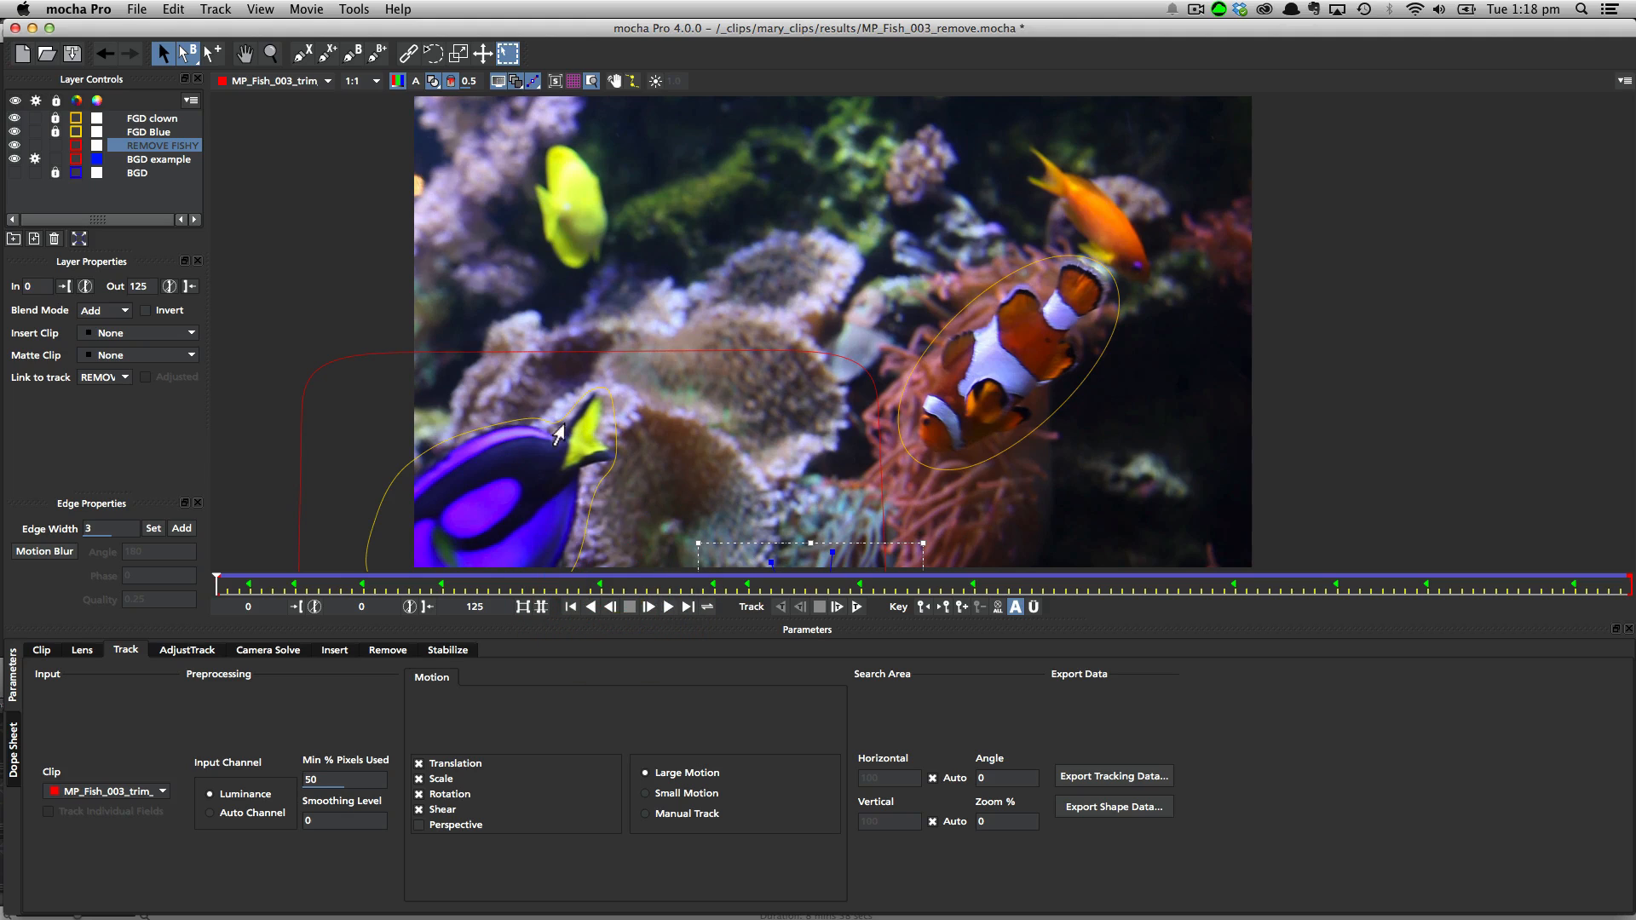
{"action": "mouse_move", "coordinate": [486, 507]}
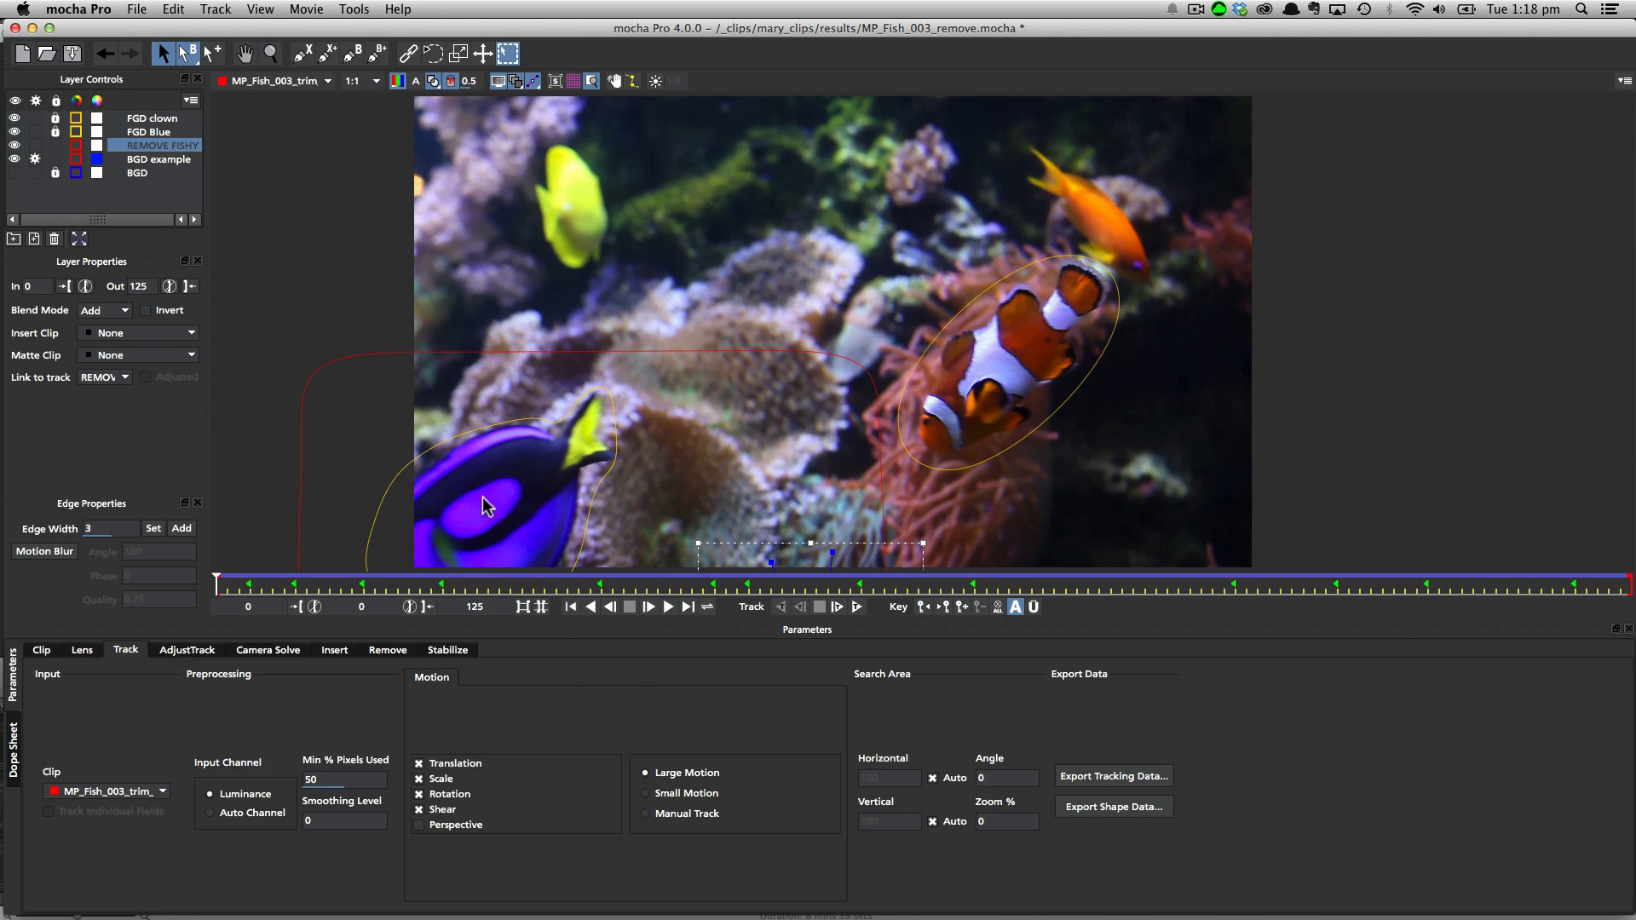
{"action": "left_click", "coordinate": [158, 159]}
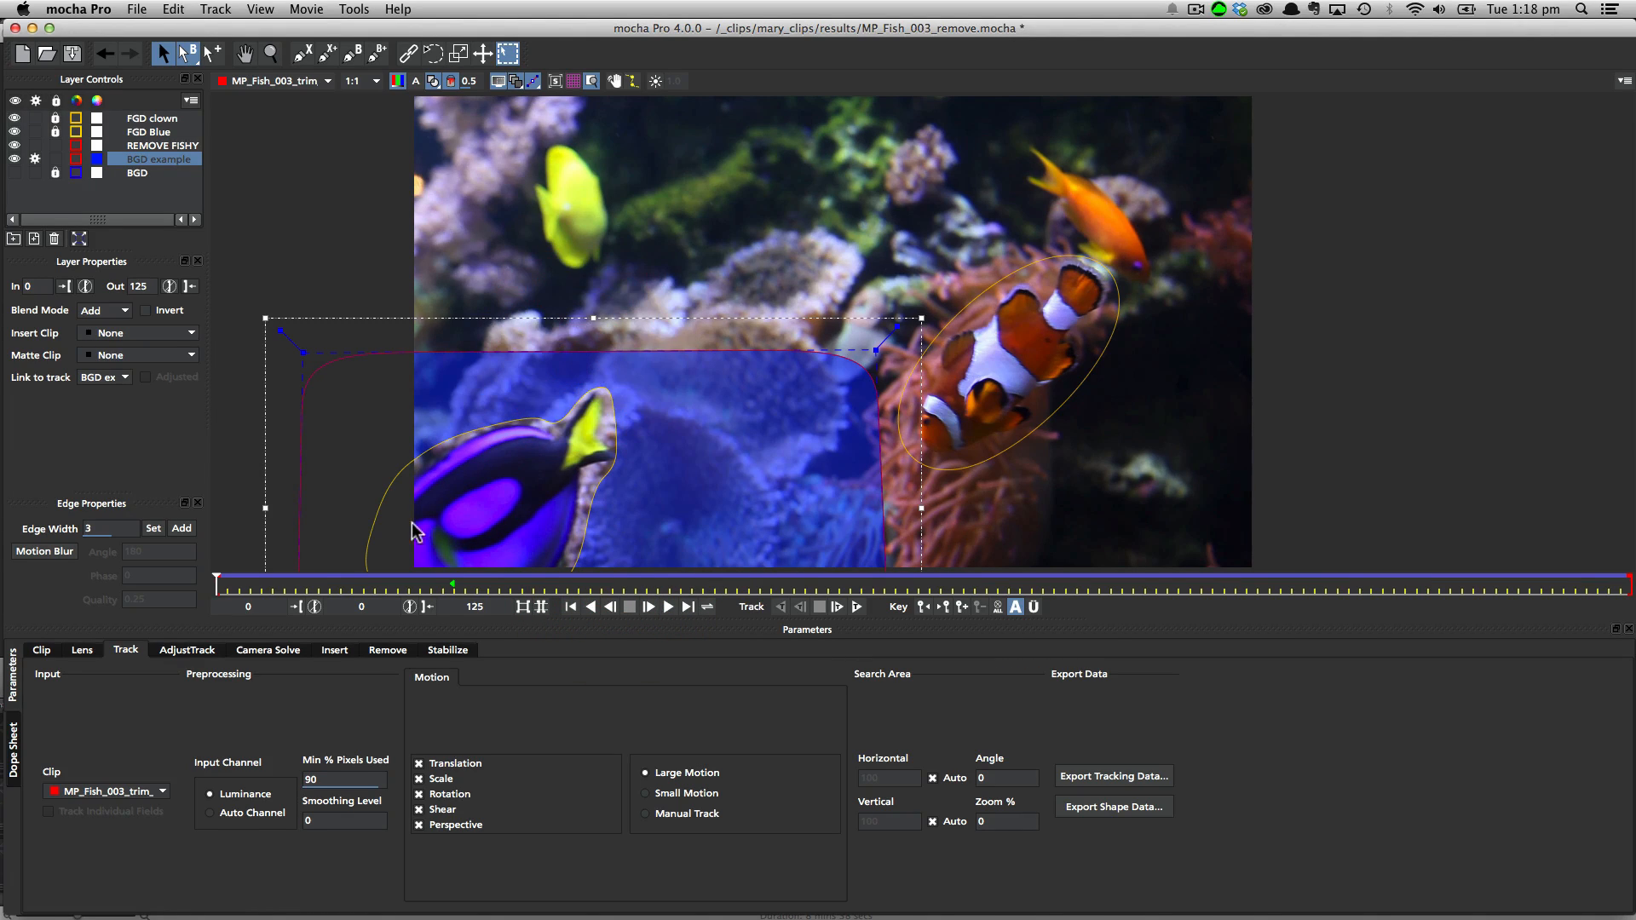
{"action": "left_click_drag", "start_coordinate": [217, 581], "coordinate": [450, 581]}
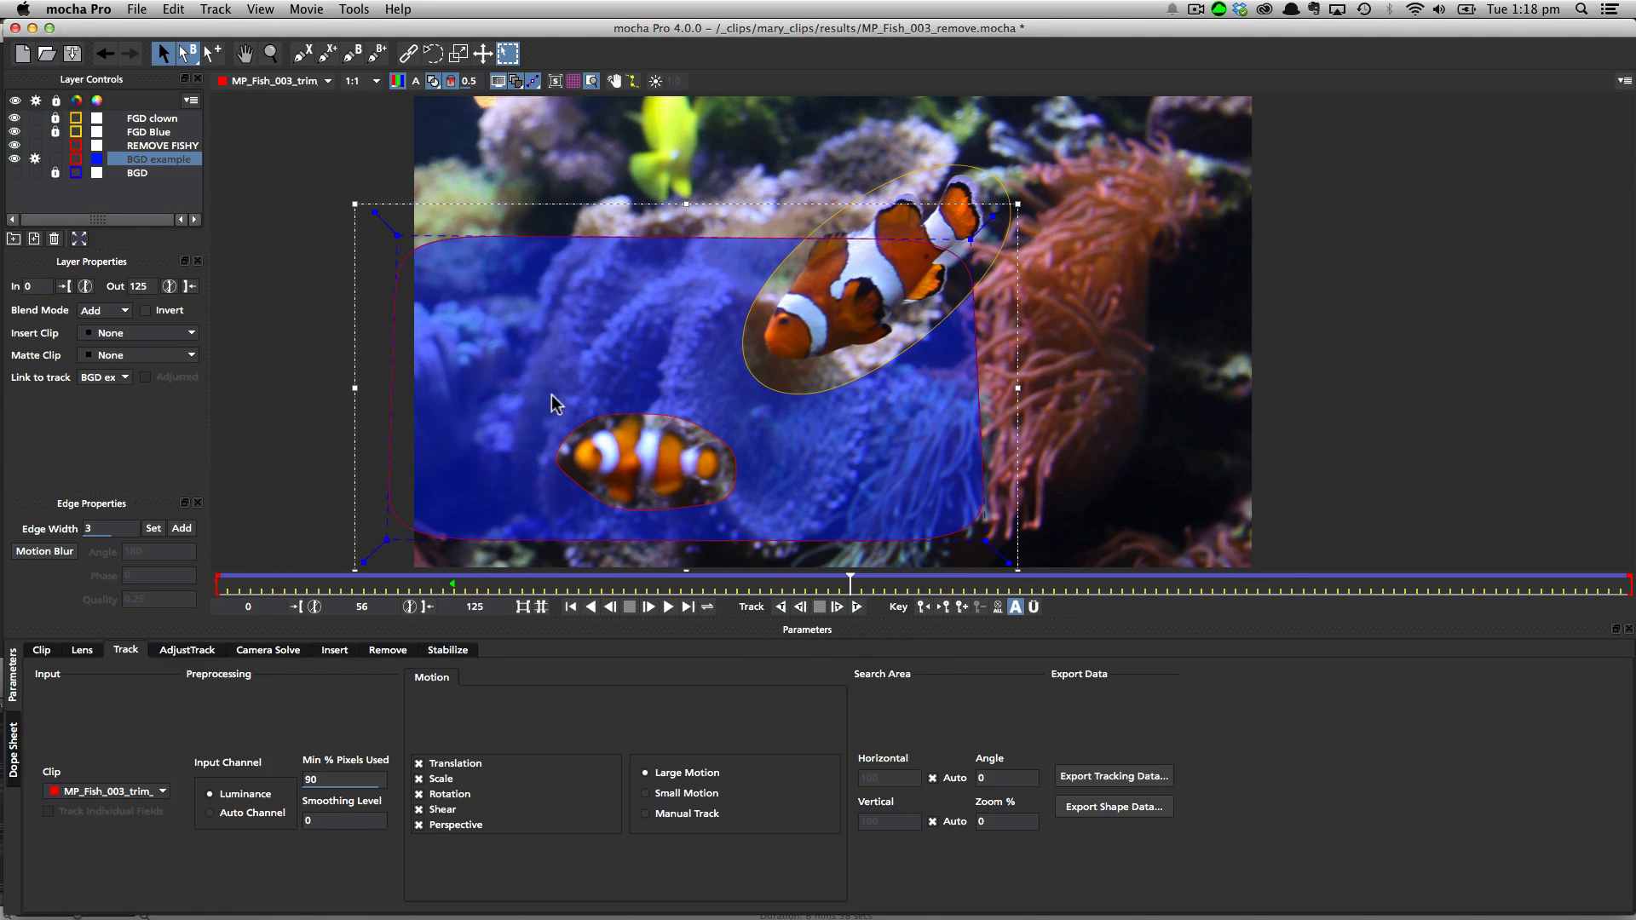
{"action": "mouse_move", "coordinate": [604, 440]}
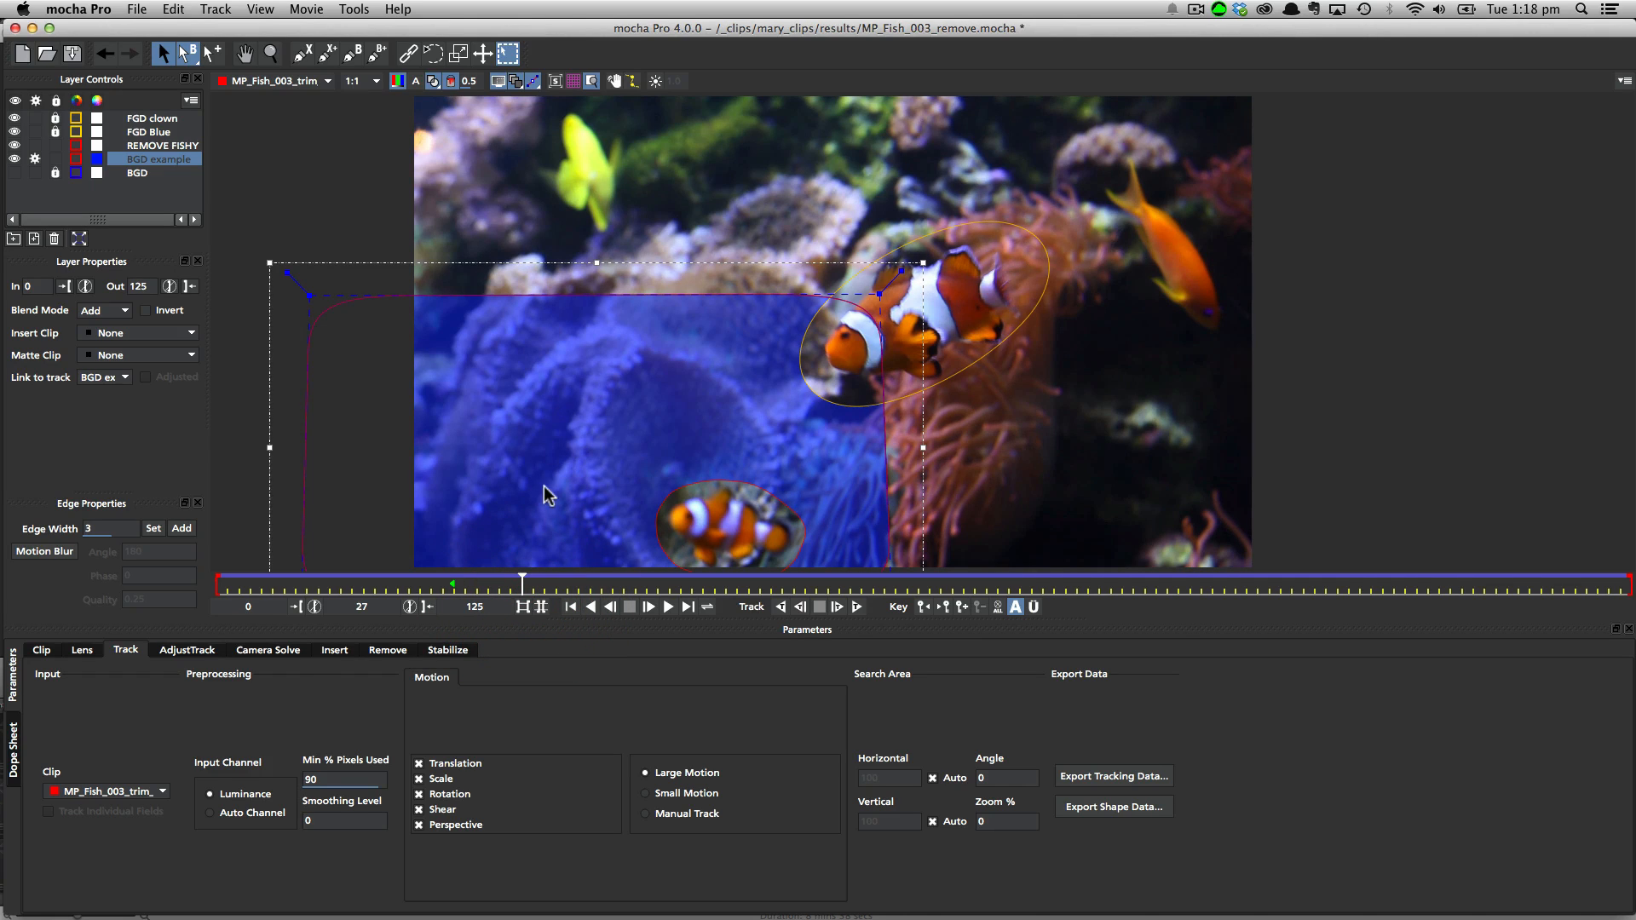
{"action": "mouse_move", "coordinate": [571, 441]}
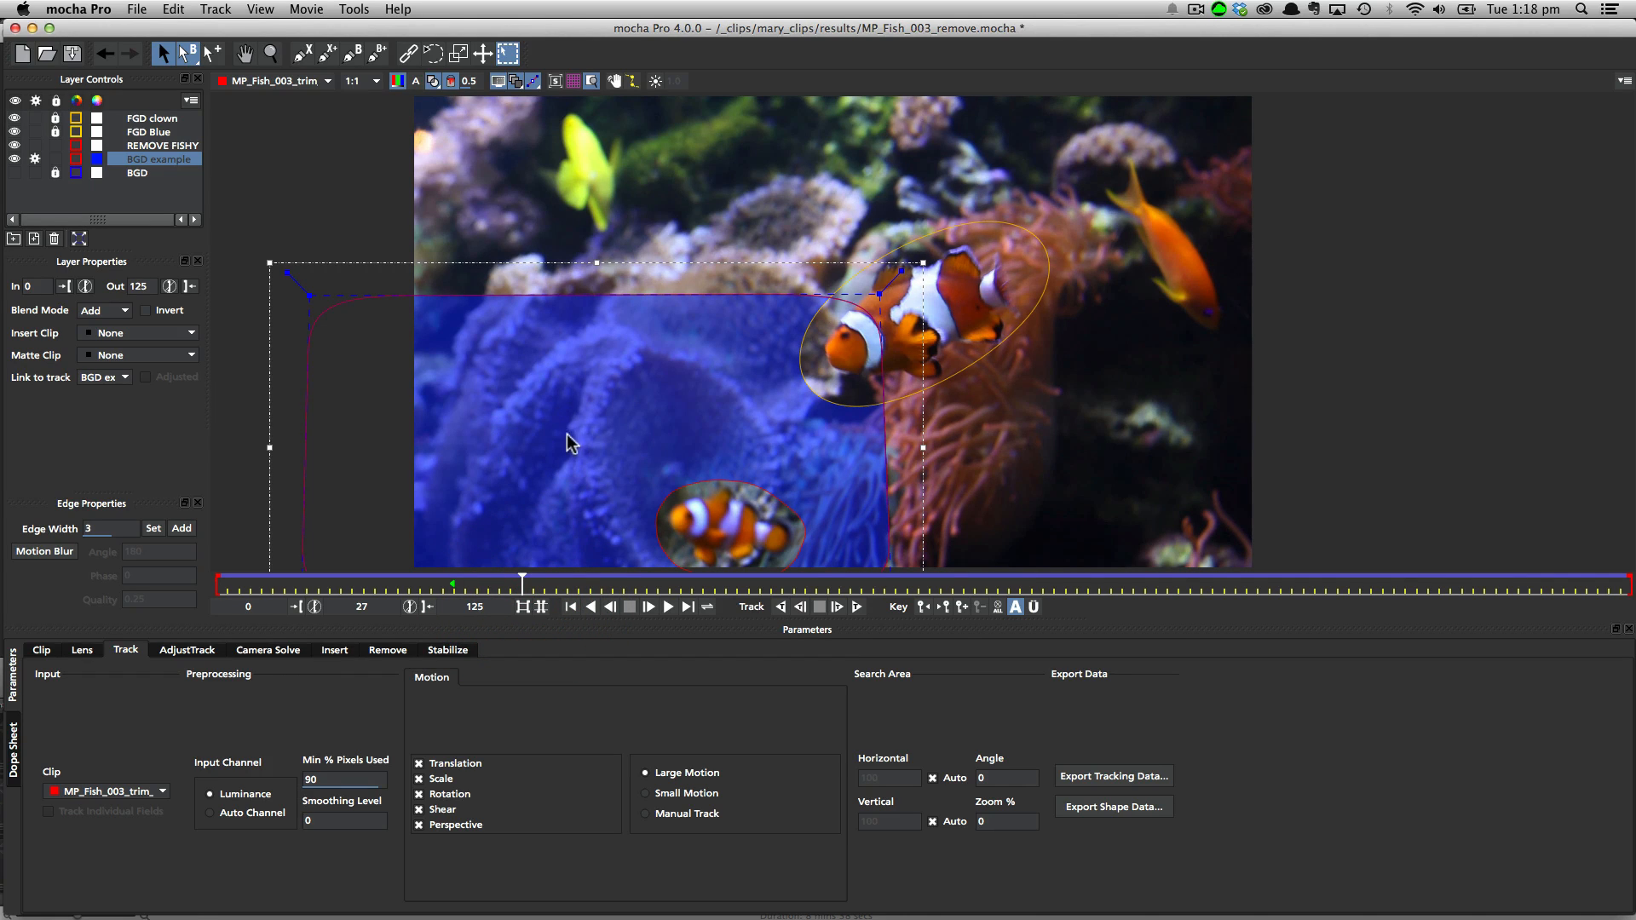
{"action": "left_click", "coordinate": [666, 607]}
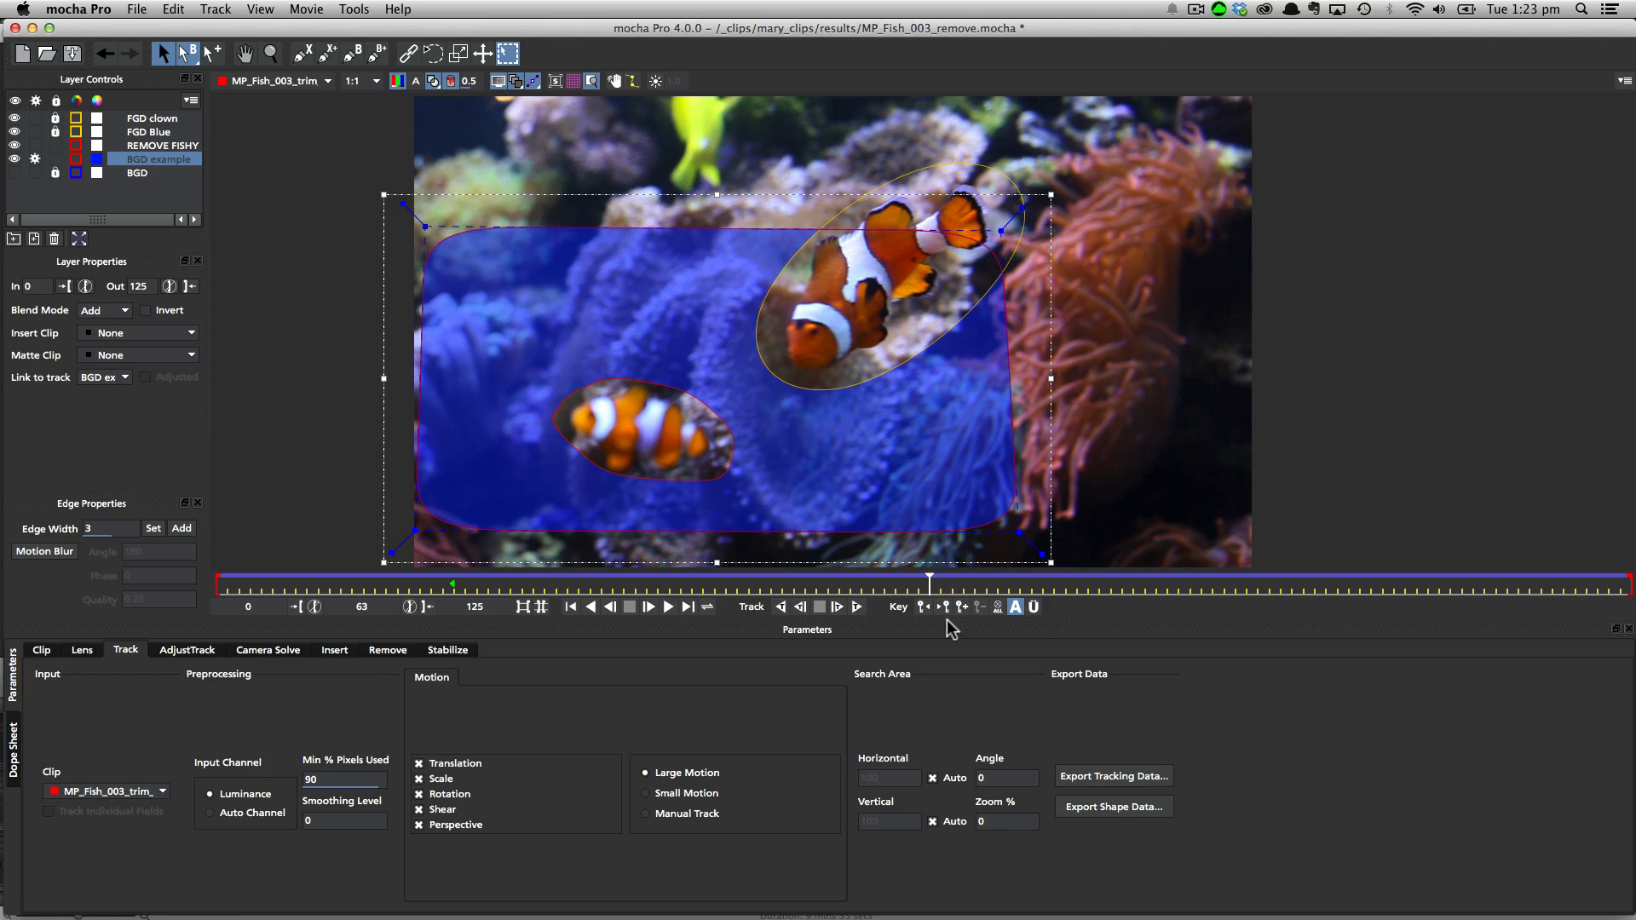
{"action": "mouse_move", "coordinate": [1000, 462]}
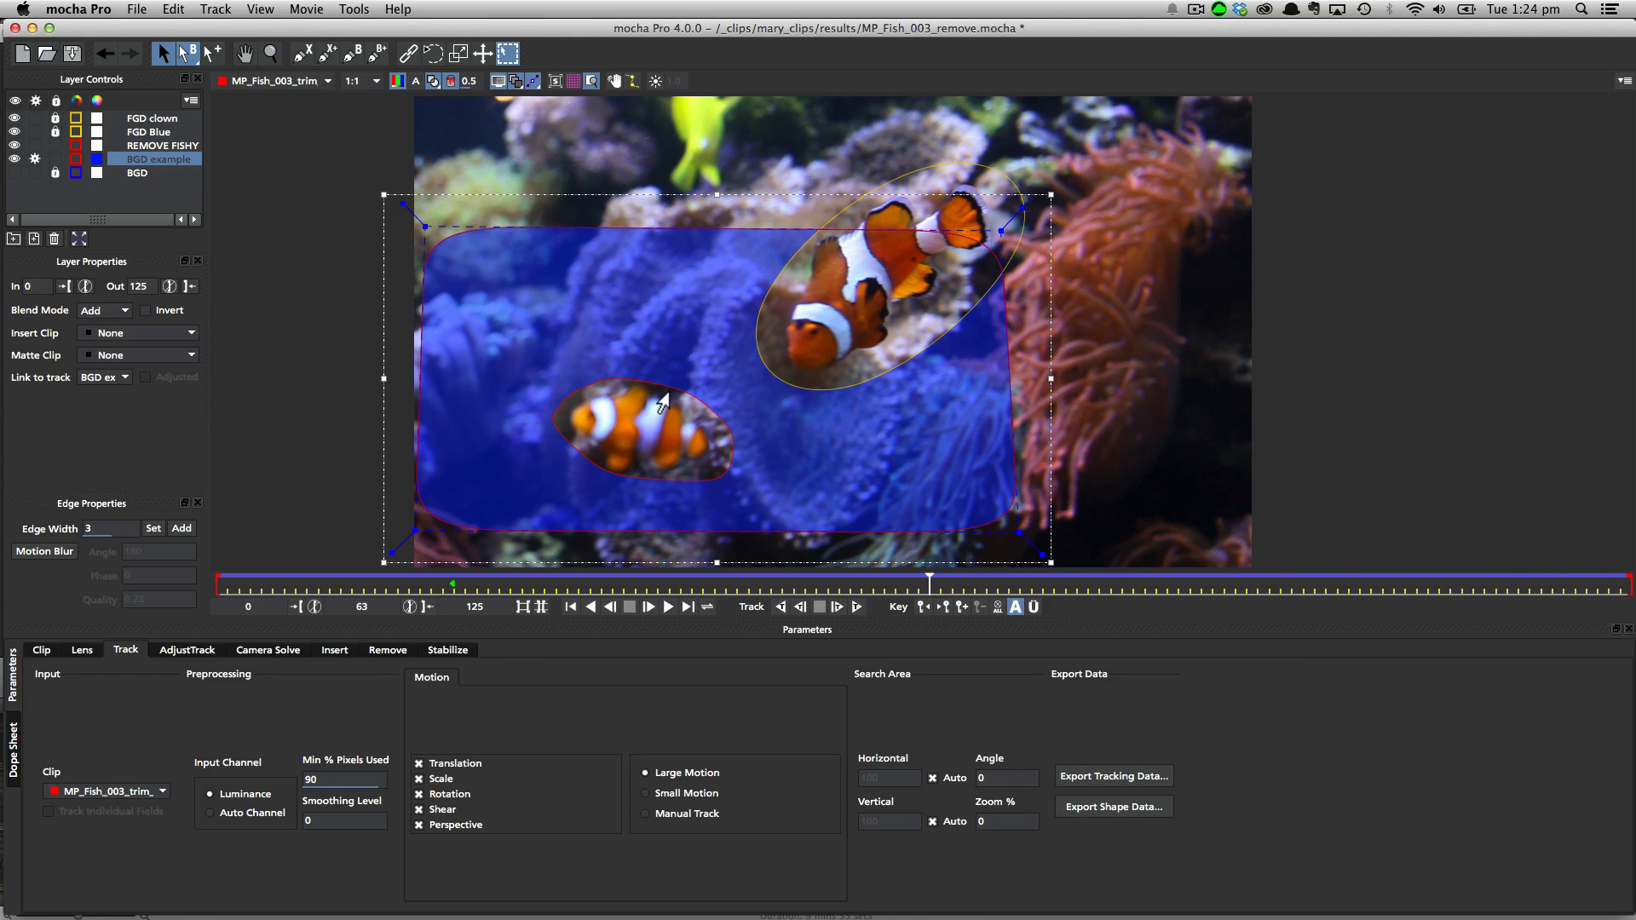
- Select REMOVE FISHY and bring up its Remove settings spanning frames 0–125
{"action": "left_click", "coordinate": [162, 145]}
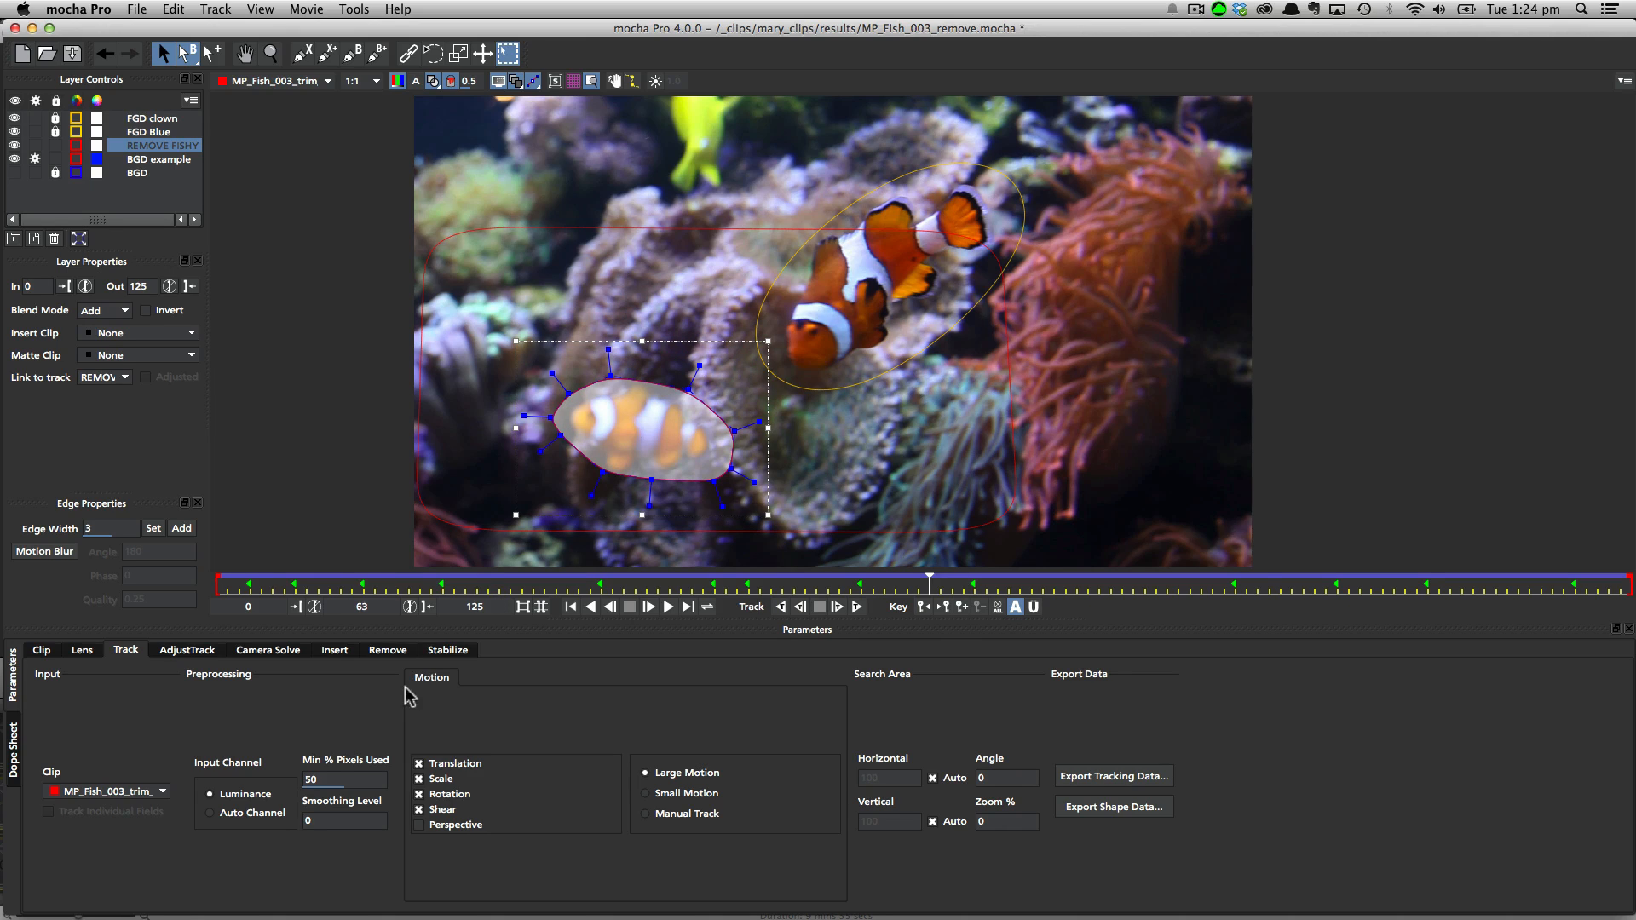
{"action": "left_click", "coordinate": [386, 650]}
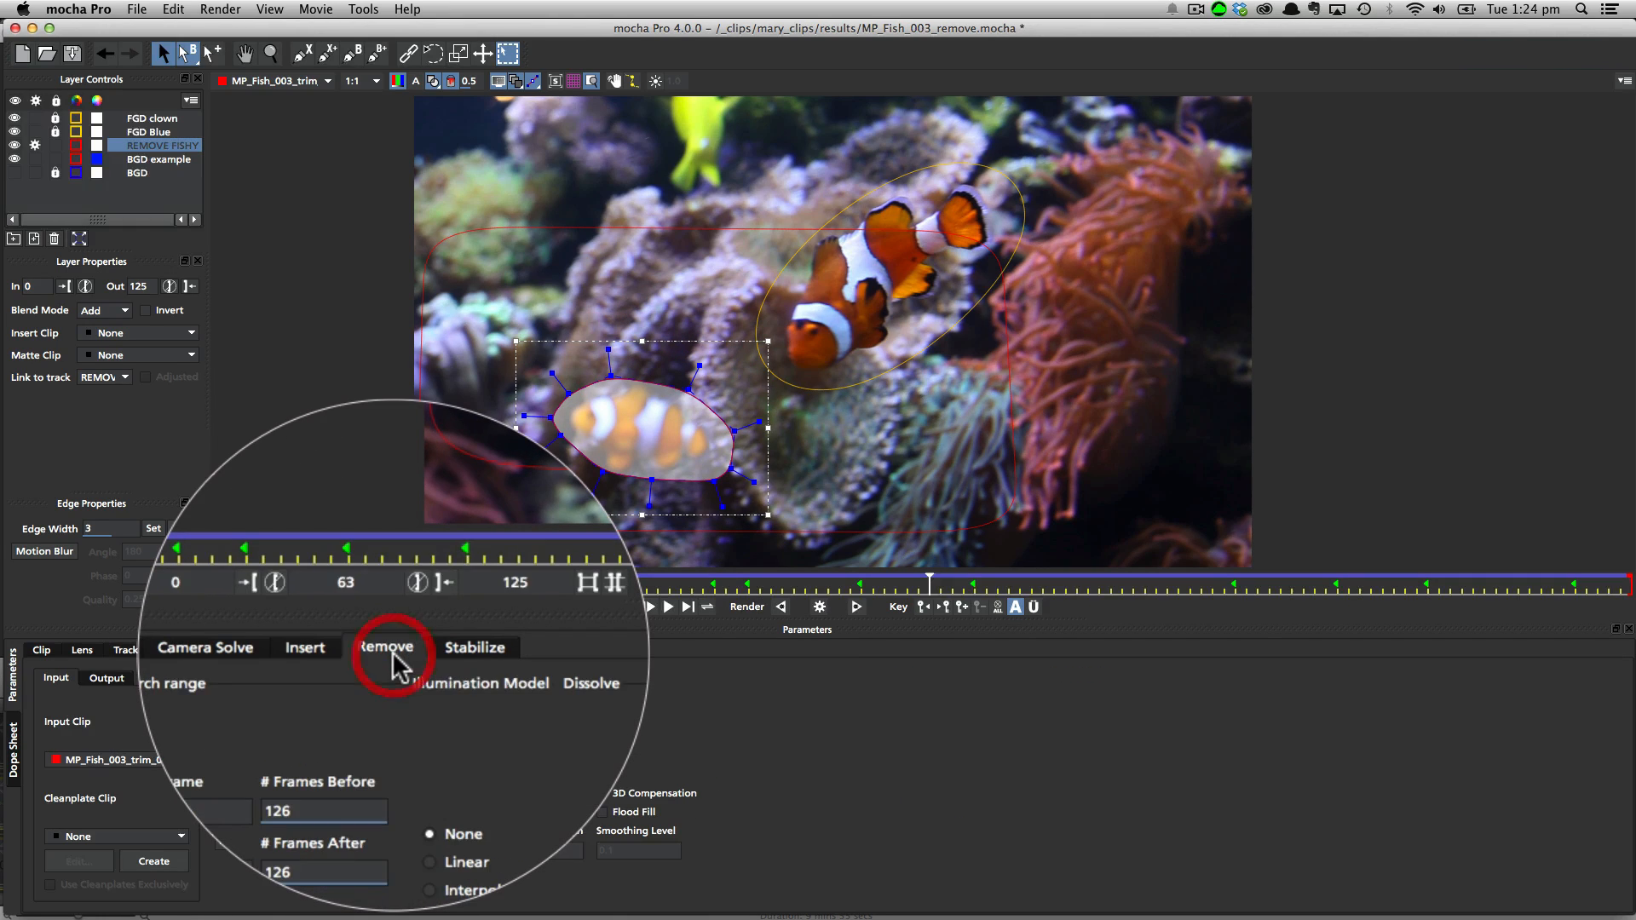
{"action": "left_click", "coordinate": [387, 648]}
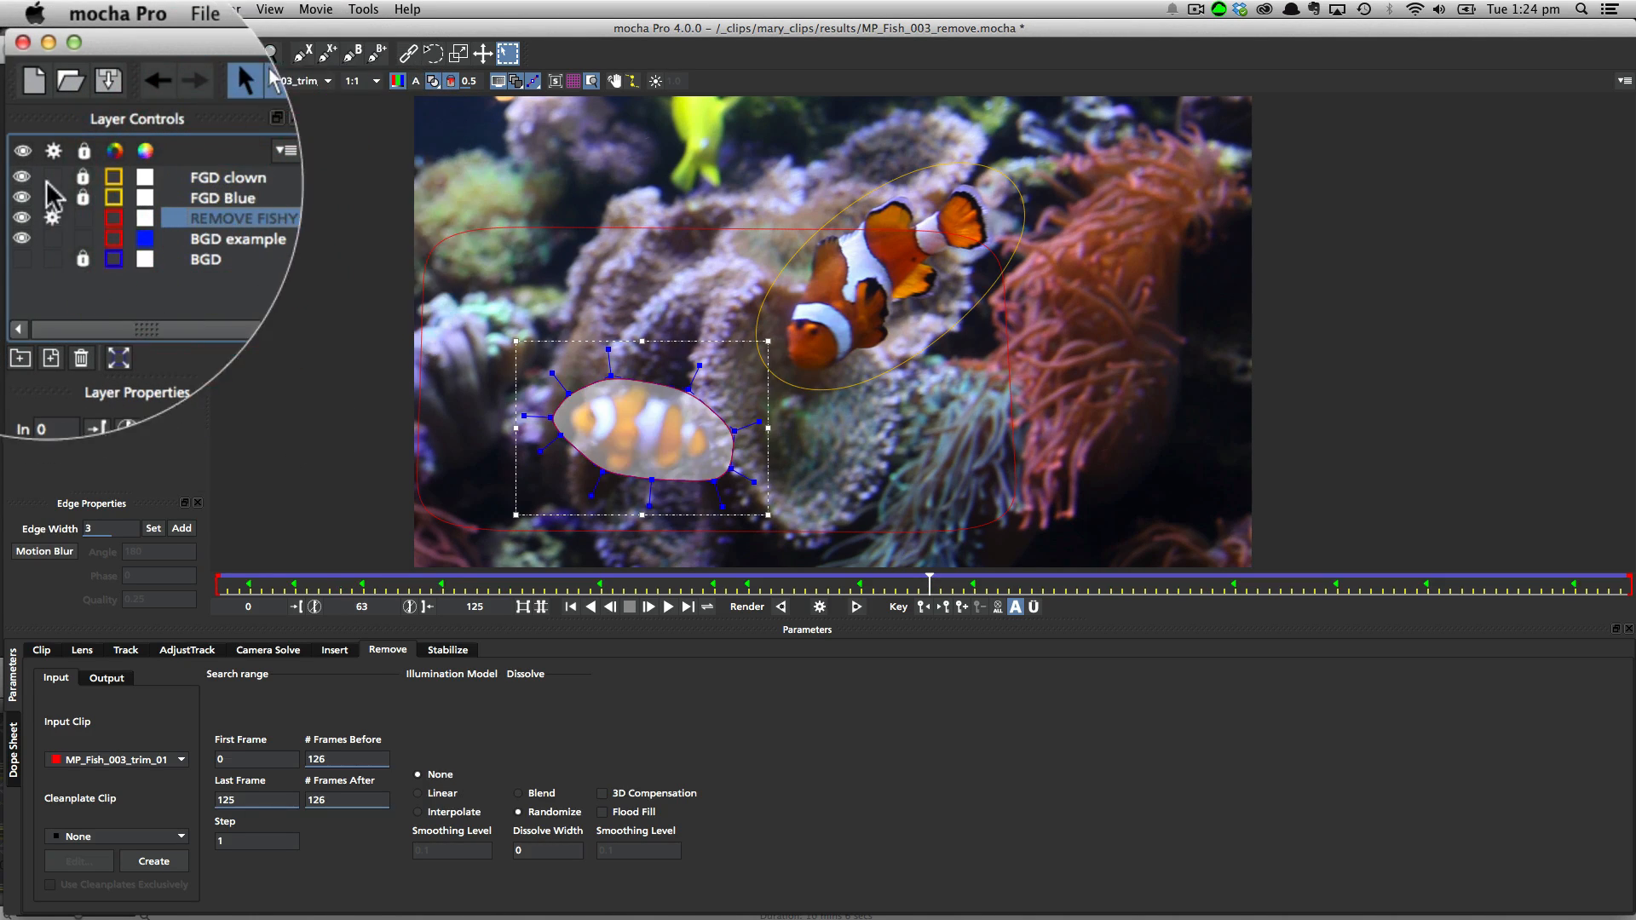
{"action": "left_click", "coordinate": [220, 198]}
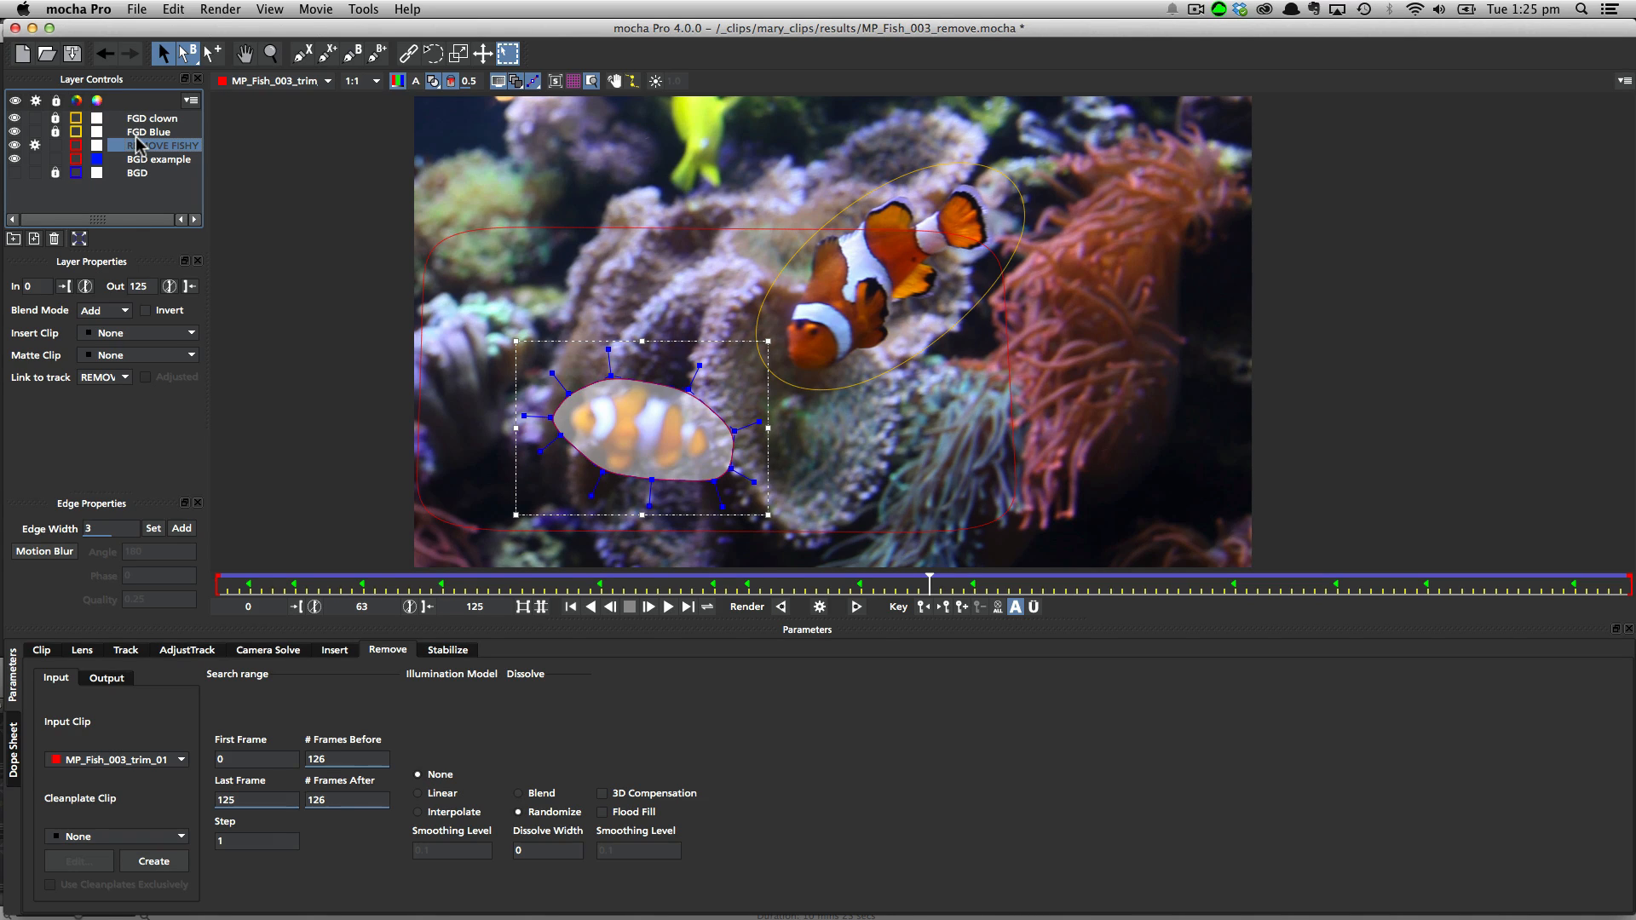
{"action": "mouse_move", "coordinate": [280, 745]}
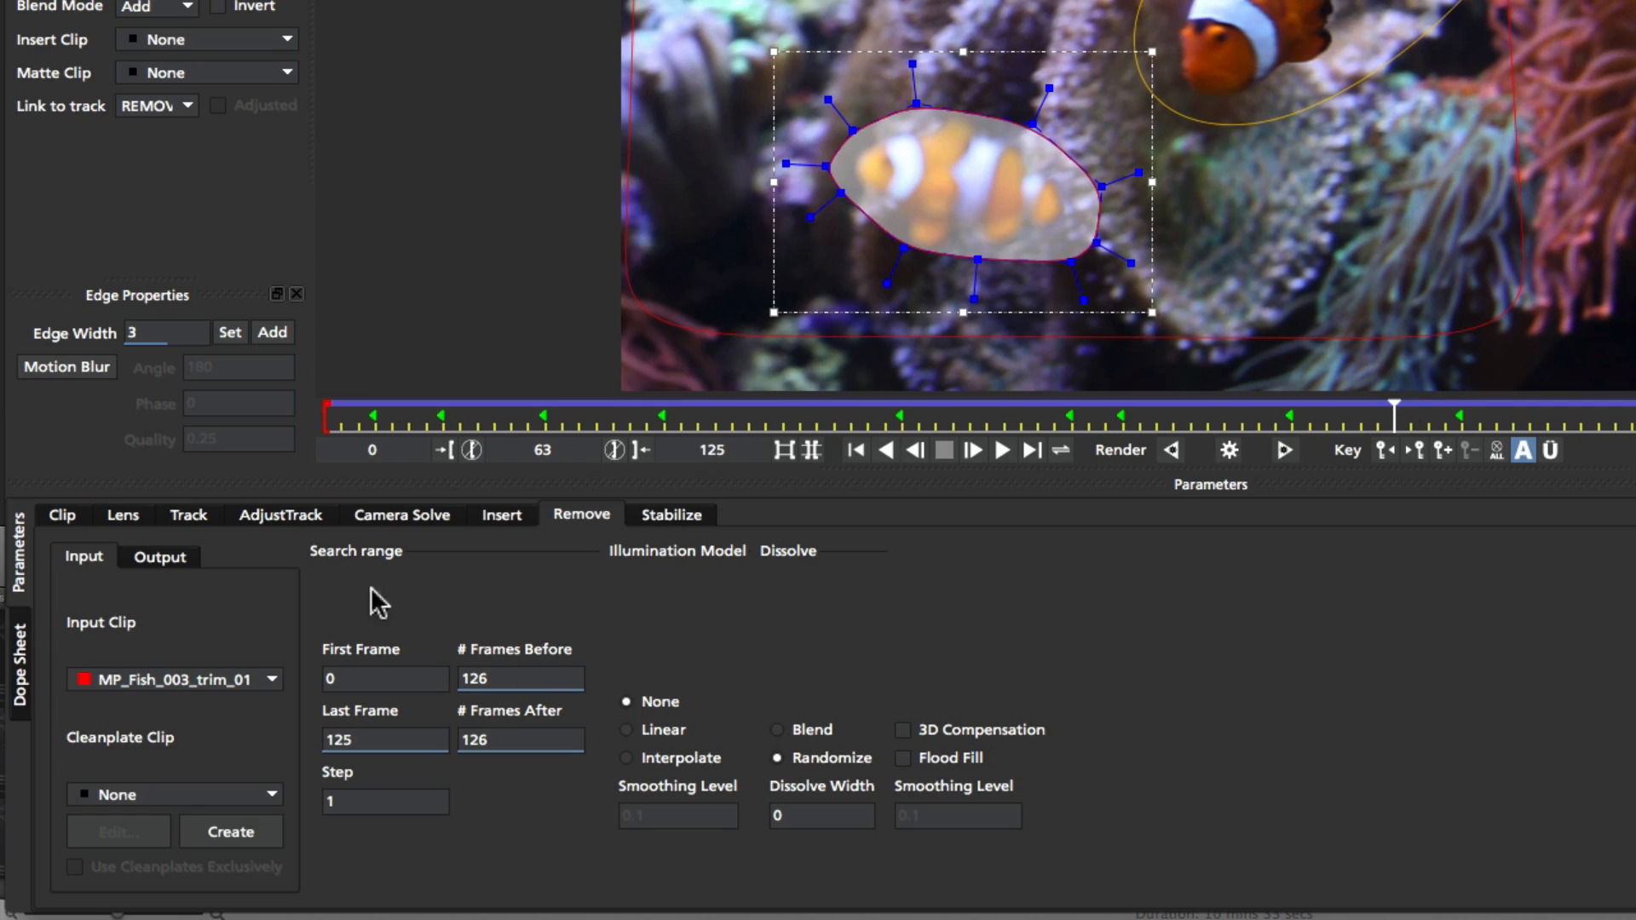
{"action": "mouse_move", "coordinate": [380, 629]}
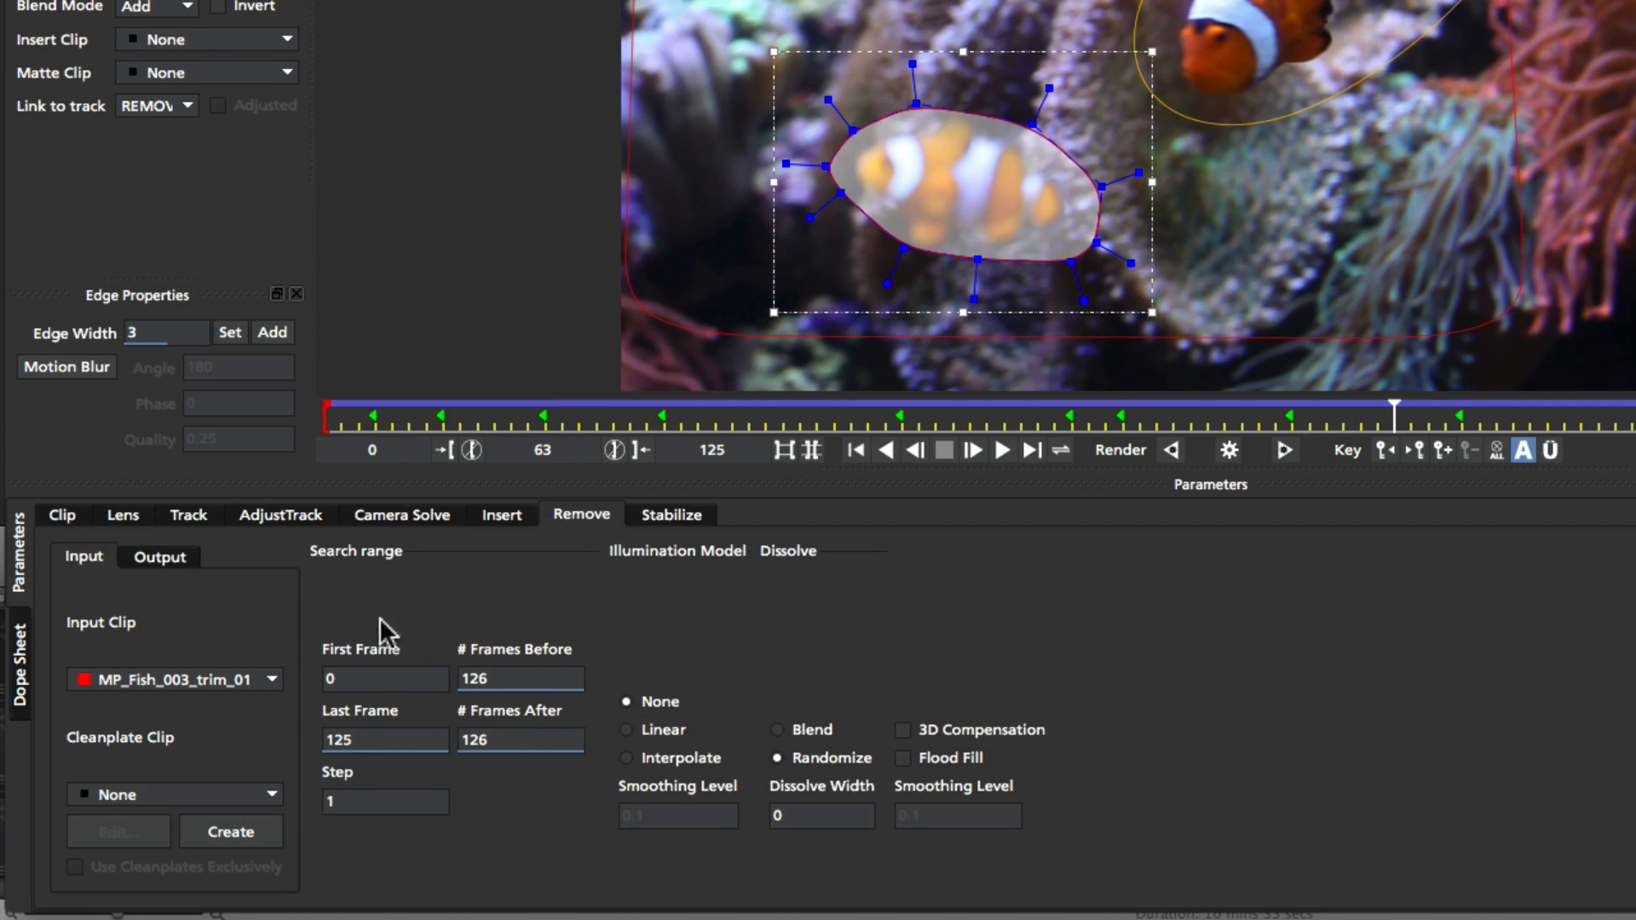
{"action": "mouse_move", "coordinate": [416, 643]}
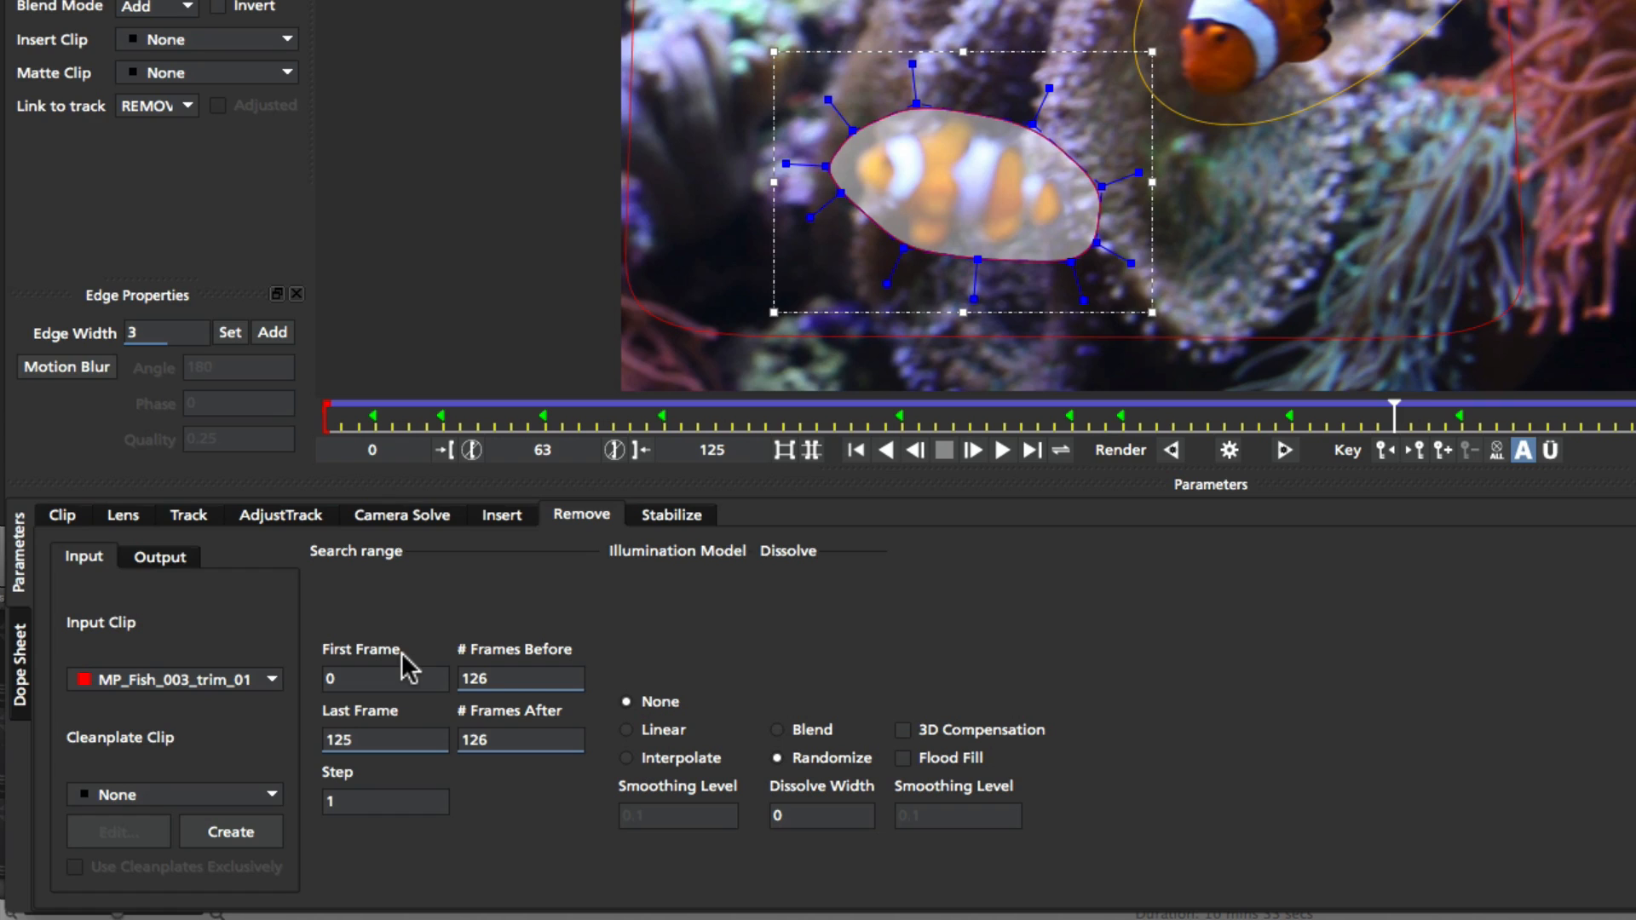
{"action": "mouse_move", "coordinate": [409, 665]}
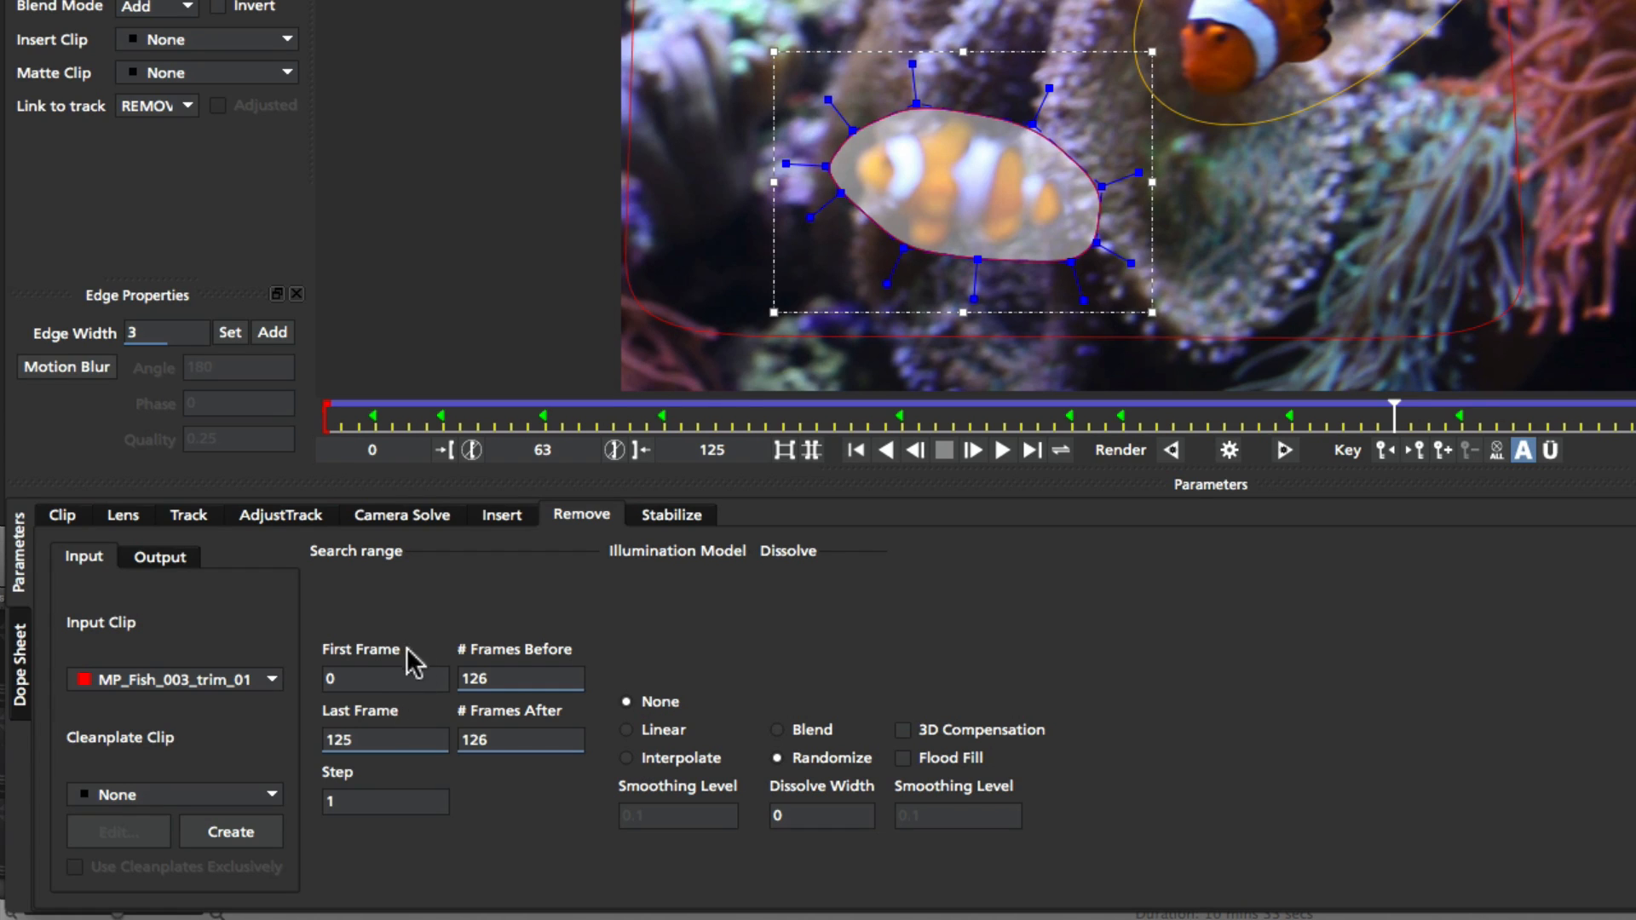
{"action": "mouse_move", "coordinate": [416, 721]}
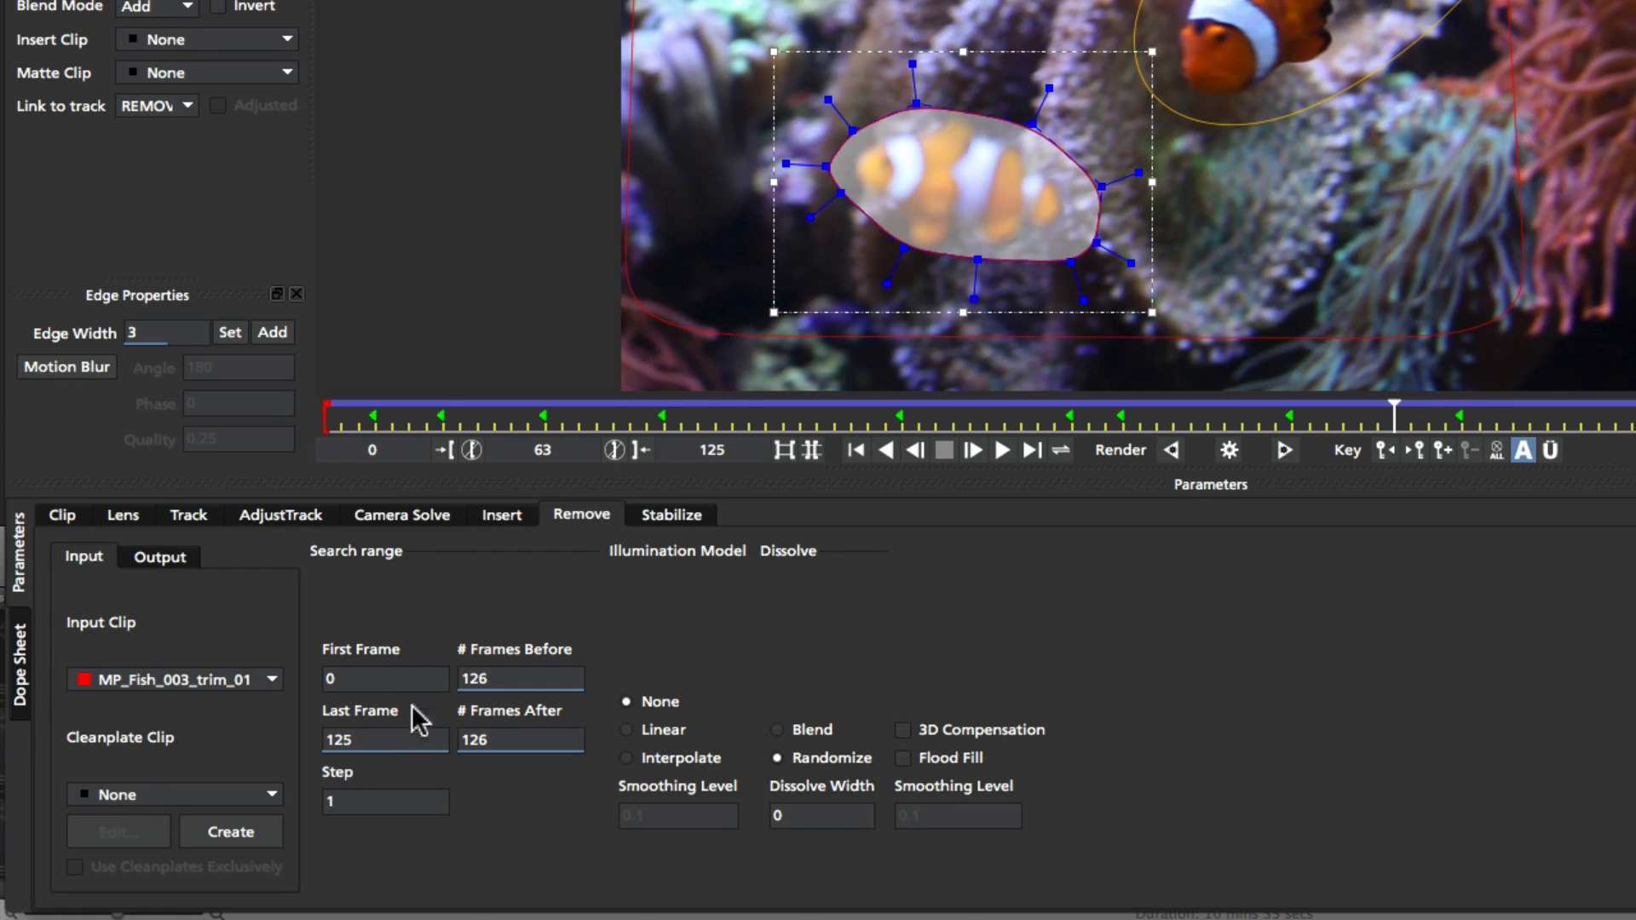
{"action": "mouse_move", "coordinate": [416, 726]}
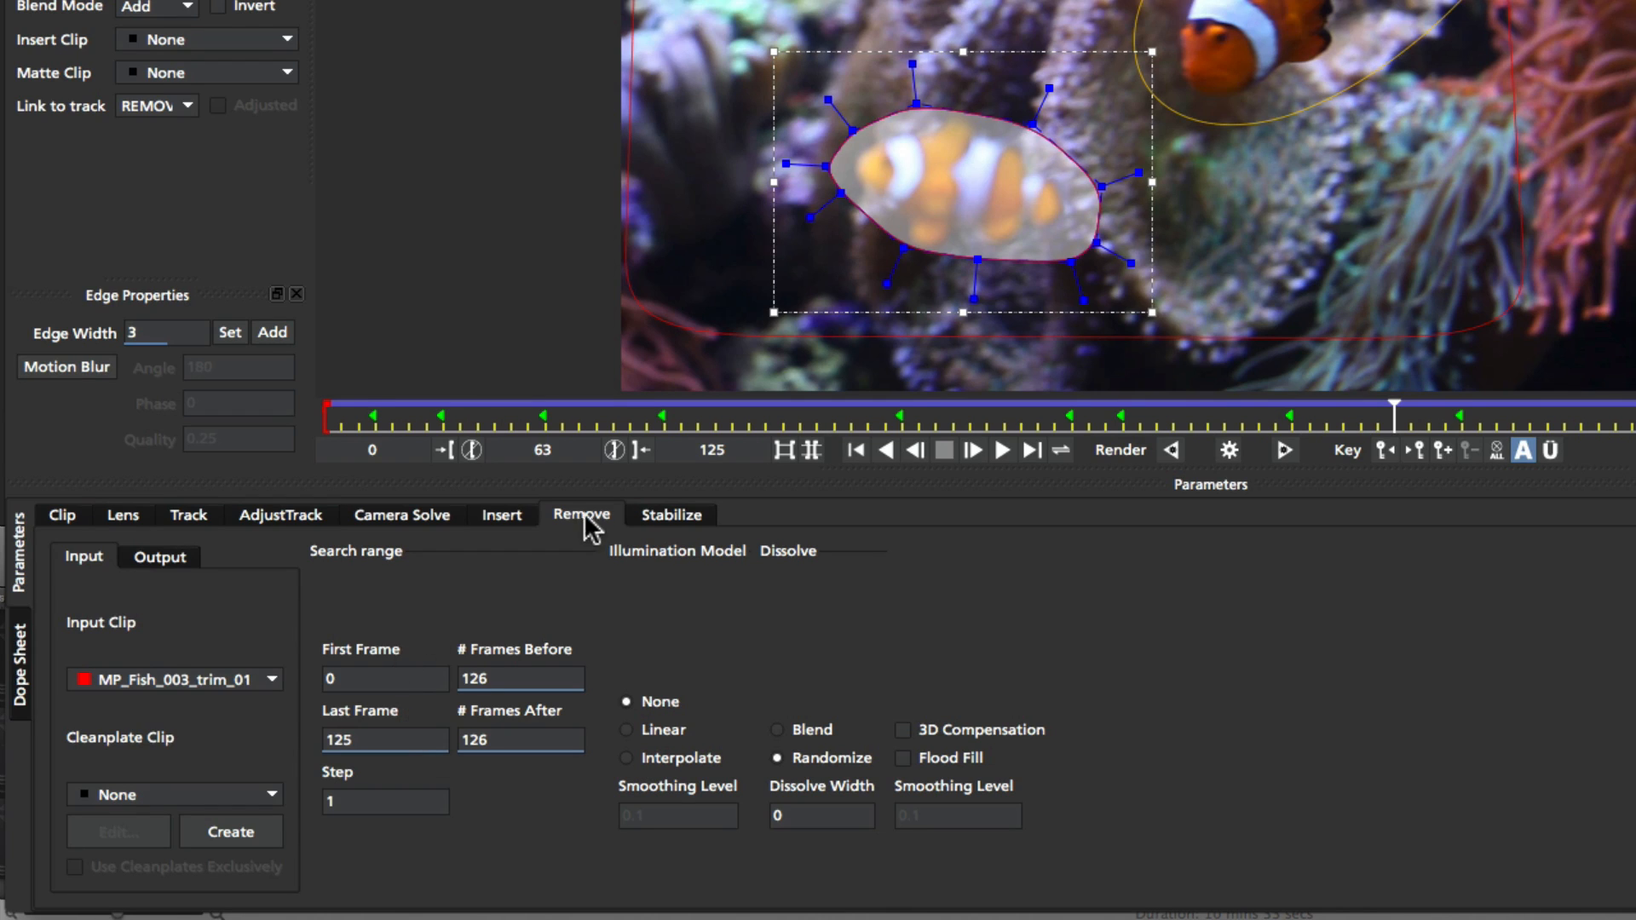
{"action": "mouse_move", "coordinate": [541, 448]}
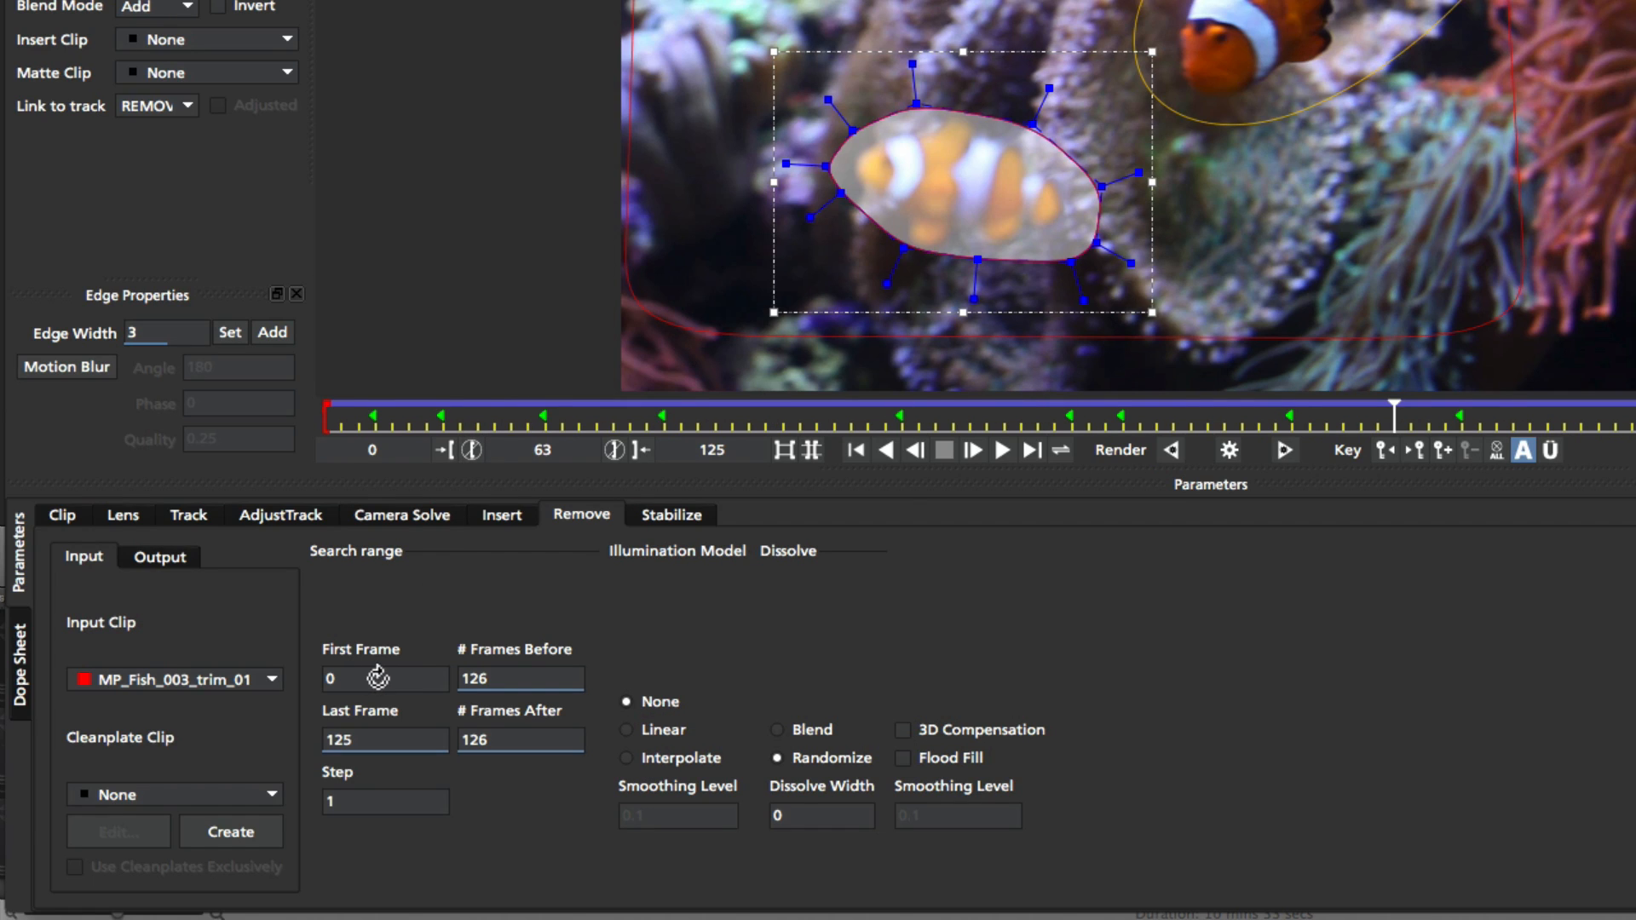
{"action": "mouse_move", "coordinate": [411, 678]}
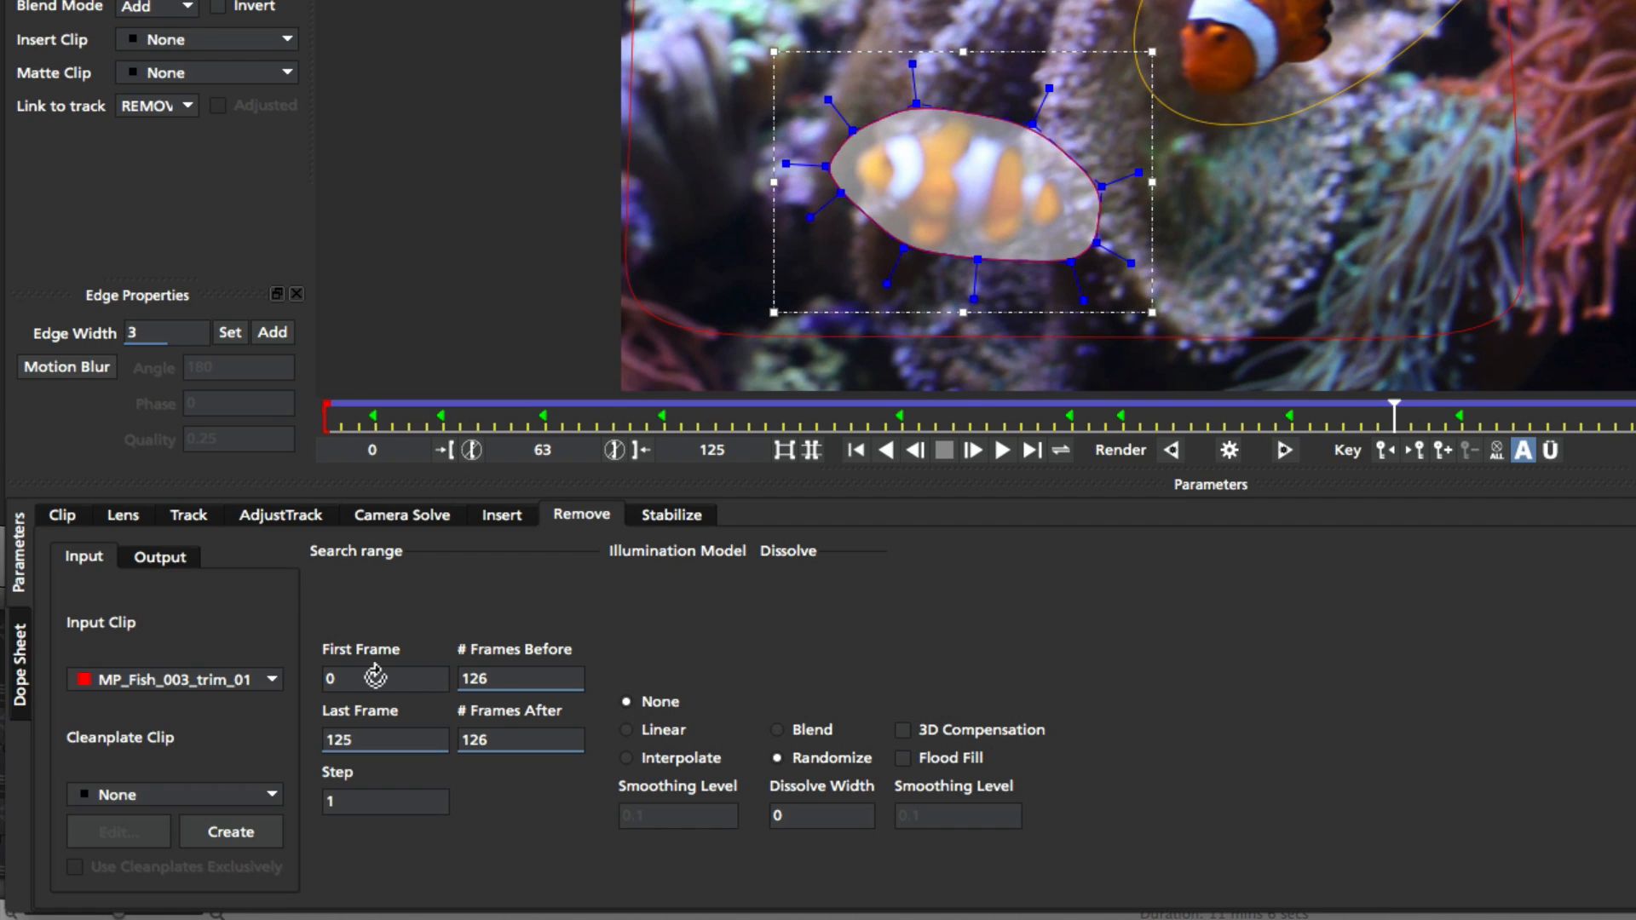
{"action": "mouse_move", "coordinate": [501, 677]}
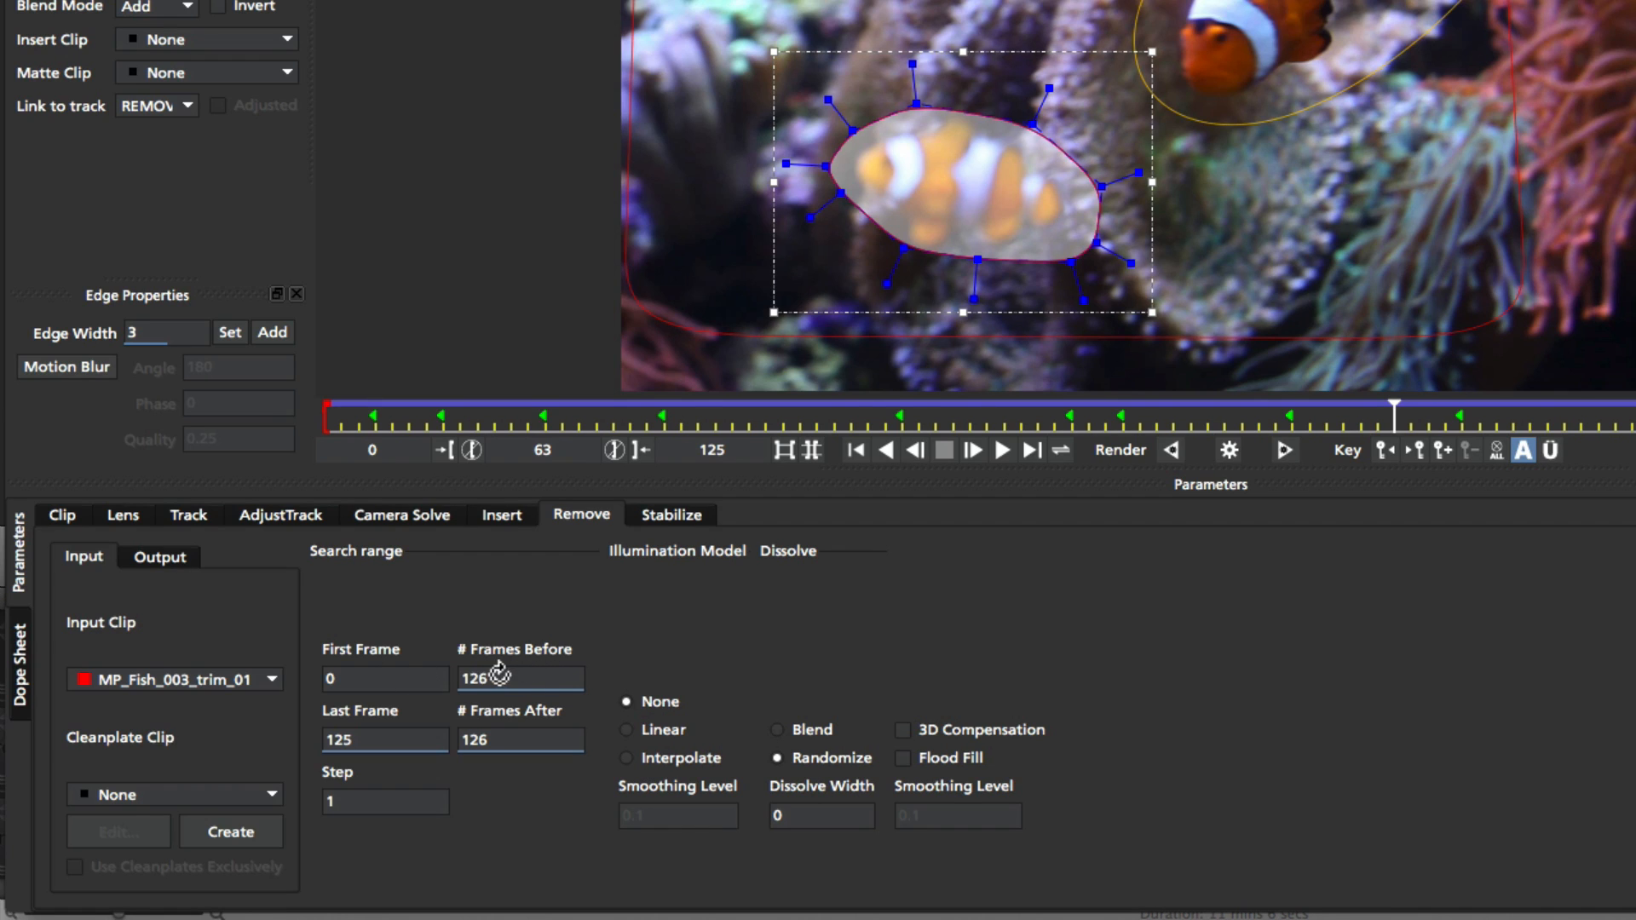
{"action": "mouse_move", "coordinate": [515, 747]}
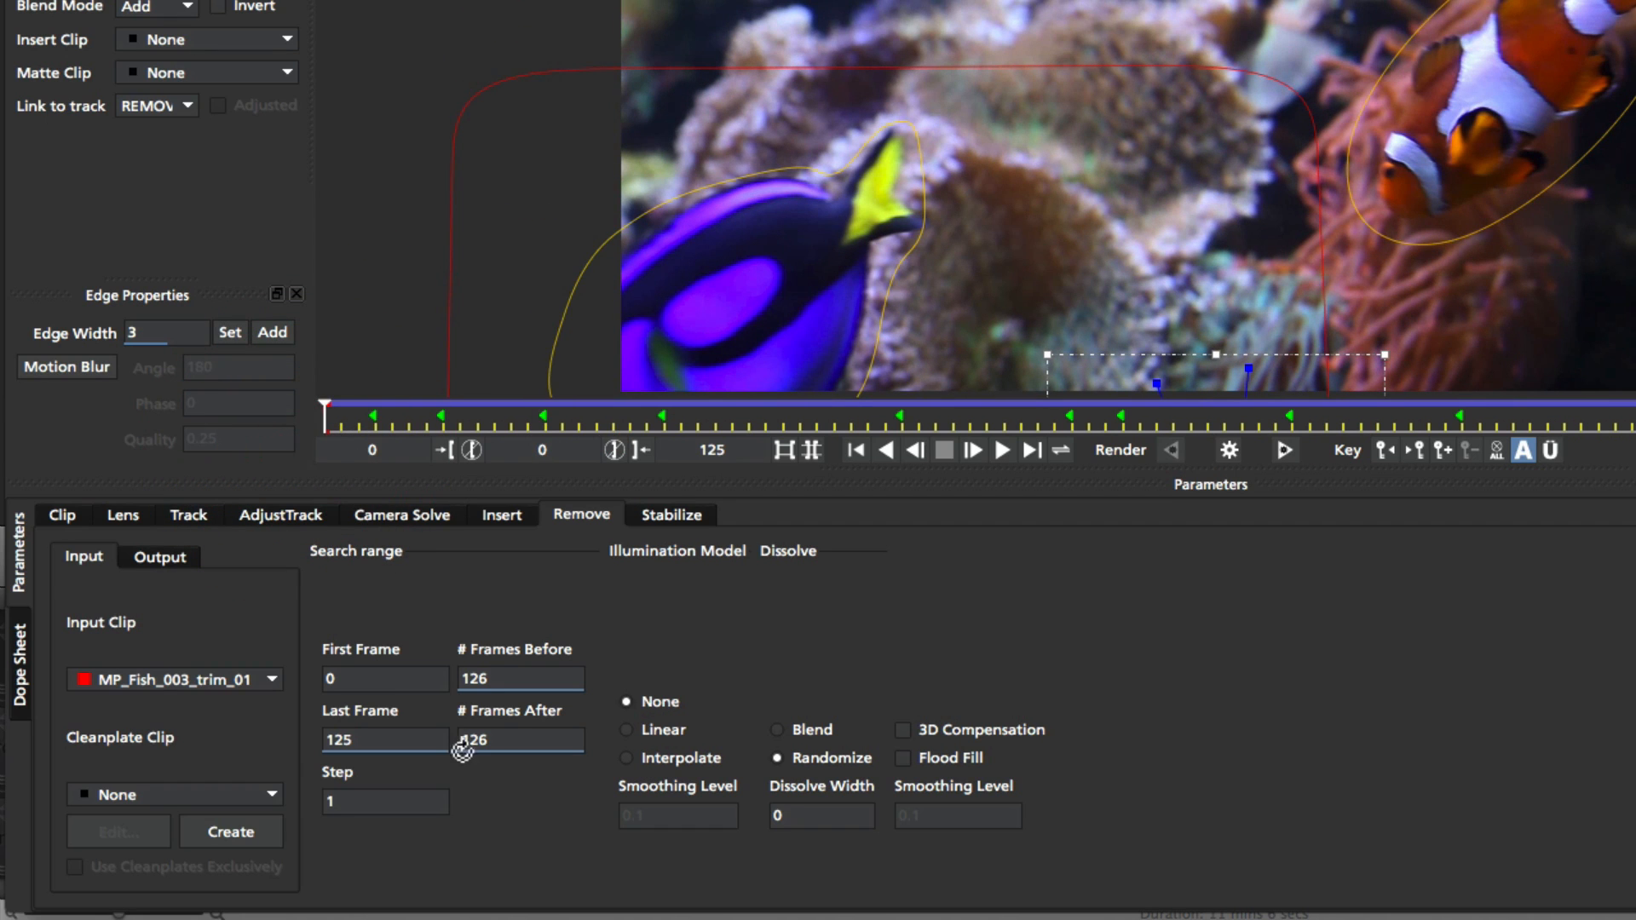
{"action": "mouse_move", "coordinate": [488, 673]}
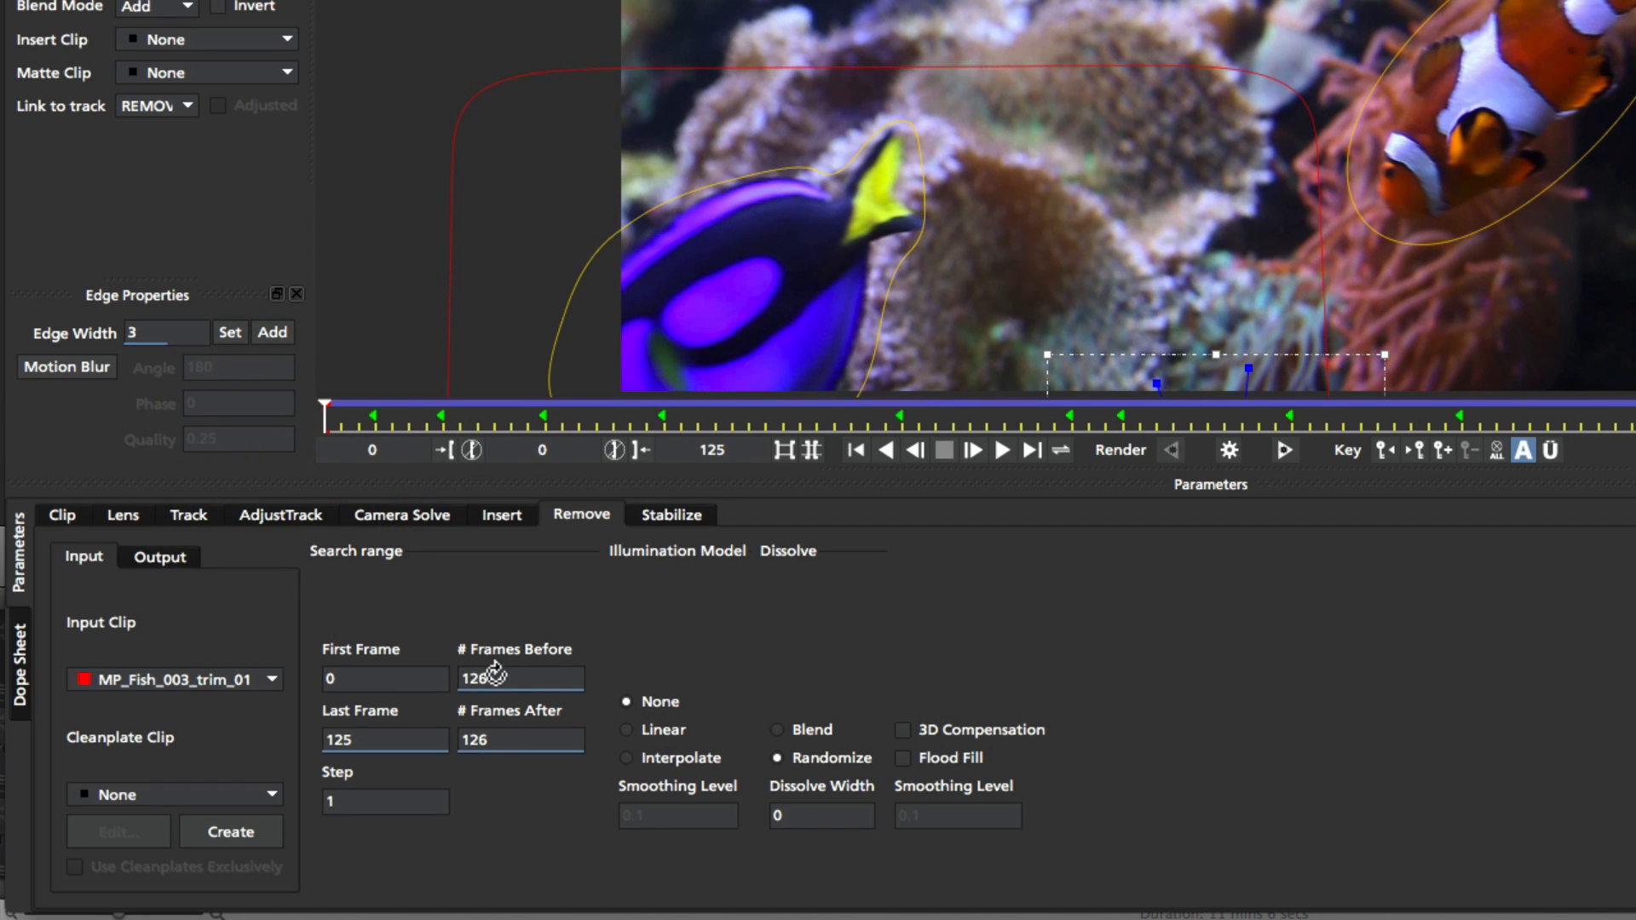
{"action": "left_click", "coordinate": [520, 676]}
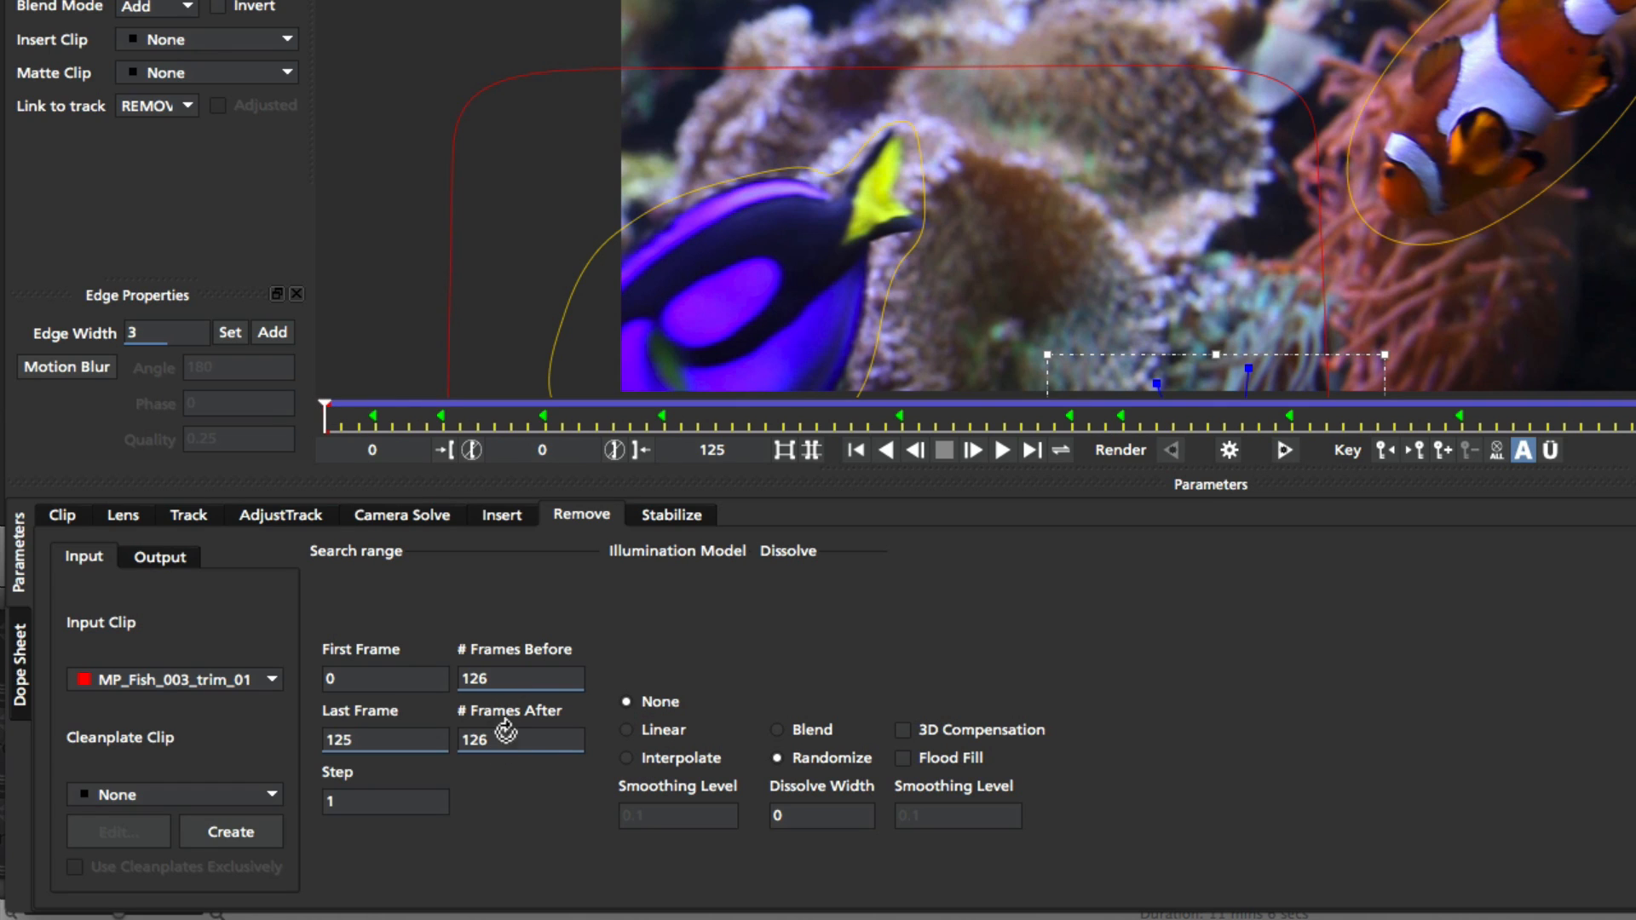
{"action": "mouse_move", "coordinate": [411, 510]}
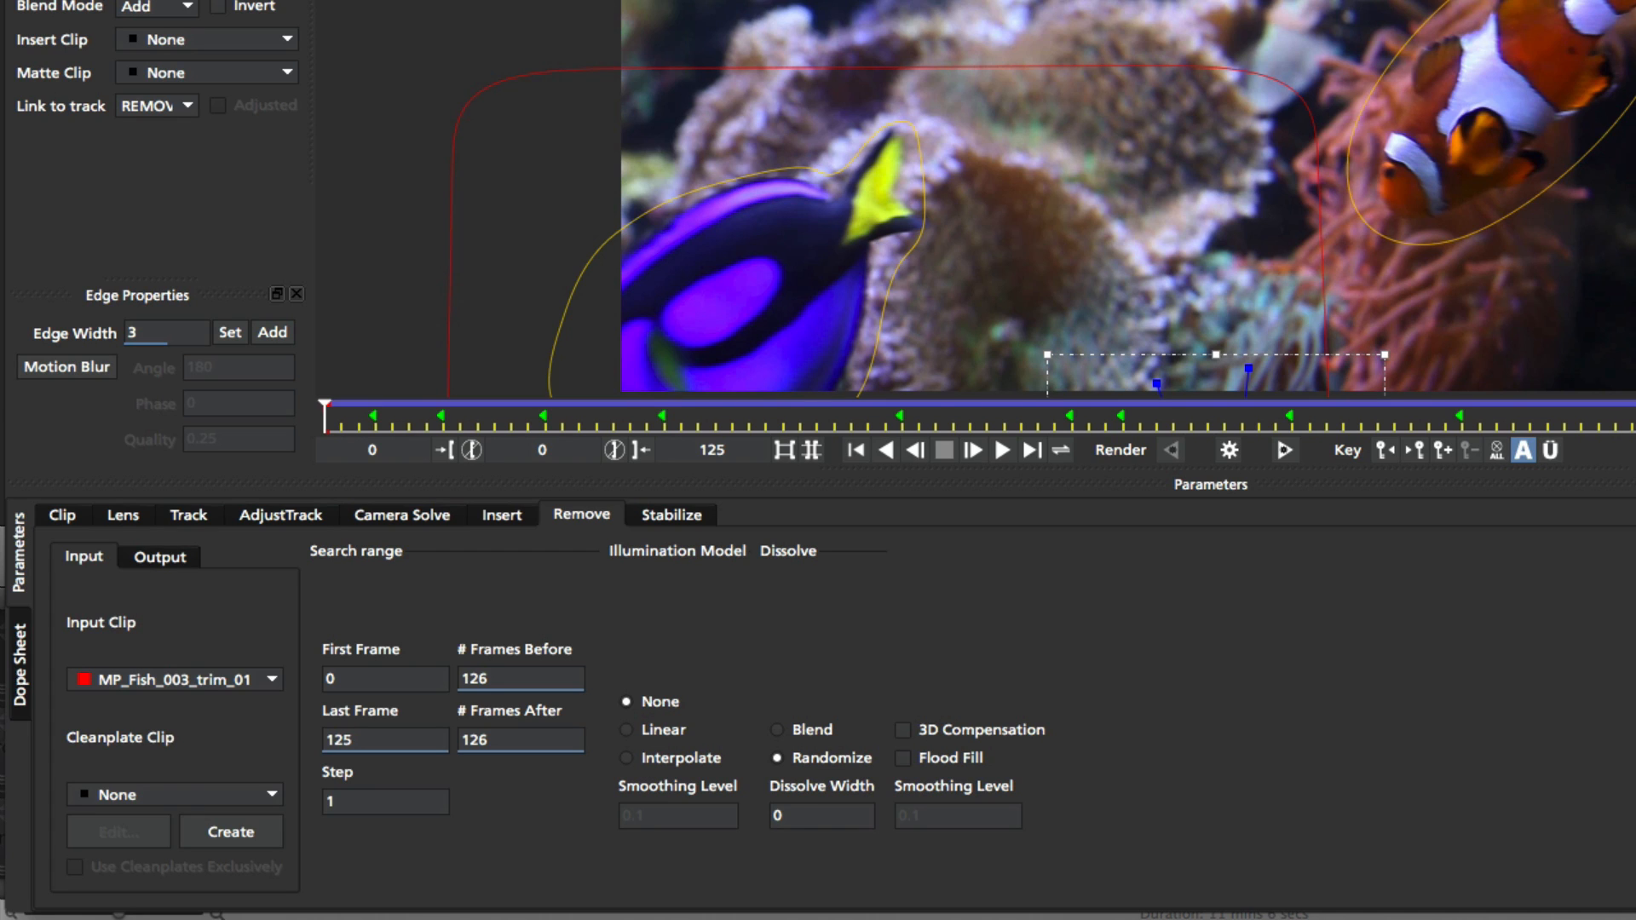
{"action": "mouse_move", "coordinate": [522, 726]}
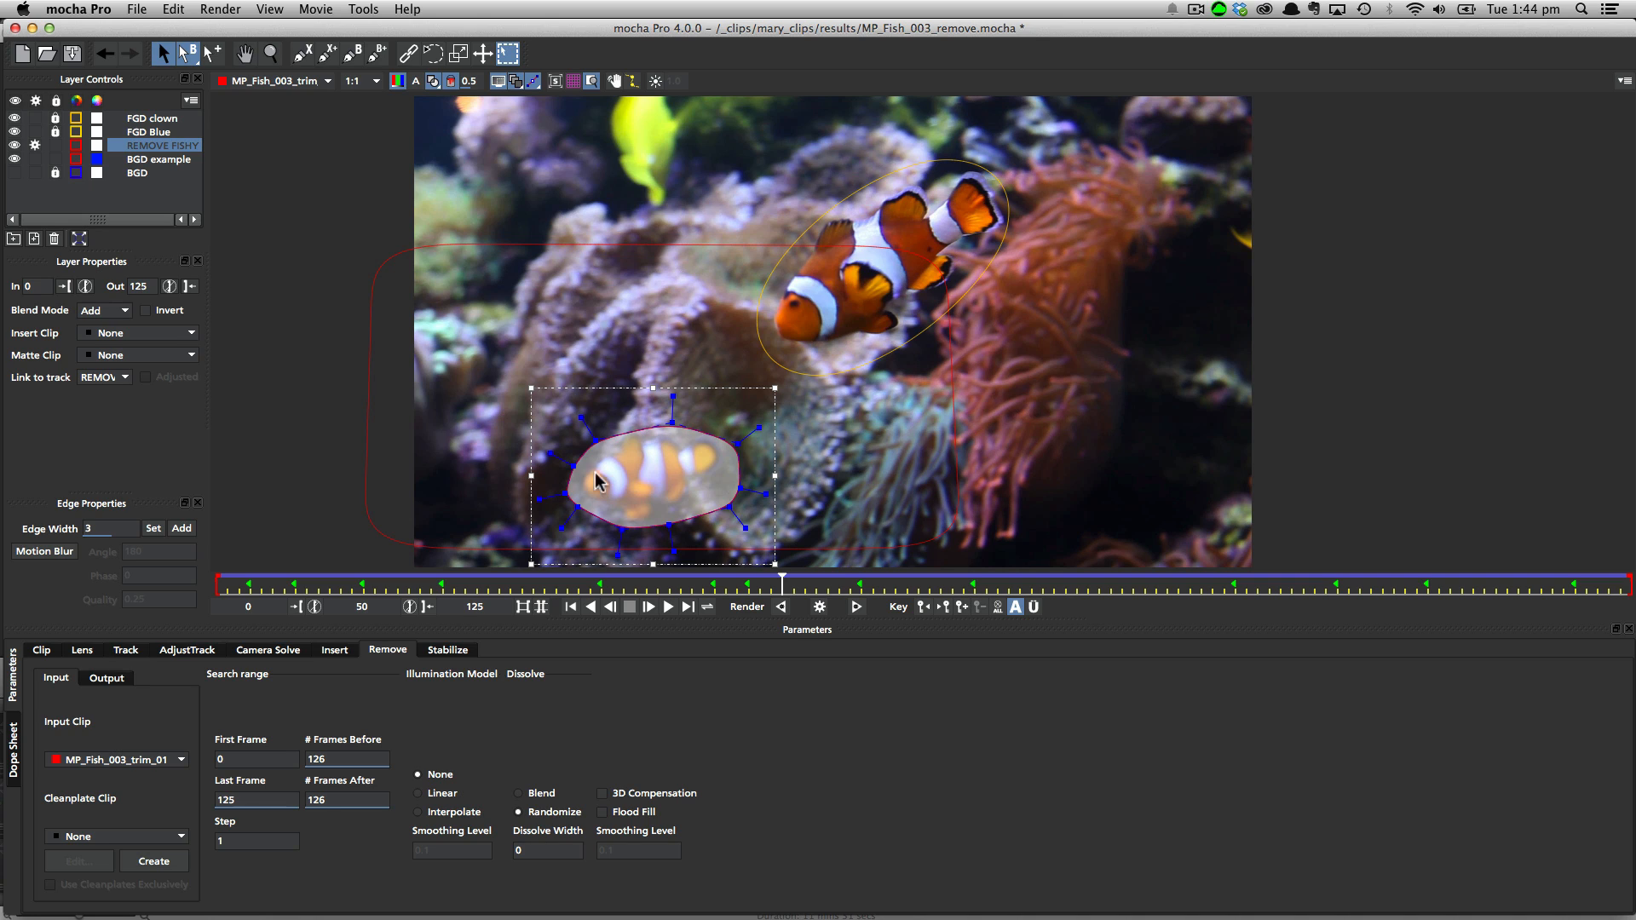
{"action": "mouse_move", "coordinate": [542, 444]}
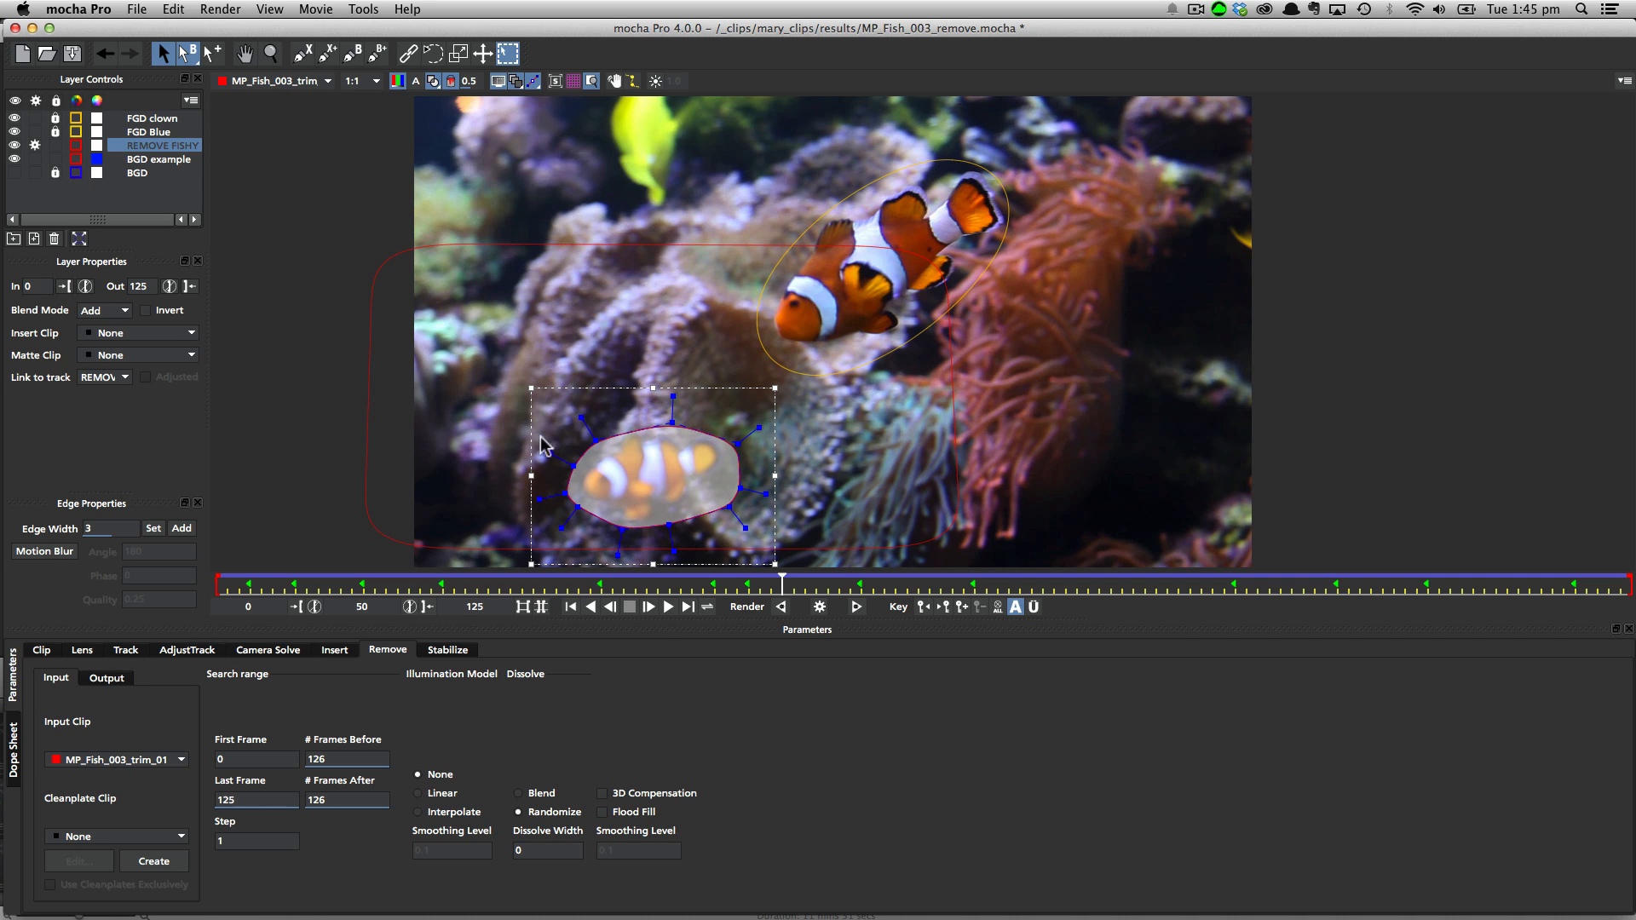
{"action": "mouse_move", "coordinate": [778, 589]}
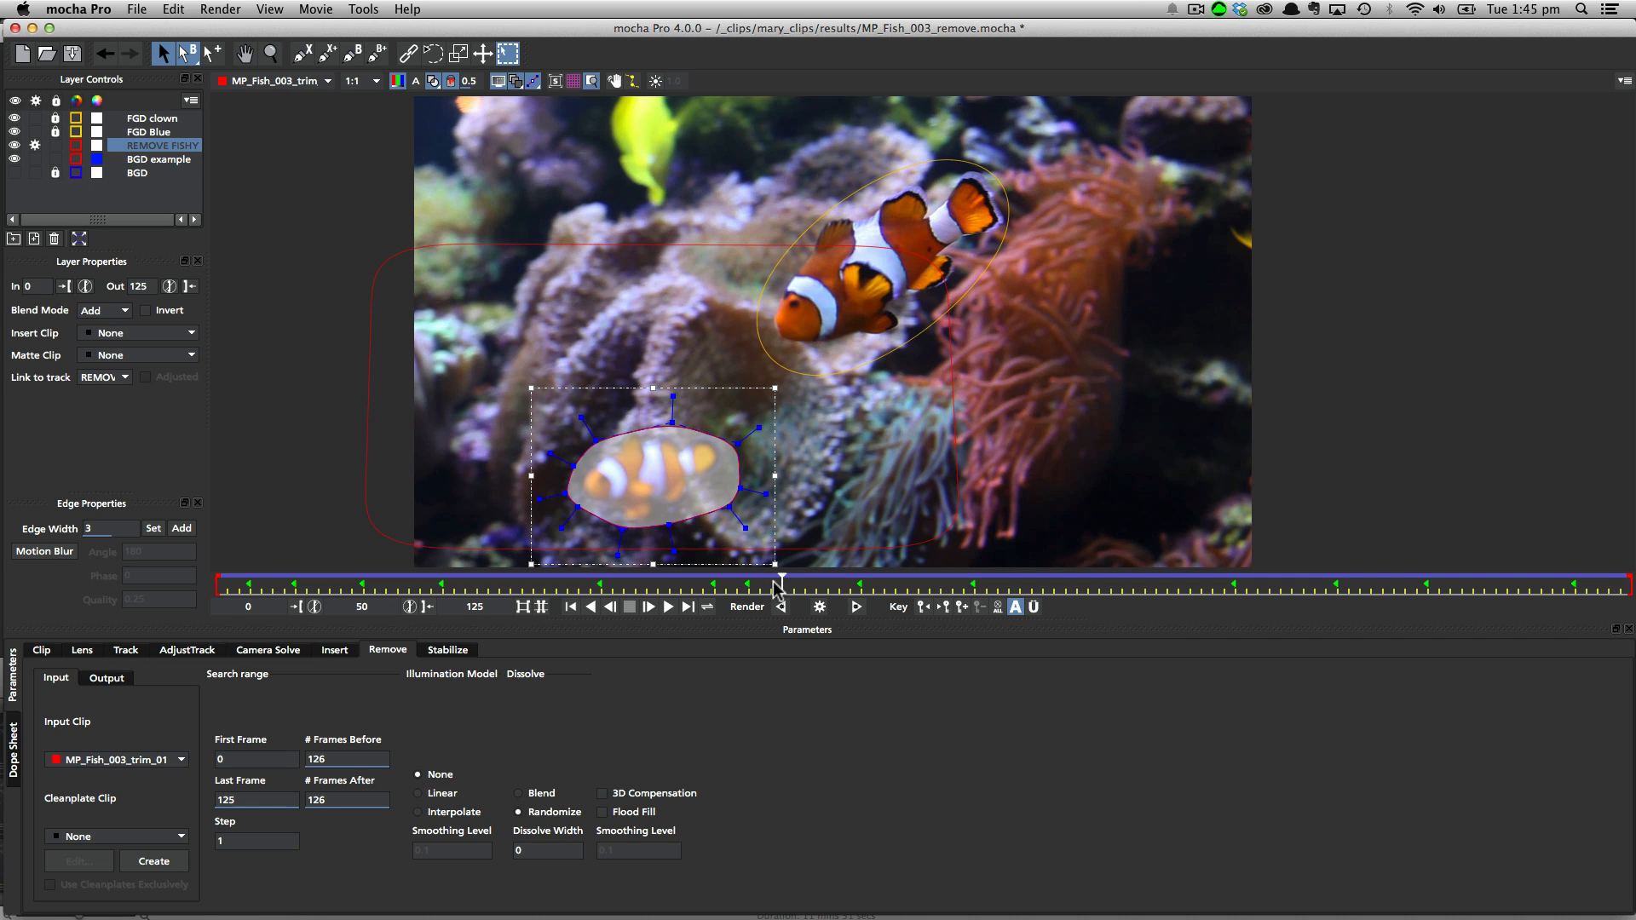
{"action": "left_click_drag", "start_coordinate": [780, 583], "coordinate": [938, 583]}
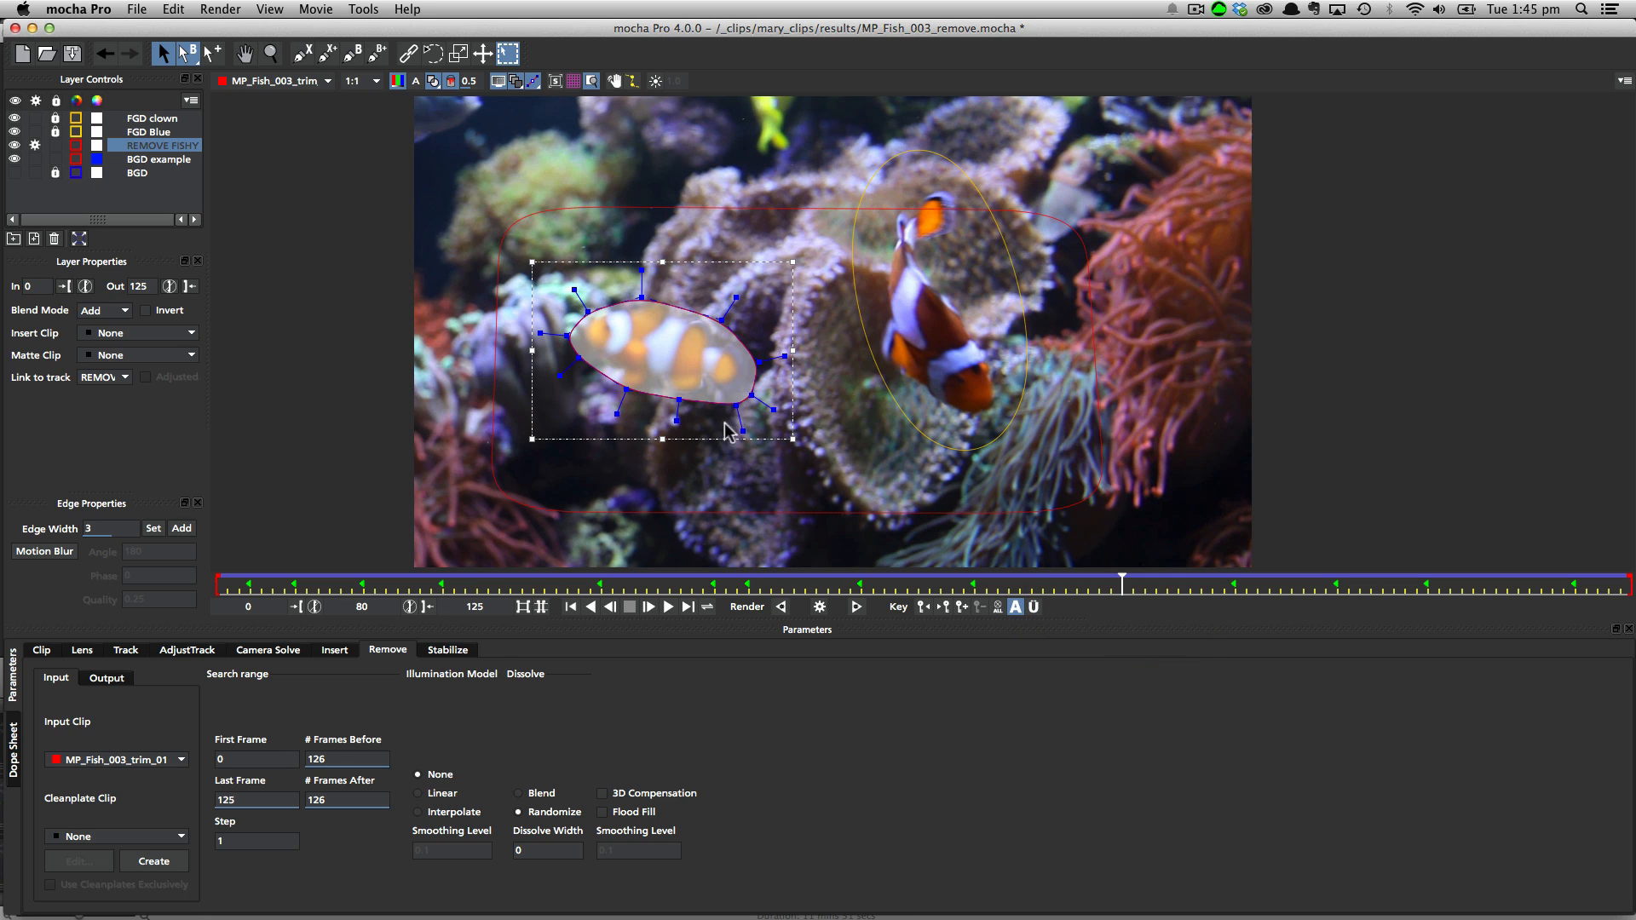
{"action": "mouse_move", "coordinate": [847, 456]}
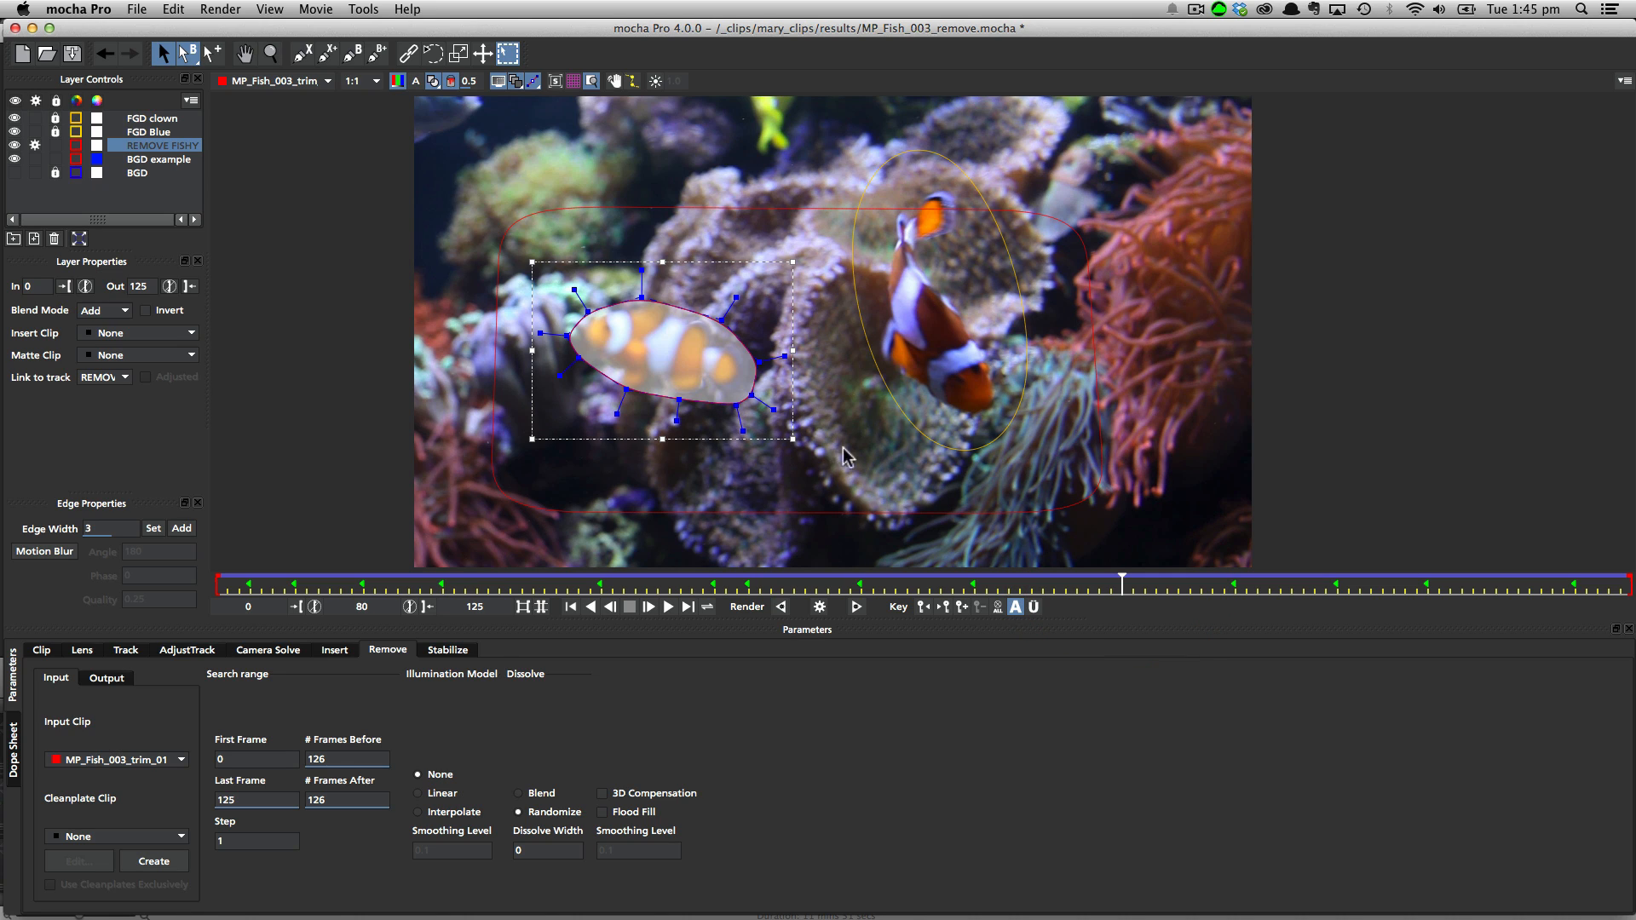
{"action": "mouse_move", "coordinate": [695, 359]}
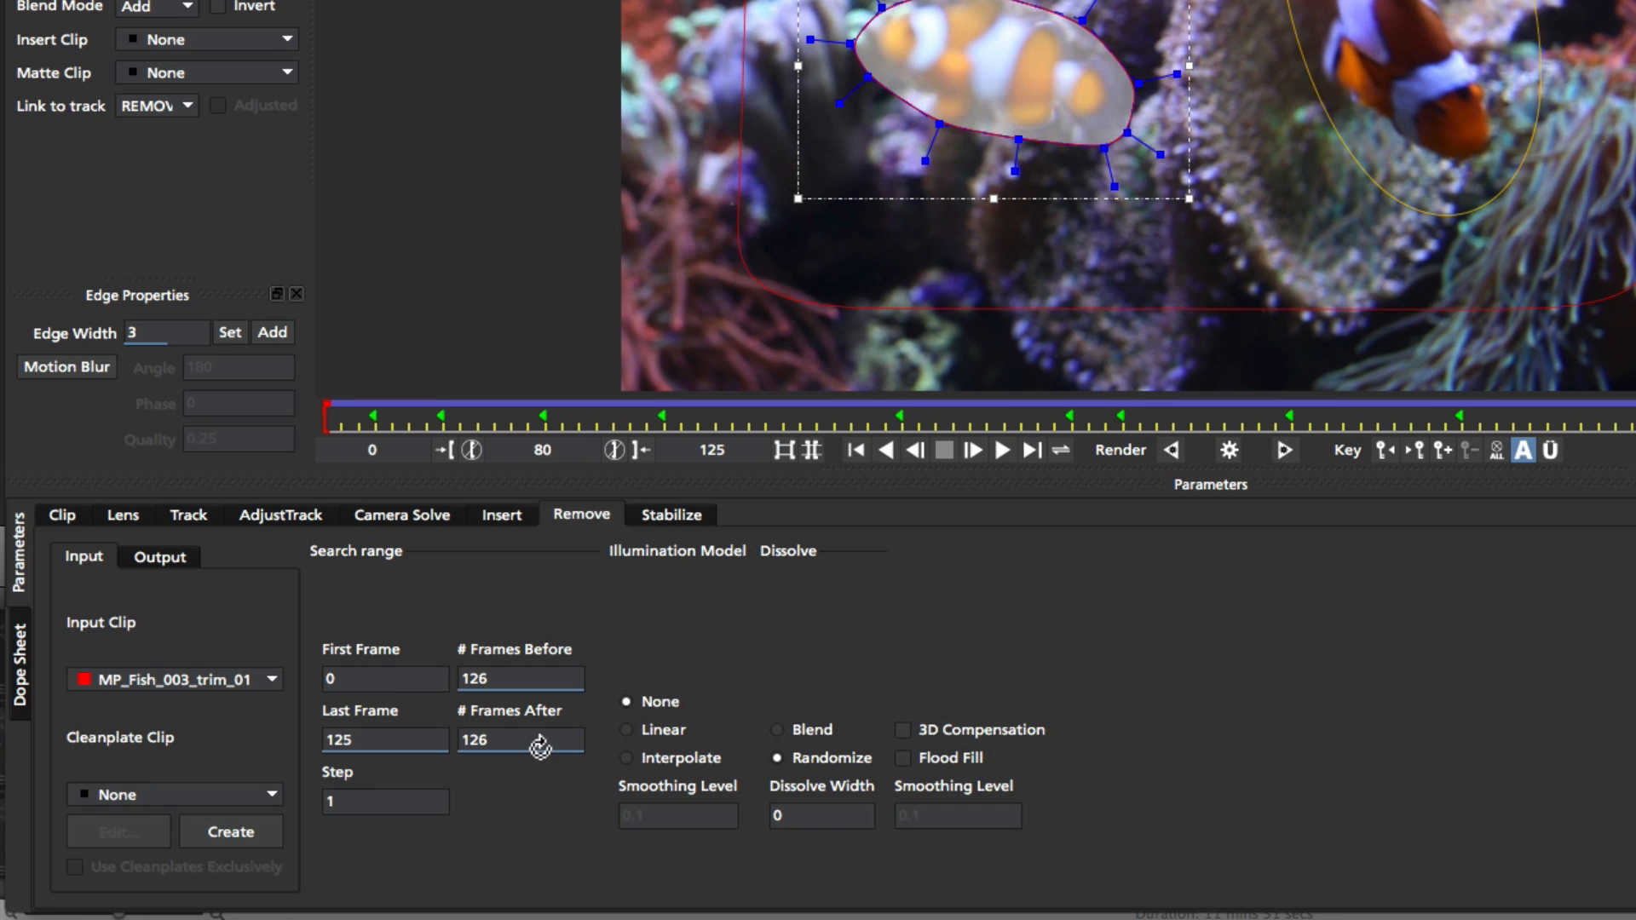
{"action": "mouse_move", "coordinate": [1249, 335]}
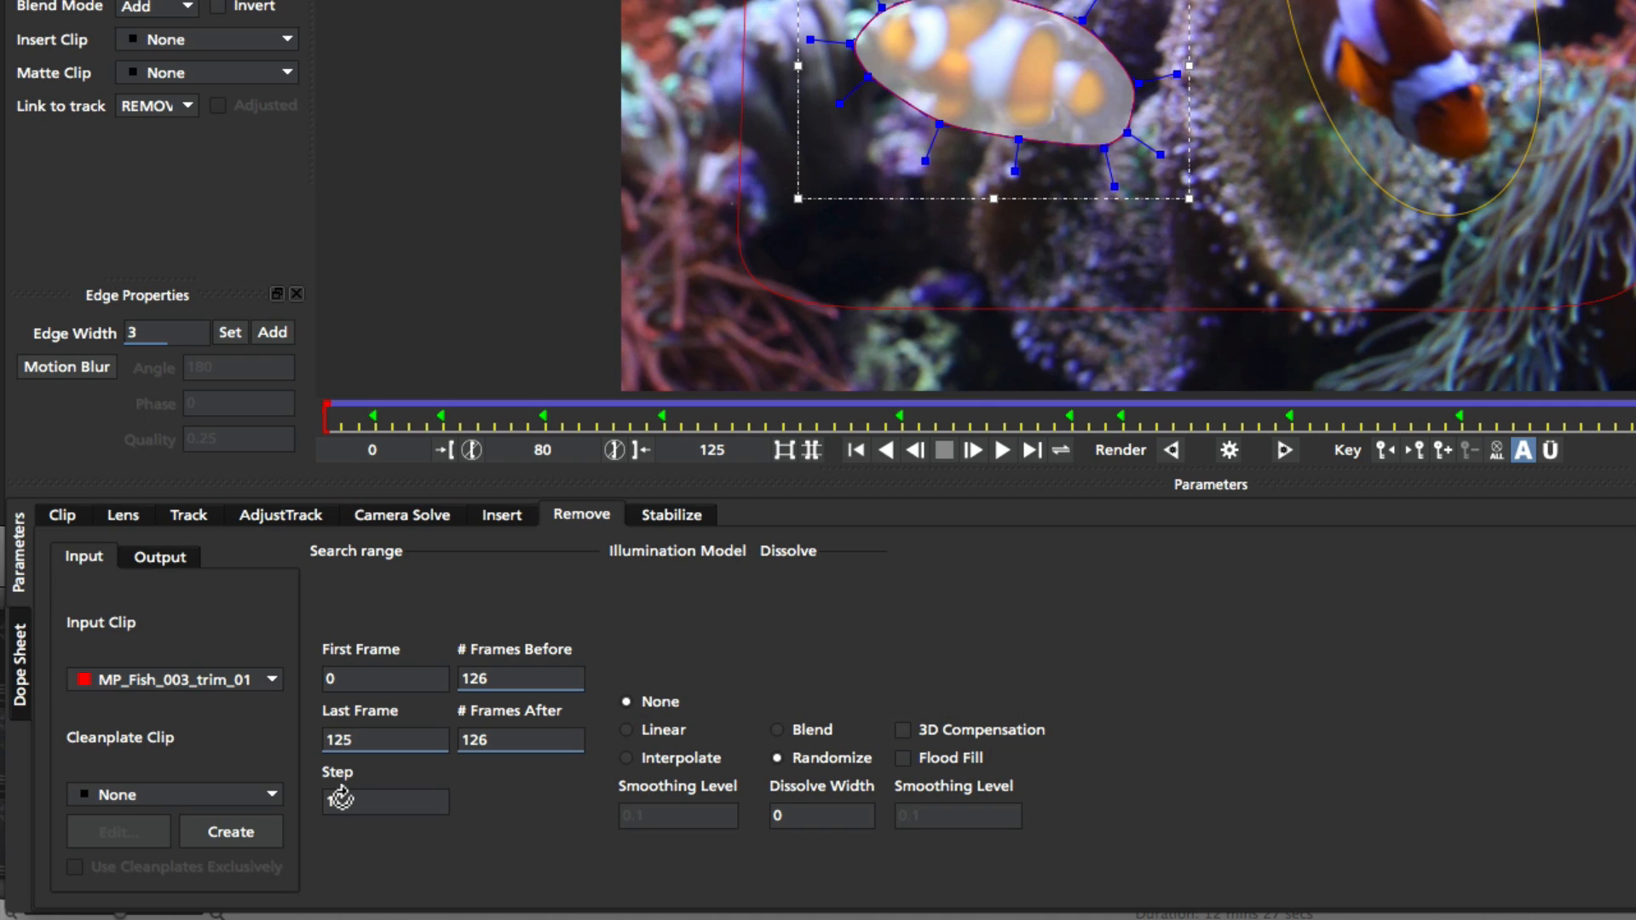
{"action": "type", "text": "1"}
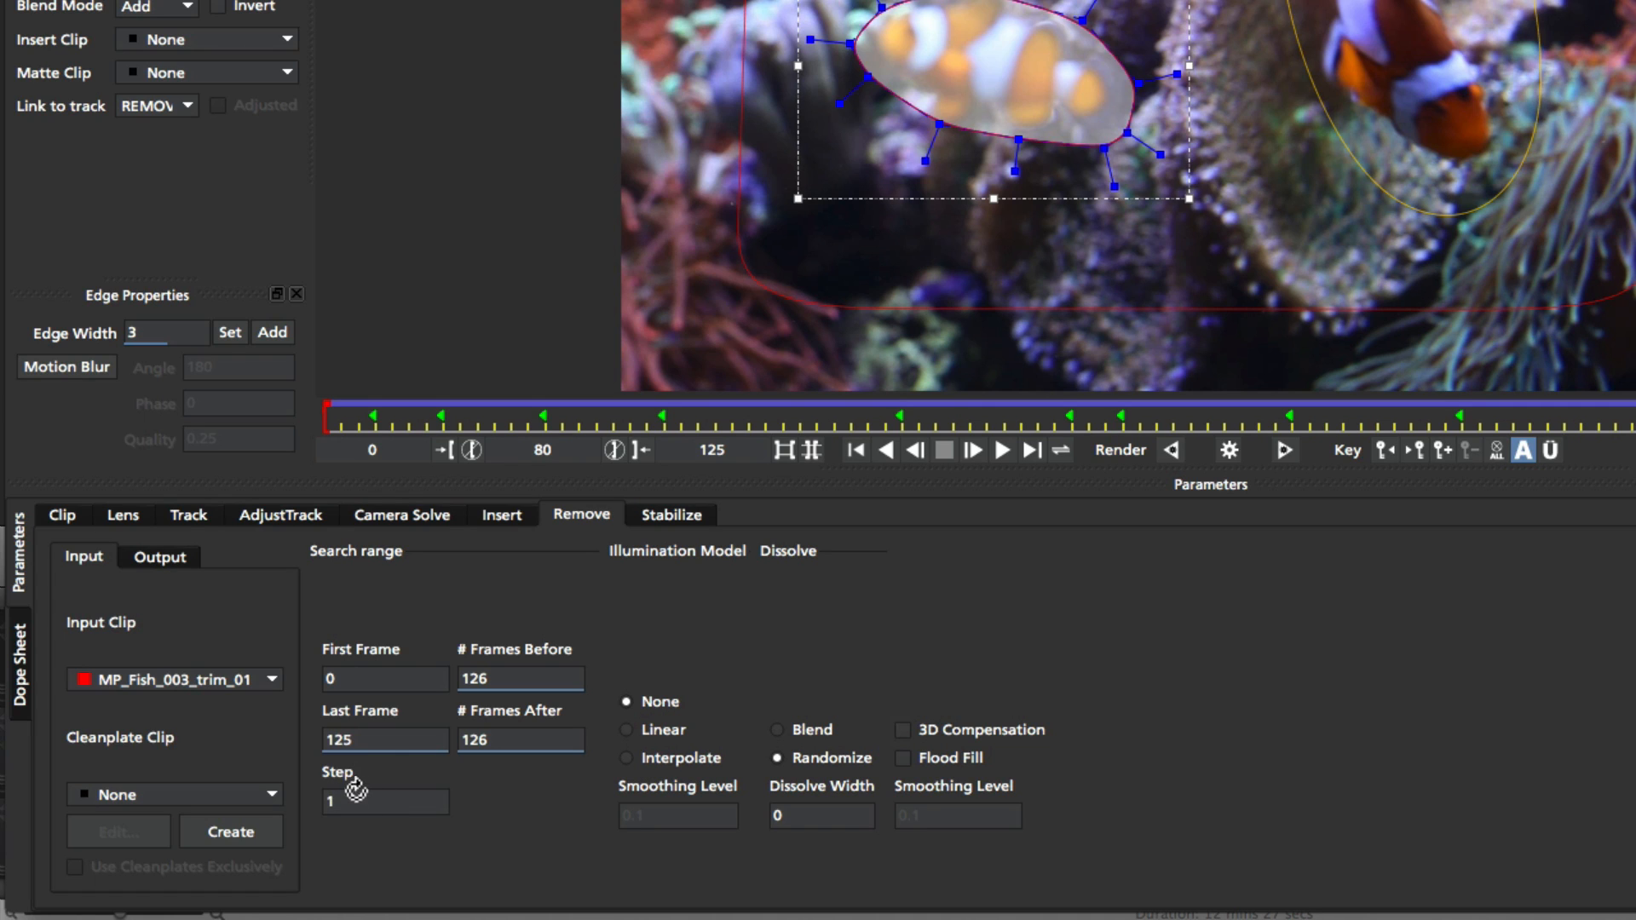
{"action": "mouse_move", "coordinate": [363, 811]}
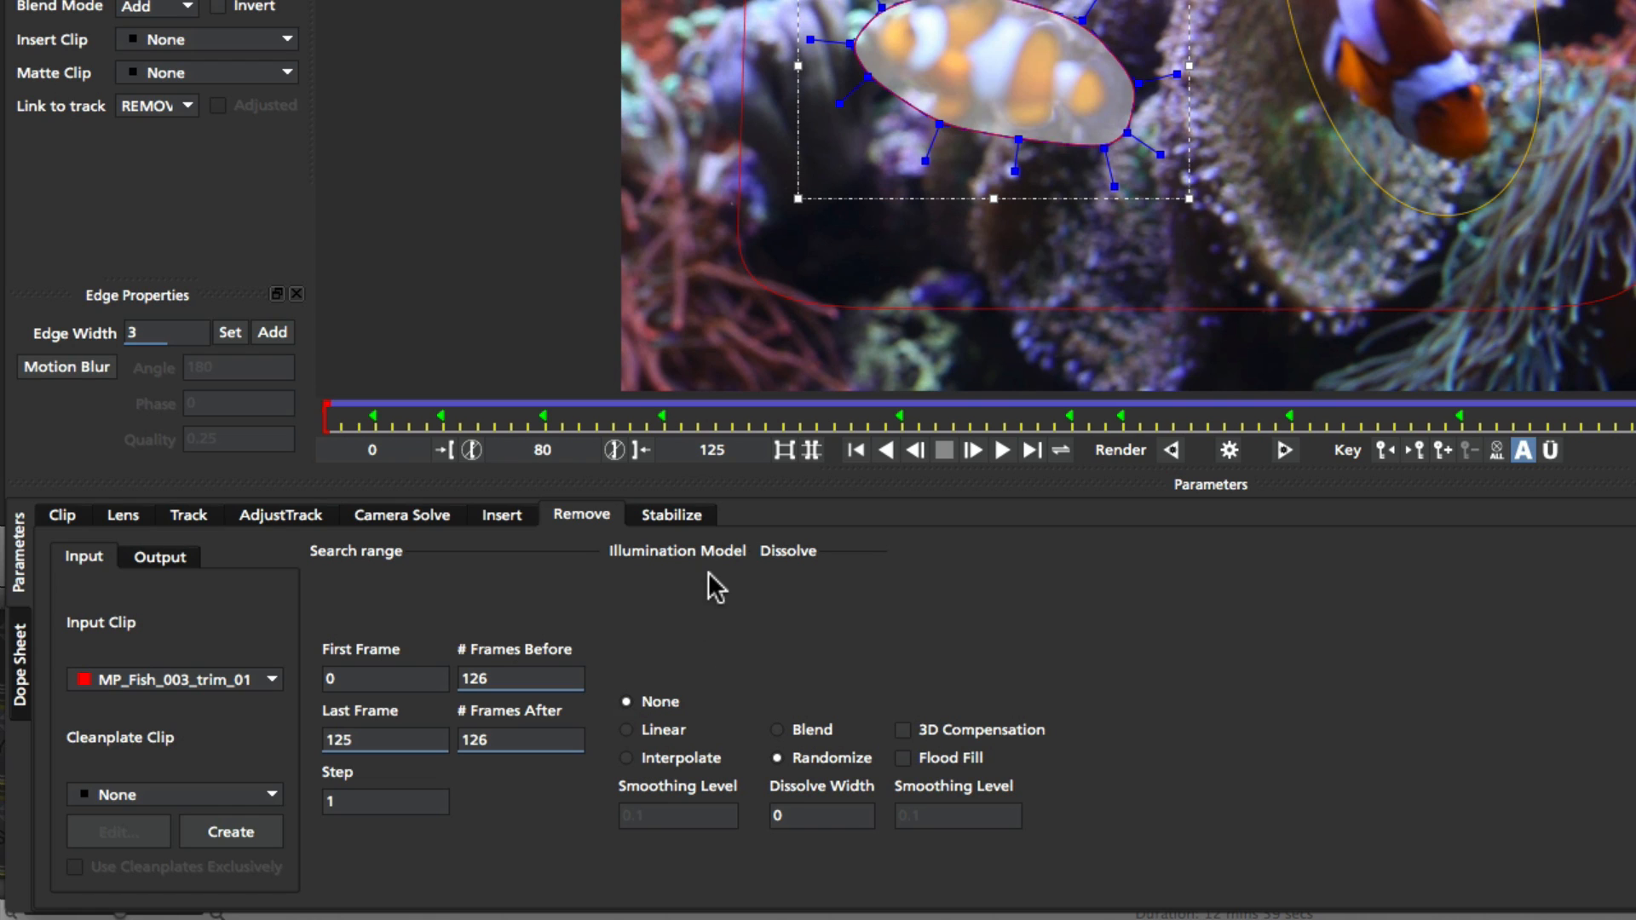
{"action": "mouse_move", "coordinate": [723, 641]}
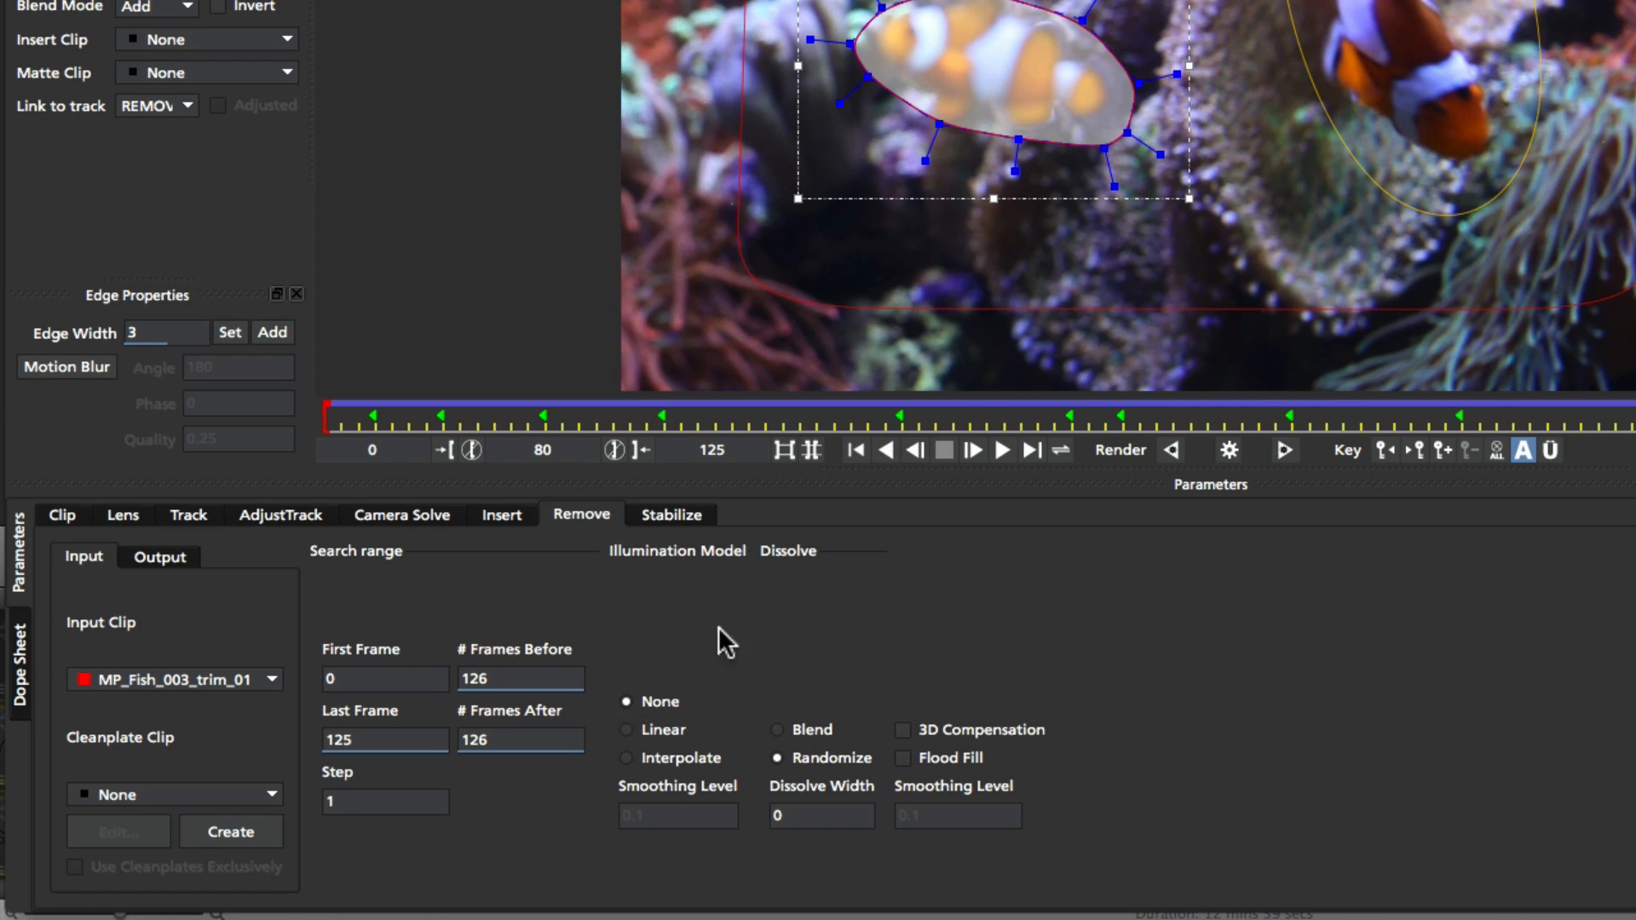
{"action": "mouse_move", "coordinate": [709, 595]}
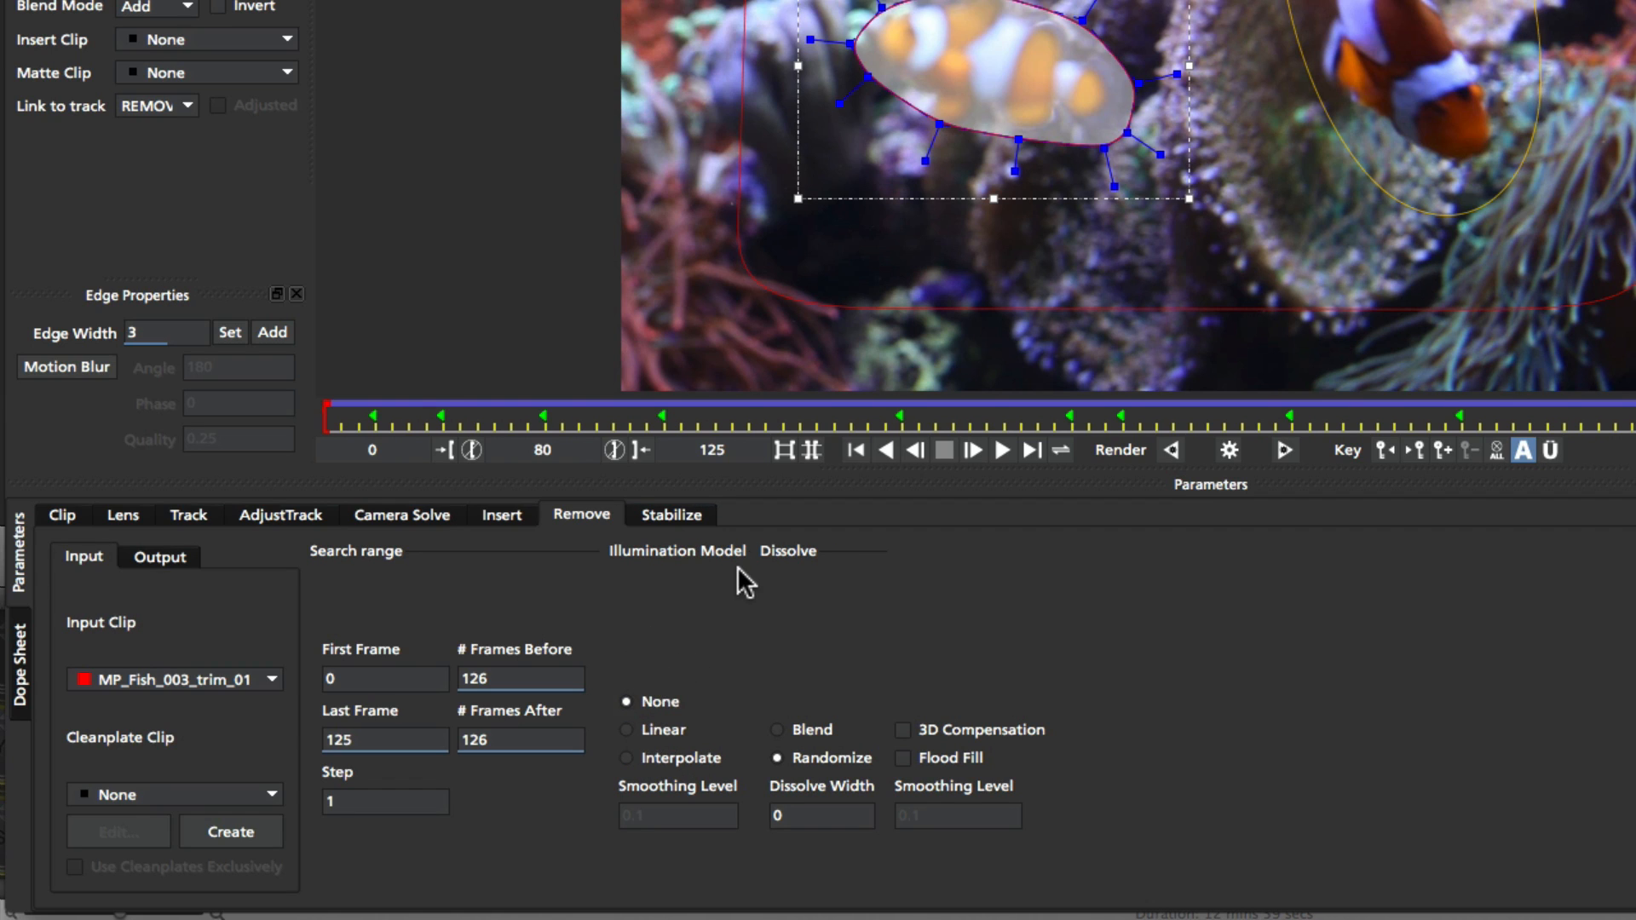
{"action": "mouse_move", "coordinate": [755, 566]}
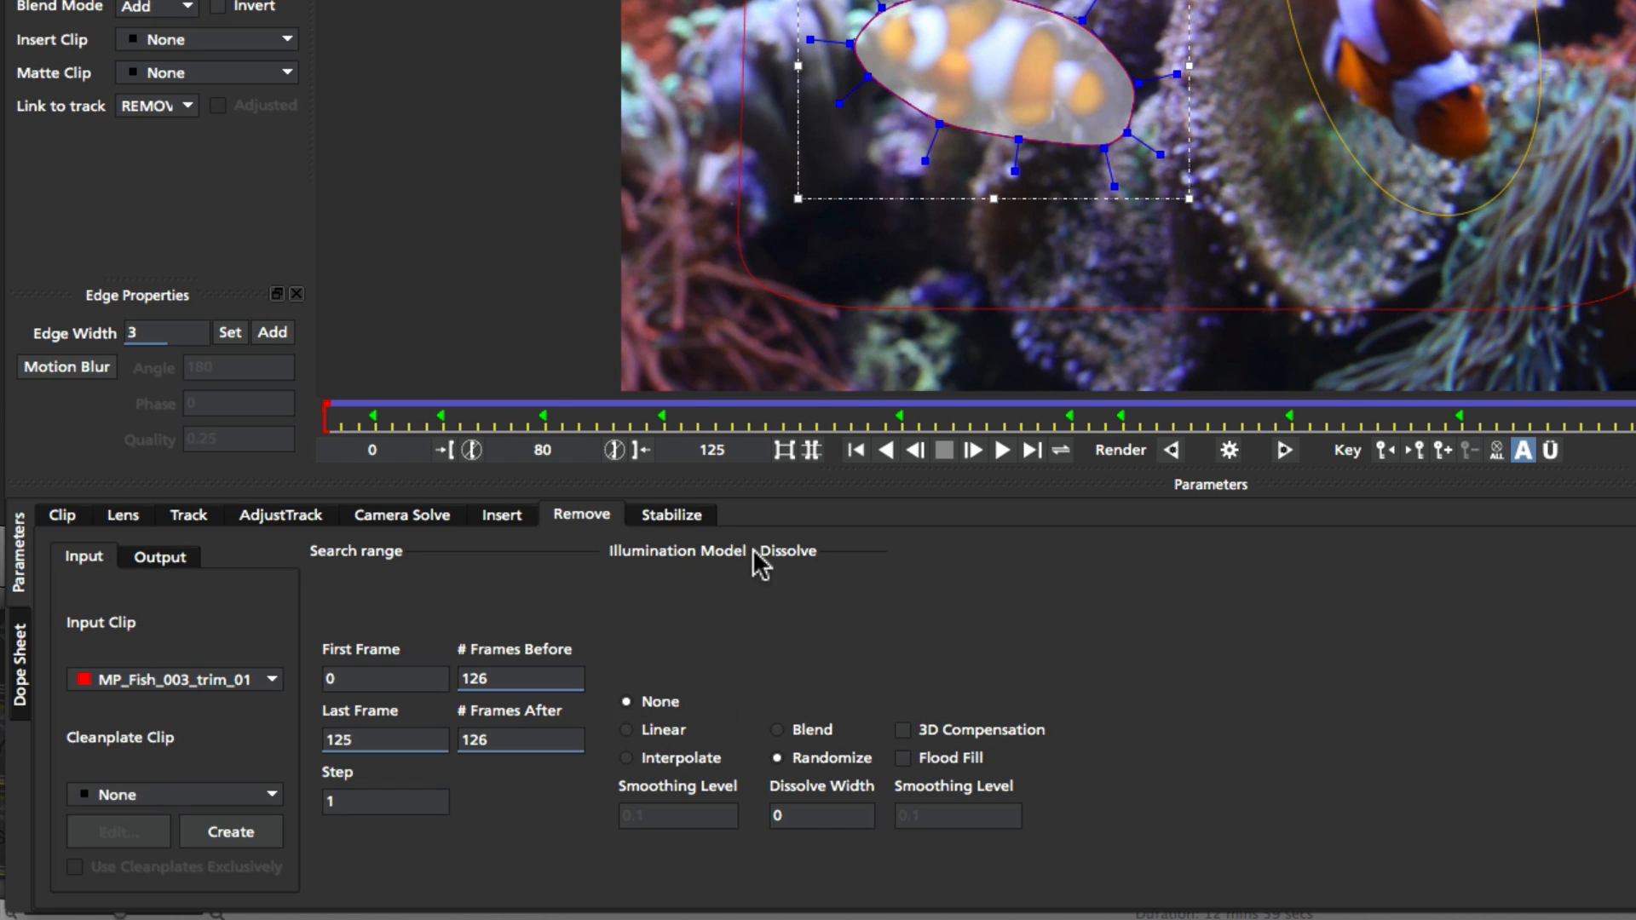
{"action": "mouse_move", "coordinate": [855, 353]}
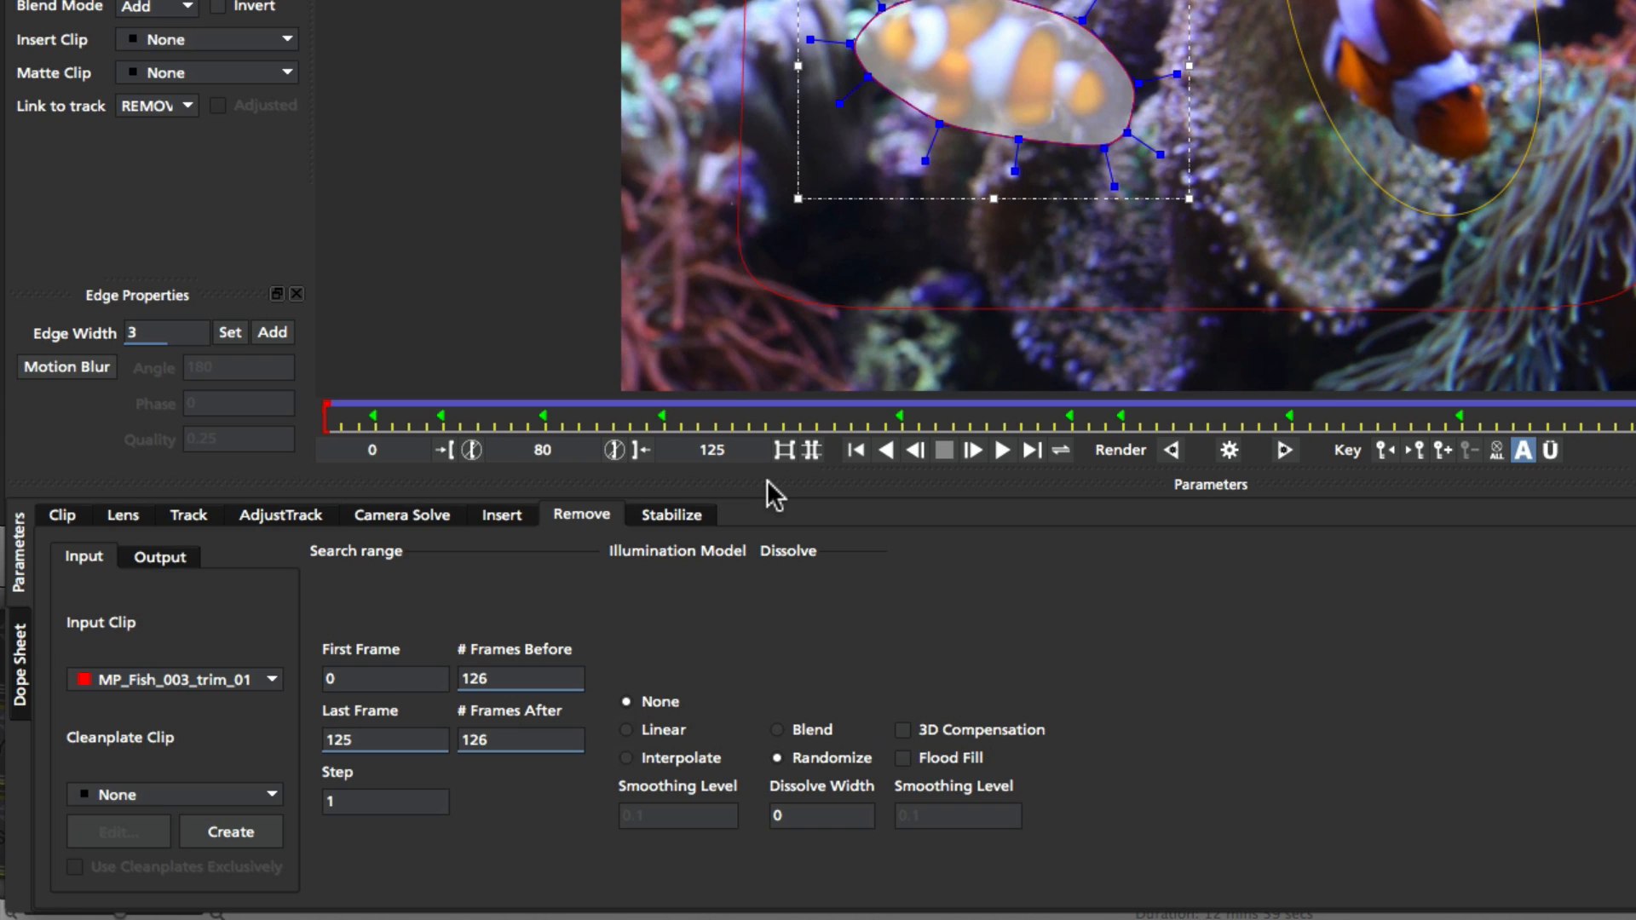
{"action": "mouse_move", "coordinate": [798, 578]}
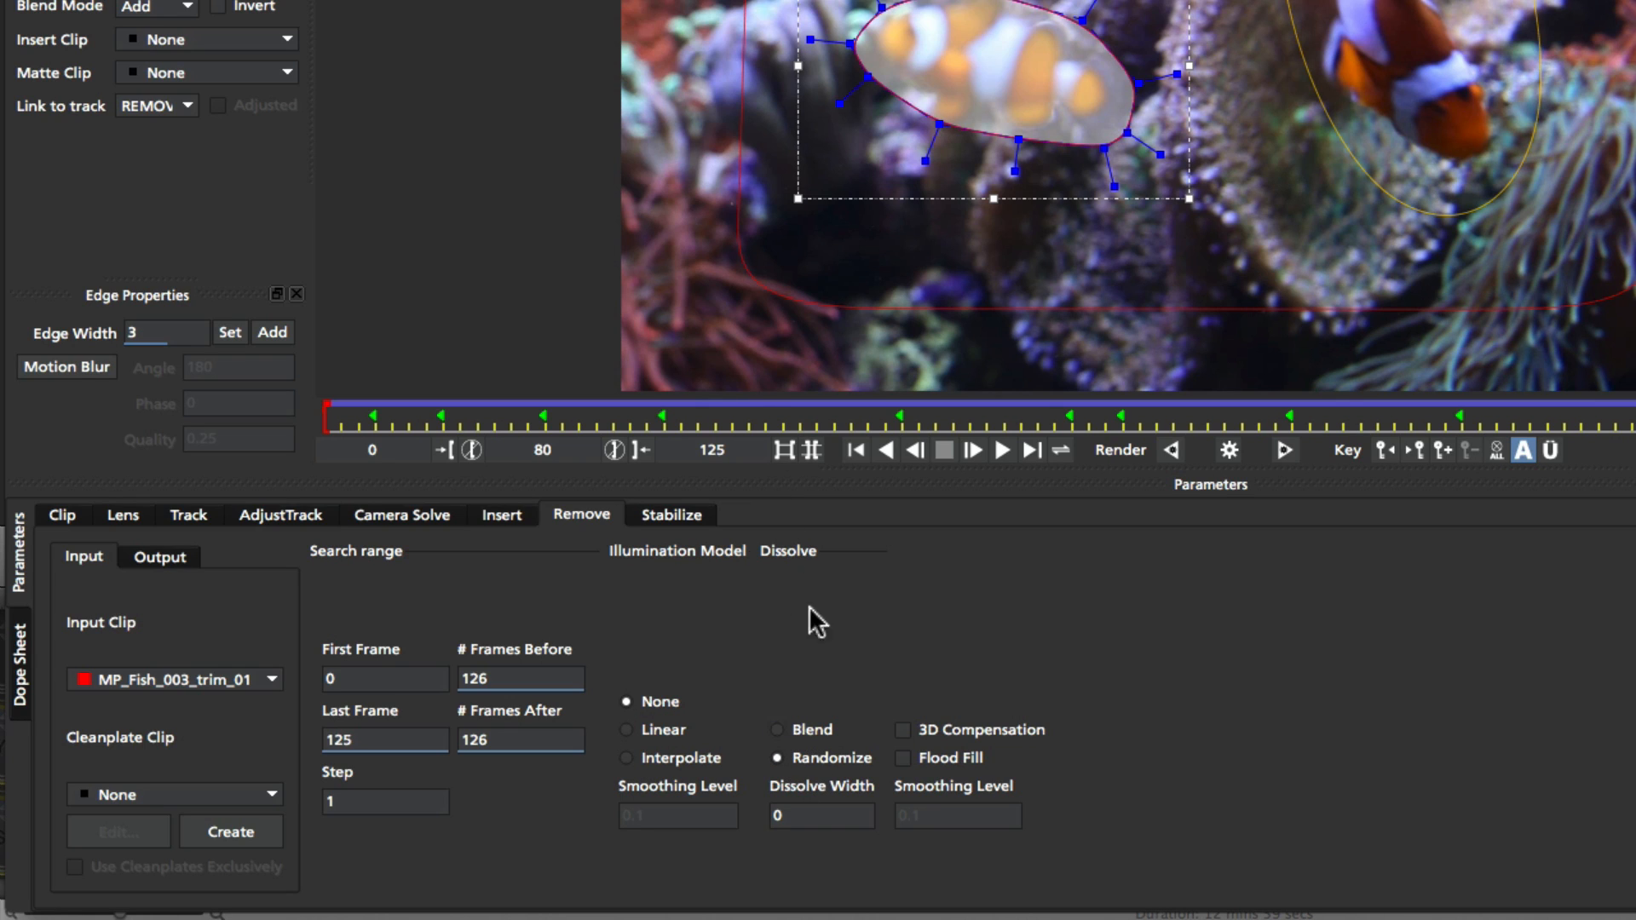
{"action": "mouse_move", "coordinate": [875, 50]}
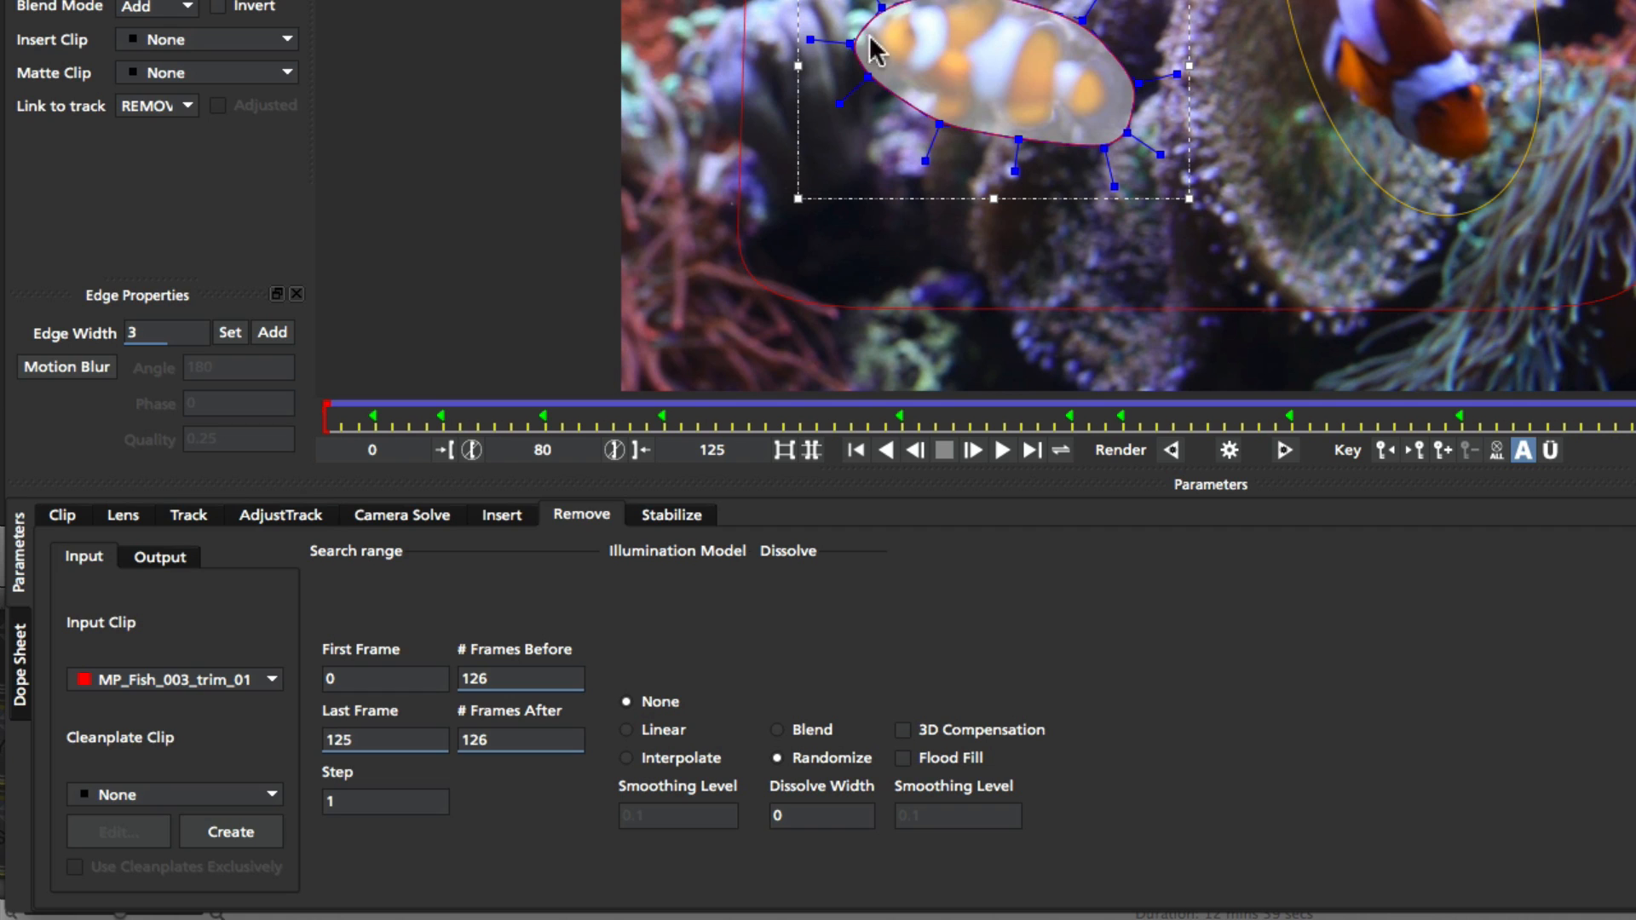
{"action": "mouse_move", "coordinate": [931, 626]}
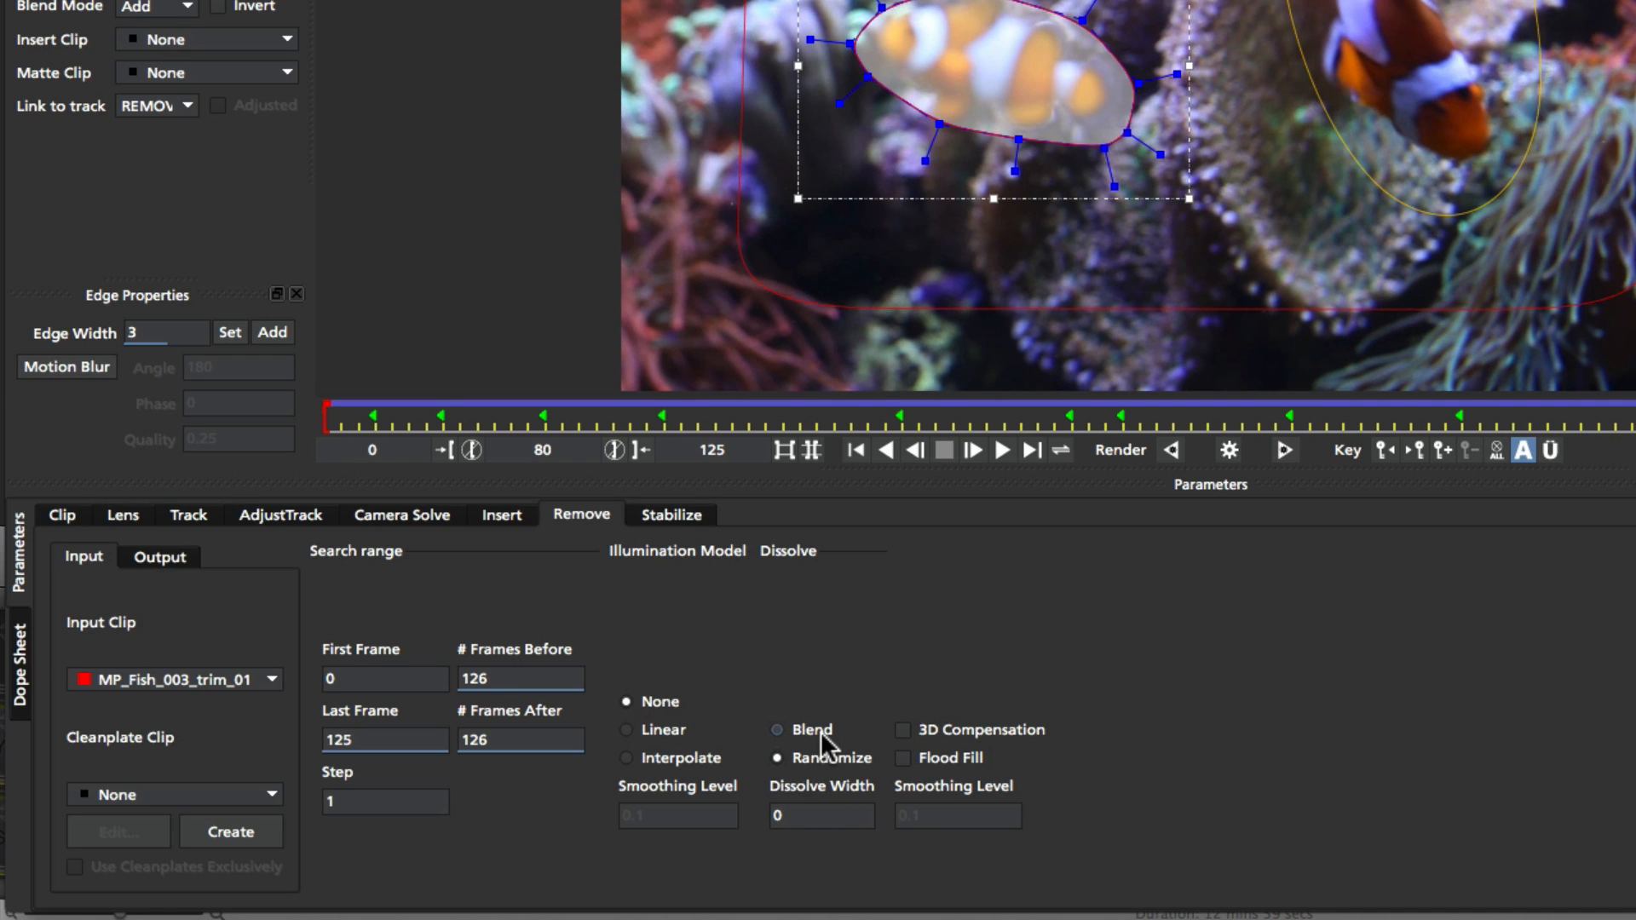
{"action": "mouse_move", "coordinate": [814, 729]}
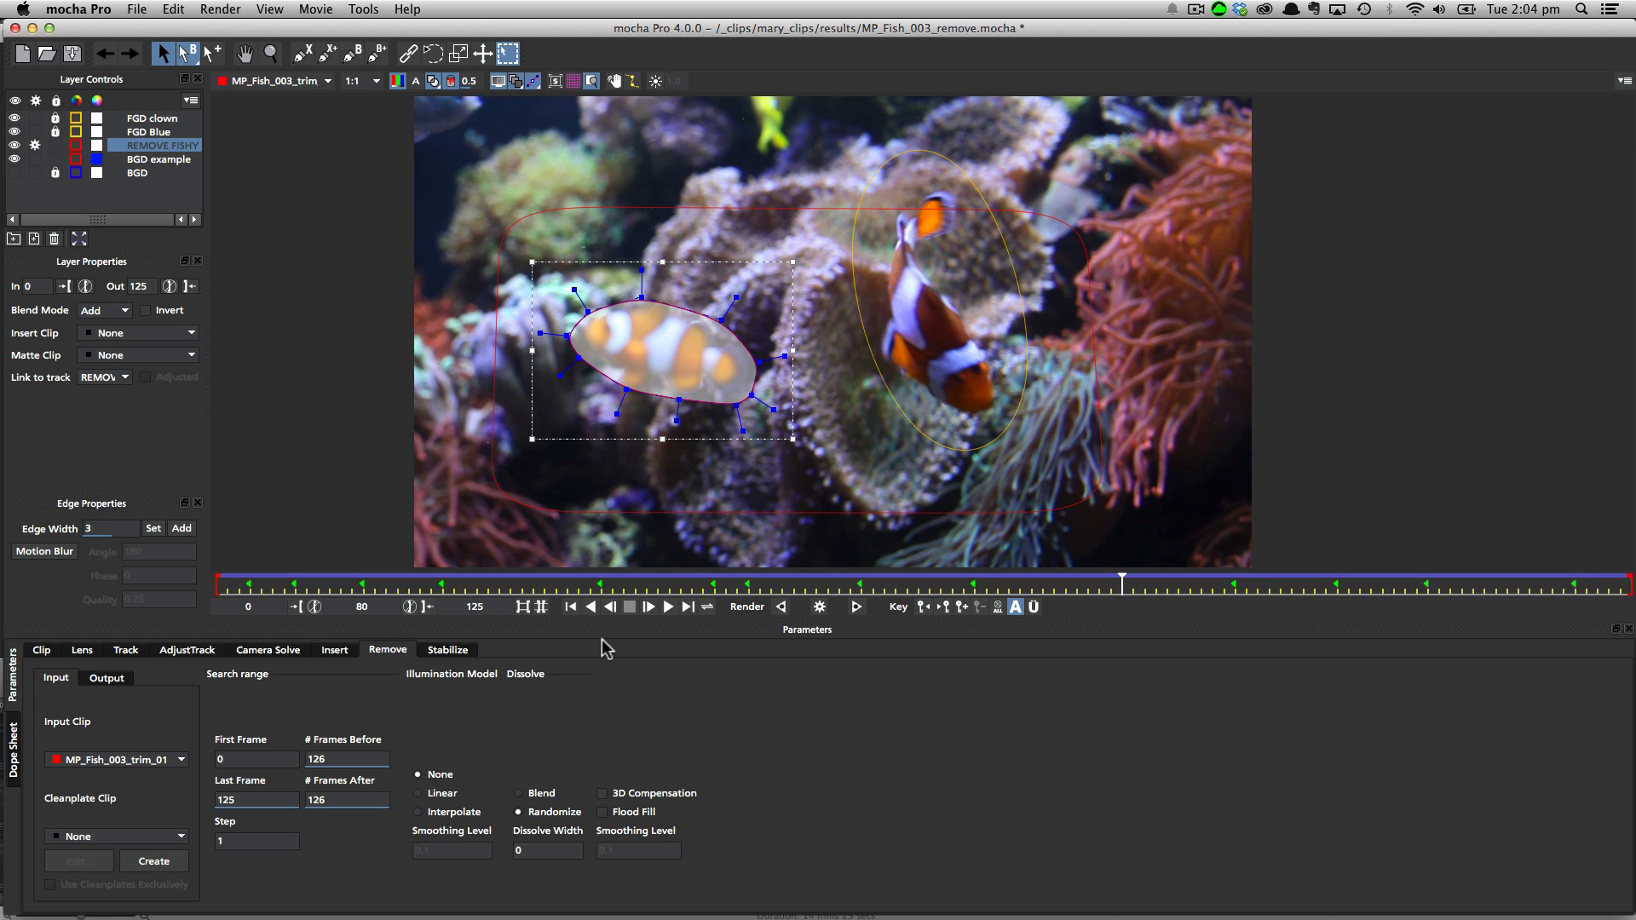
- Scrub to the last frame and render the removal, erasing the blurry clownfish across all frames
{"action": "left_click_drag", "start_coordinate": [1122, 580], "coordinate": [1587, 579]}
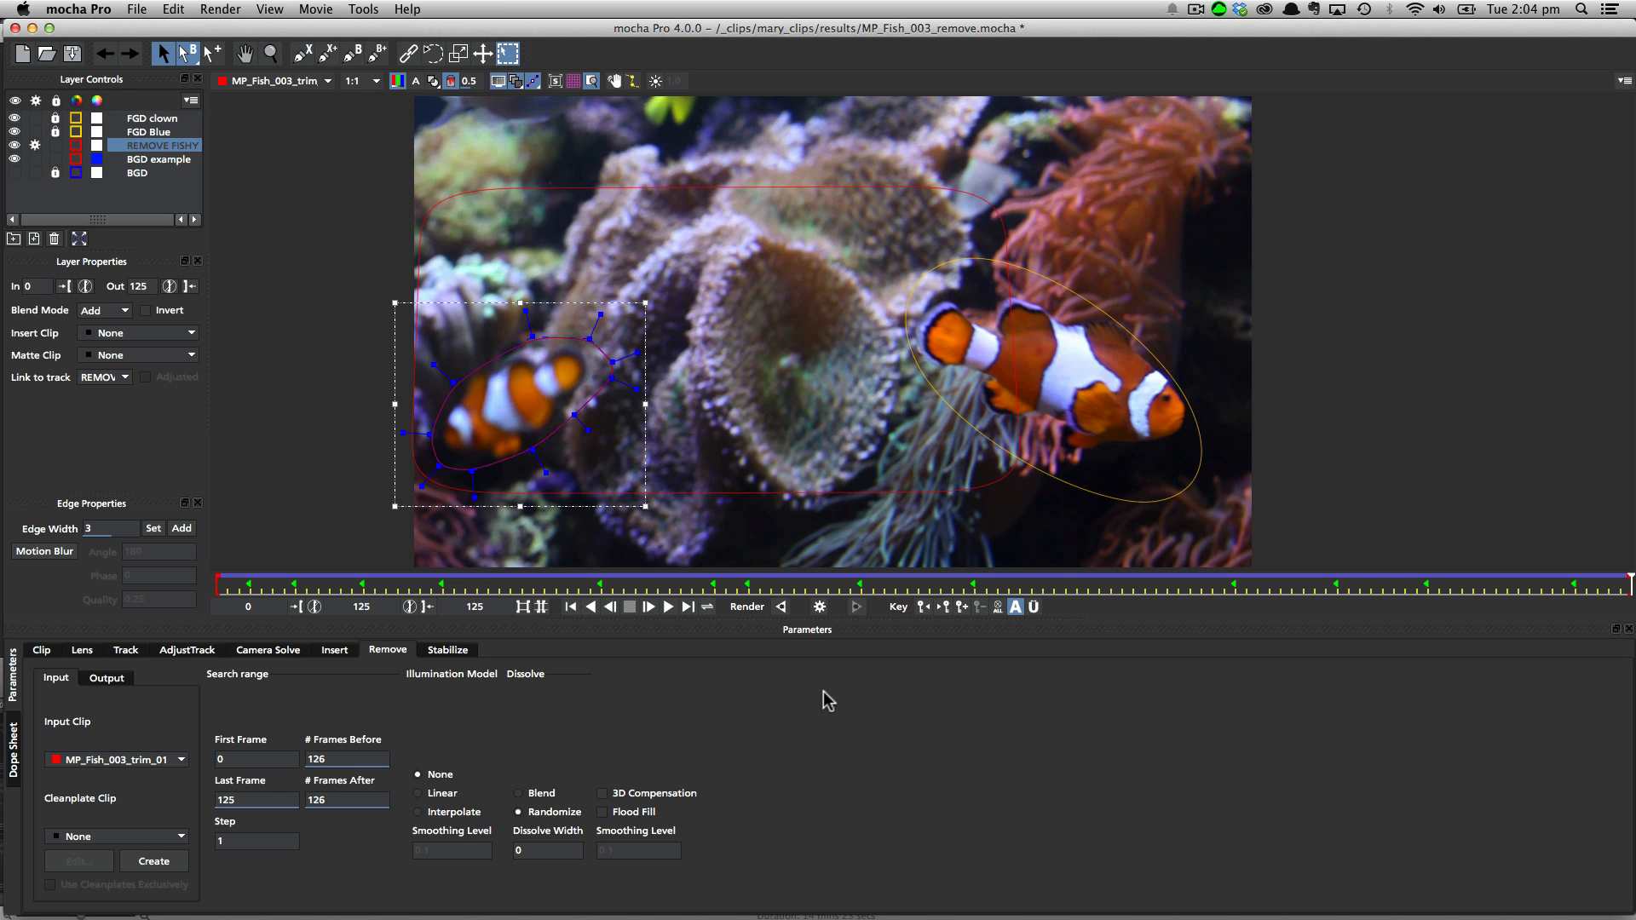
{"action": "mouse_move", "coordinate": [522, 365]}
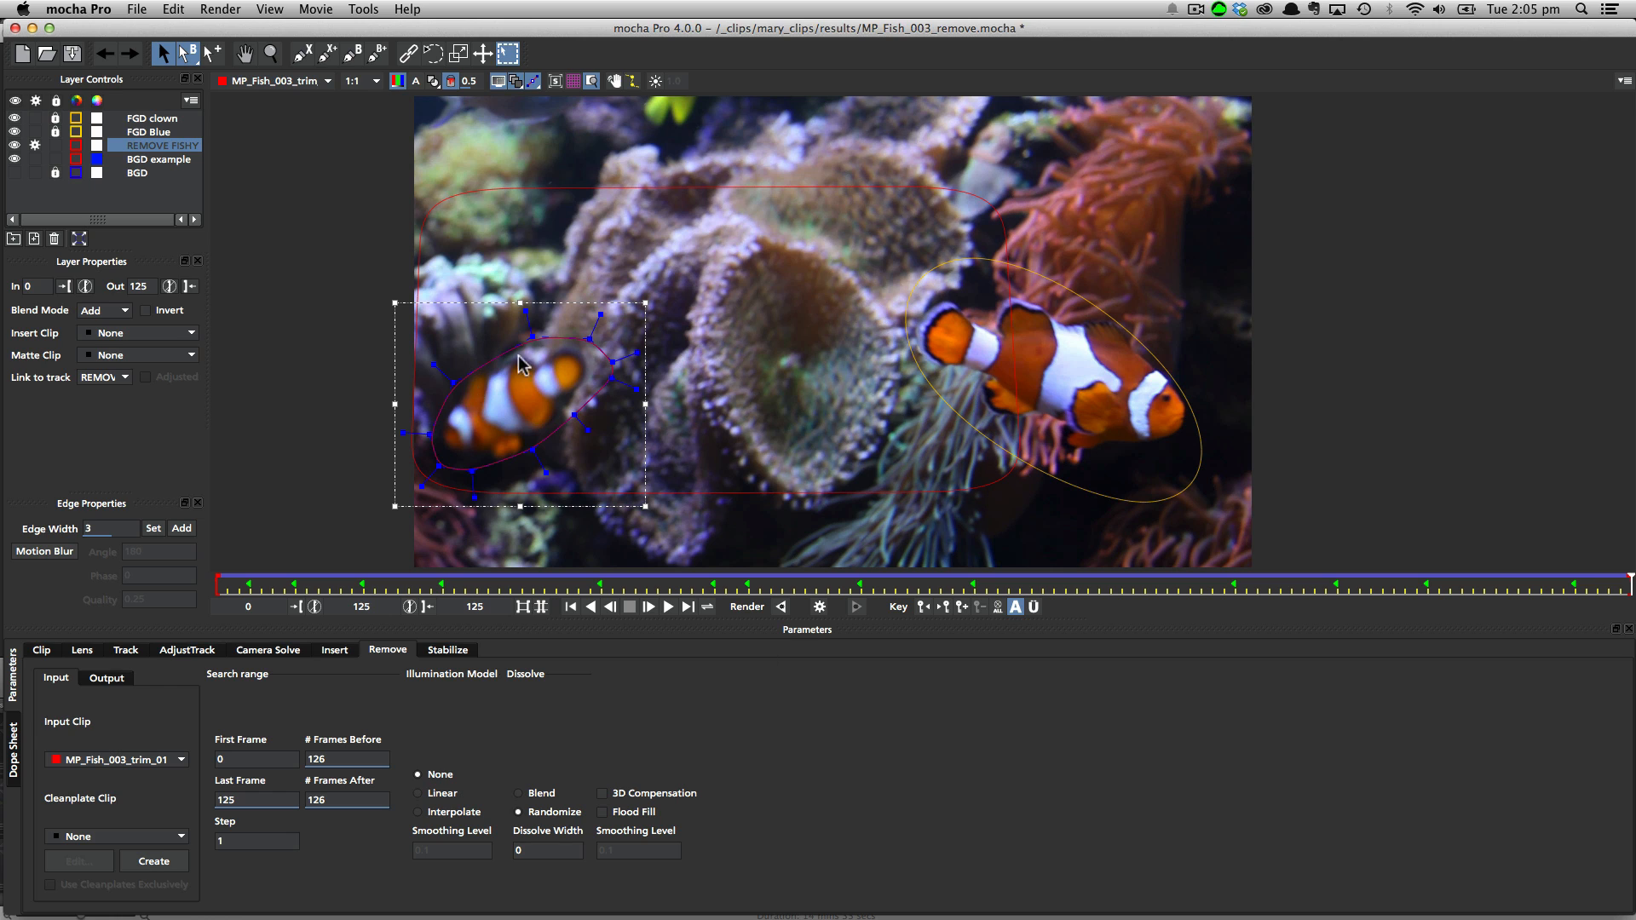
{"action": "mouse_move", "coordinate": [495, 411]}
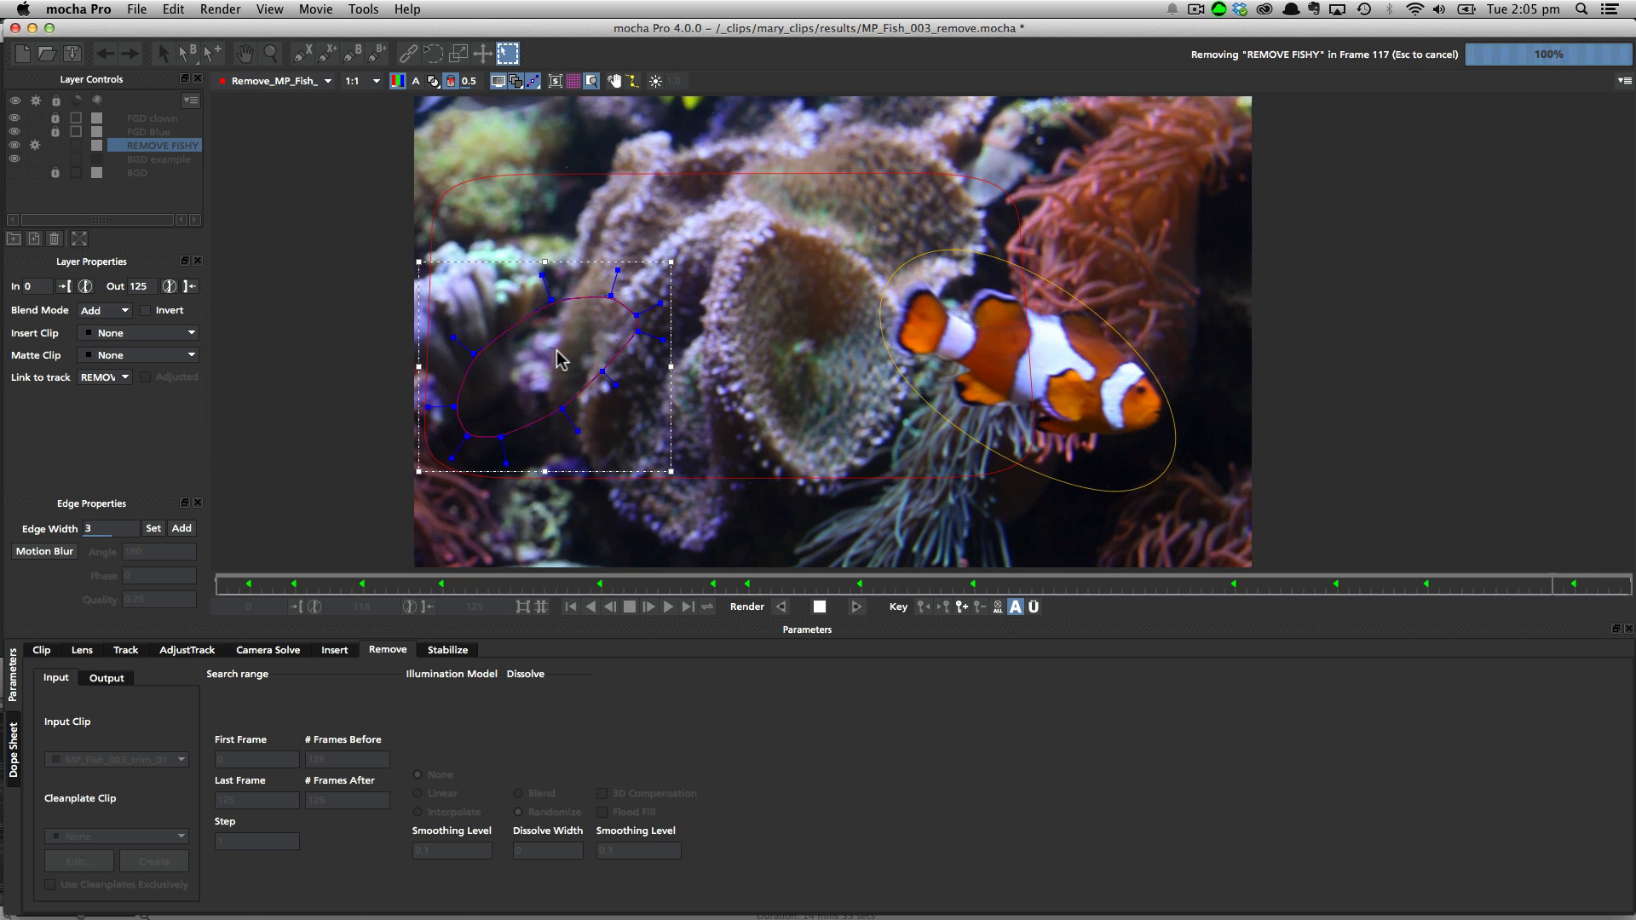
{"action": "left_click", "coordinate": [610, 607]}
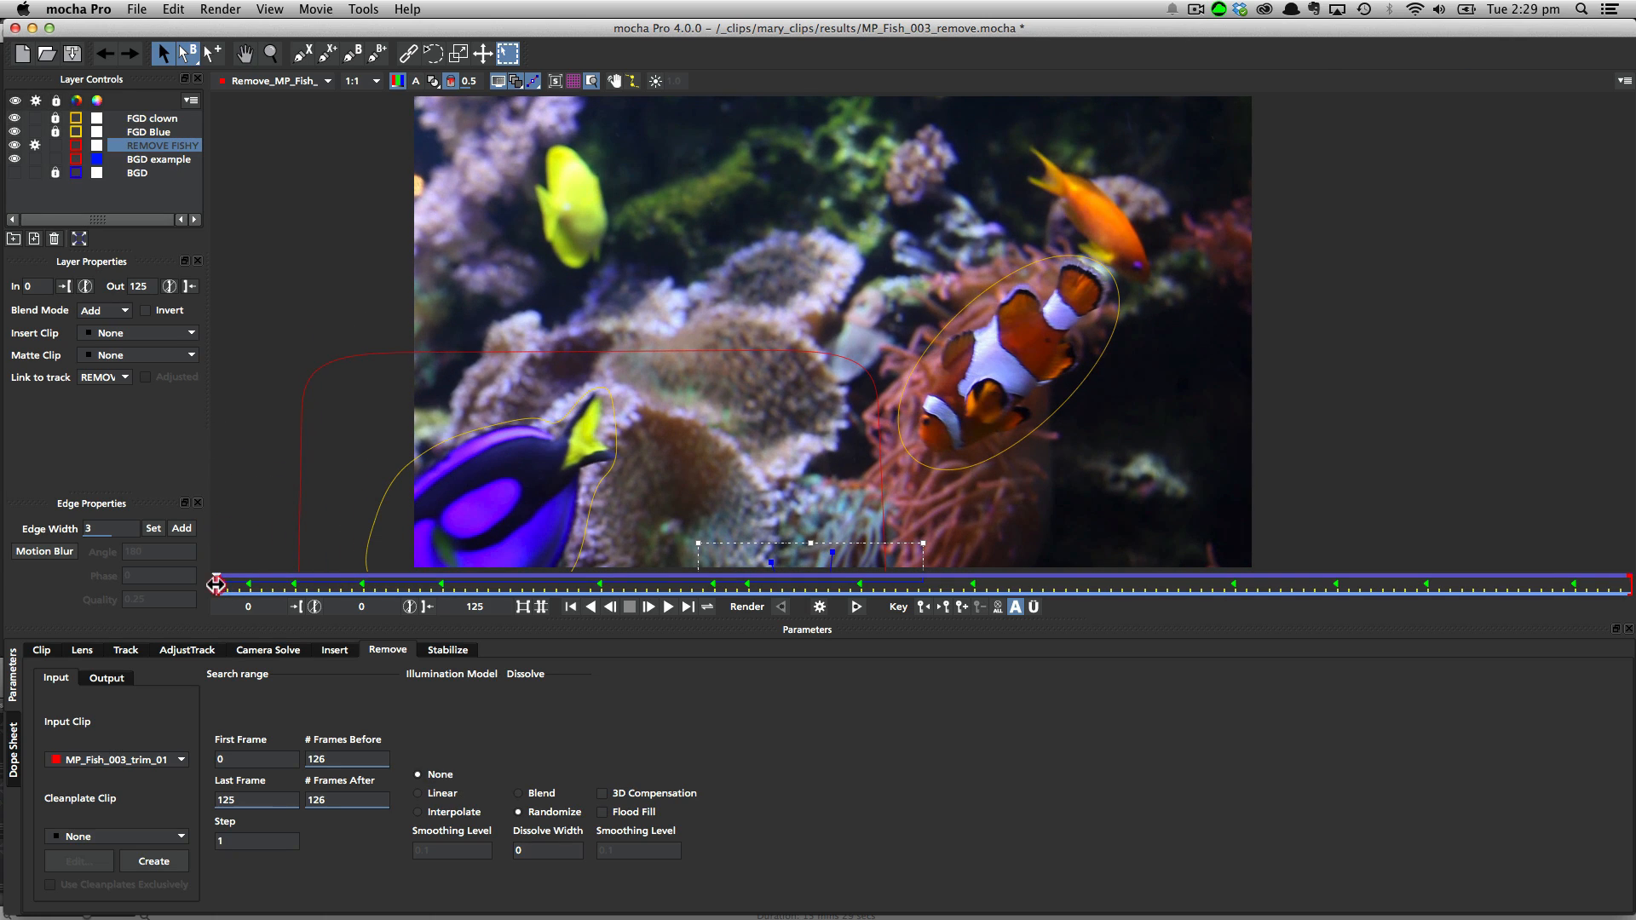
{"action": "left_click_drag", "start_coordinate": [216, 584], "coordinate": [1053, 590]}
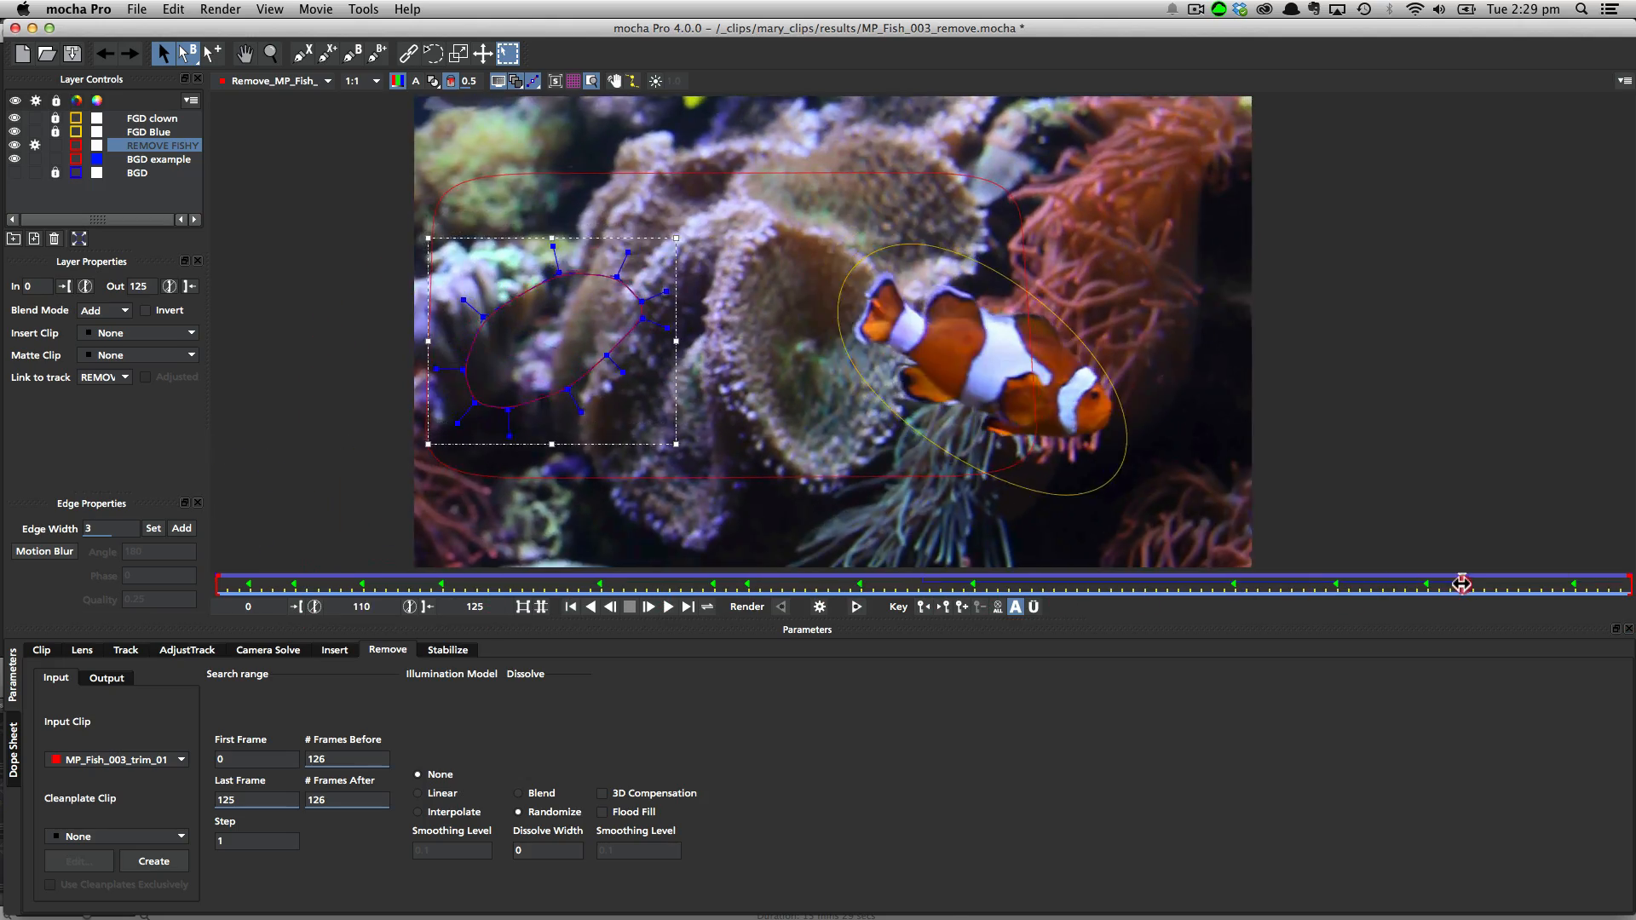
{"action": "left_click_drag", "start_coordinate": [1461, 585], "coordinate": [1226, 585]}
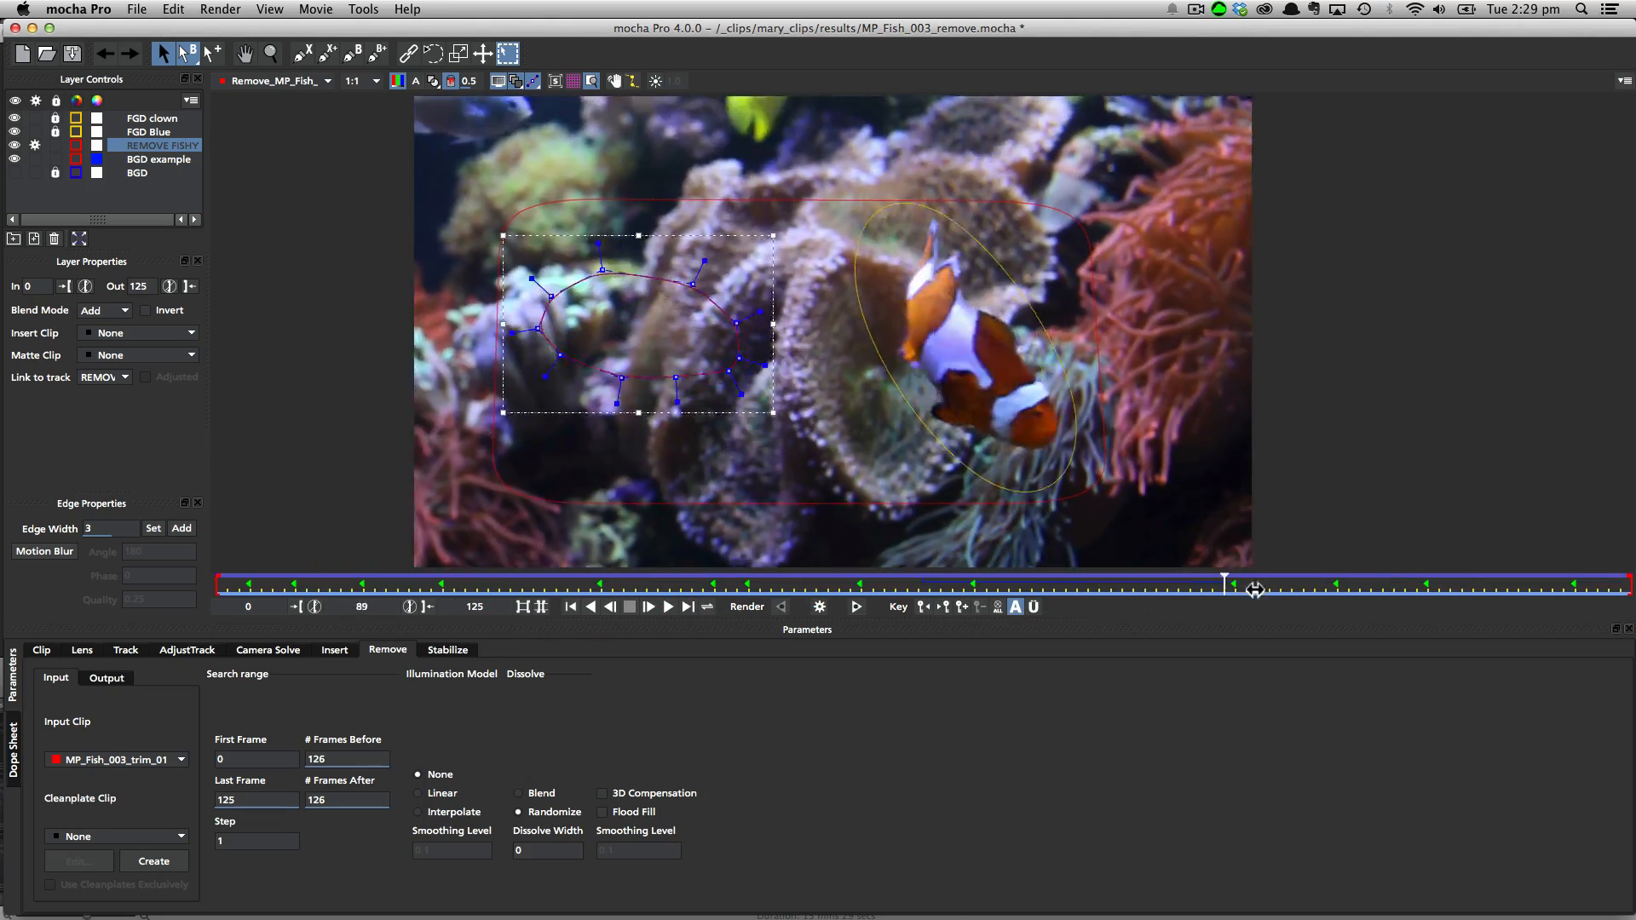
{"action": "left_click_drag", "start_coordinate": [1224, 584], "coordinate": [905, 584]}
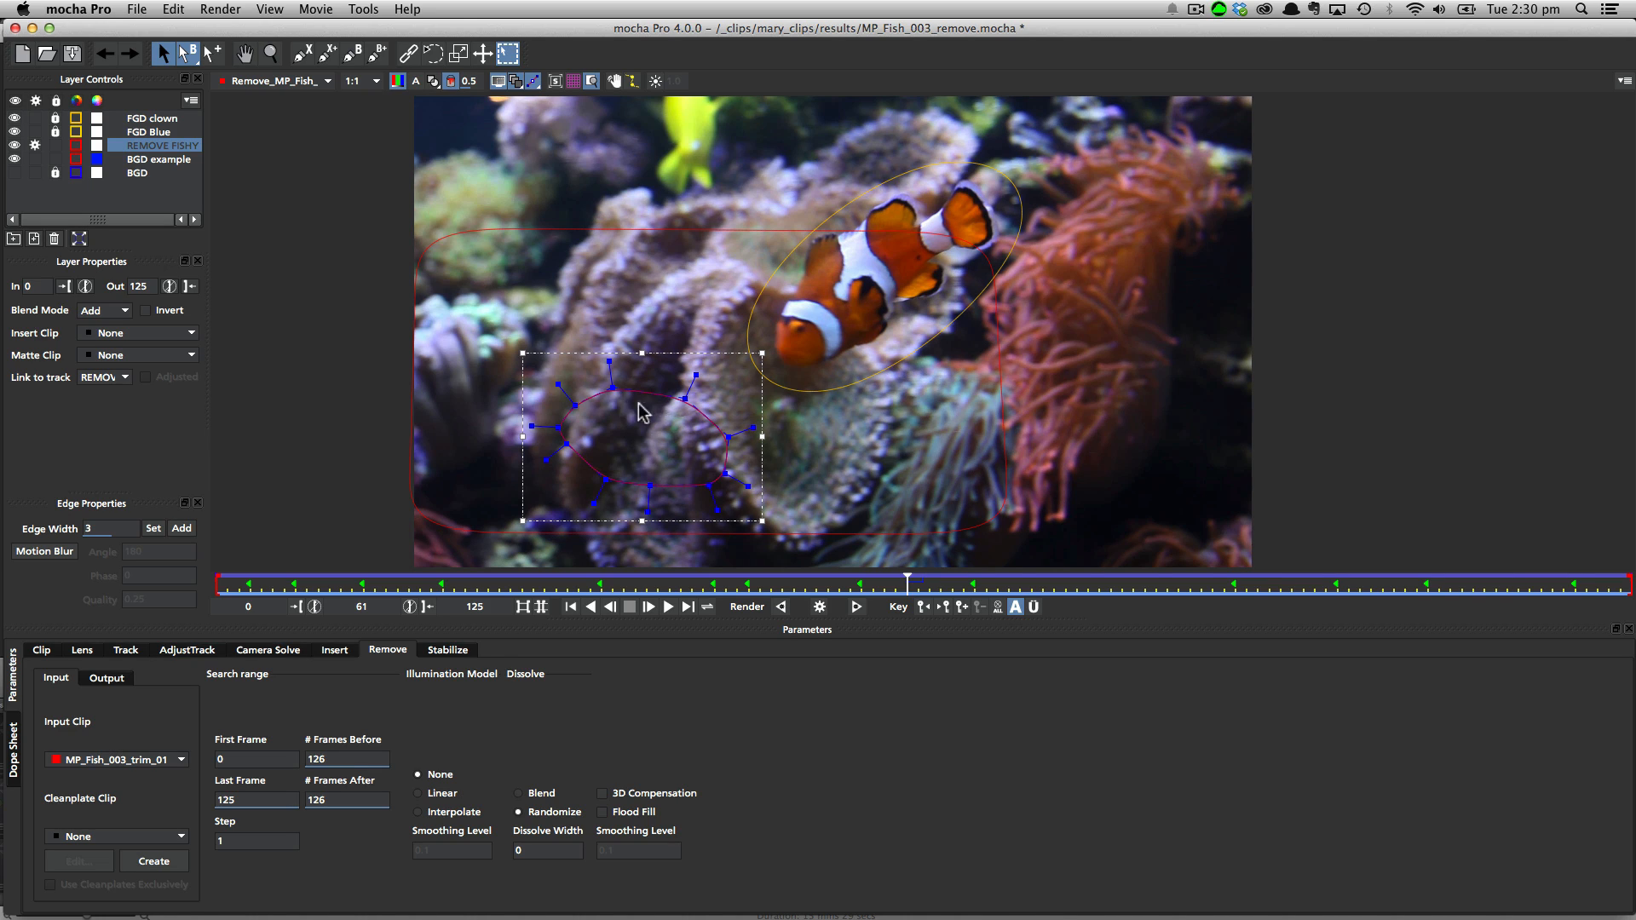
{"action": "mouse_move", "coordinate": [644, 472]}
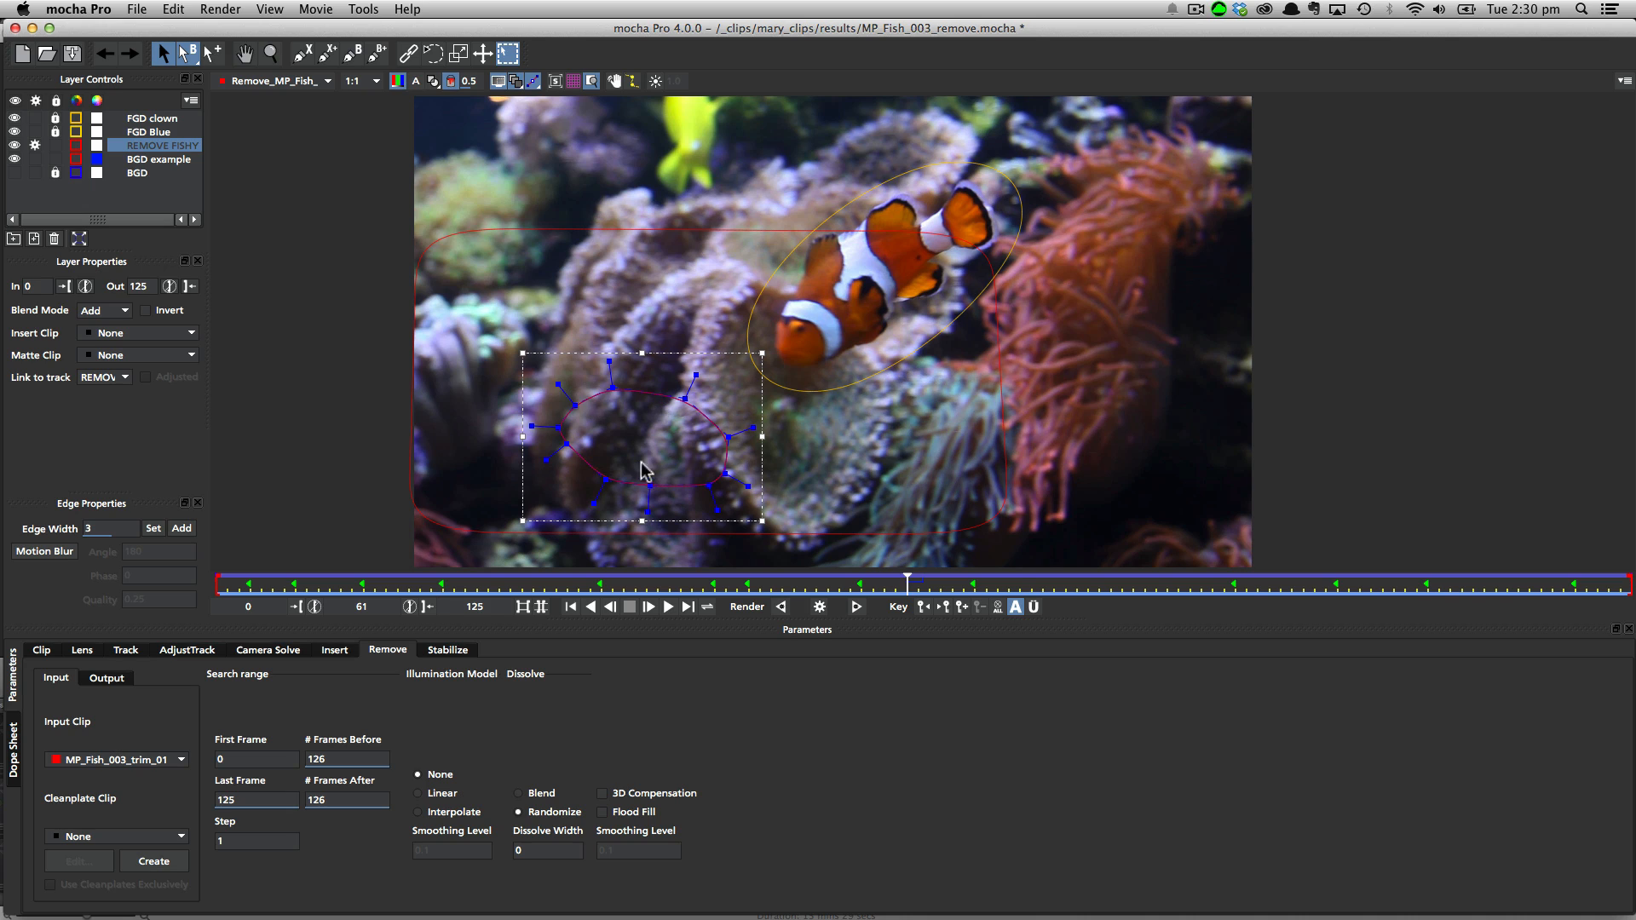
{"action": "mouse_move", "coordinate": [808, 403]}
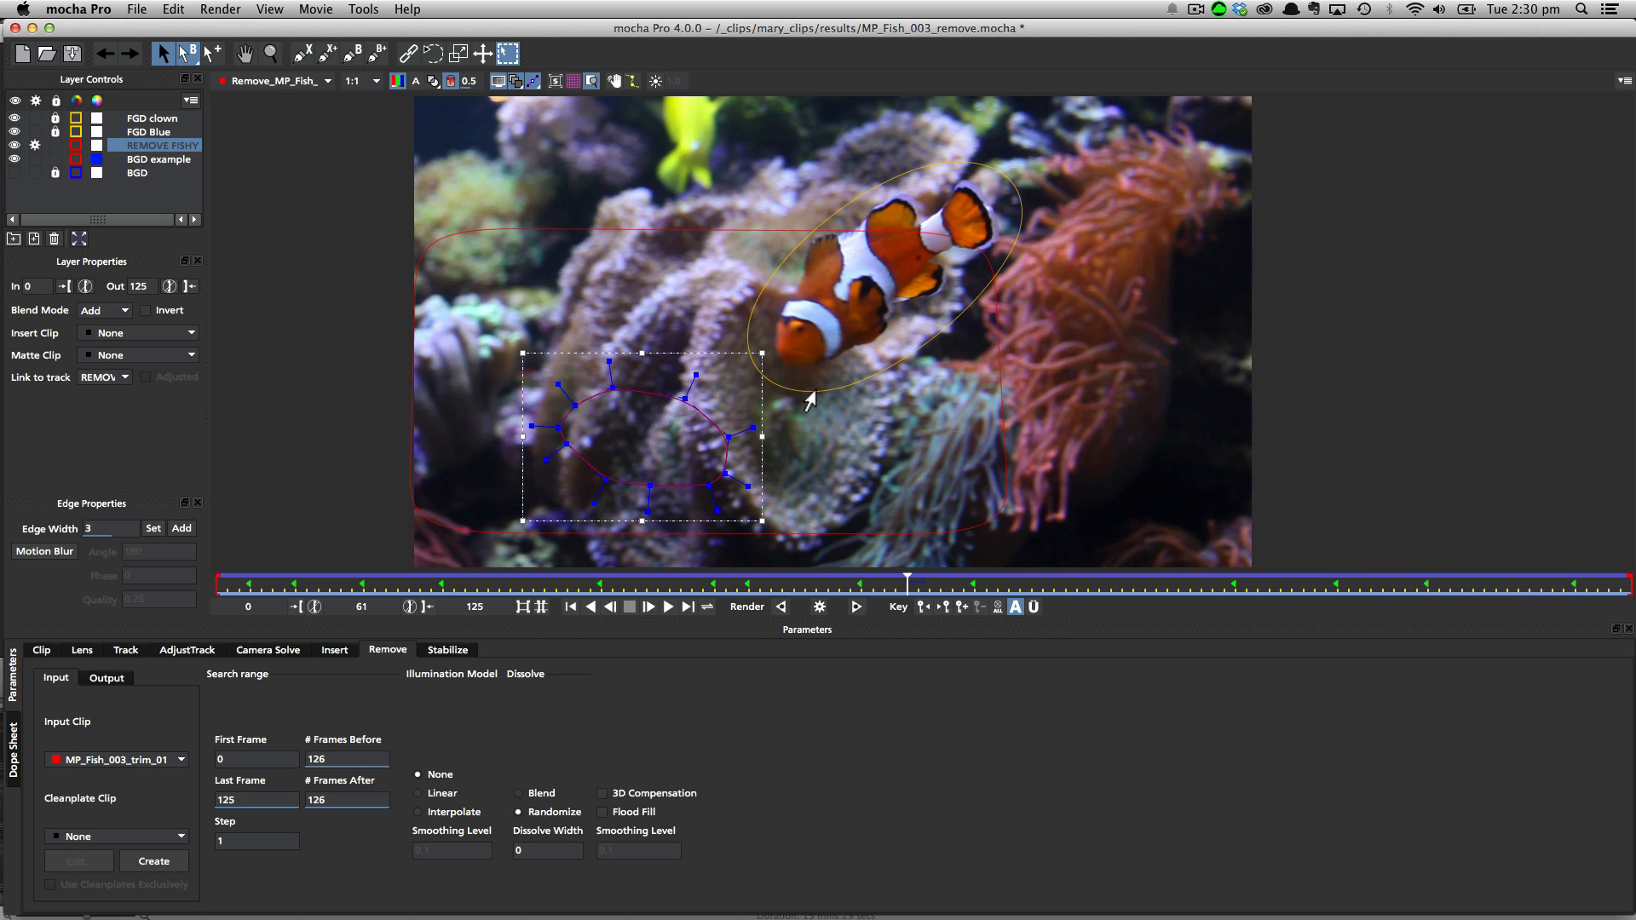
{"action": "mouse_move", "coordinate": [790, 314]}
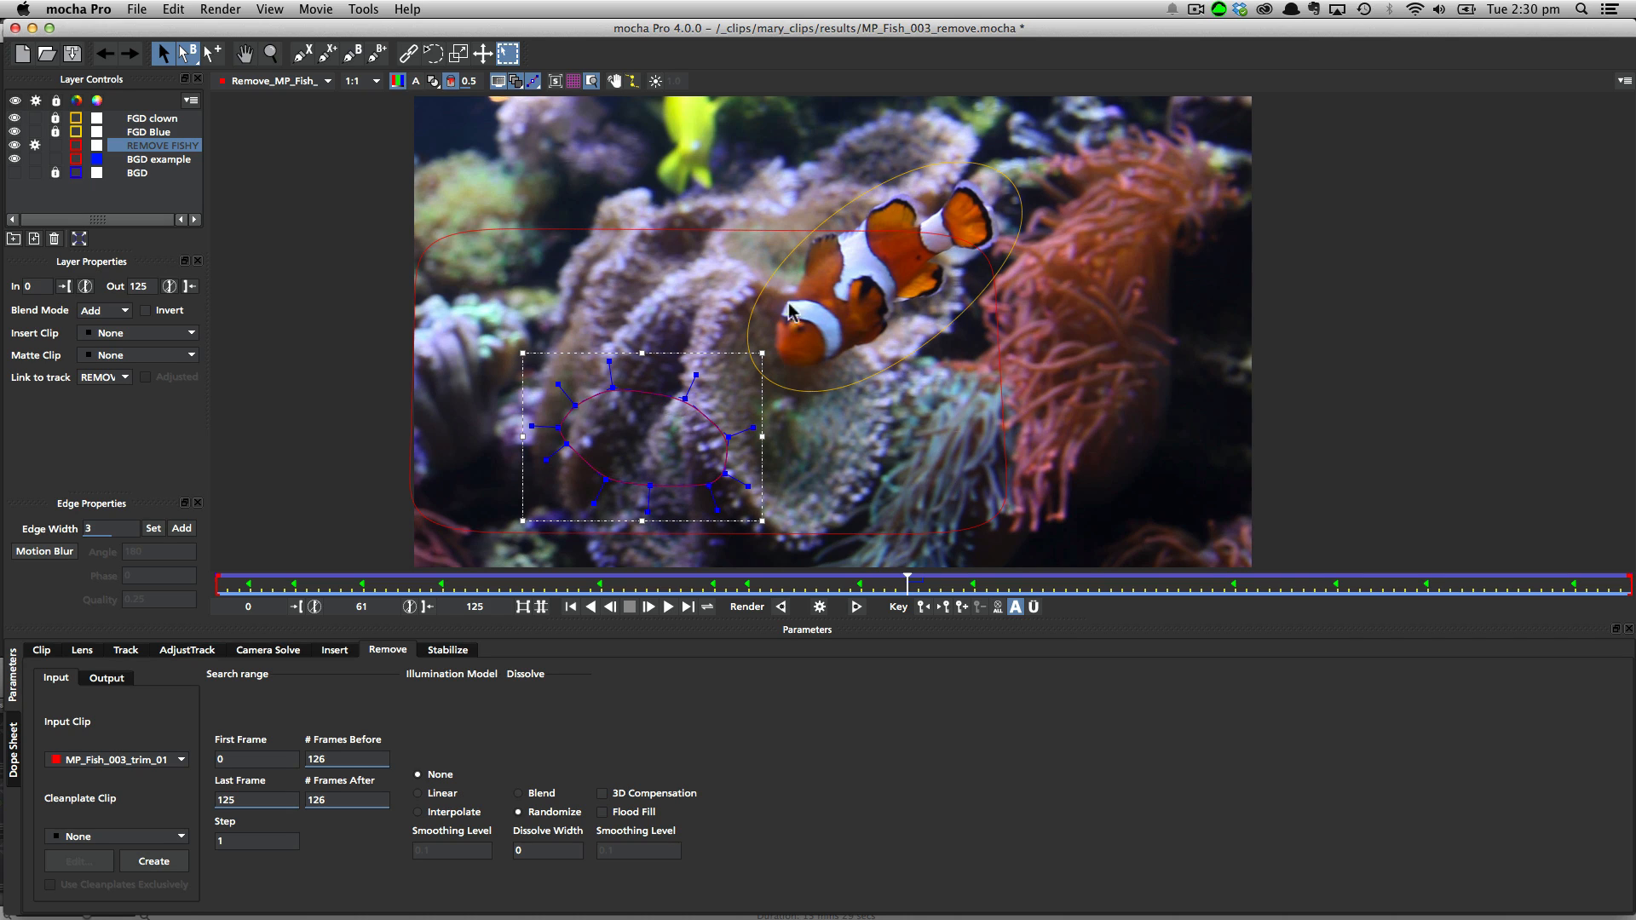
{"action": "mouse_move", "coordinate": [885, 259]}
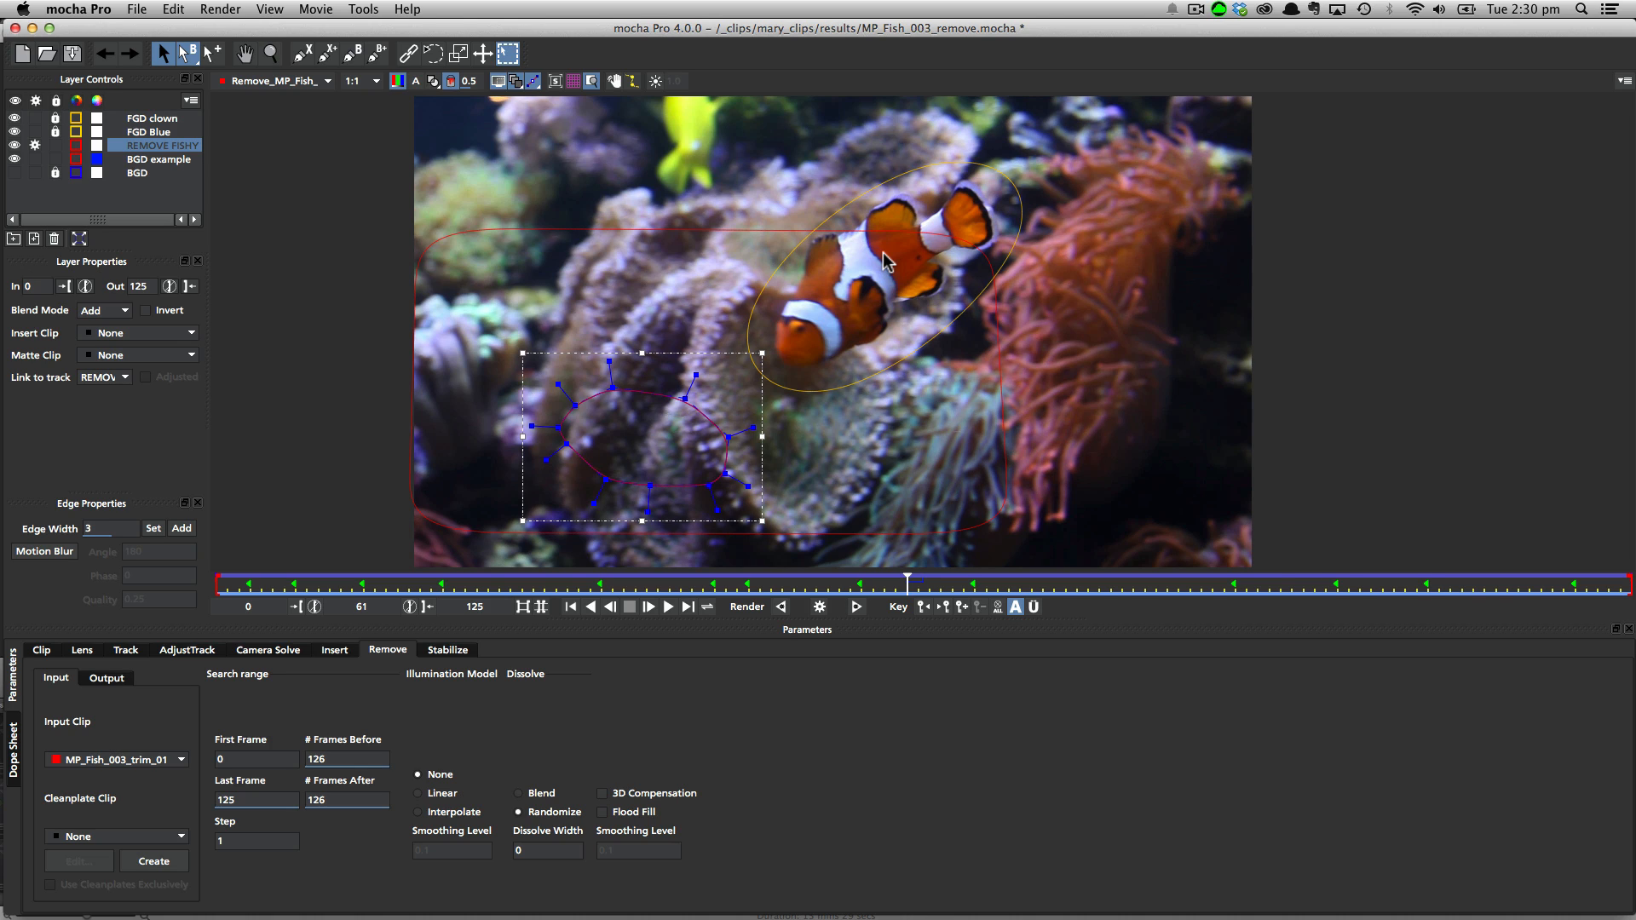
- Select BGD example to show its shape over the coral at frame 61
{"action": "left_click", "coordinate": [161, 159]}
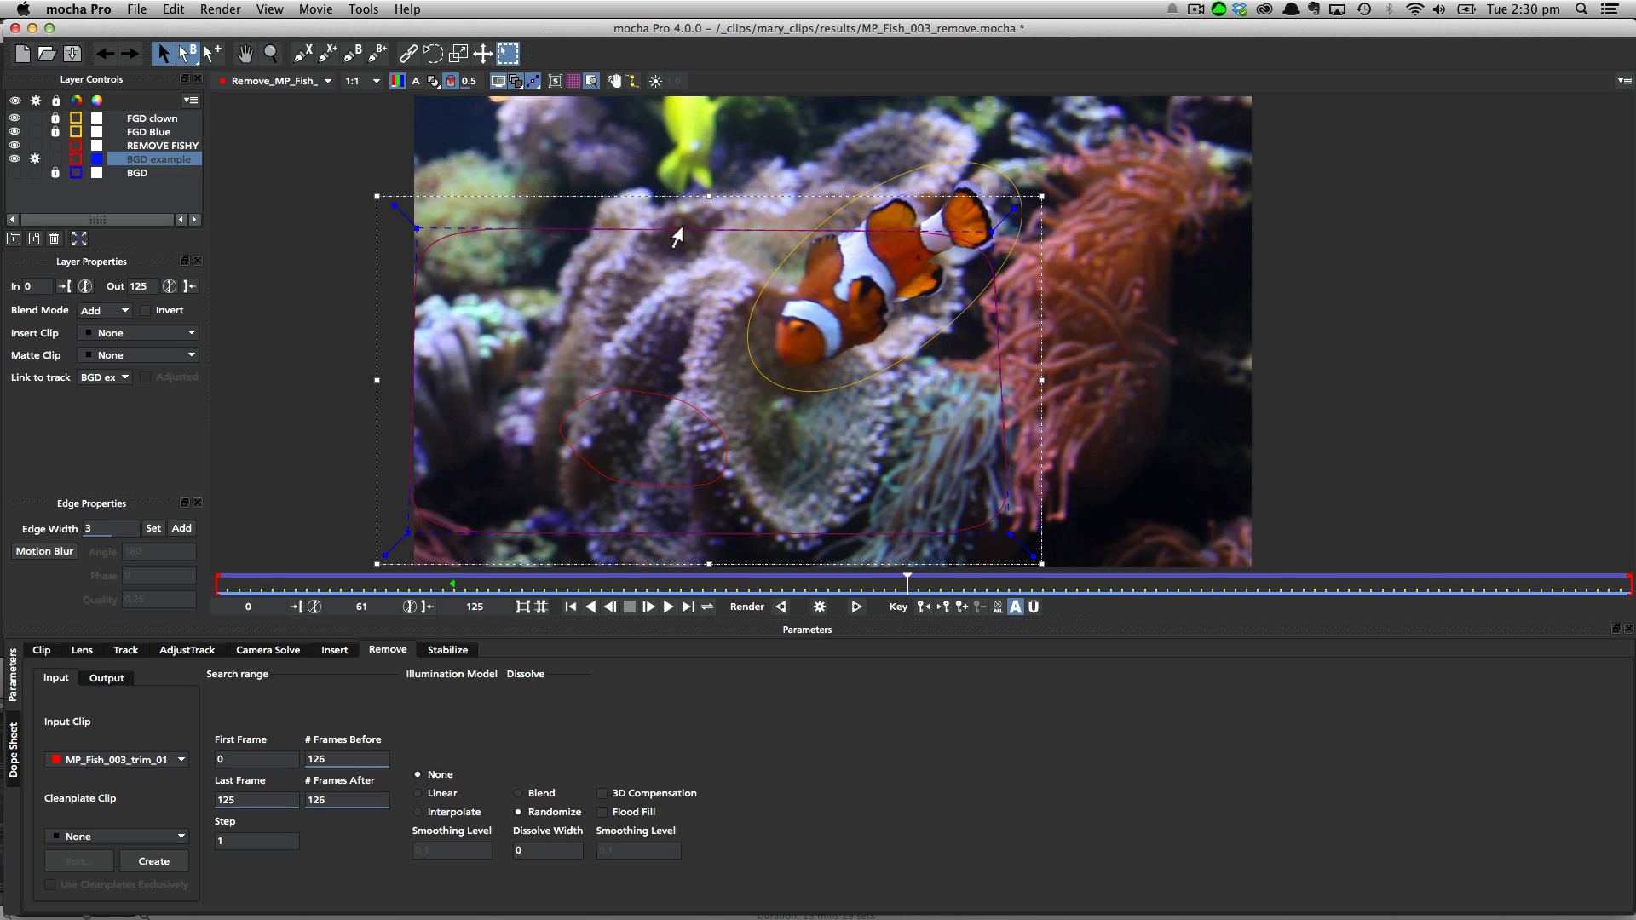
{"action": "mouse_move", "coordinate": [816, 355]}
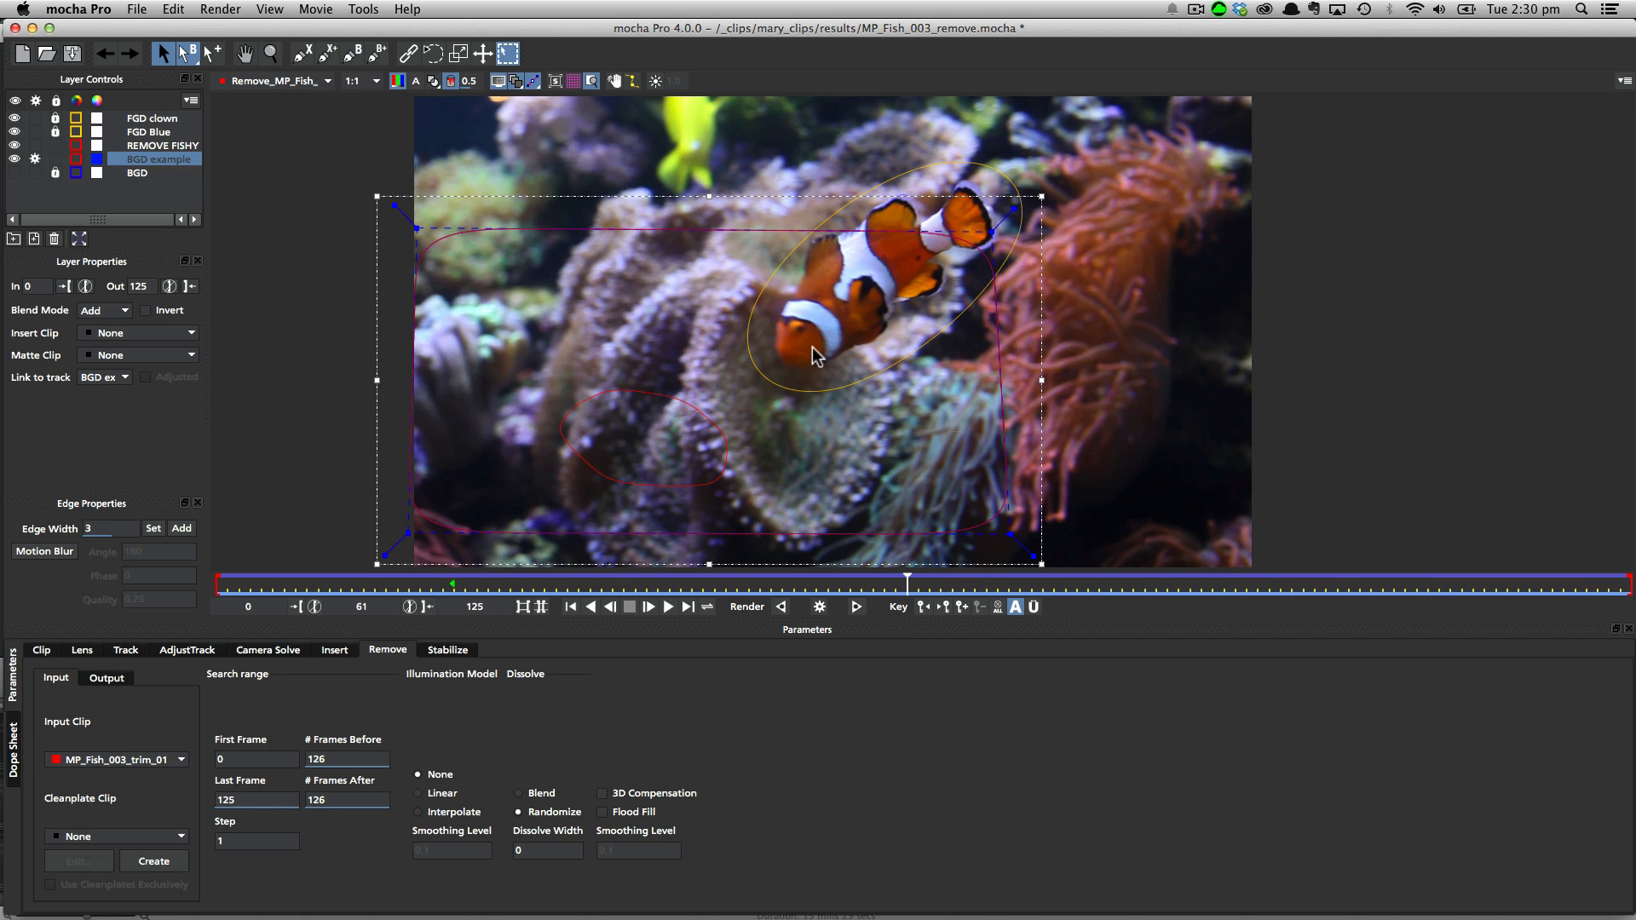
{"action": "mouse_move", "coordinate": [777, 350]}
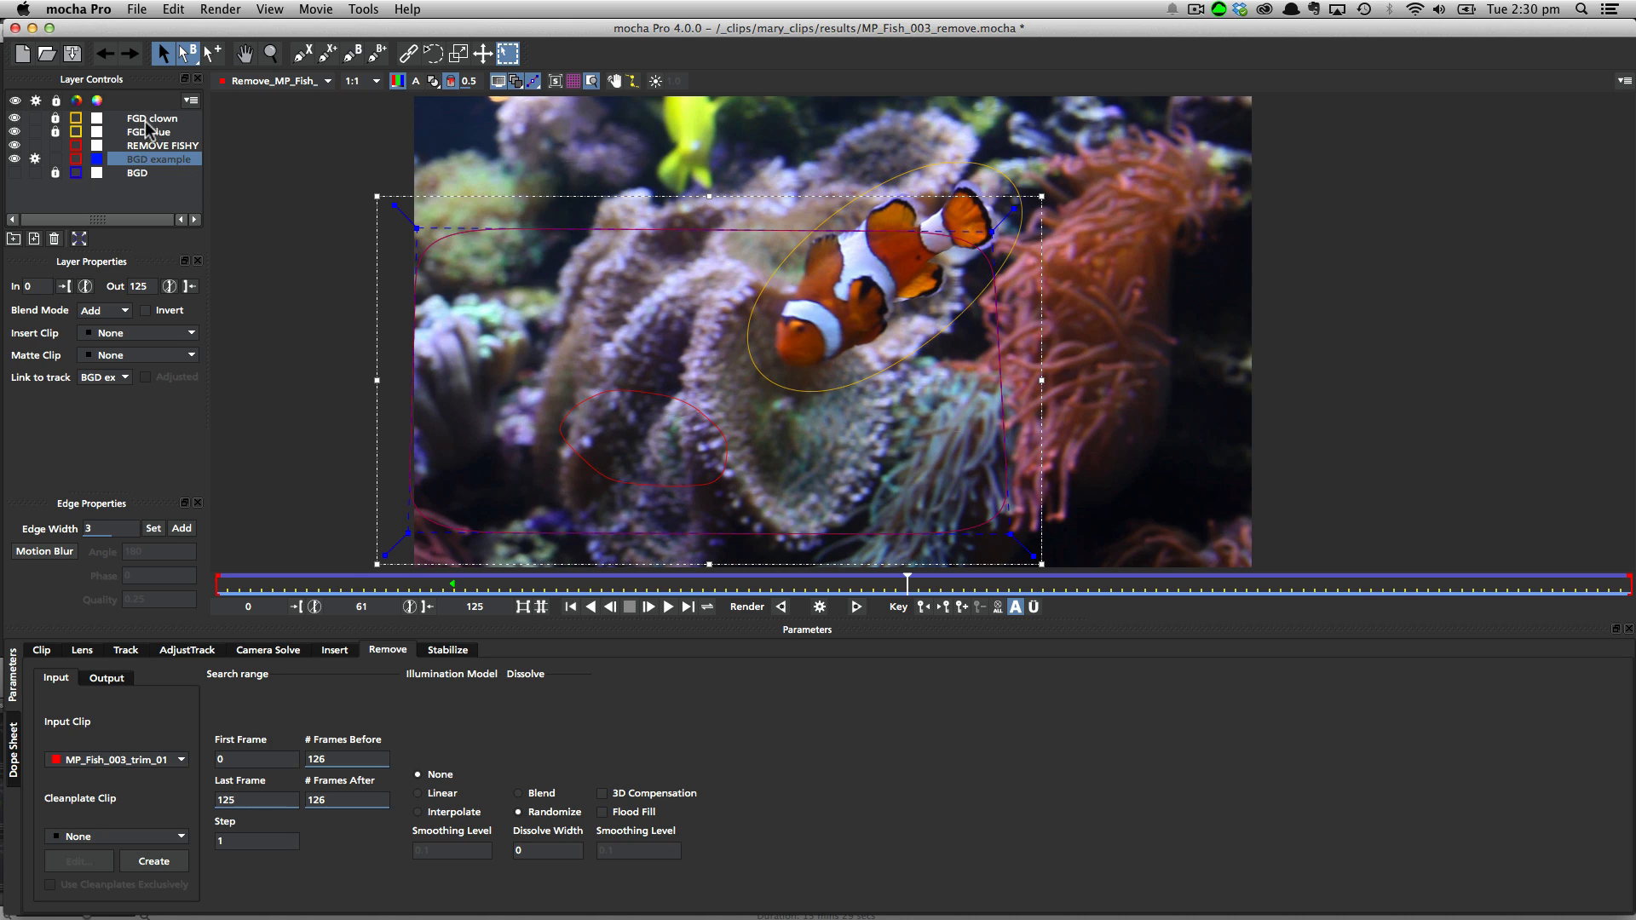
{"action": "mouse_move", "coordinate": [138, 163]}
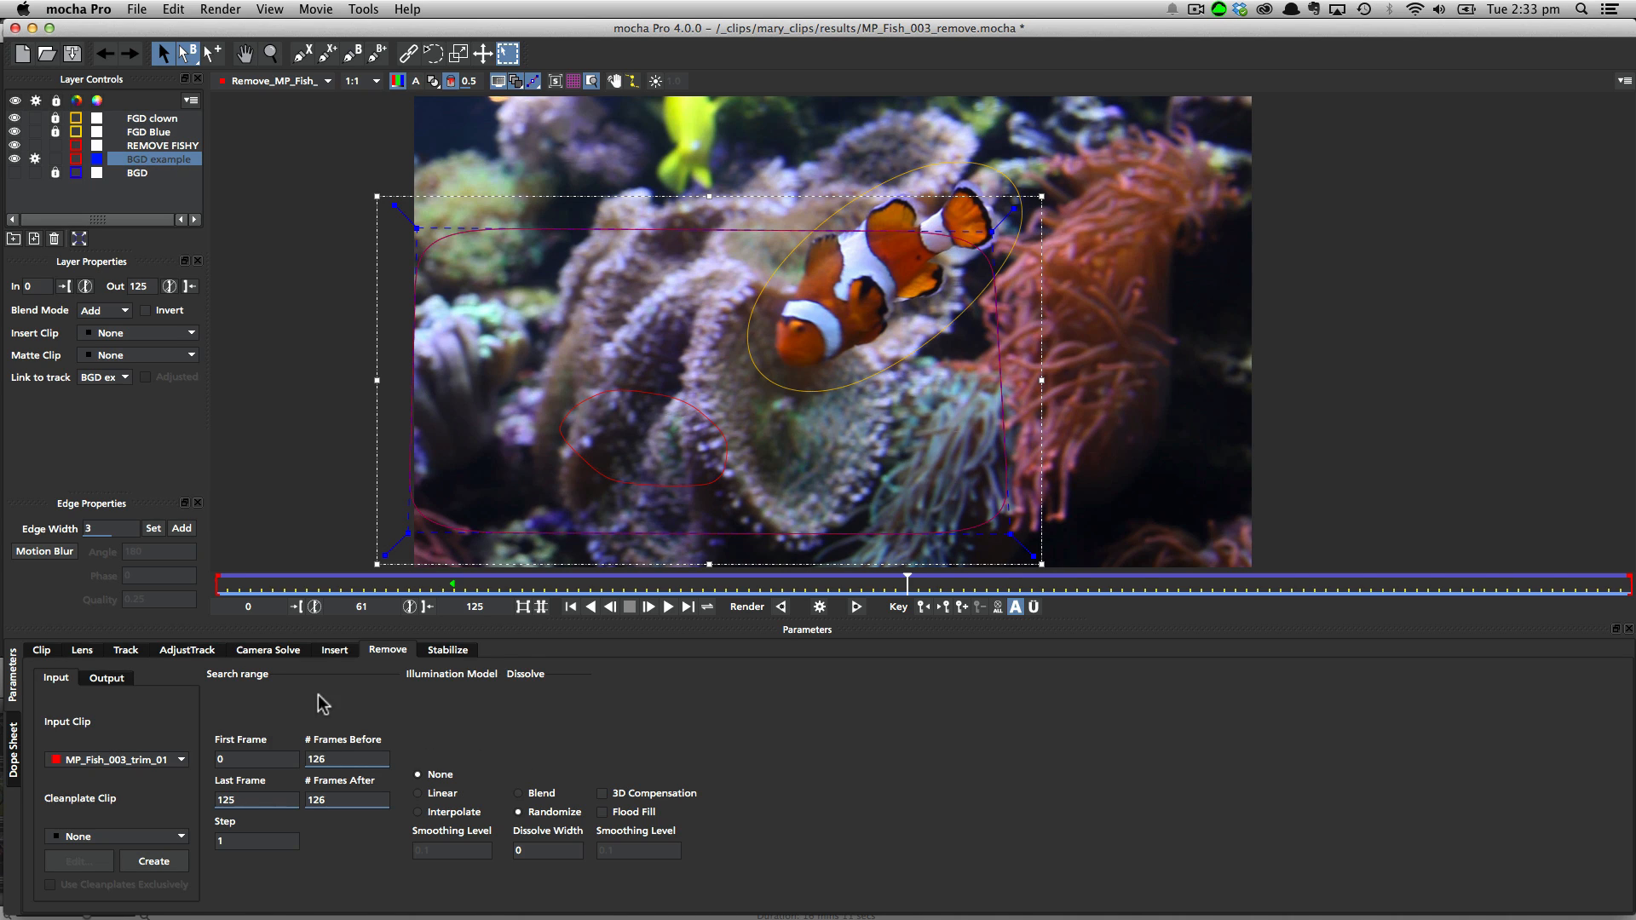
{"action": "mouse_move", "coordinate": [326, 702]}
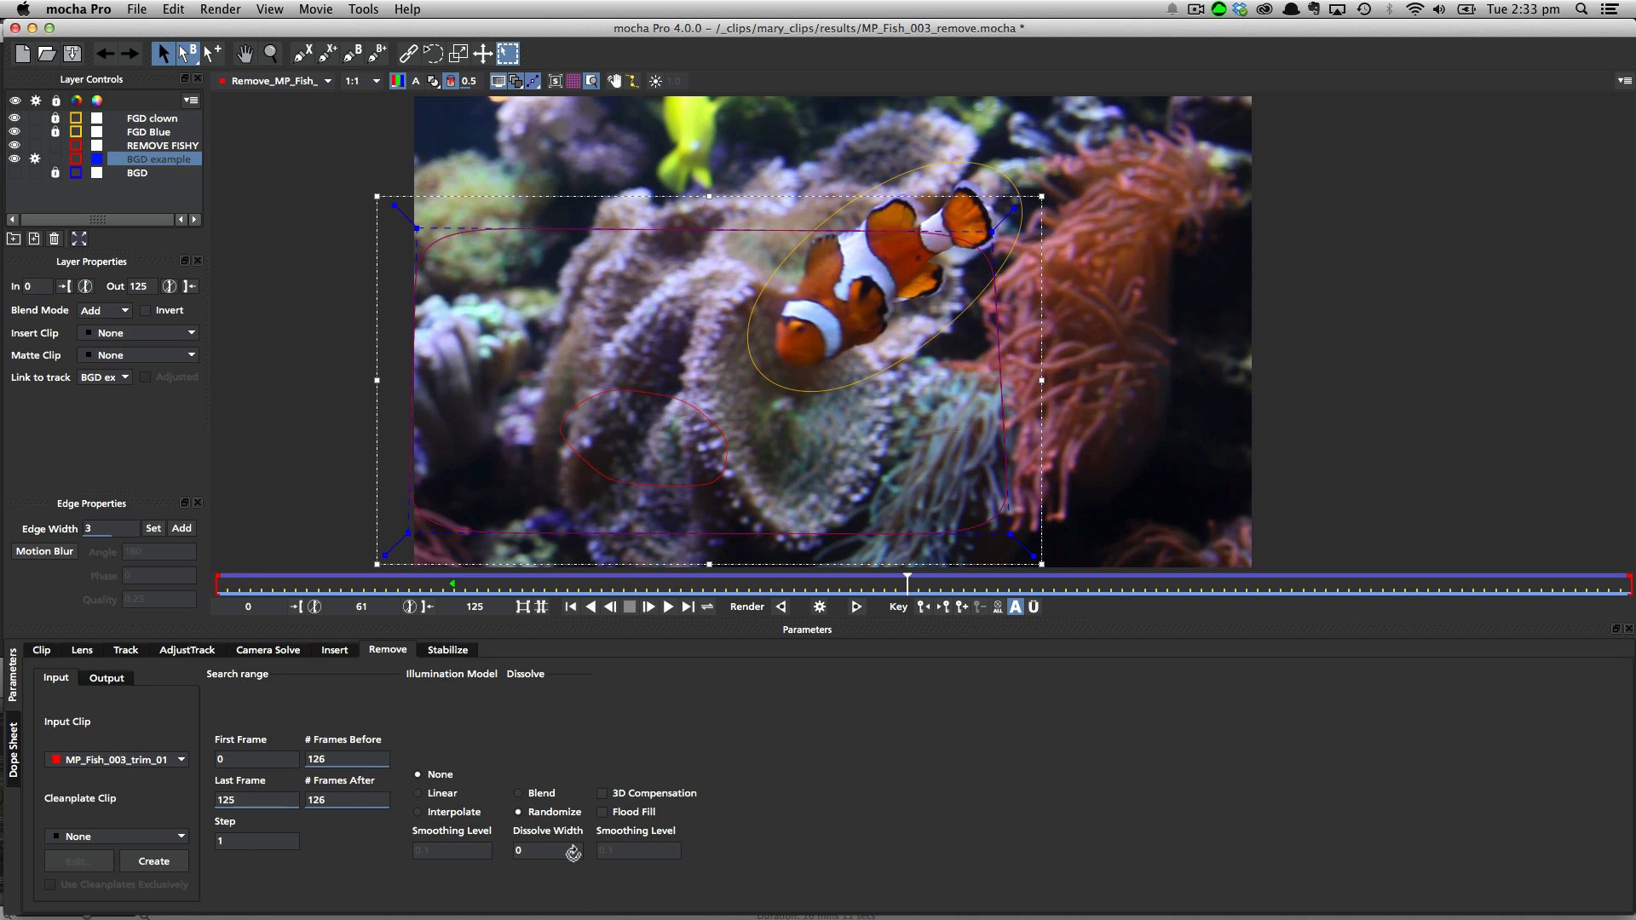
{"action": "mouse_move", "coordinate": [485, 527]}
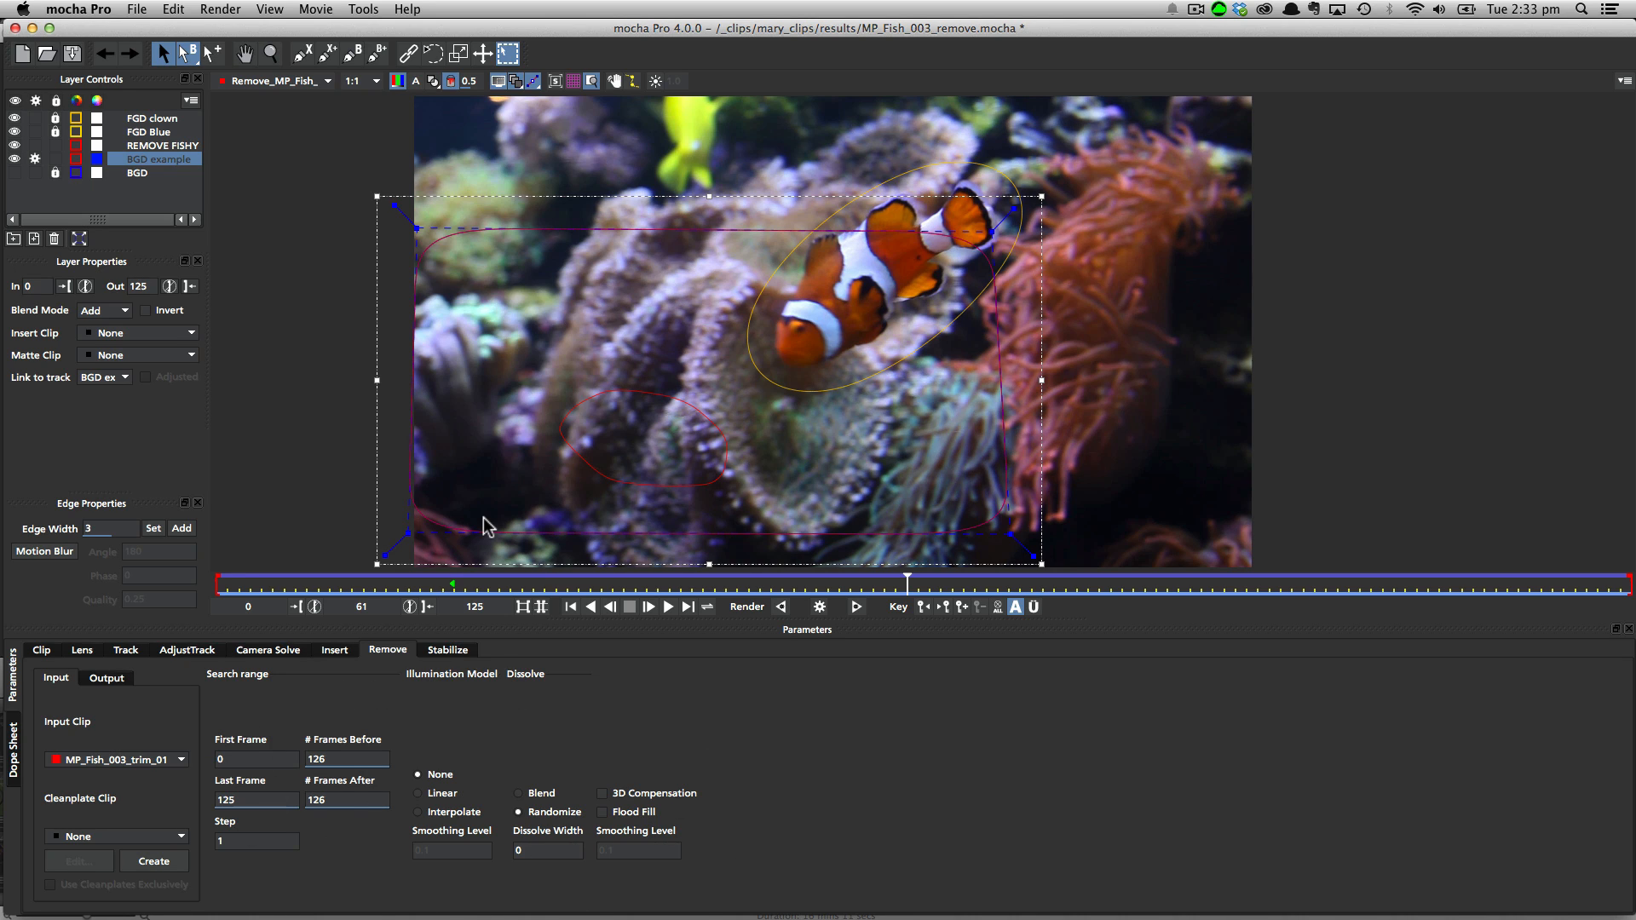
{"action": "mouse_move", "coordinate": [555, 481]}
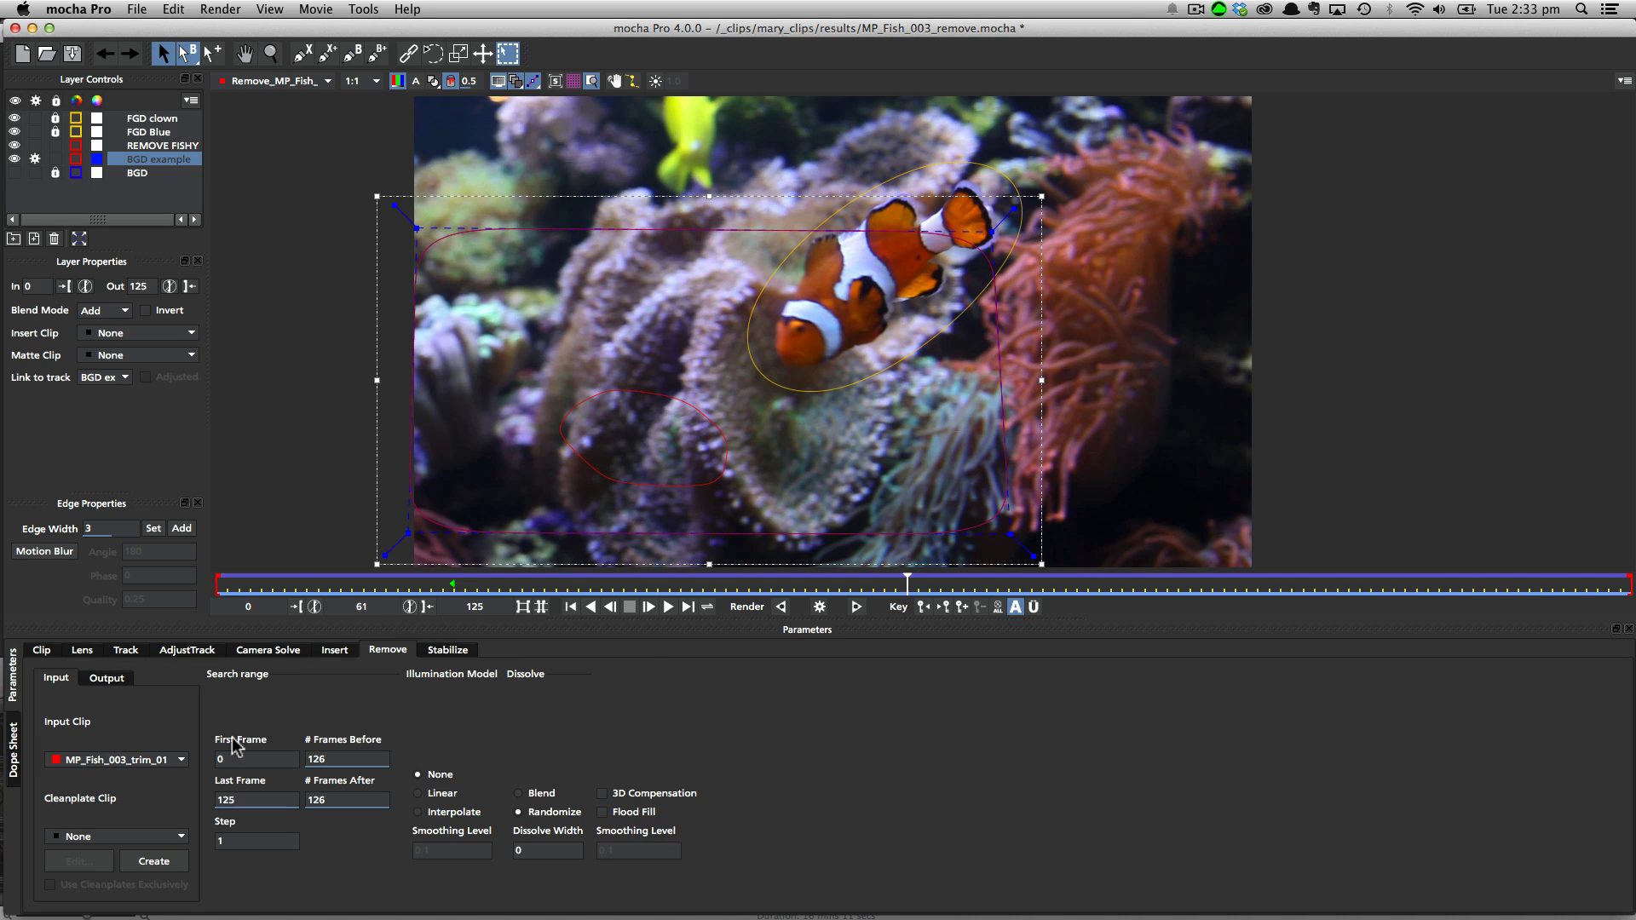
{"action": "mouse_move", "coordinate": [453, 873]}
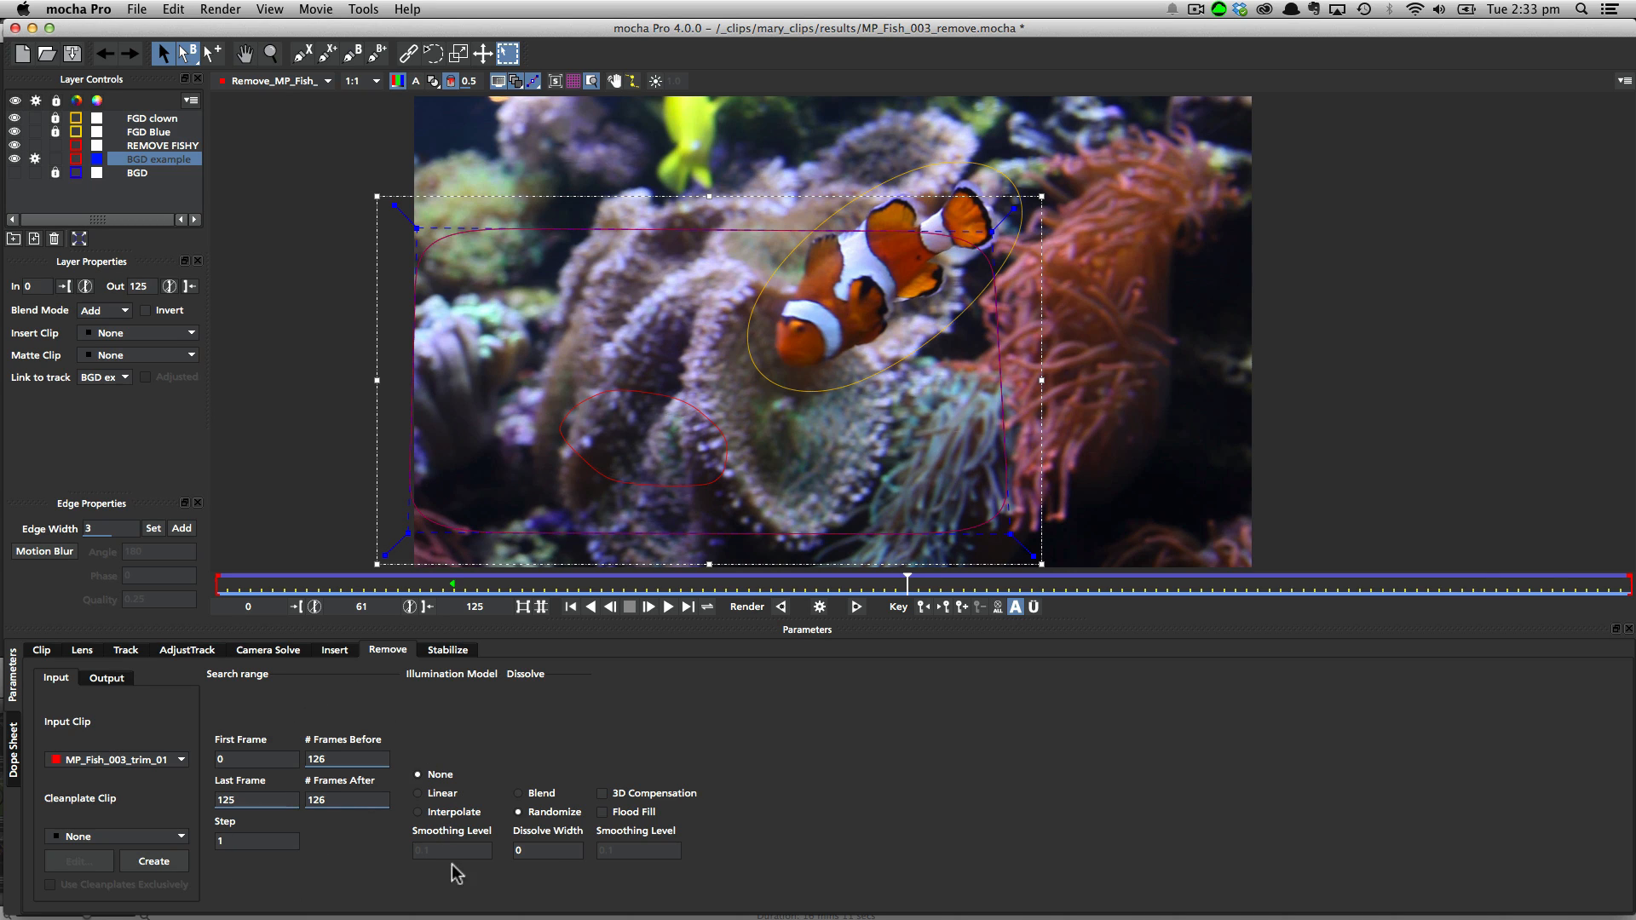